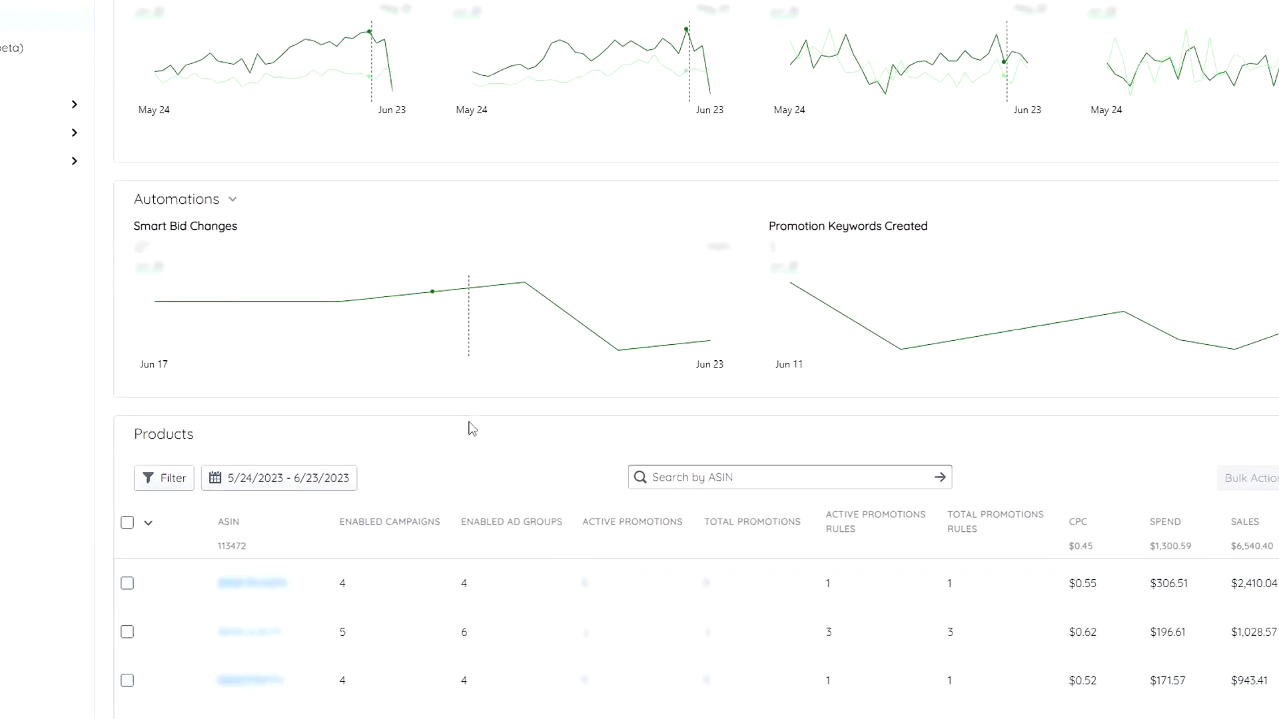
# Step: Scroll the Current Profile dashboard down to the Products table
pyautogui.click(1187, 93)
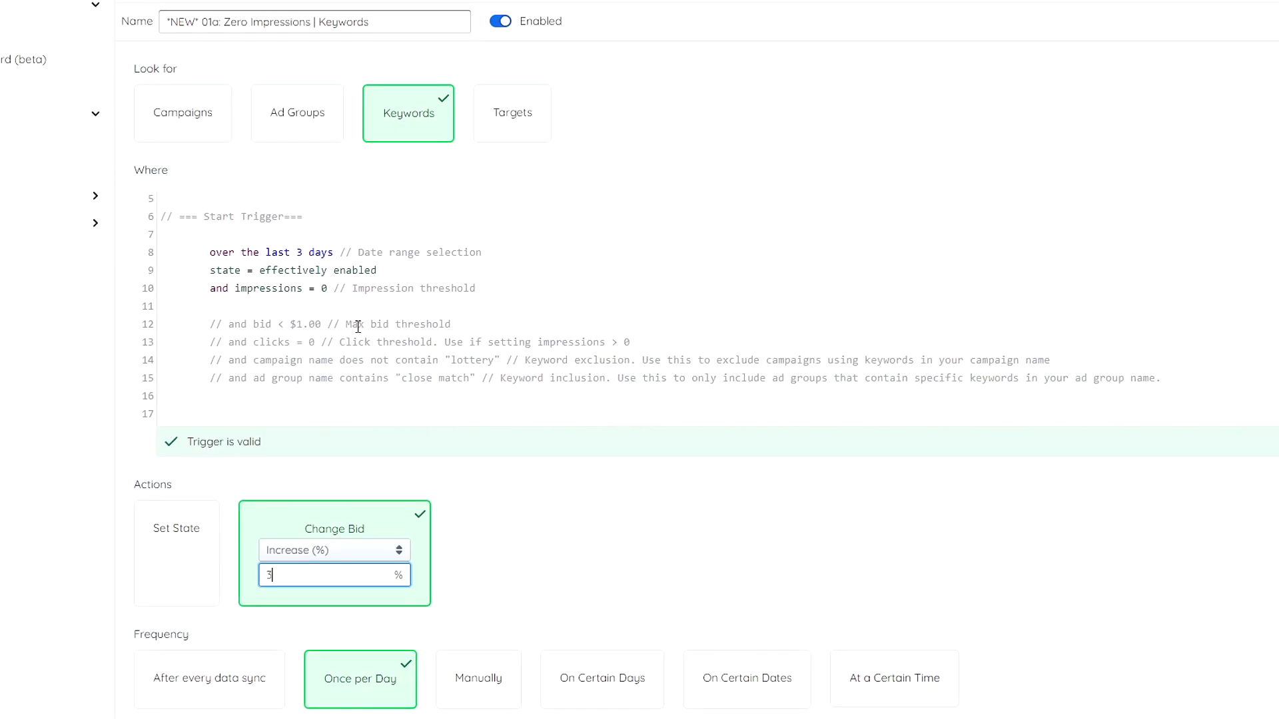
pyautogui.scroll(-3)
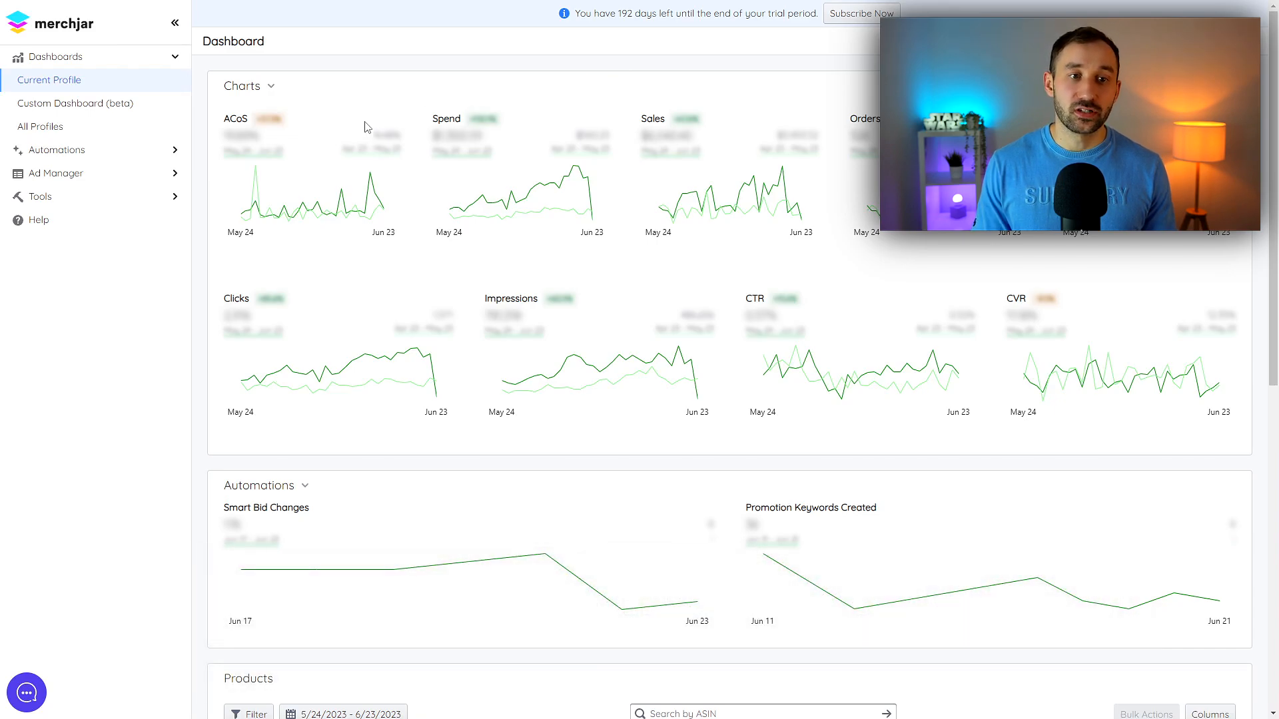
pyautogui.moveTo(357, 212)
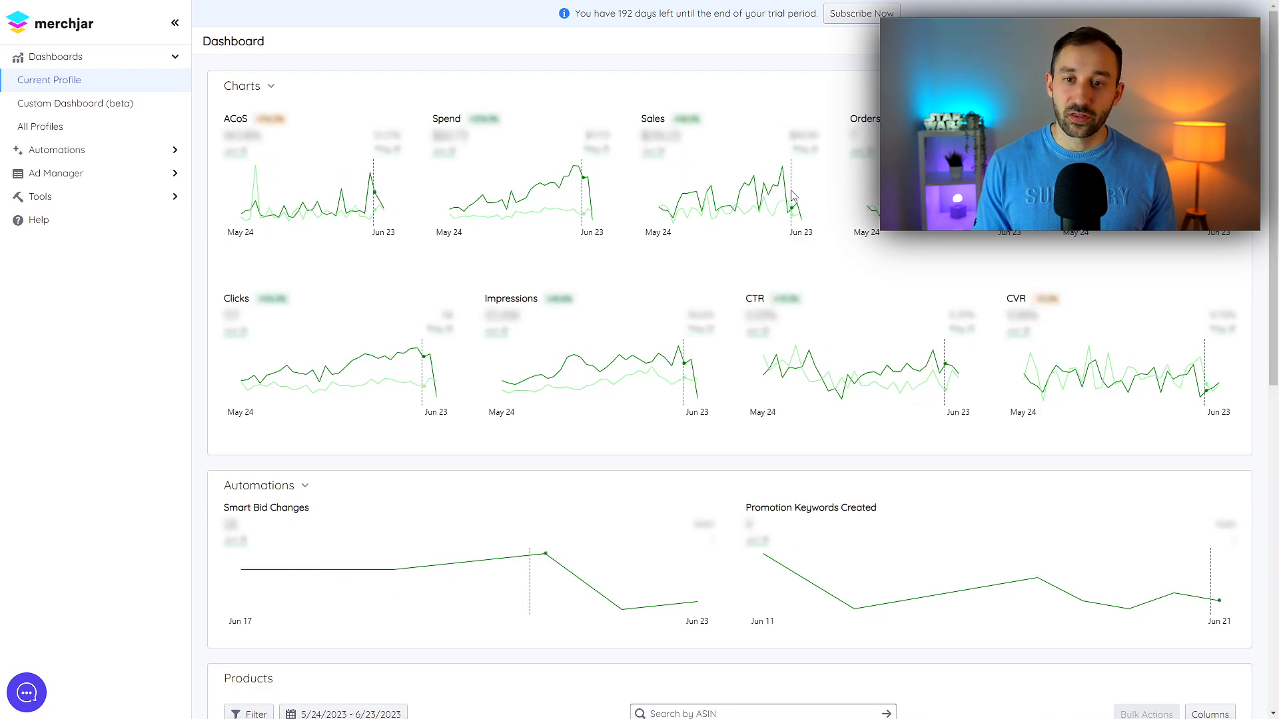
pyautogui.scroll(-3)
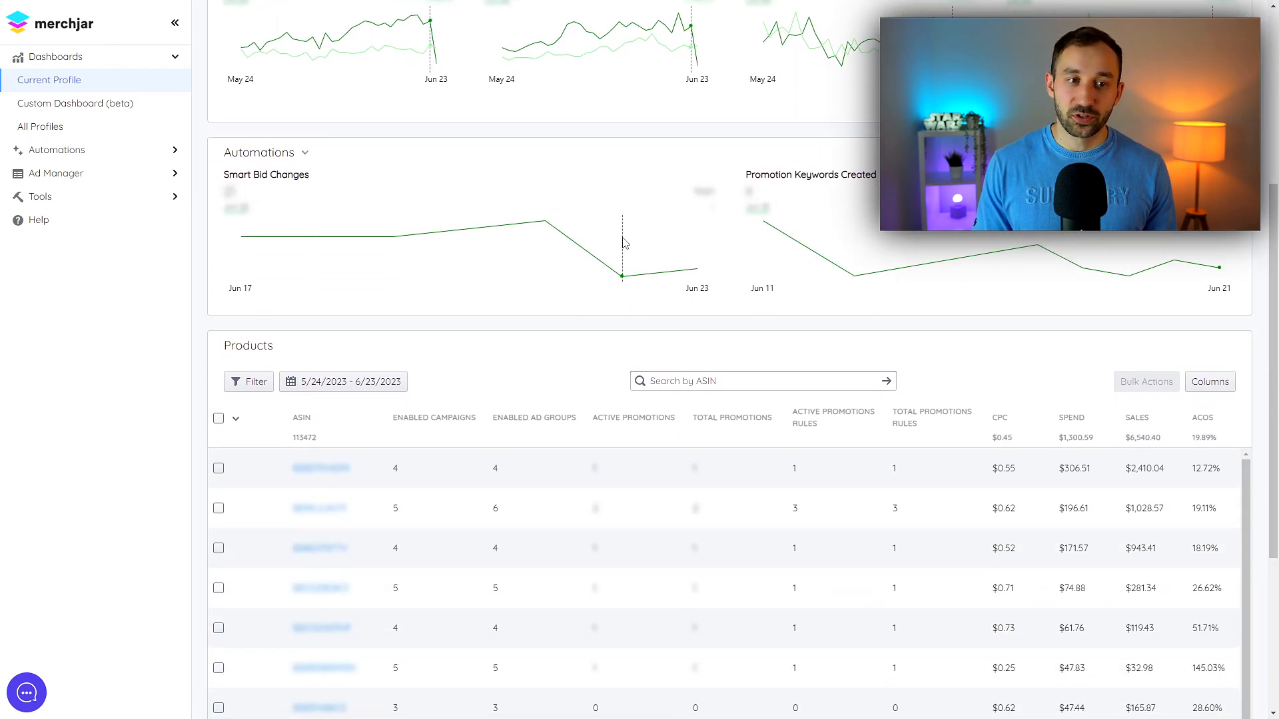
pyautogui.scroll(-3)
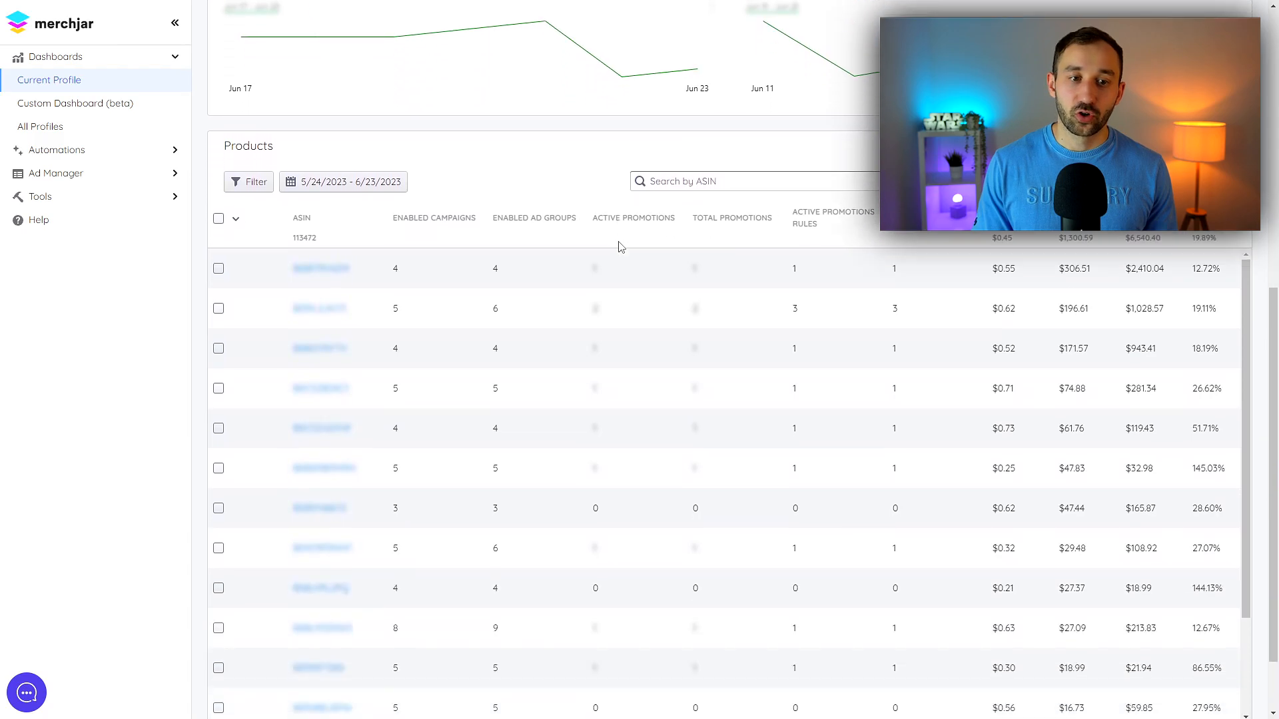
pyautogui.scroll(3)
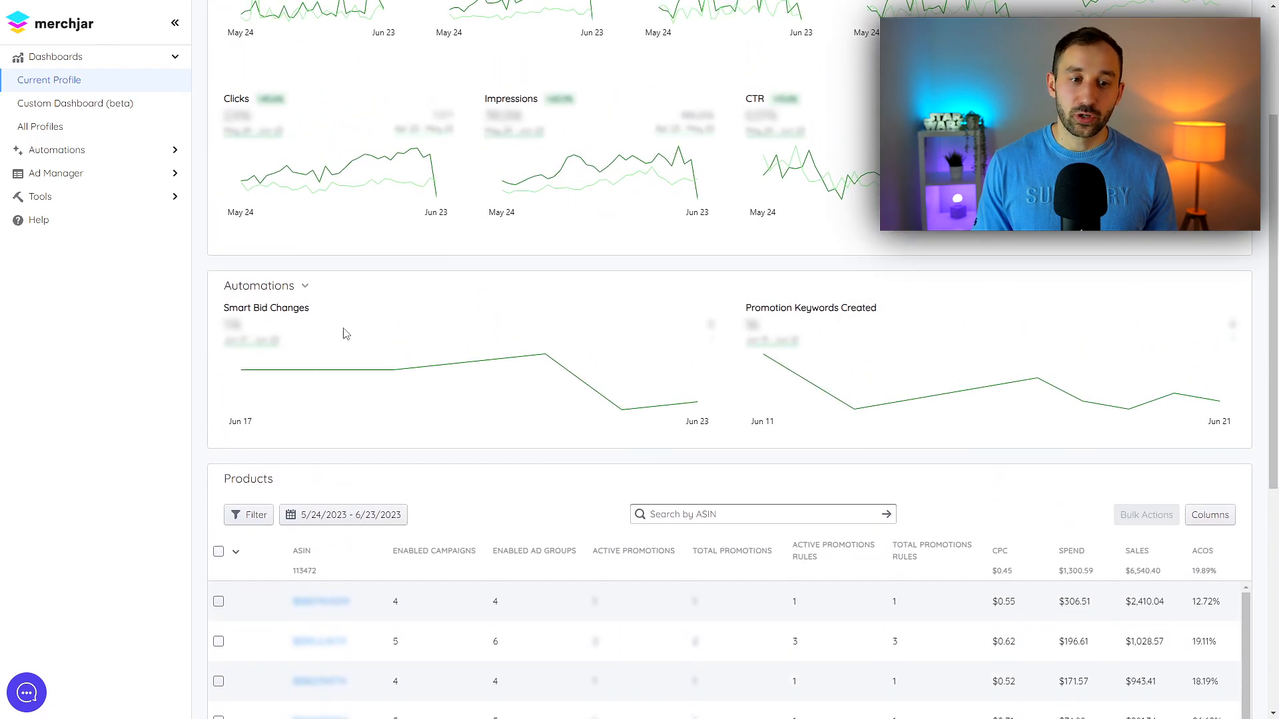
pyautogui.moveTo(936, 363)
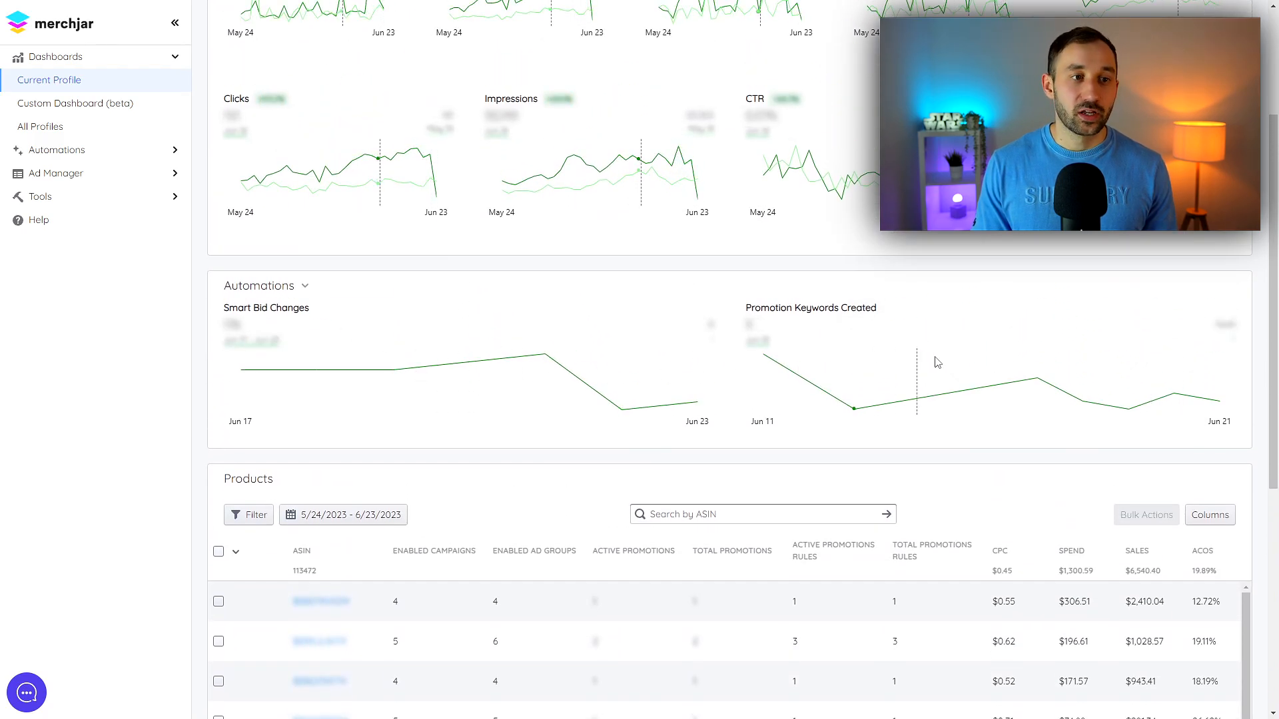
pyautogui.moveTo(1079, 361)
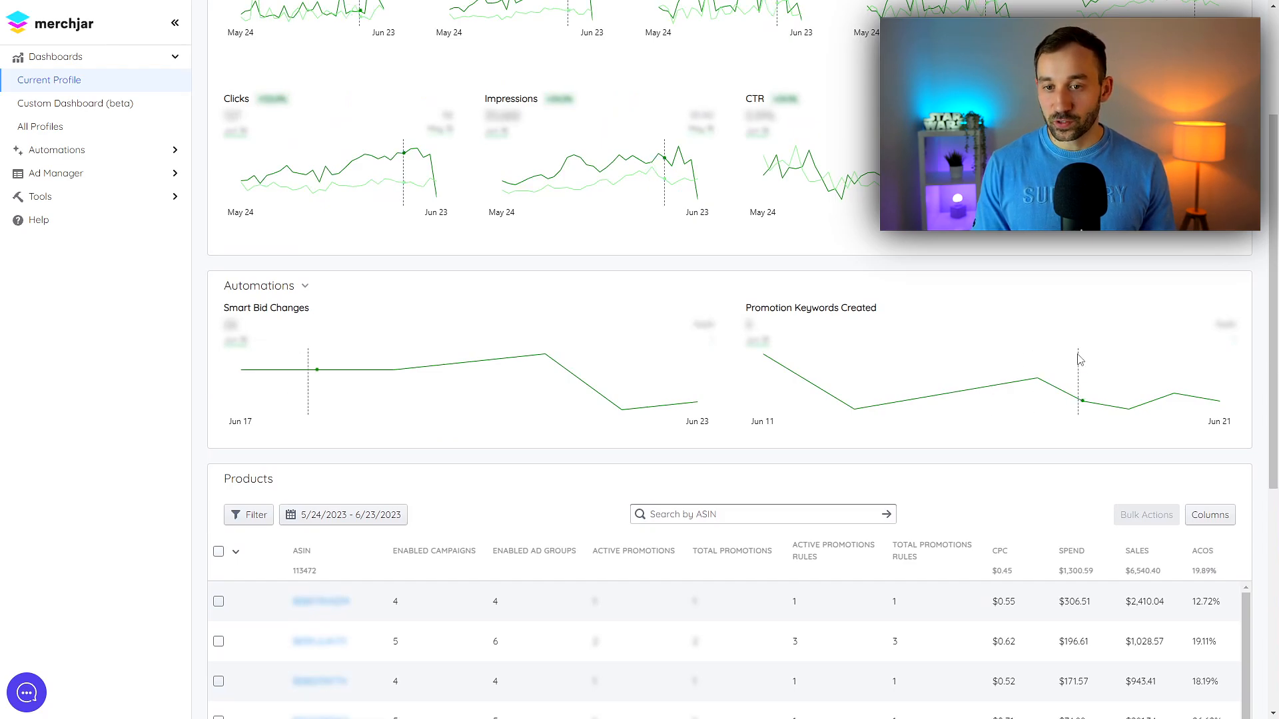
pyautogui.moveTo(500, 415)
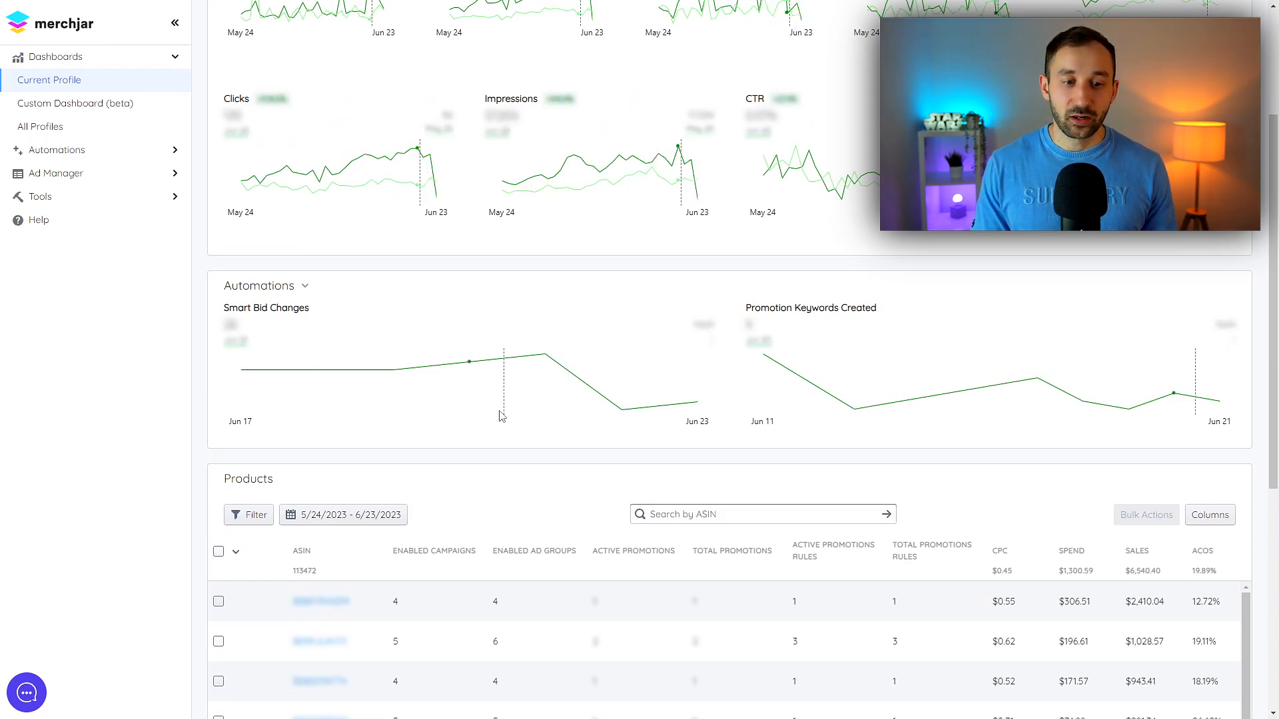
pyautogui.scroll(-3)
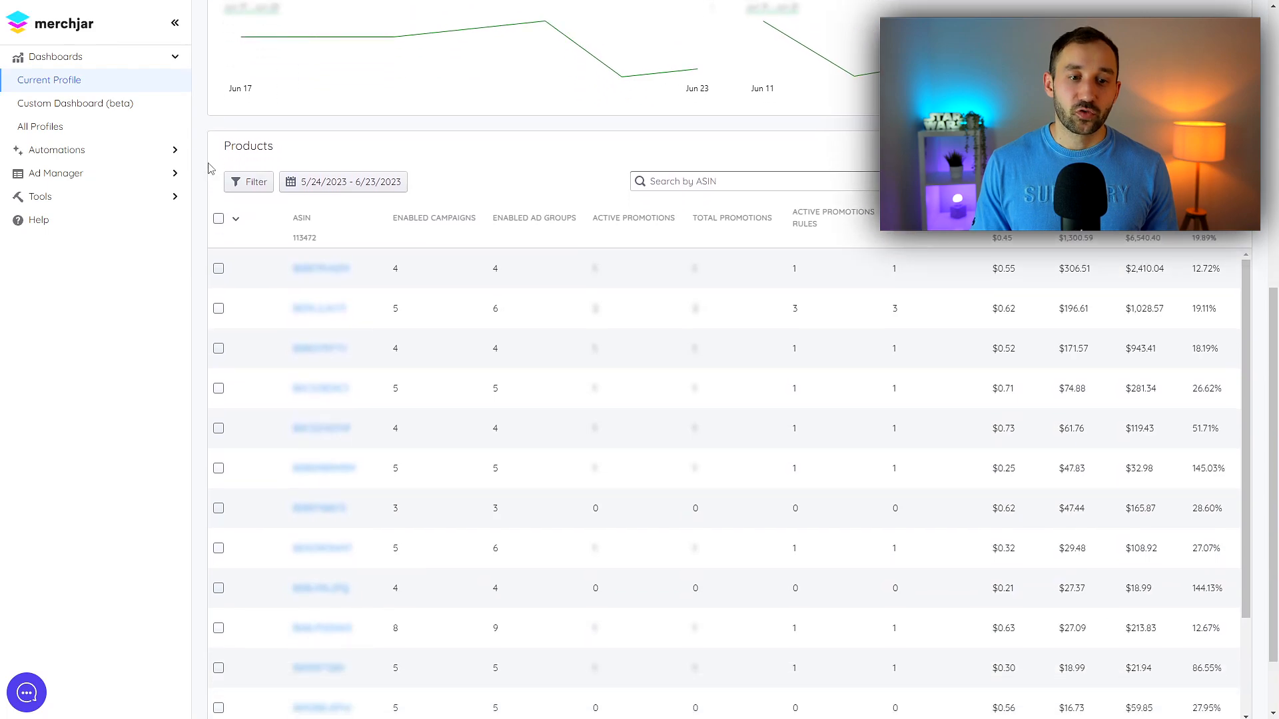
pyautogui.scroll(3)
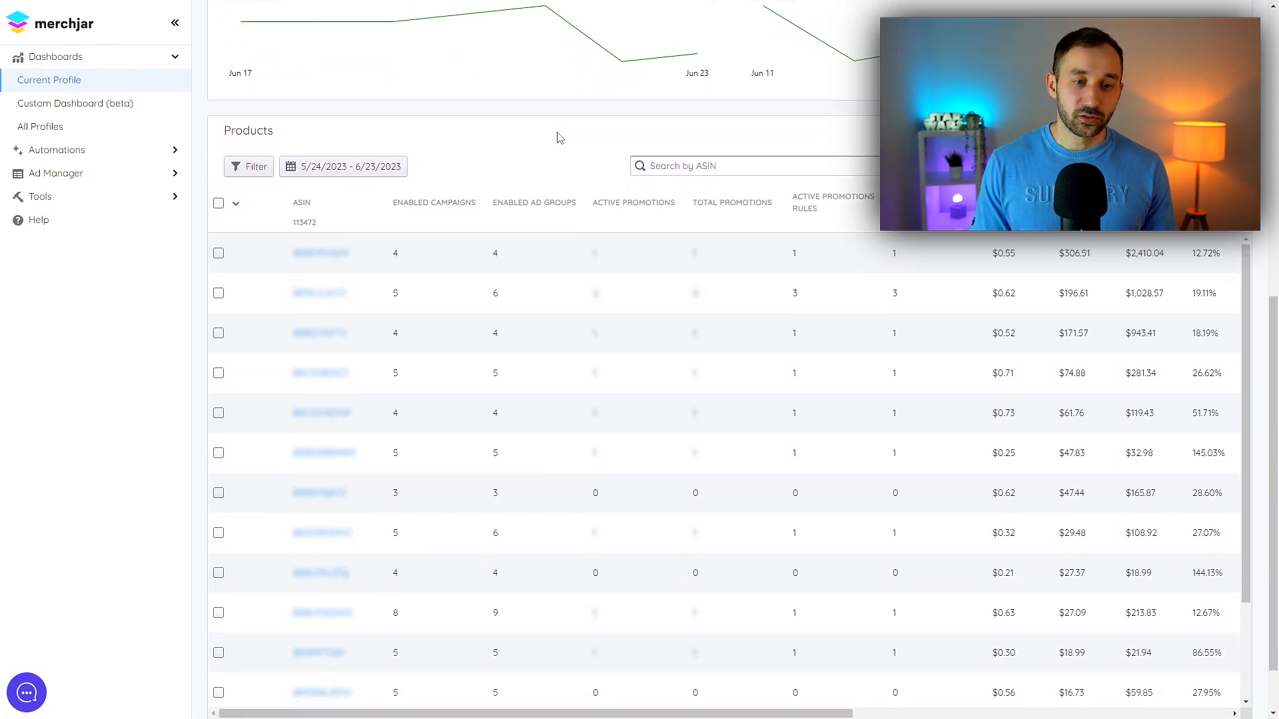
pyautogui.scroll(-3)
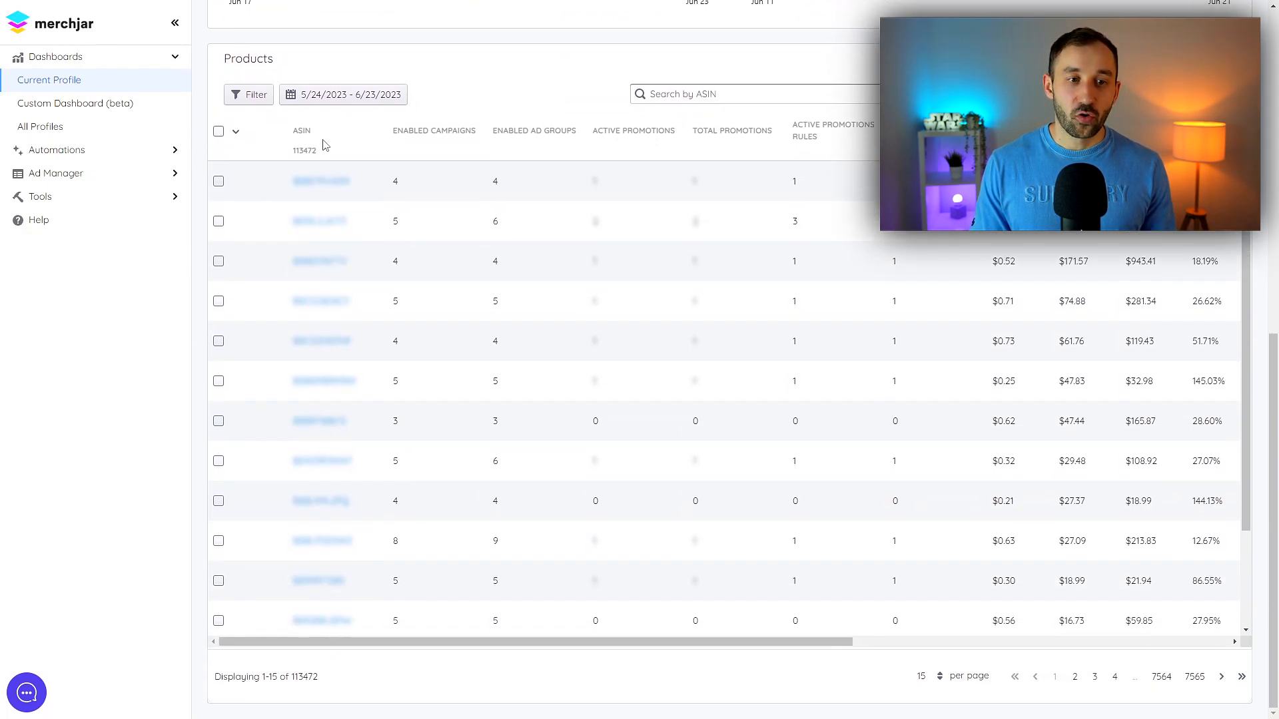
pyautogui.scroll(-3)
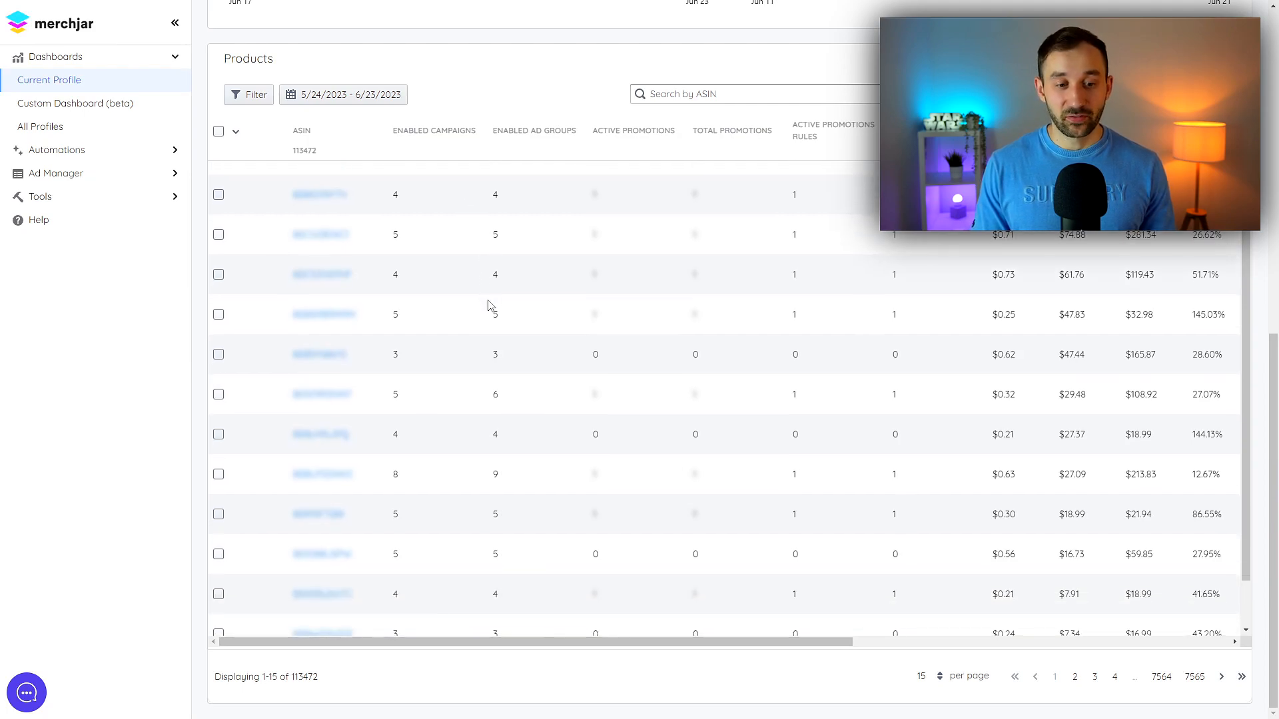
# Step: Browse the per-ASIN columns and sort products by ACoS, highest first
pyautogui.doubleClick(304, 677)
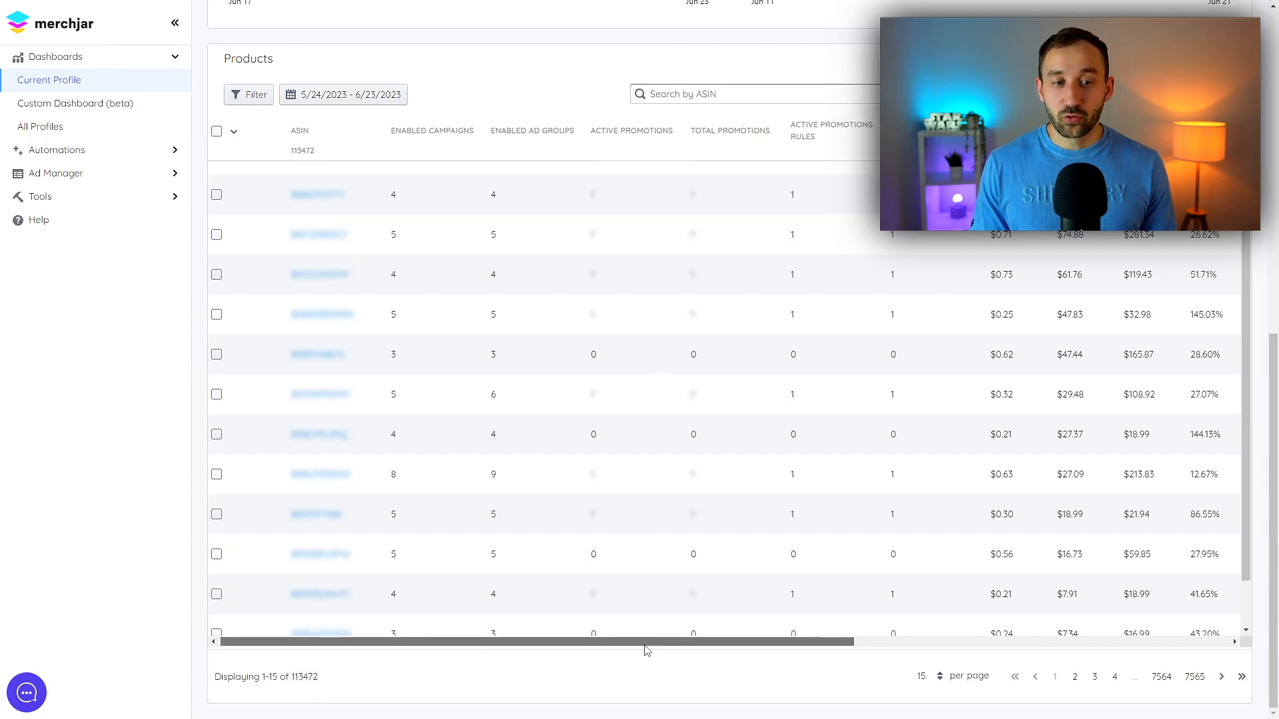
pyautogui.hscroll(3)
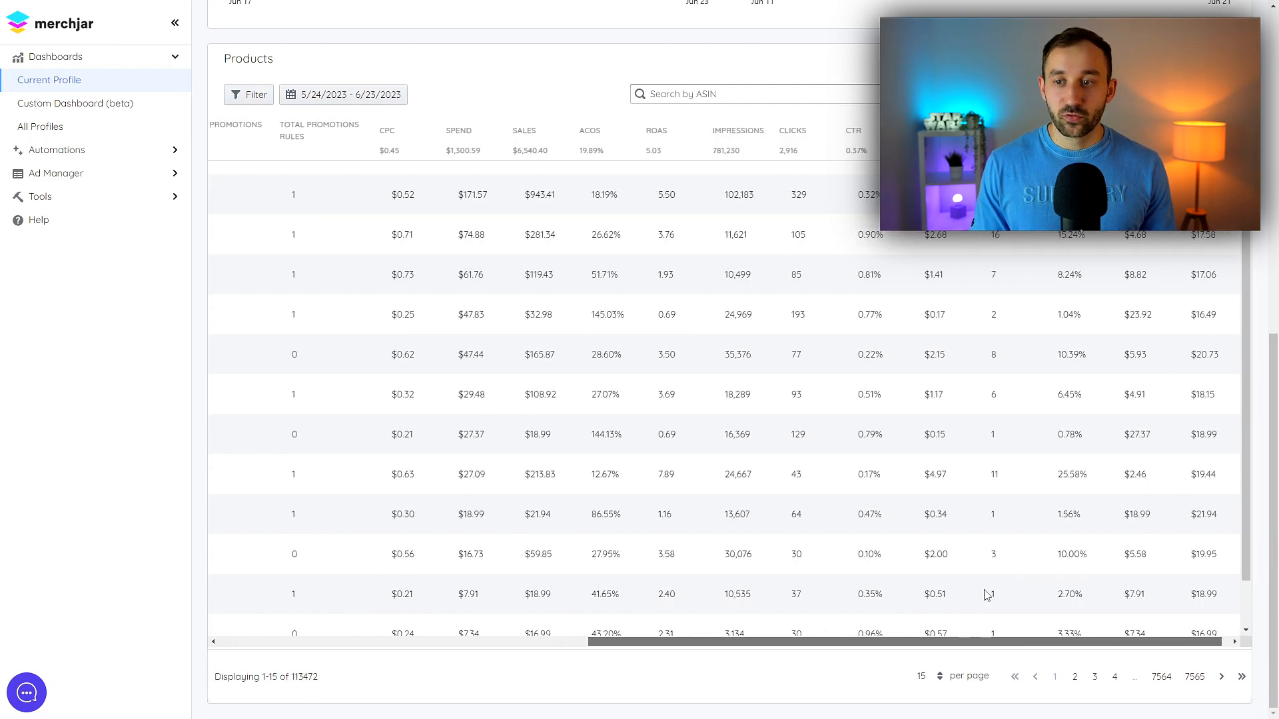
pyautogui.hscroll(-3)
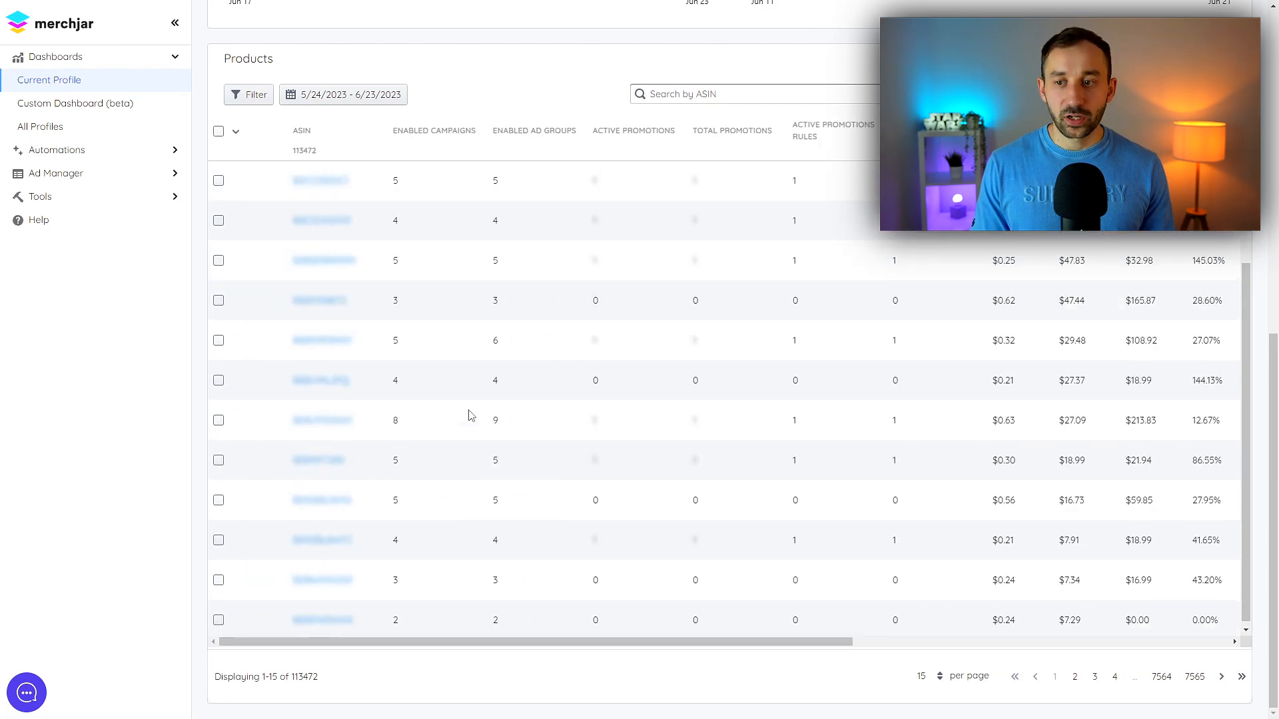
pyautogui.scroll(3)
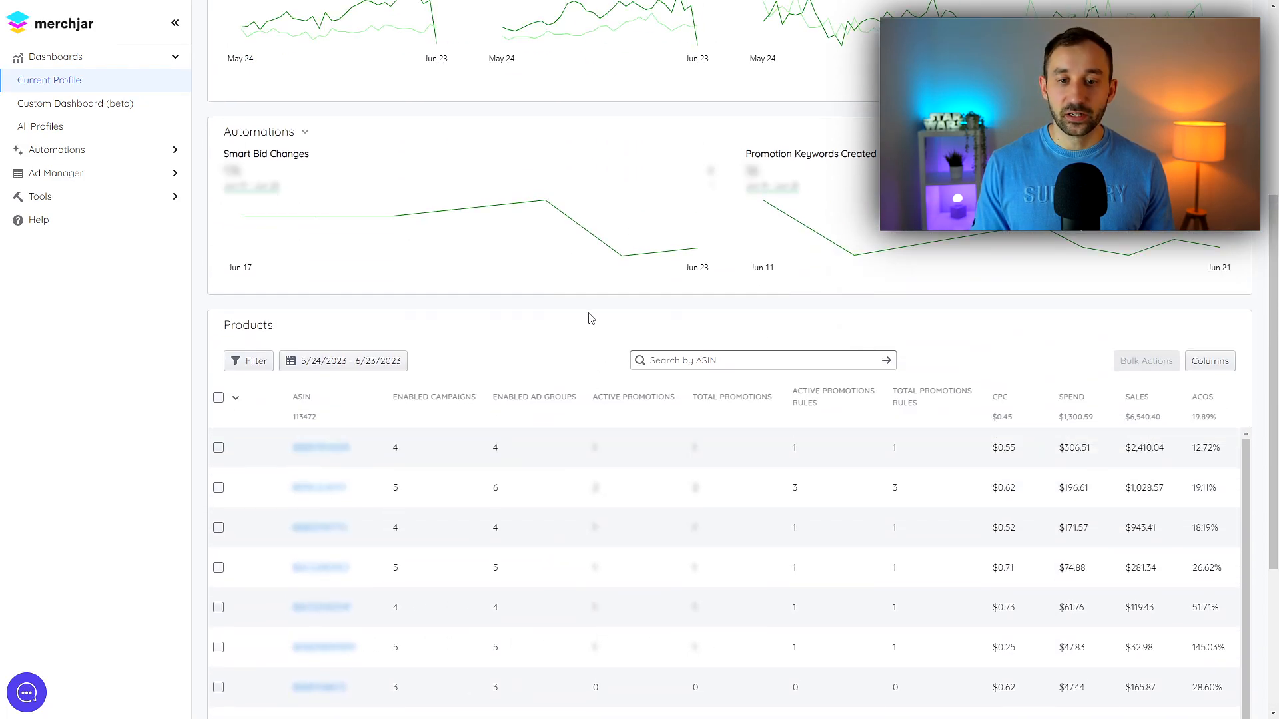
pyautogui.scroll(-3)
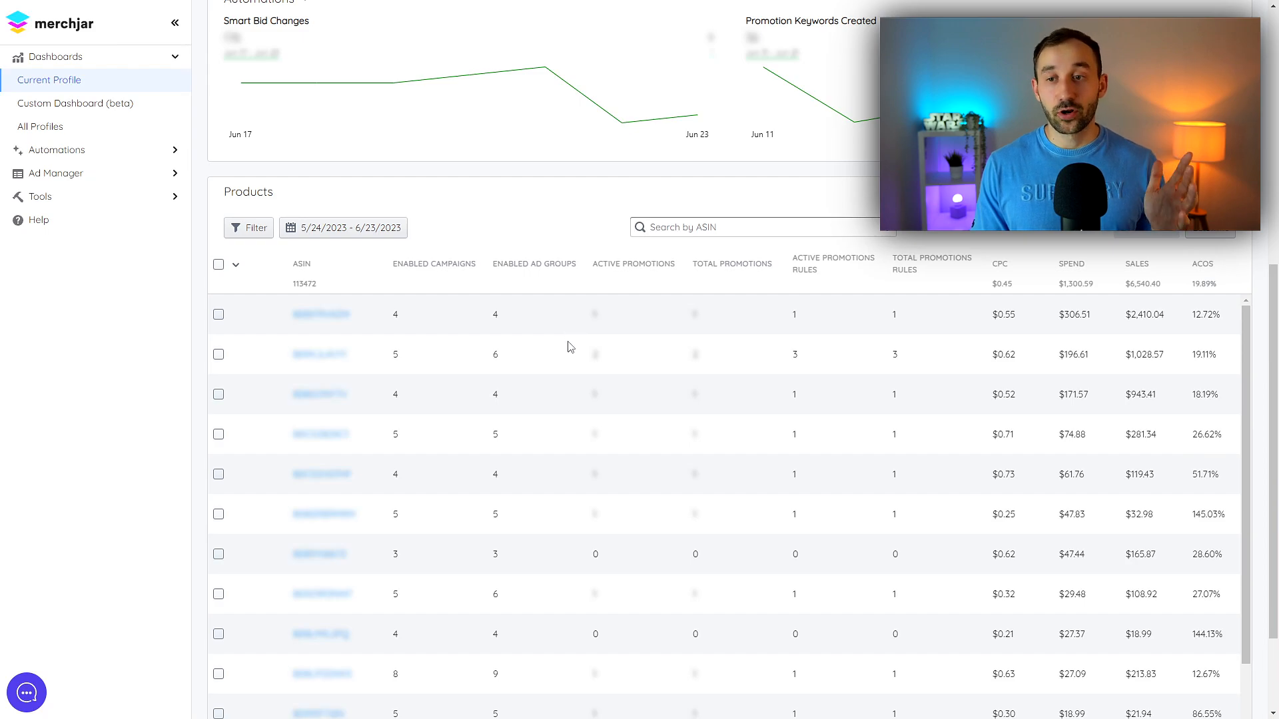
pyautogui.moveTo(550, 362)
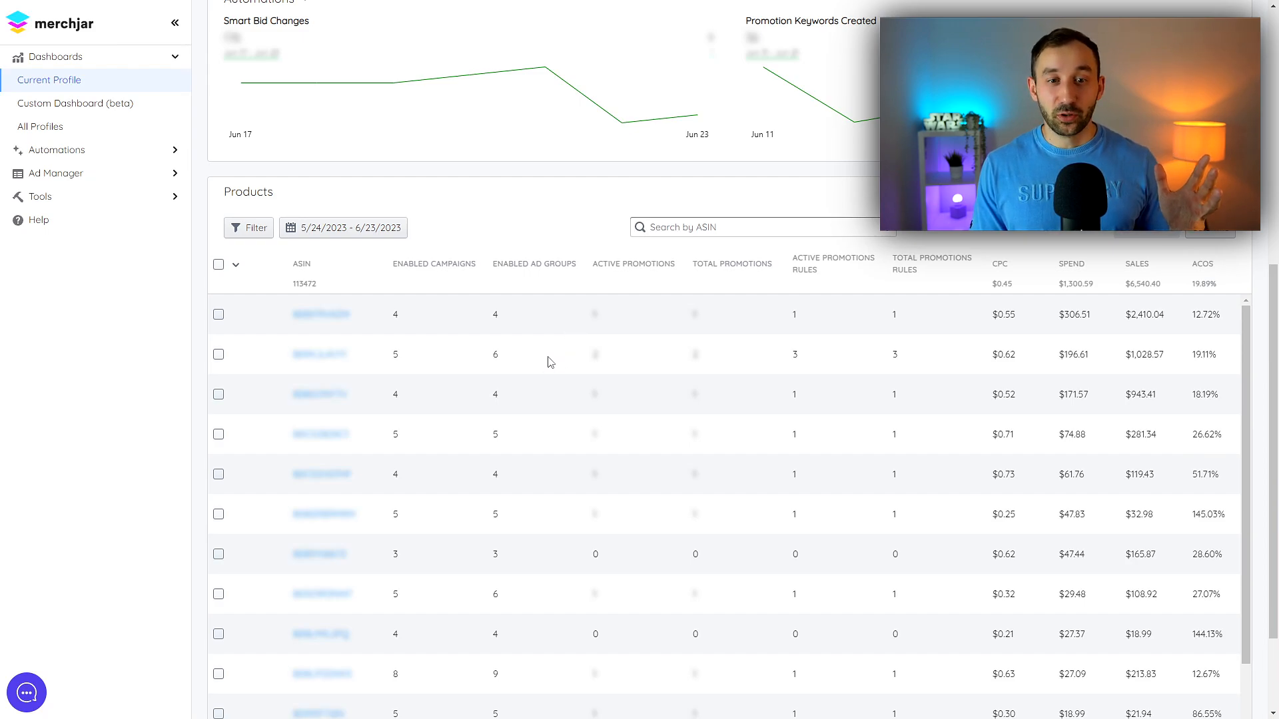
pyautogui.moveTo(522, 386)
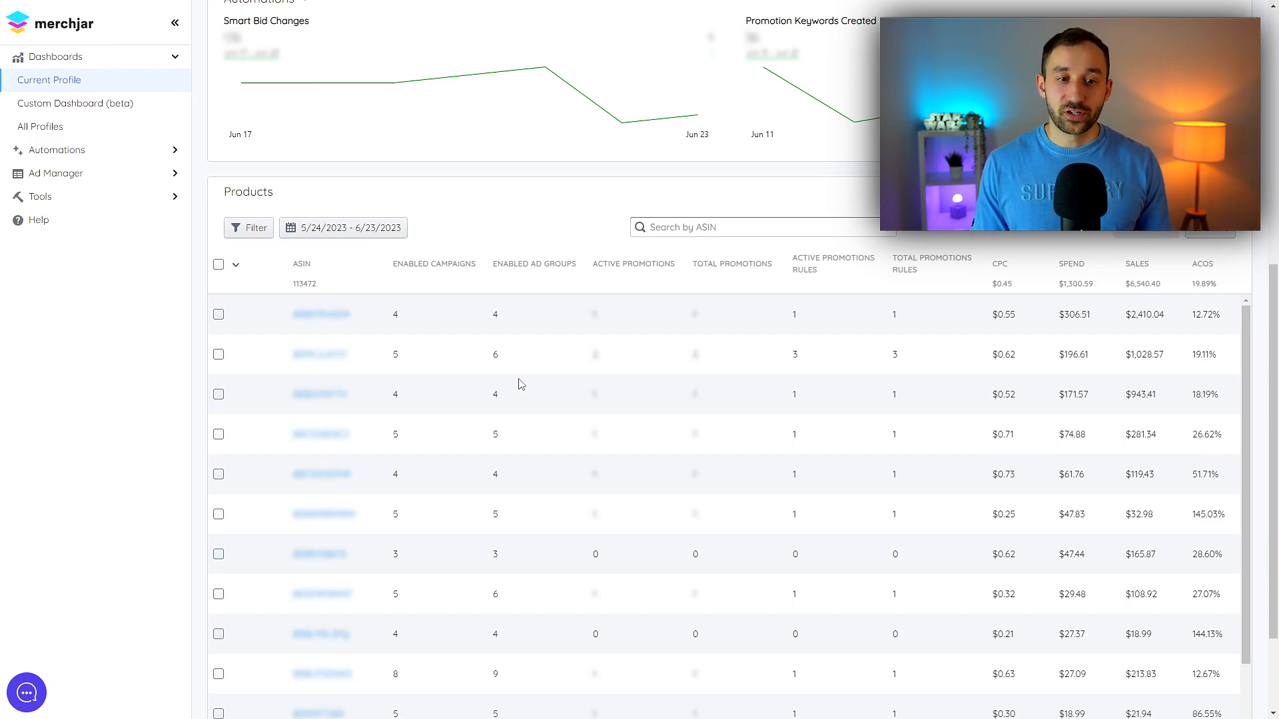
pyautogui.hscroll(3)
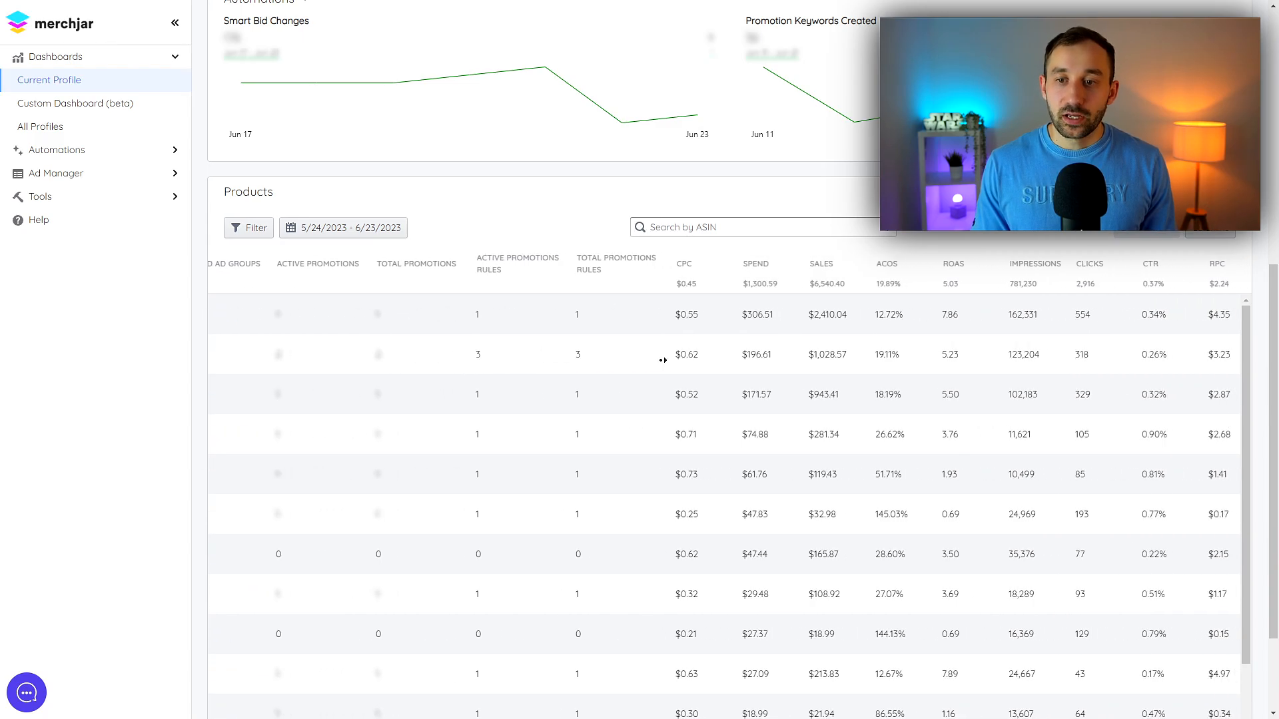
pyautogui.moveTo(857, 263)
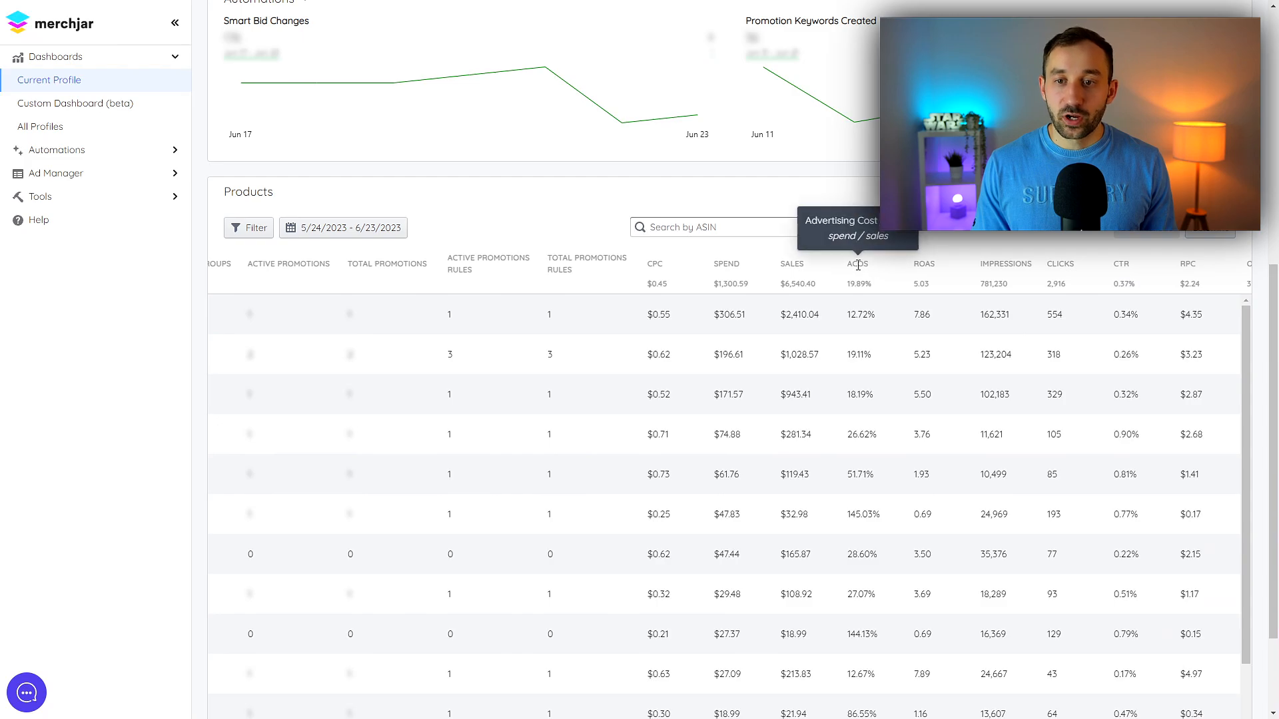
pyautogui.click(857, 264)
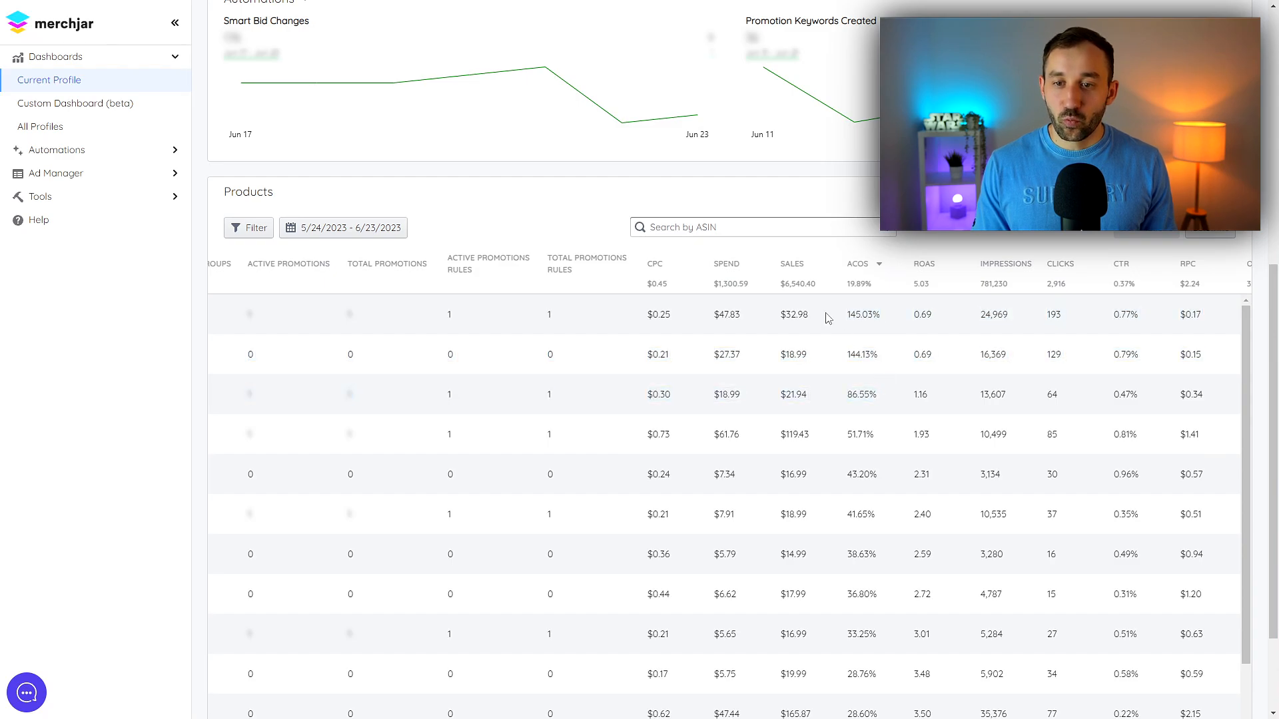
pyautogui.moveTo(864, 349)
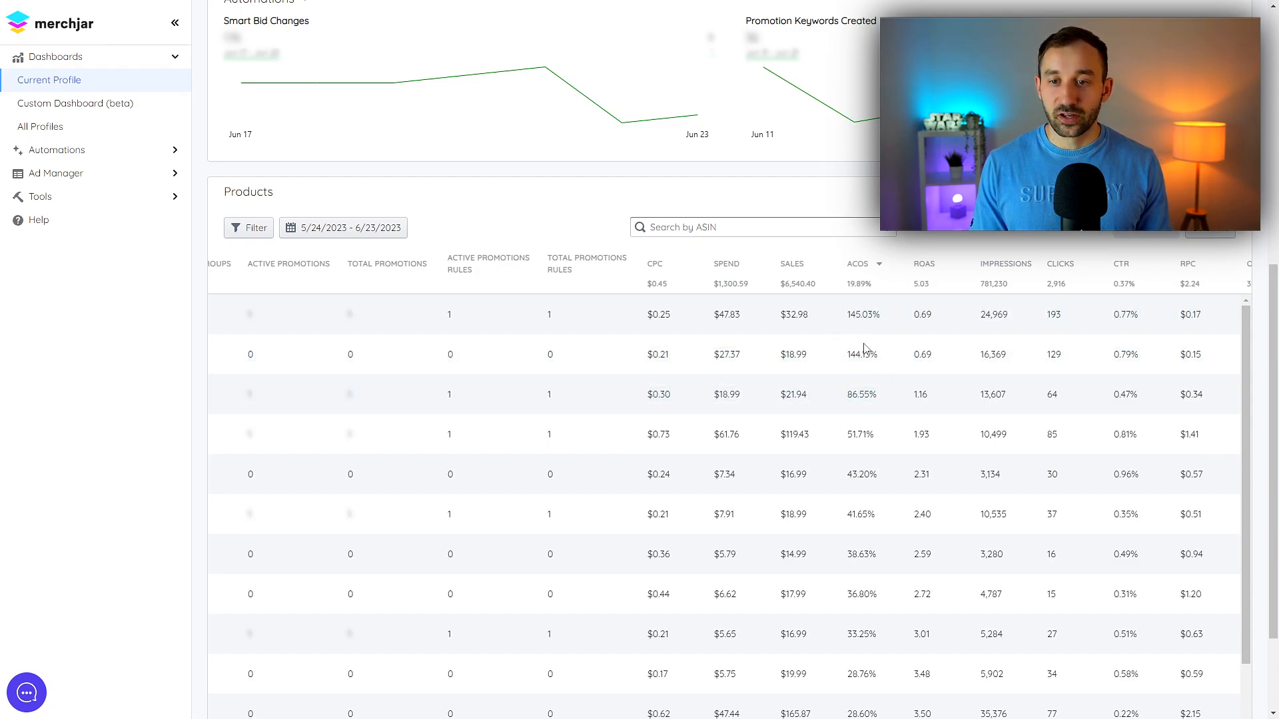
pyautogui.moveTo(893, 339)
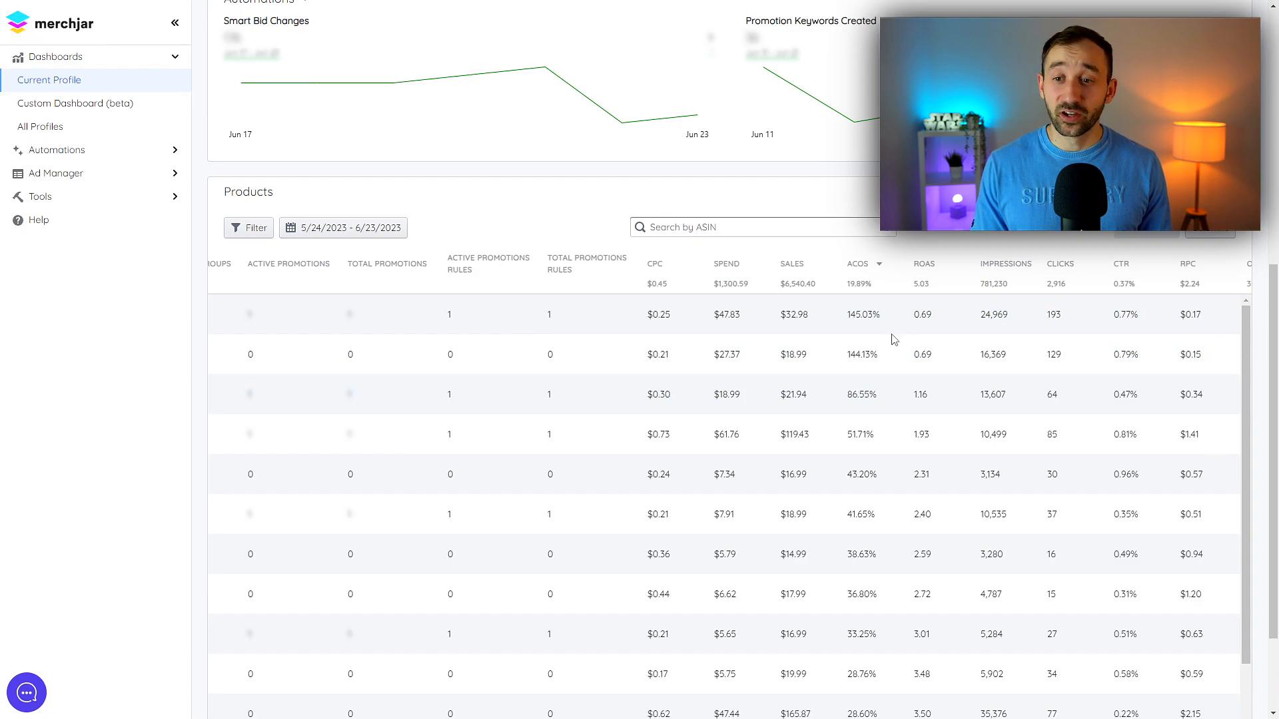
pyautogui.moveTo(724, 315)
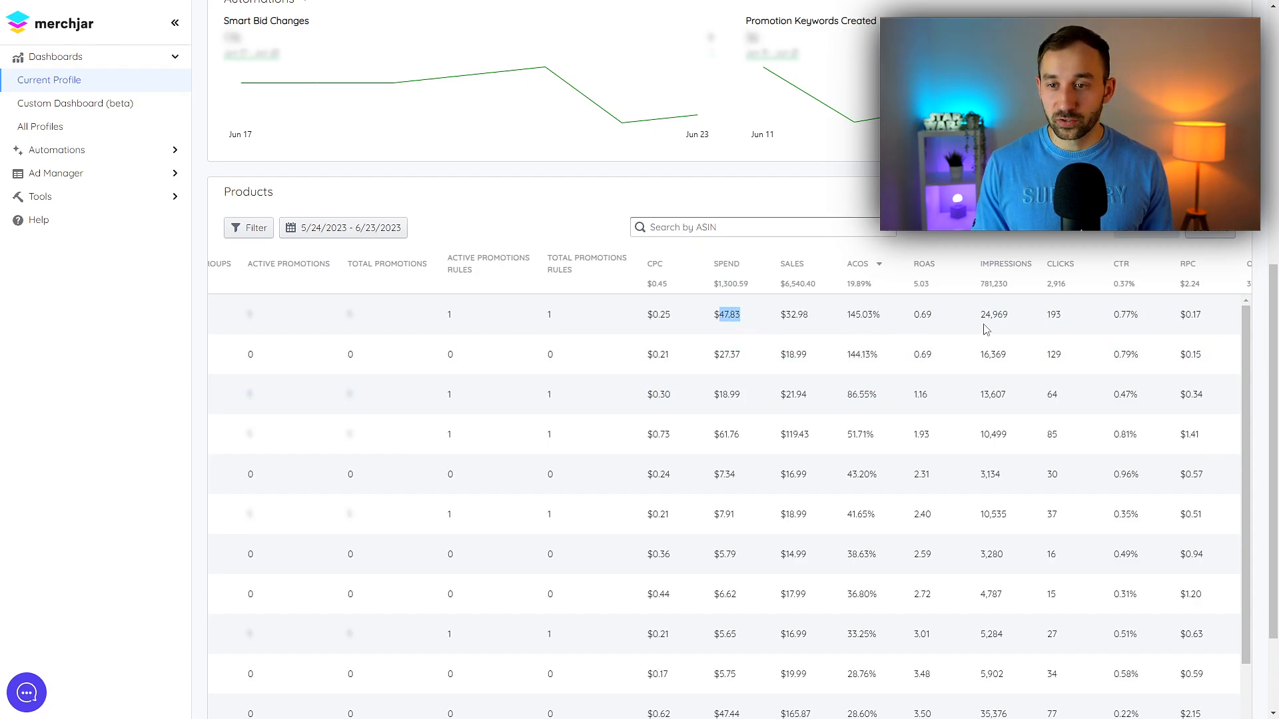
# Step: Scroll horizontally to review orders and conversion-rate figures for the ACoS-sorted rows
pyautogui.hscroll(3)
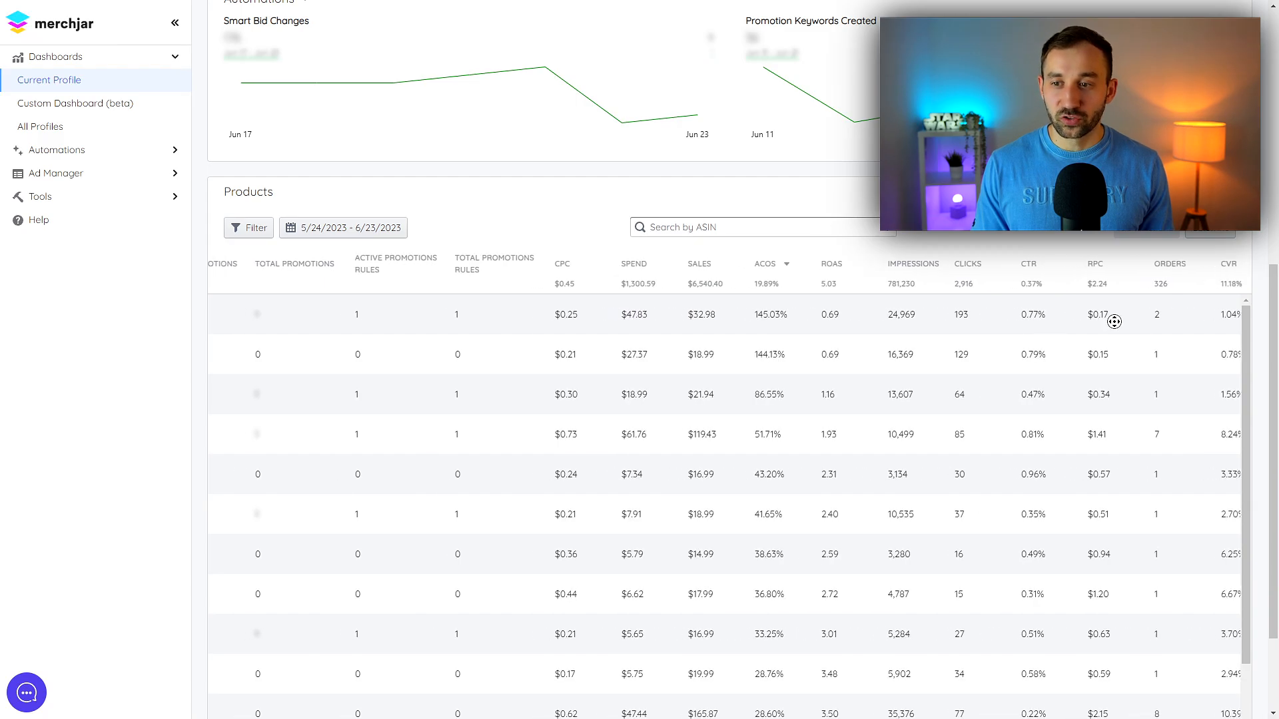
pyautogui.hscroll(-3)
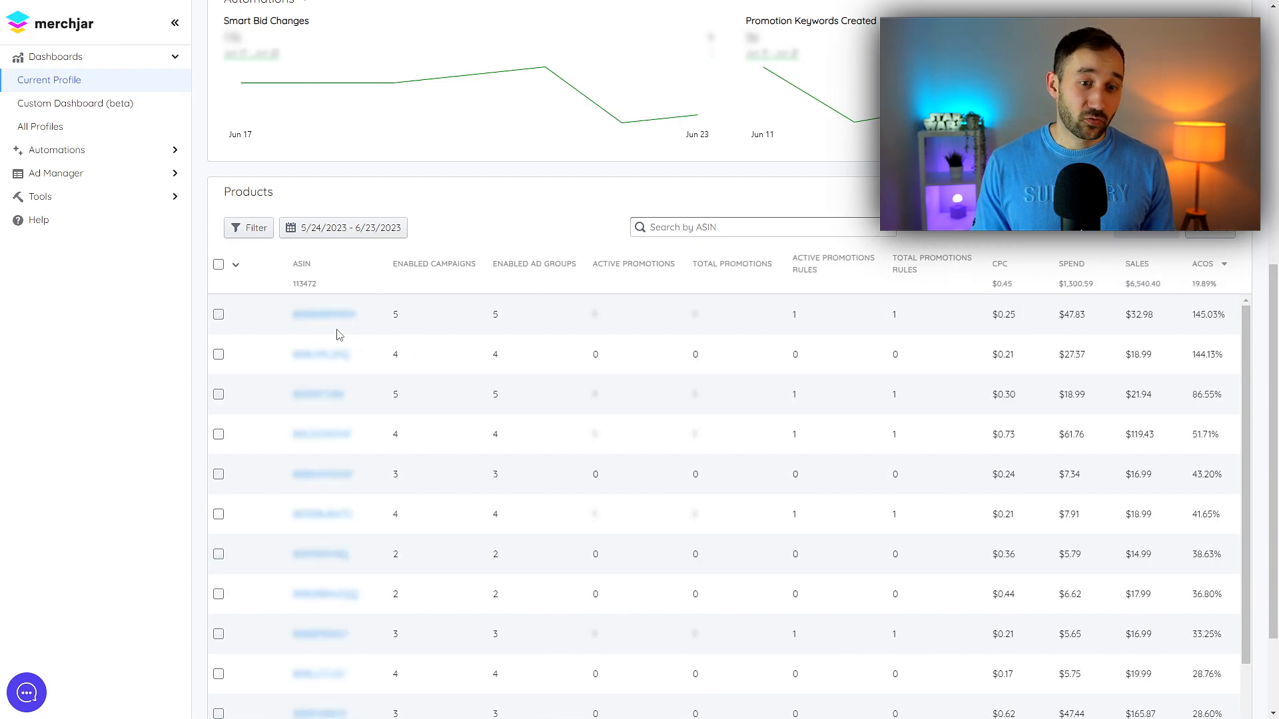
pyautogui.moveTo(449, 321)
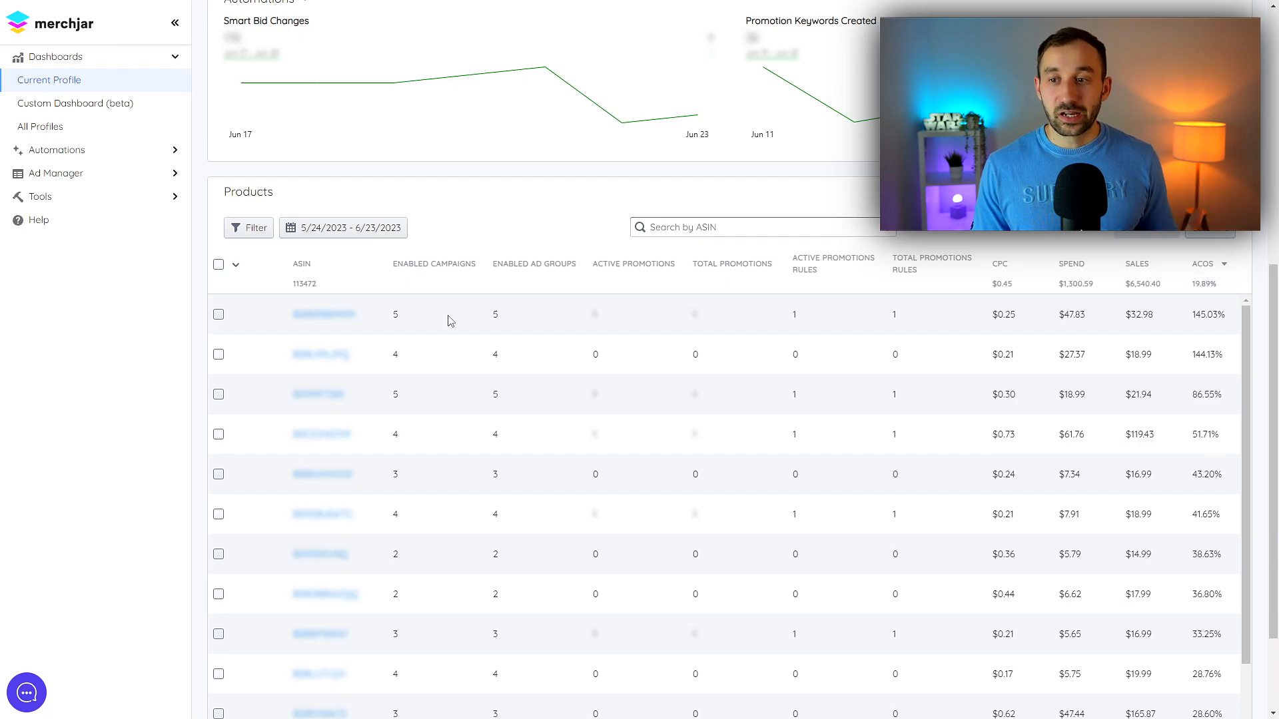
pyautogui.hscroll(3)
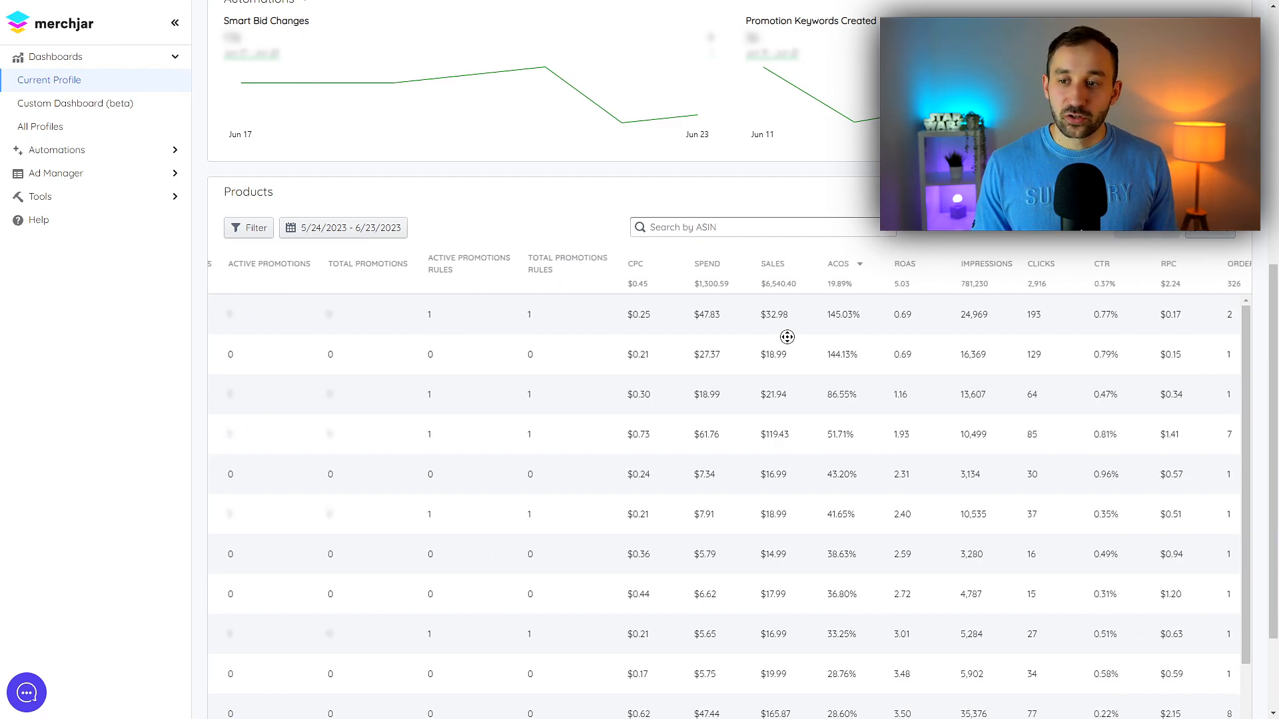
pyautogui.hscroll(-3)
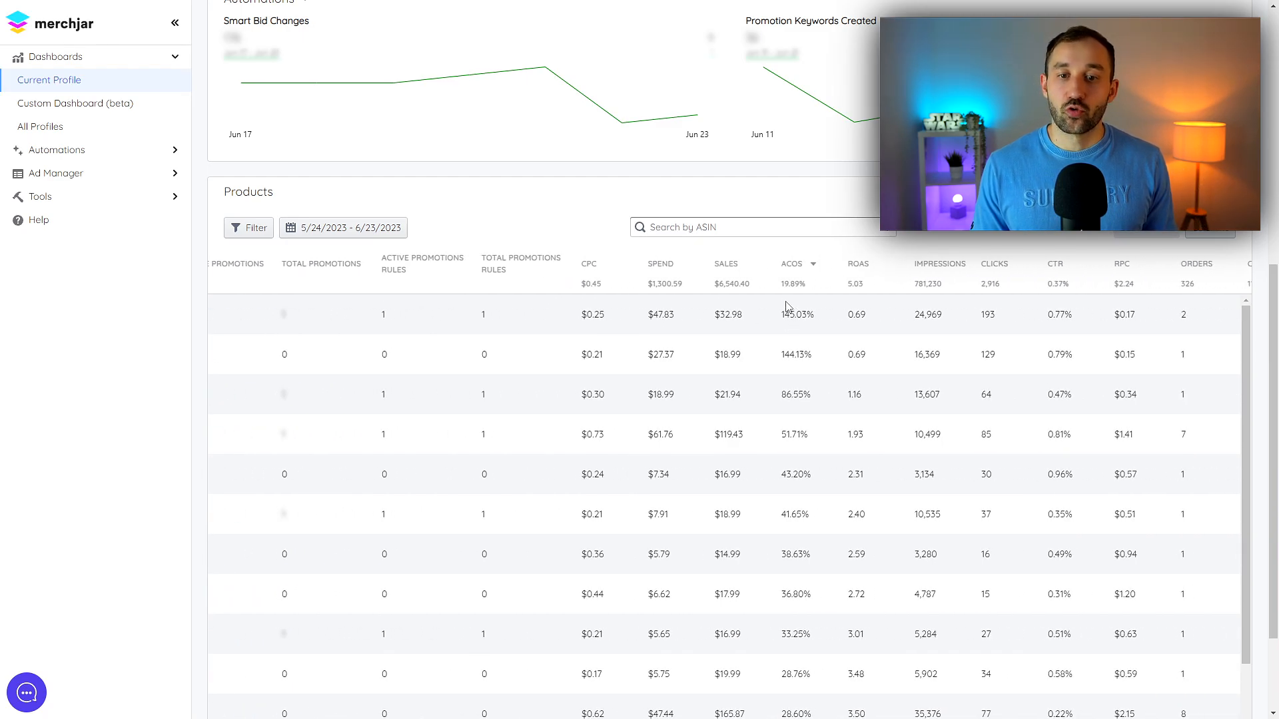
pyautogui.moveTo(692, 289)
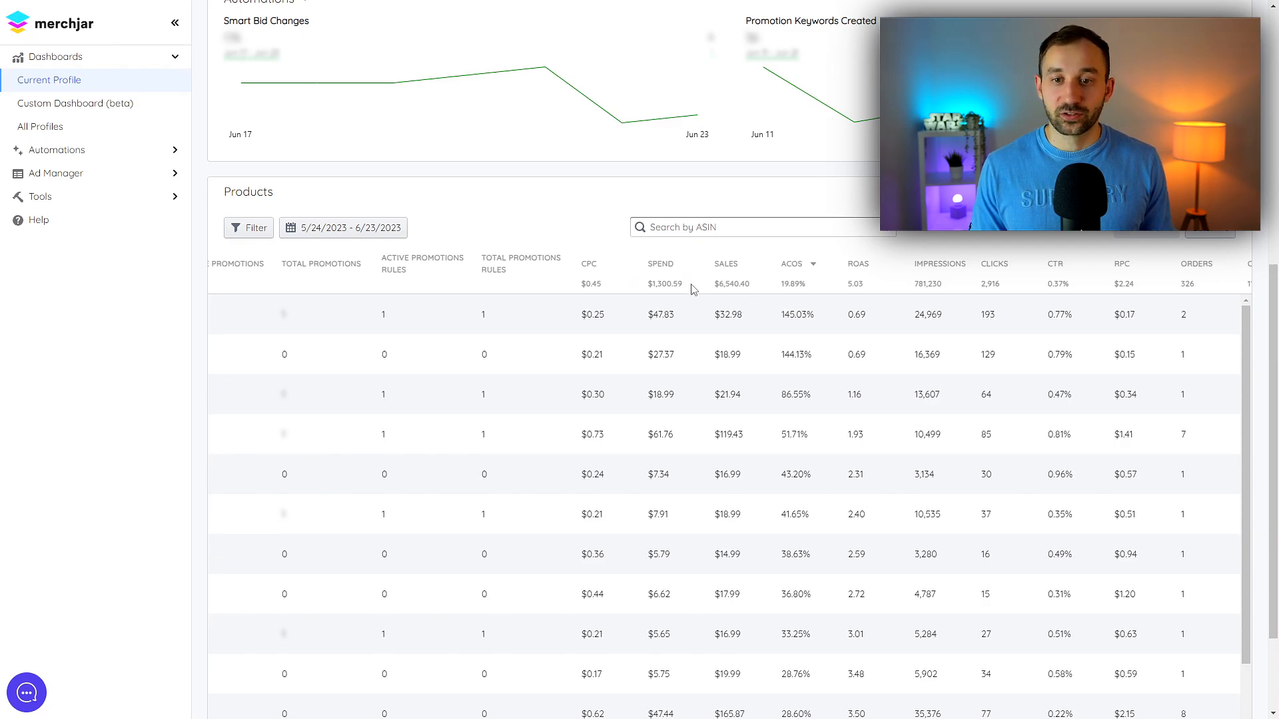
pyautogui.moveTo(701, 318)
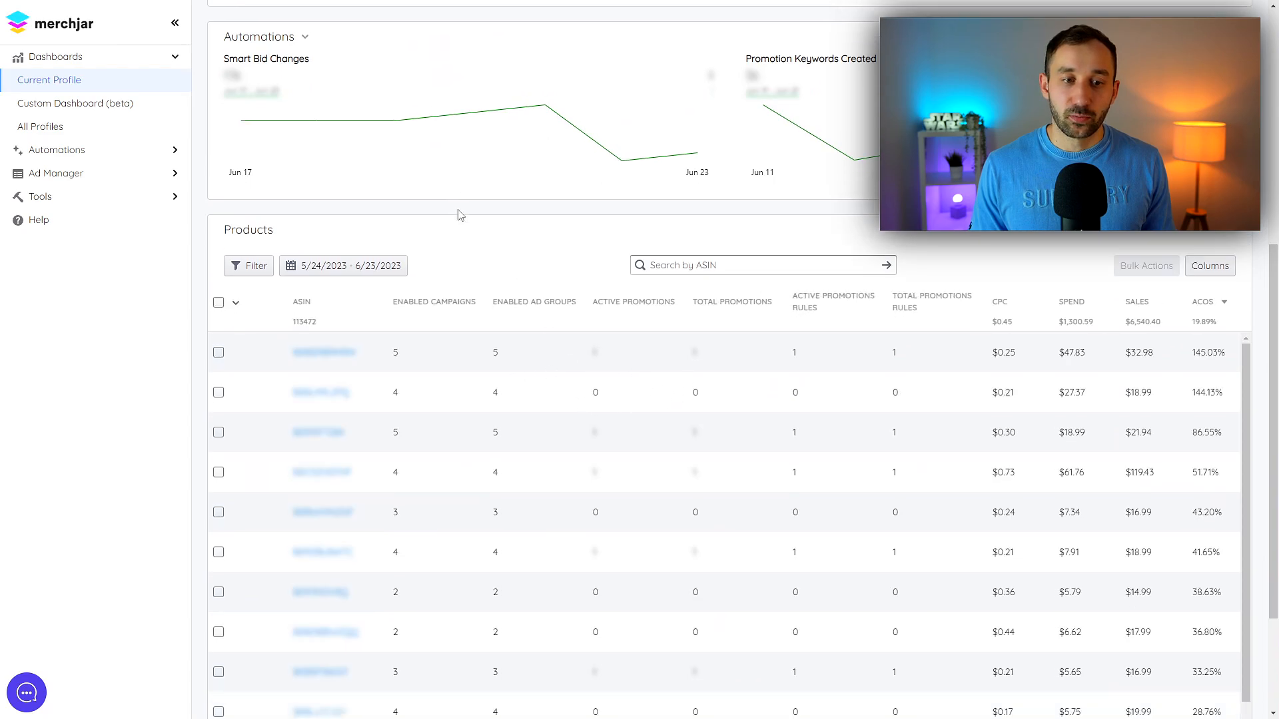
# Step: Go to the Promotions page under Automations, listing six enabled promotions
pyautogui.click(56, 151)
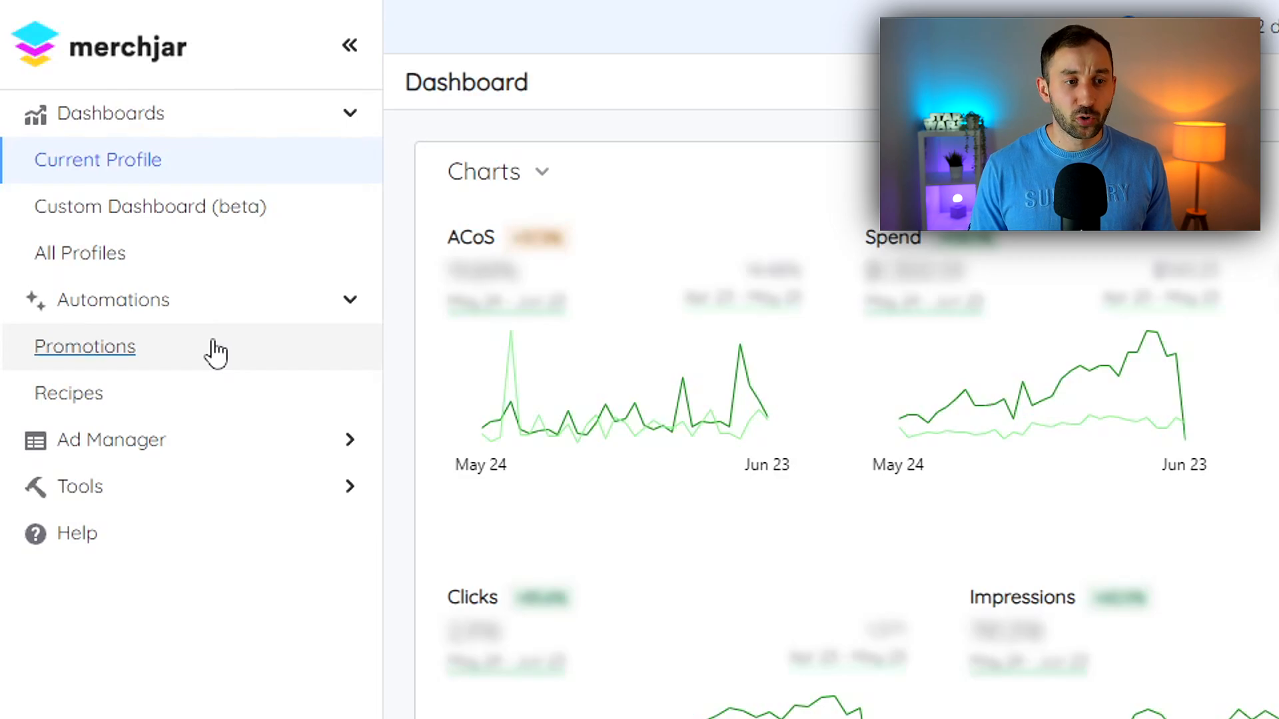
pyautogui.click(84, 346)
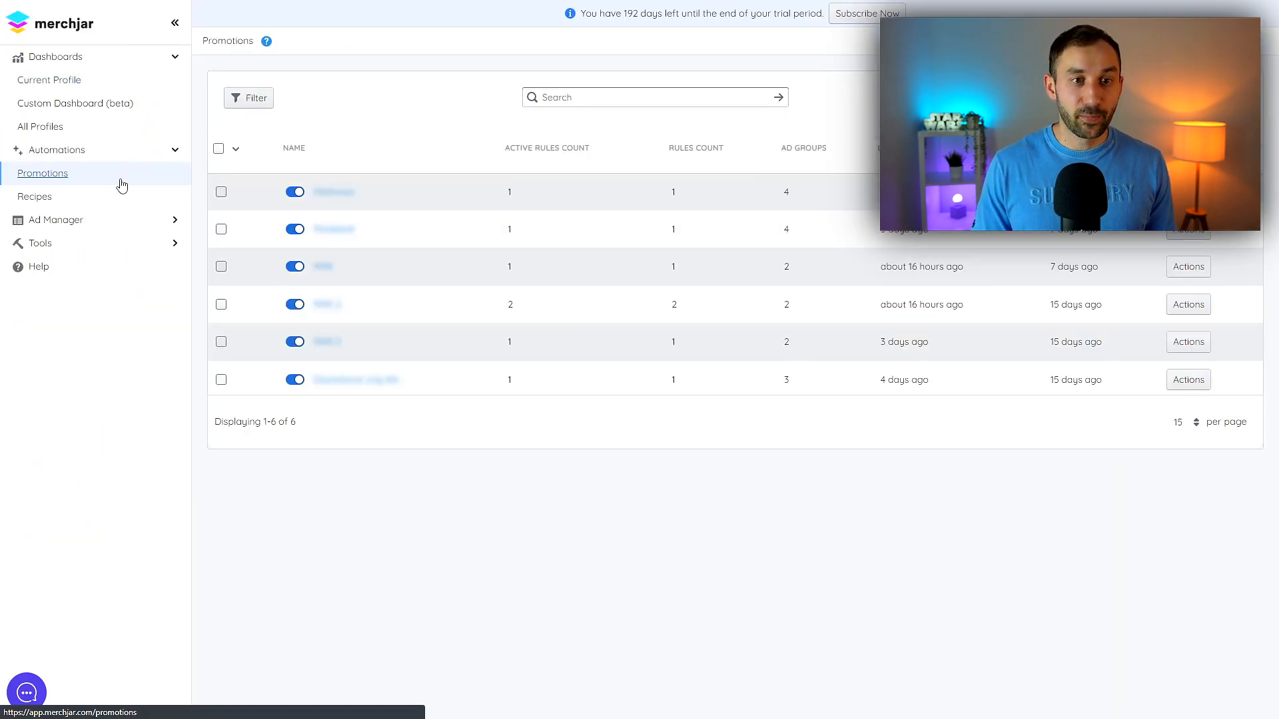
pyautogui.moveTo(765, 179)
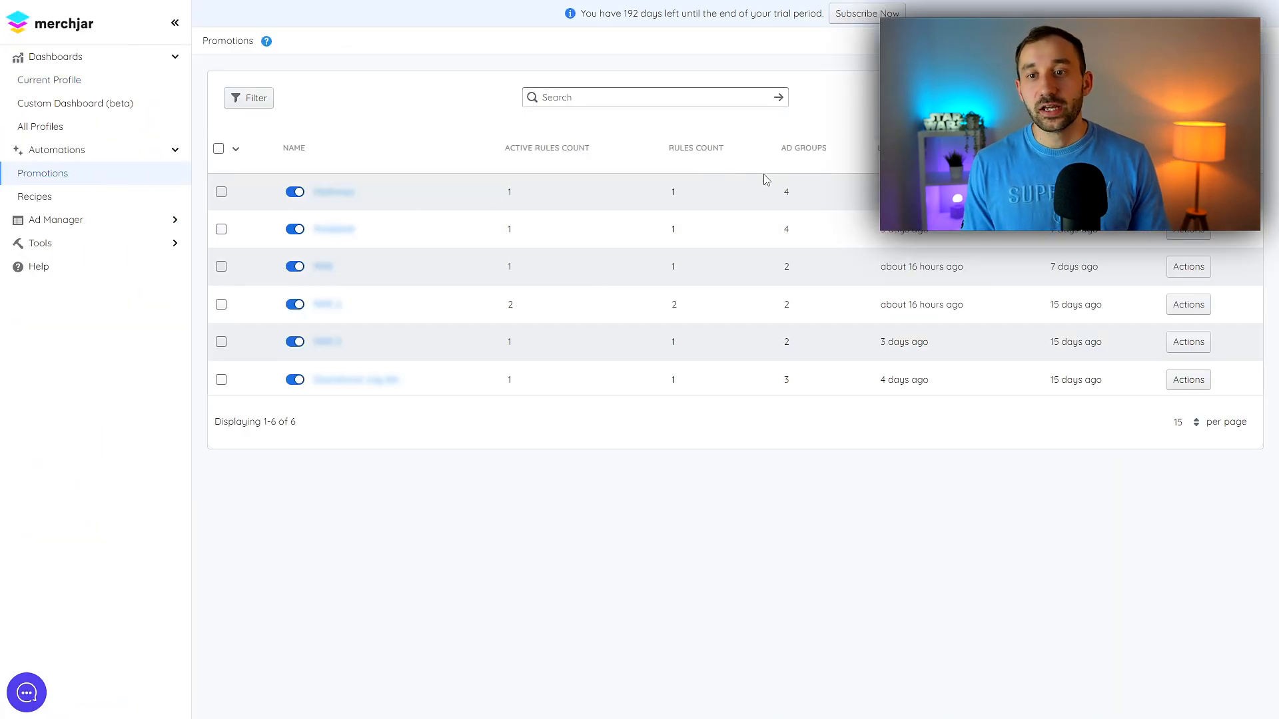
pyautogui.moveTo(333, 199)
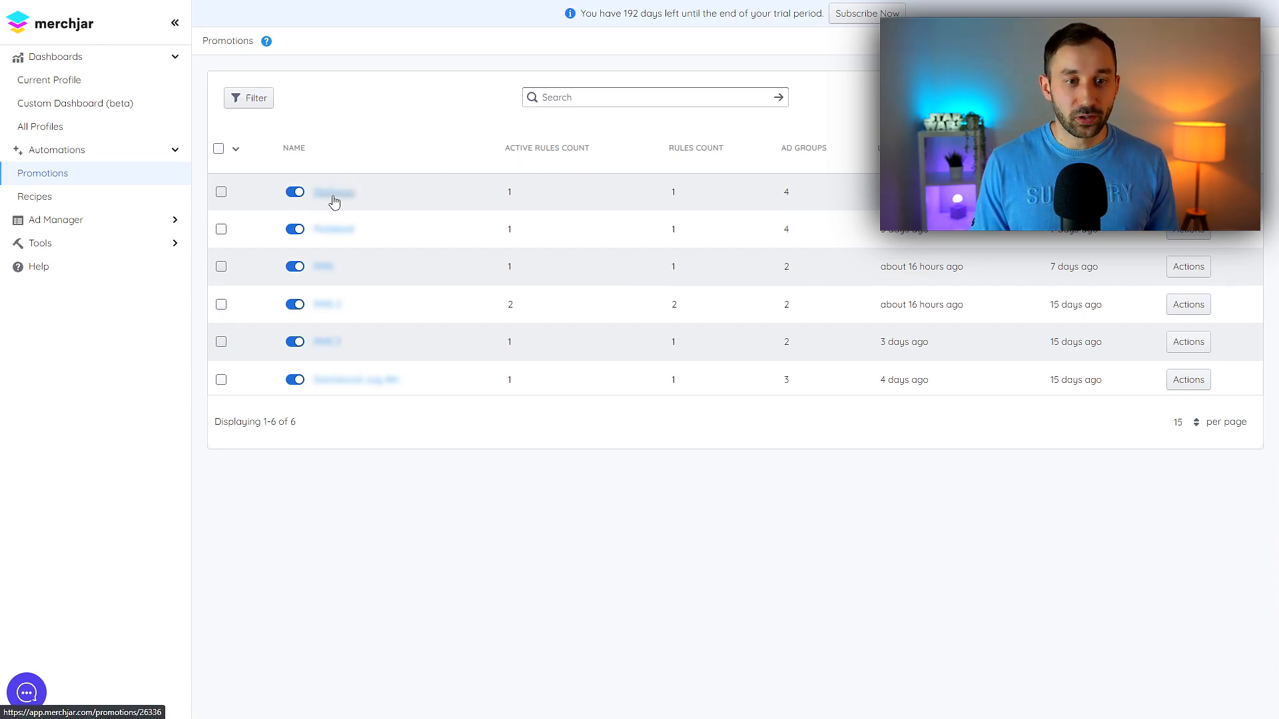
# Step: View the first promotion's details with its four items and Orders > 1, ACoS < 70 rule
pyautogui.click(333, 192)
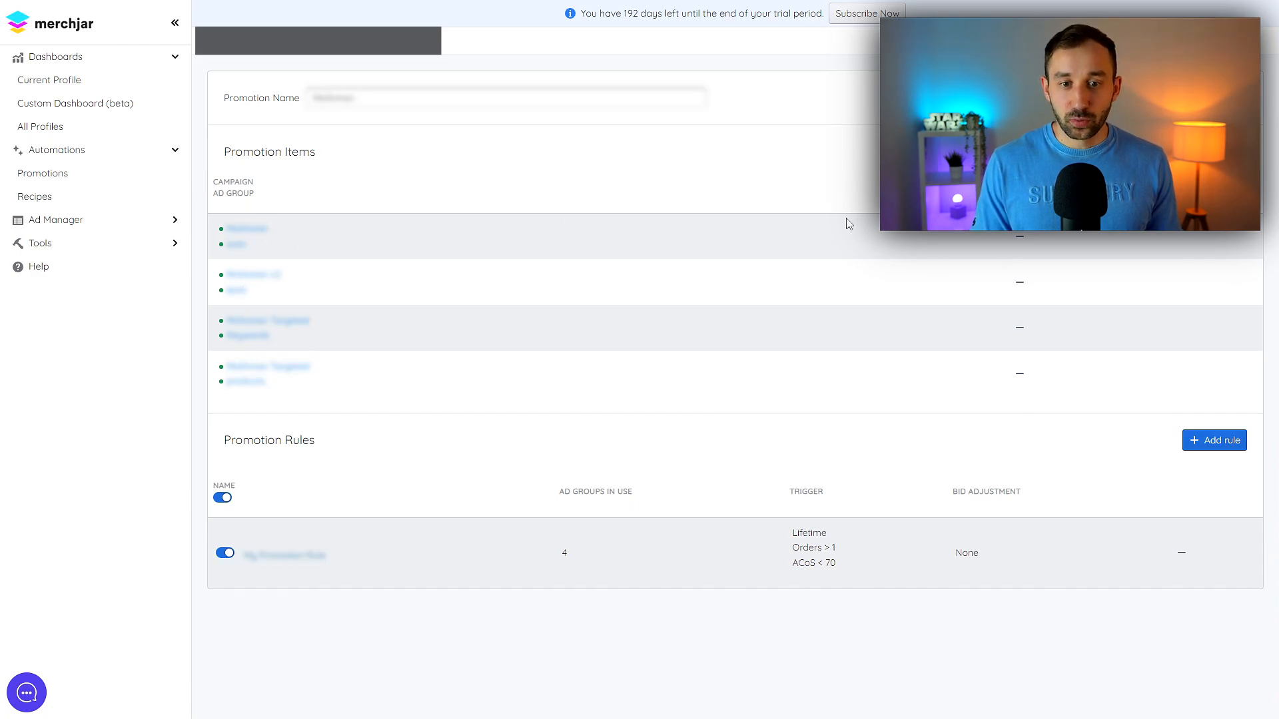
pyautogui.moveTo(477, 328)
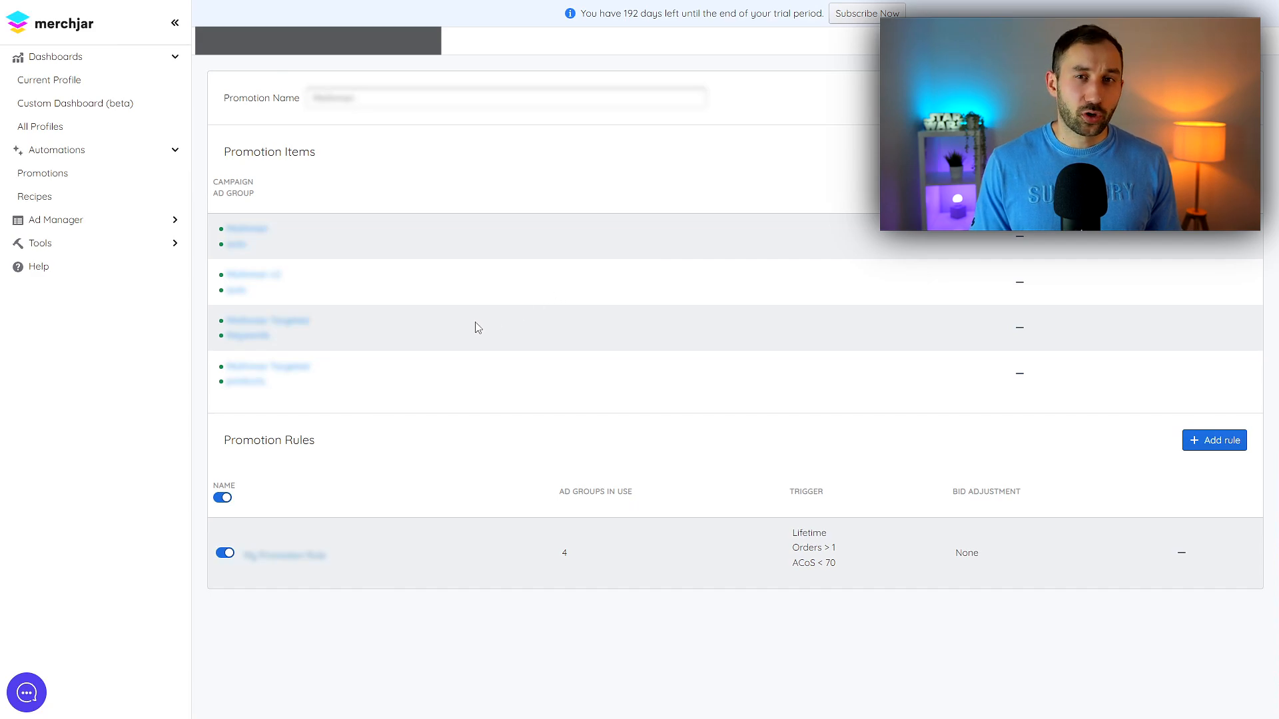
pyautogui.moveTo(467, 345)
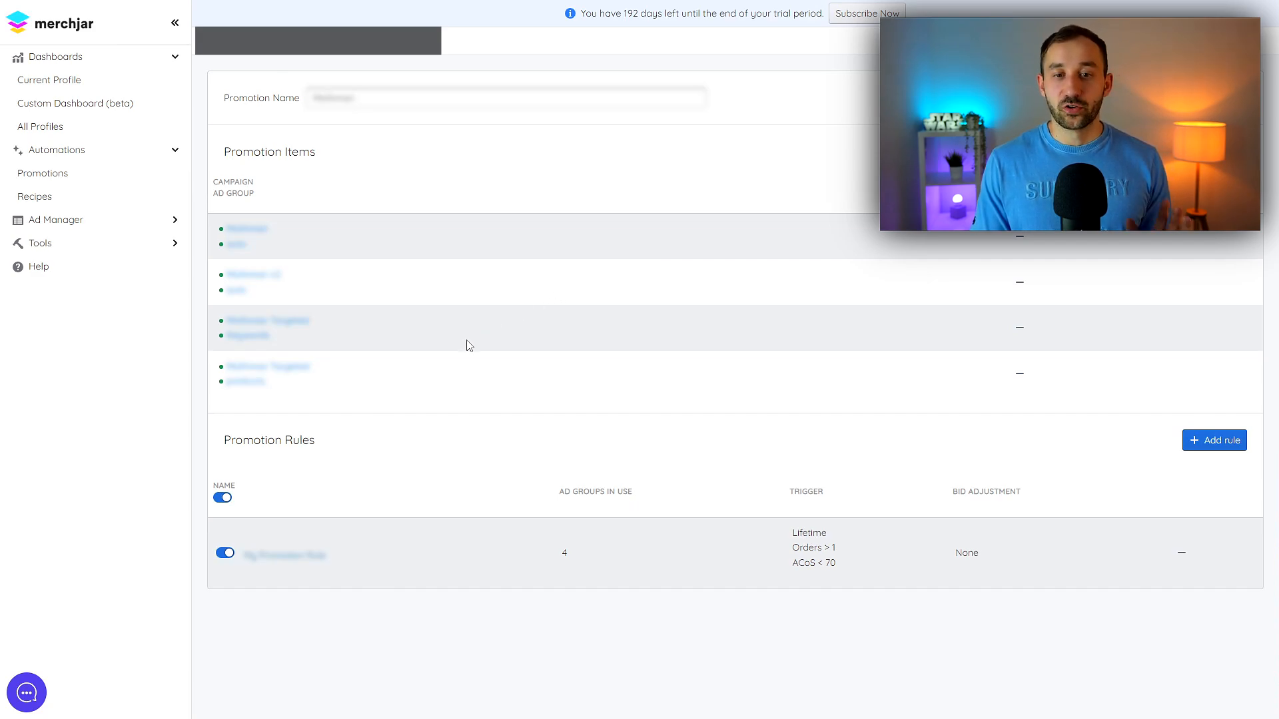
pyautogui.moveTo(459, 359)
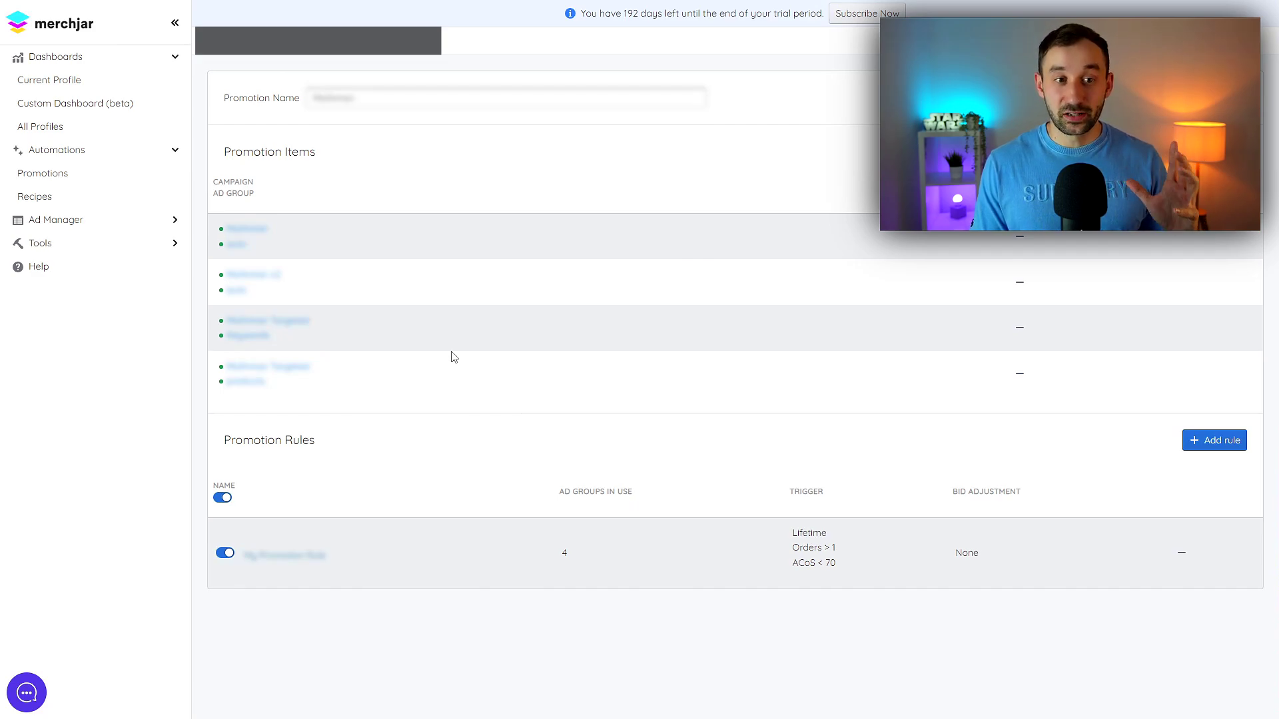
pyautogui.moveTo(279, 565)
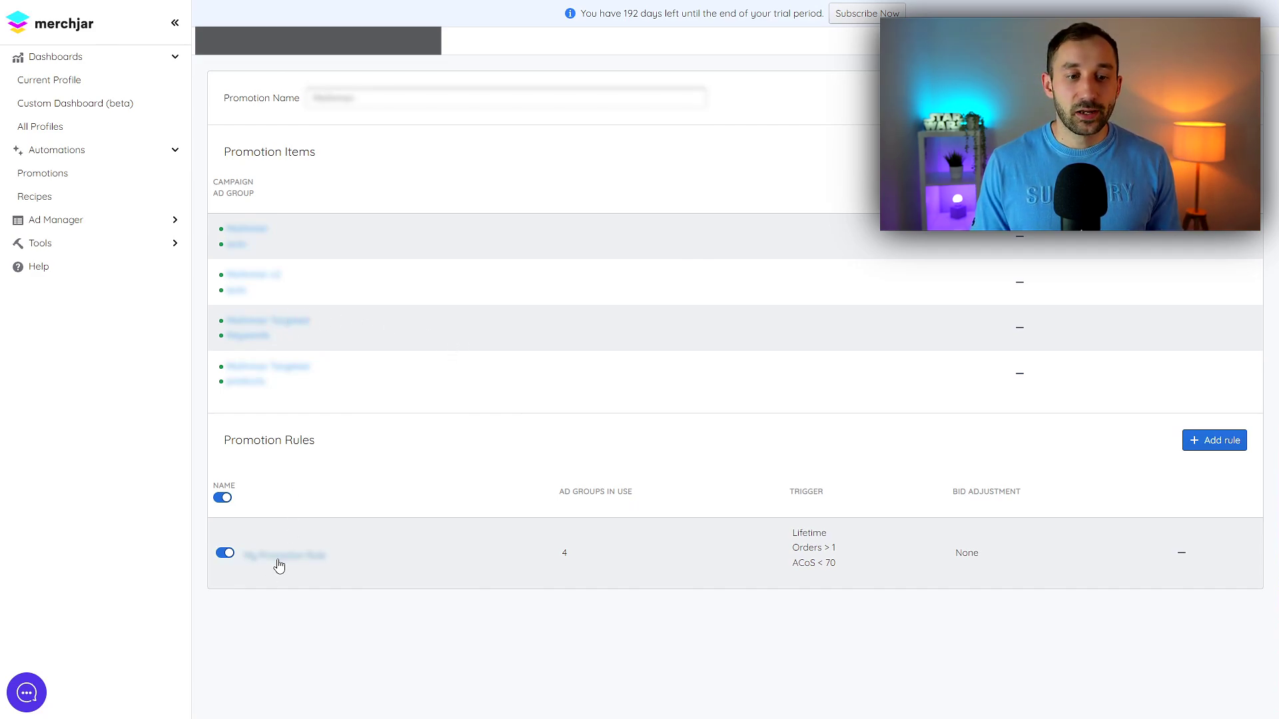
# Step: View the promotion rule's orders/ACoS trigger and per-ad-group promote and negate settings
pyautogui.click(282, 554)
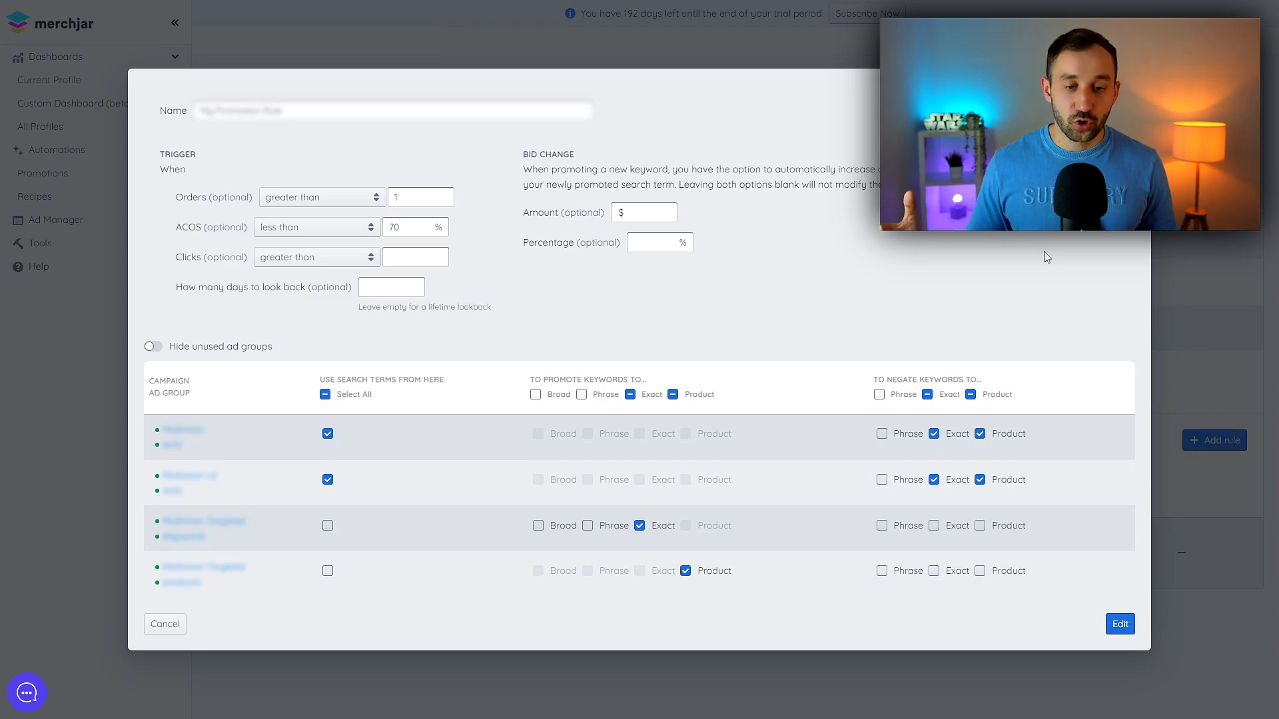
pyautogui.moveTo(281, 533)
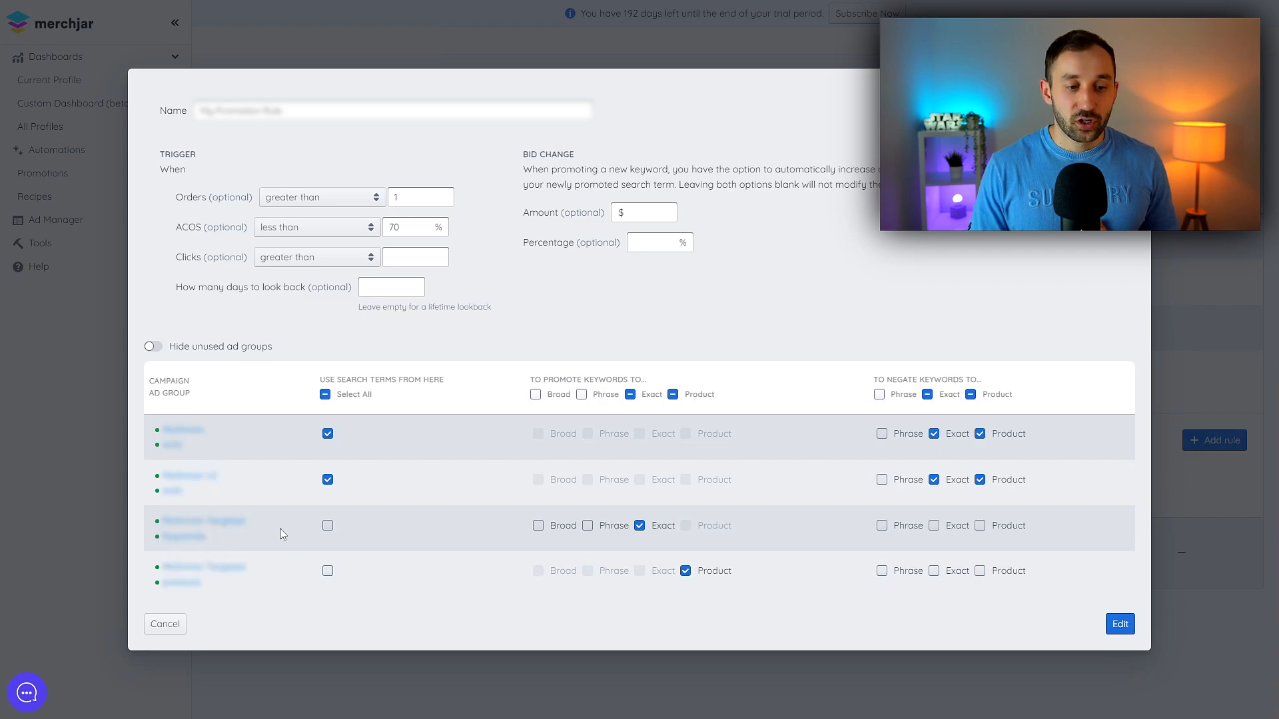
pyautogui.moveTo(262, 558)
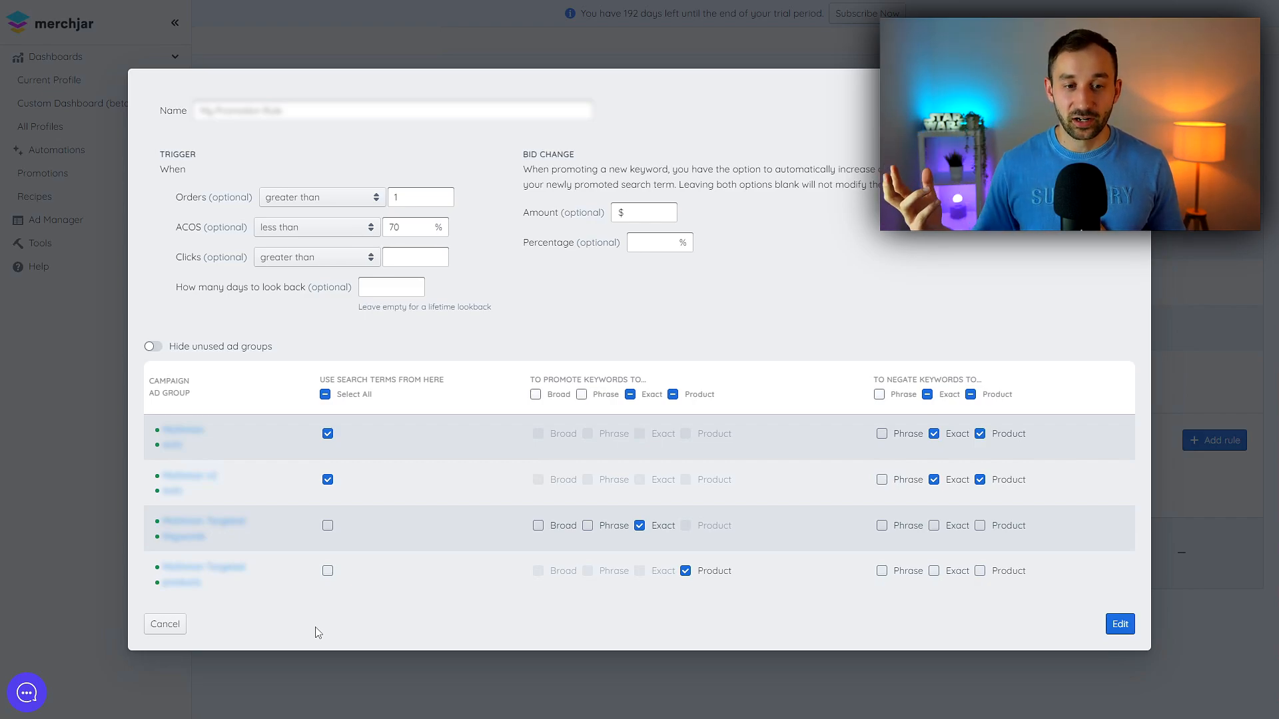
pyautogui.moveTo(315, 623)
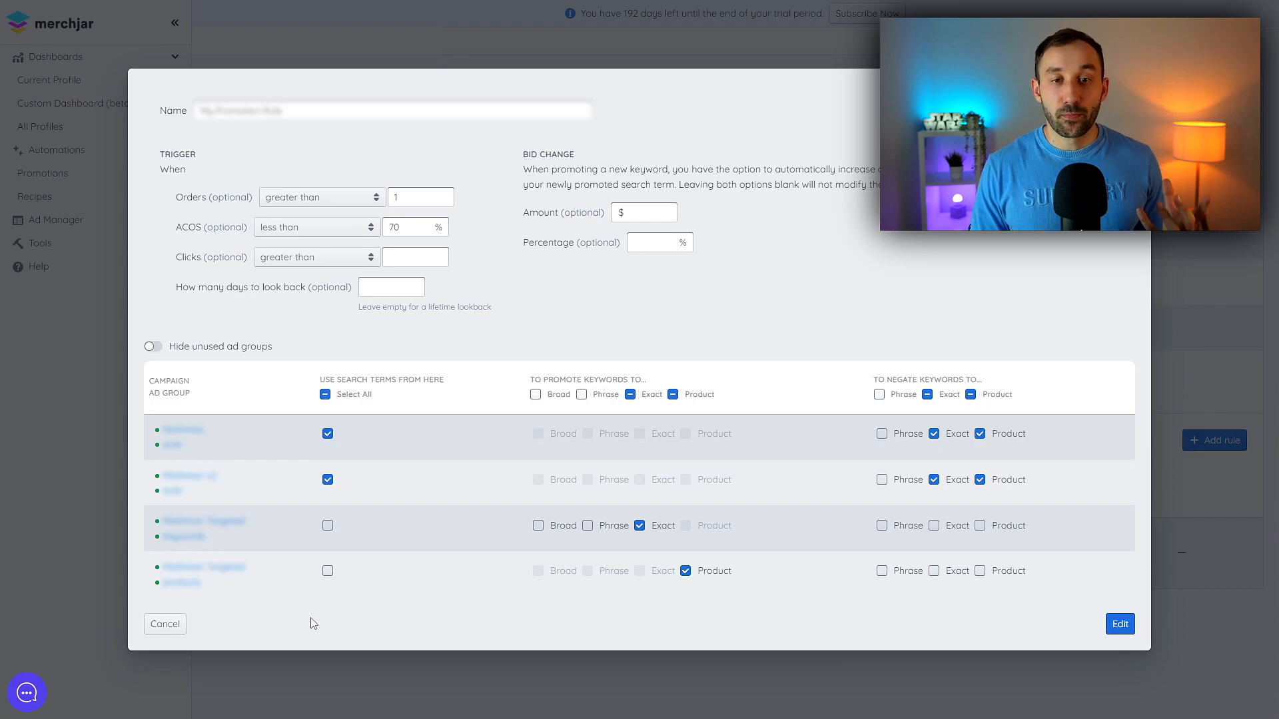
pyautogui.moveTo(319, 614)
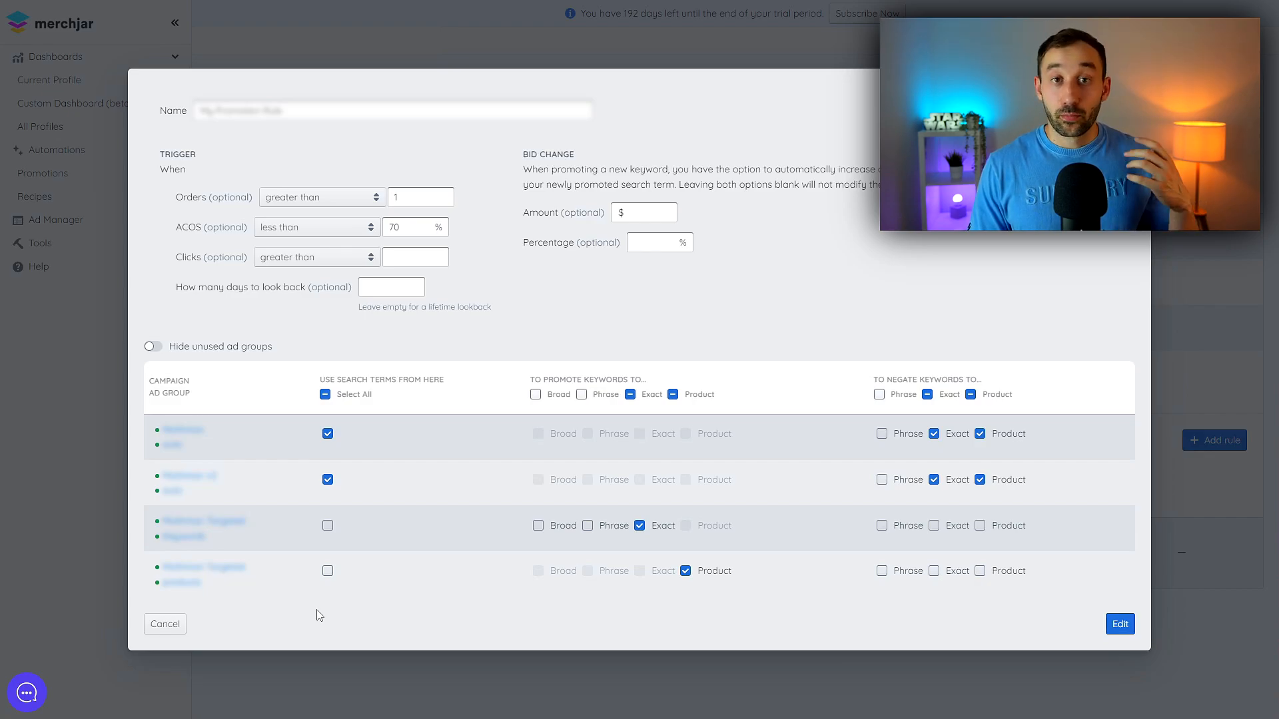
pyautogui.moveTo(446, 465)
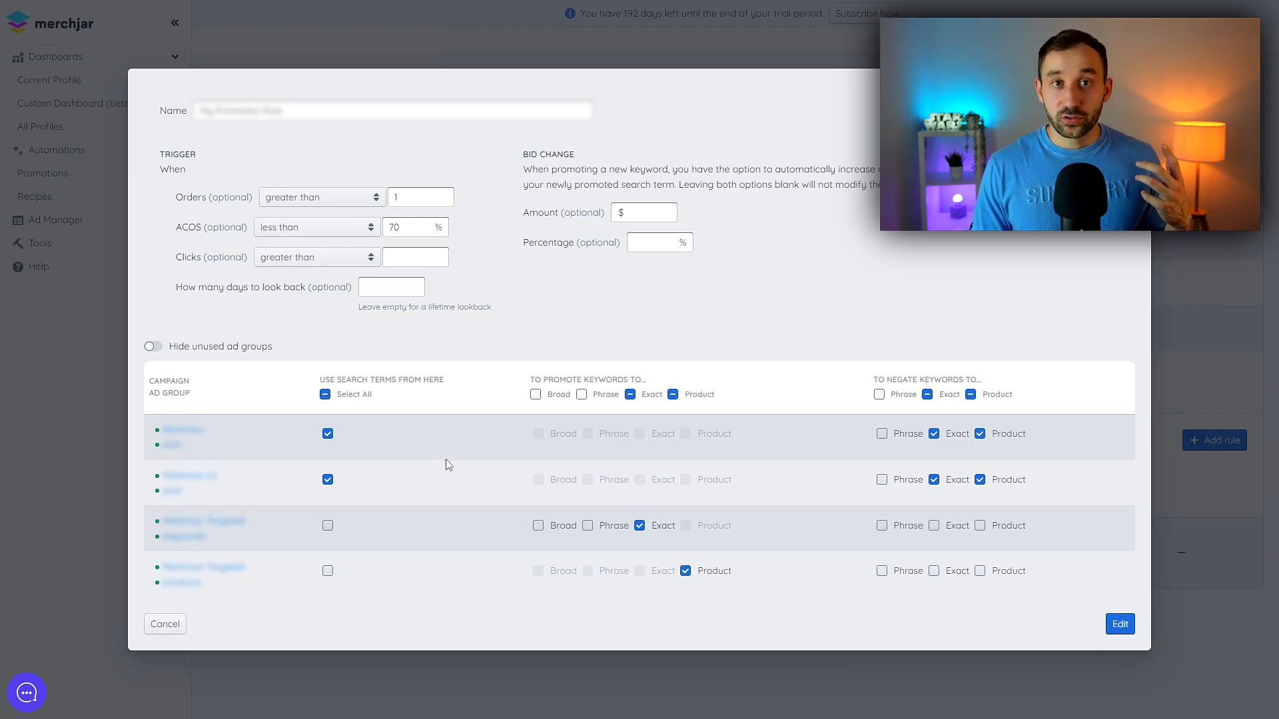
pyautogui.moveTo(312, 464)
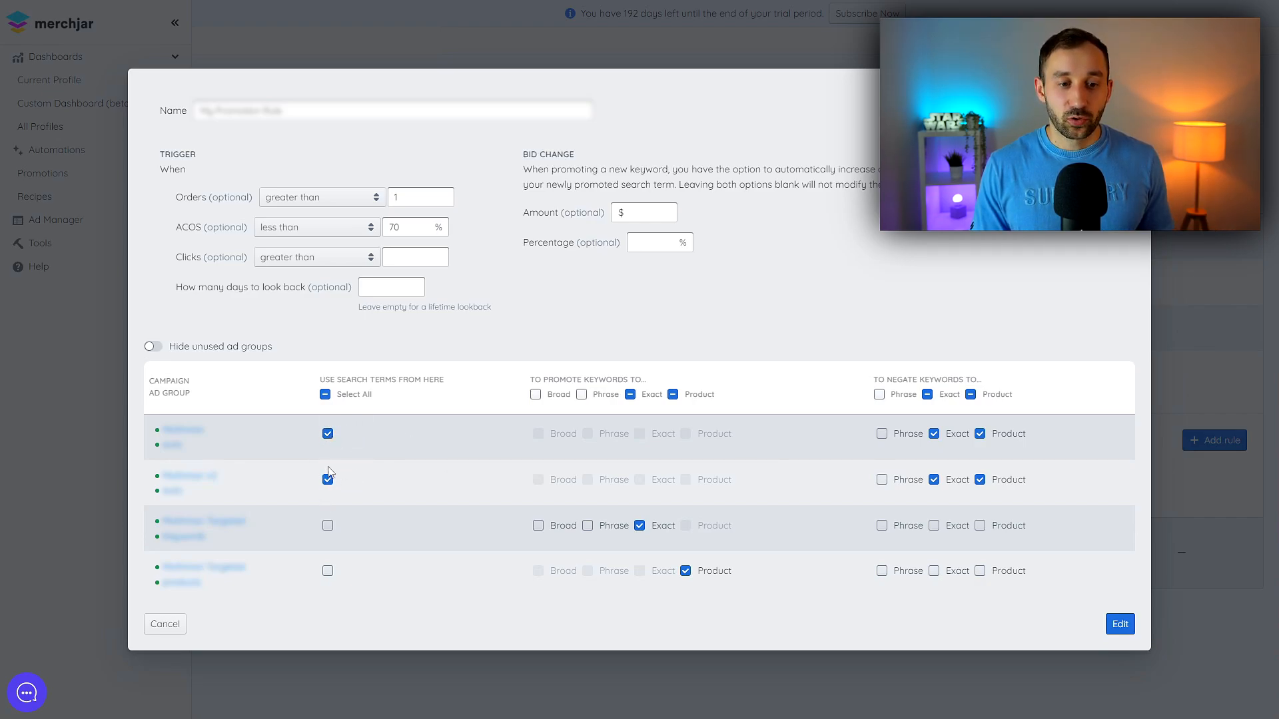
pyautogui.click(328, 433)
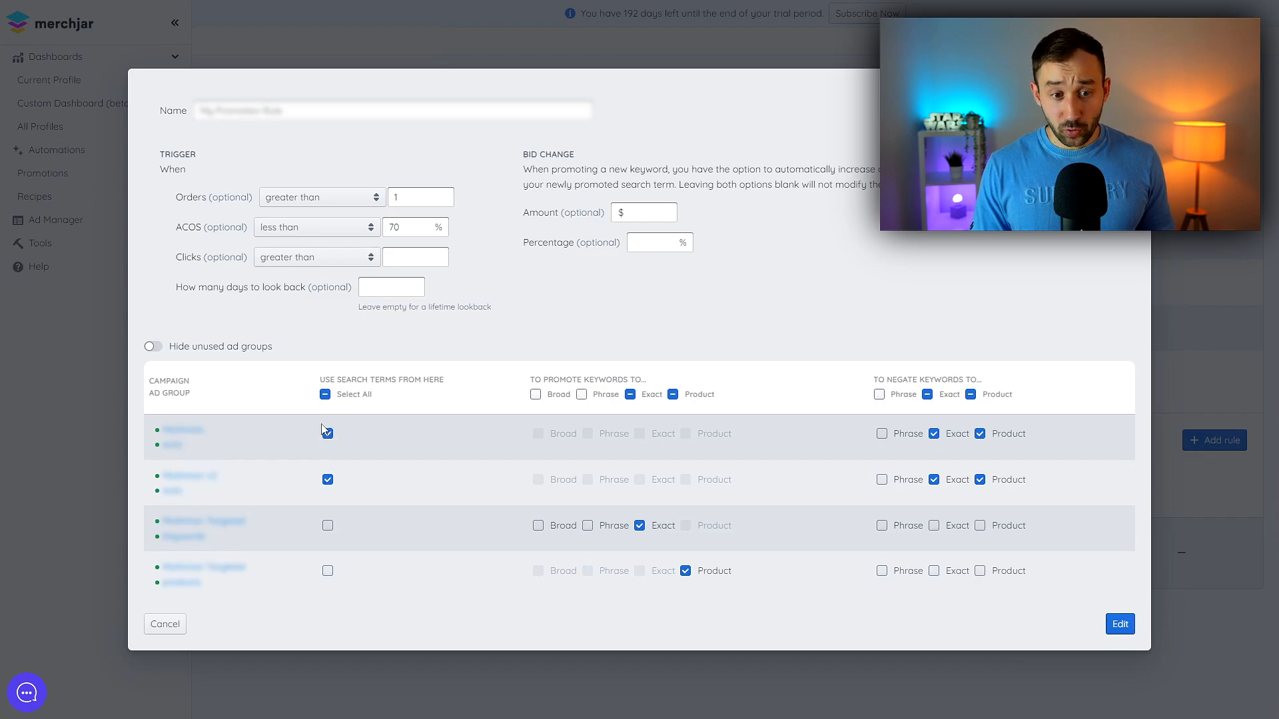
pyautogui.click(328, 430)
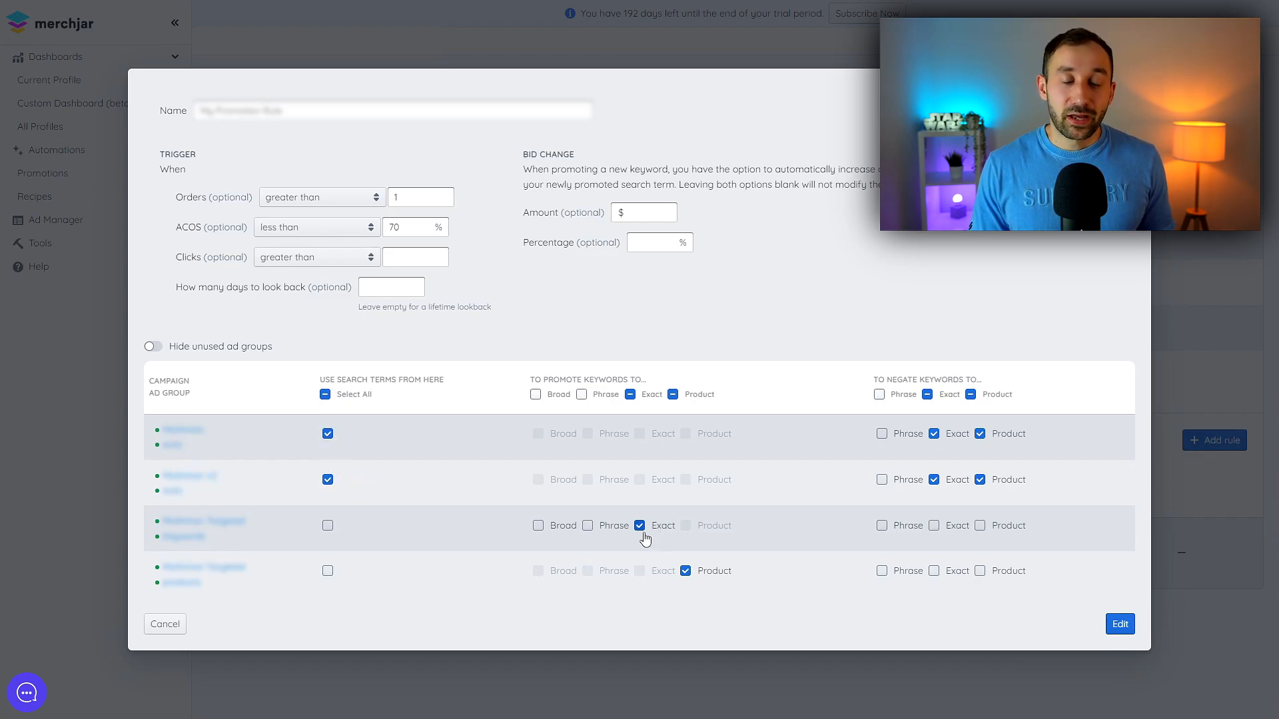
pyautogui.moveTo(641, 537)
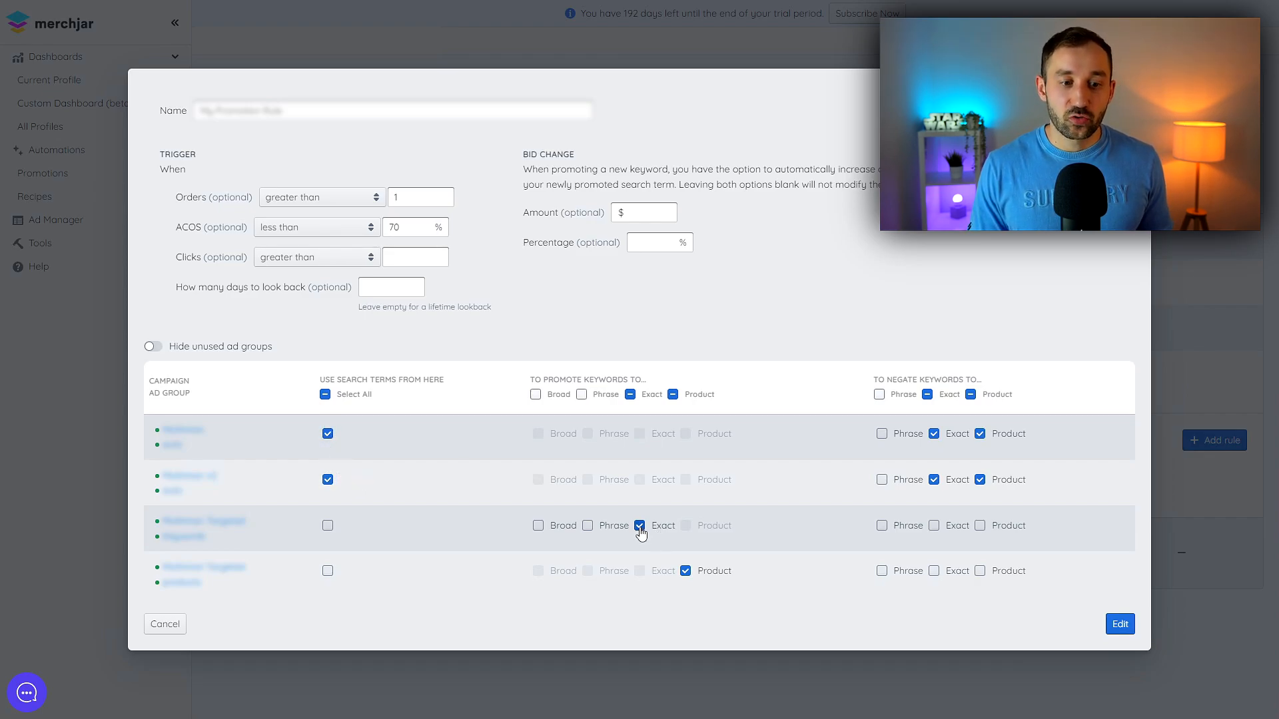
pyautogui.moveTo(660, 546)
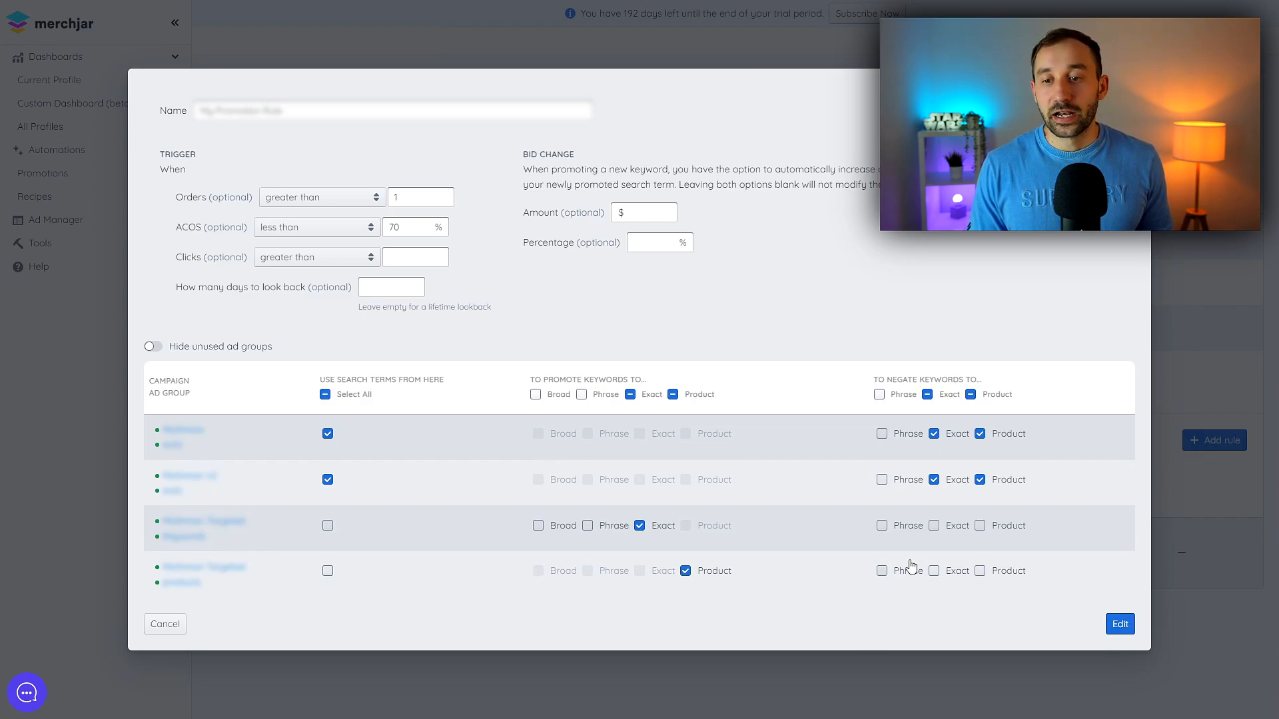
pyautogui.moveTo(934, 454)
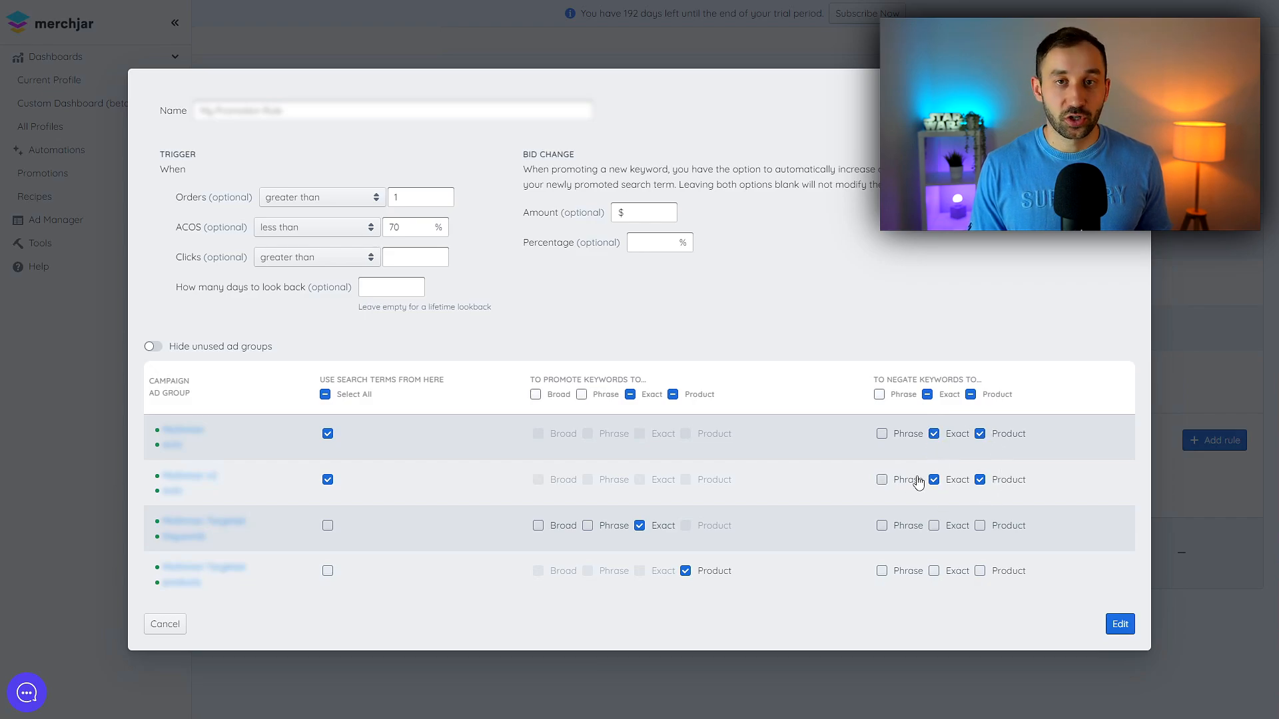
pyautogui.moveTo(918, 481)
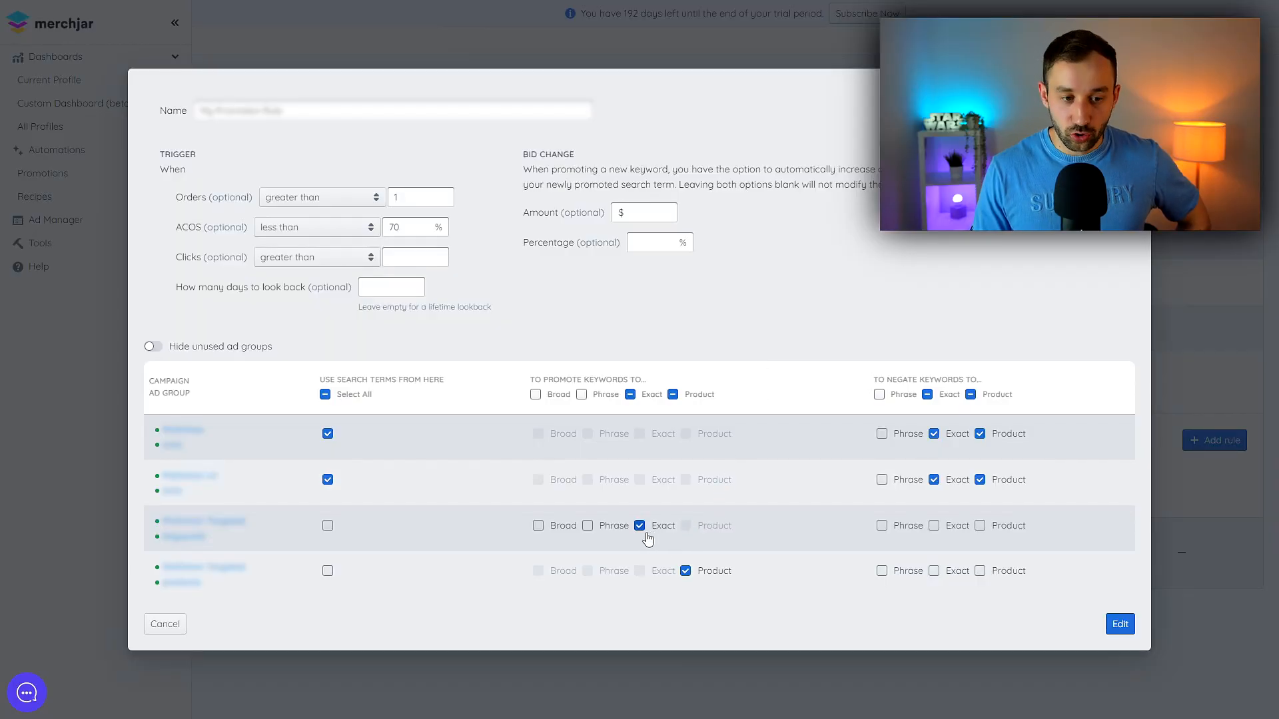
pyautogui.moveTo(607, 522)
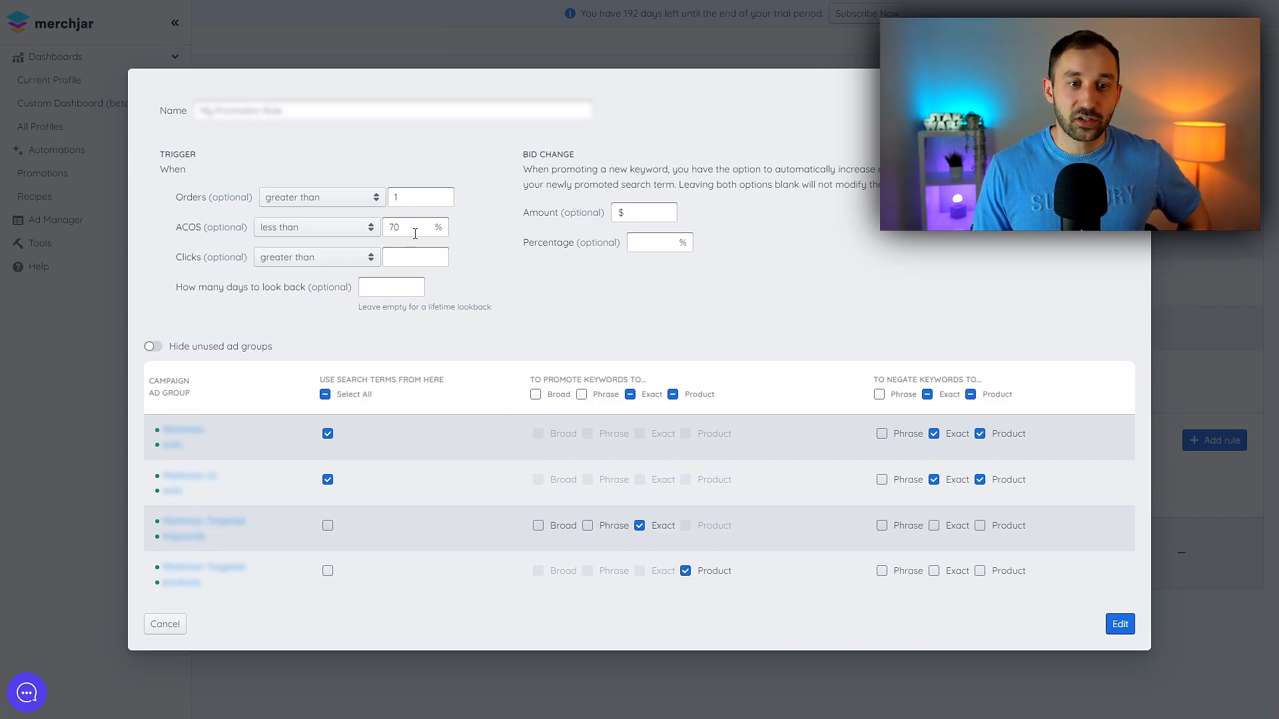
pyautogui.moveTo(398, 244)
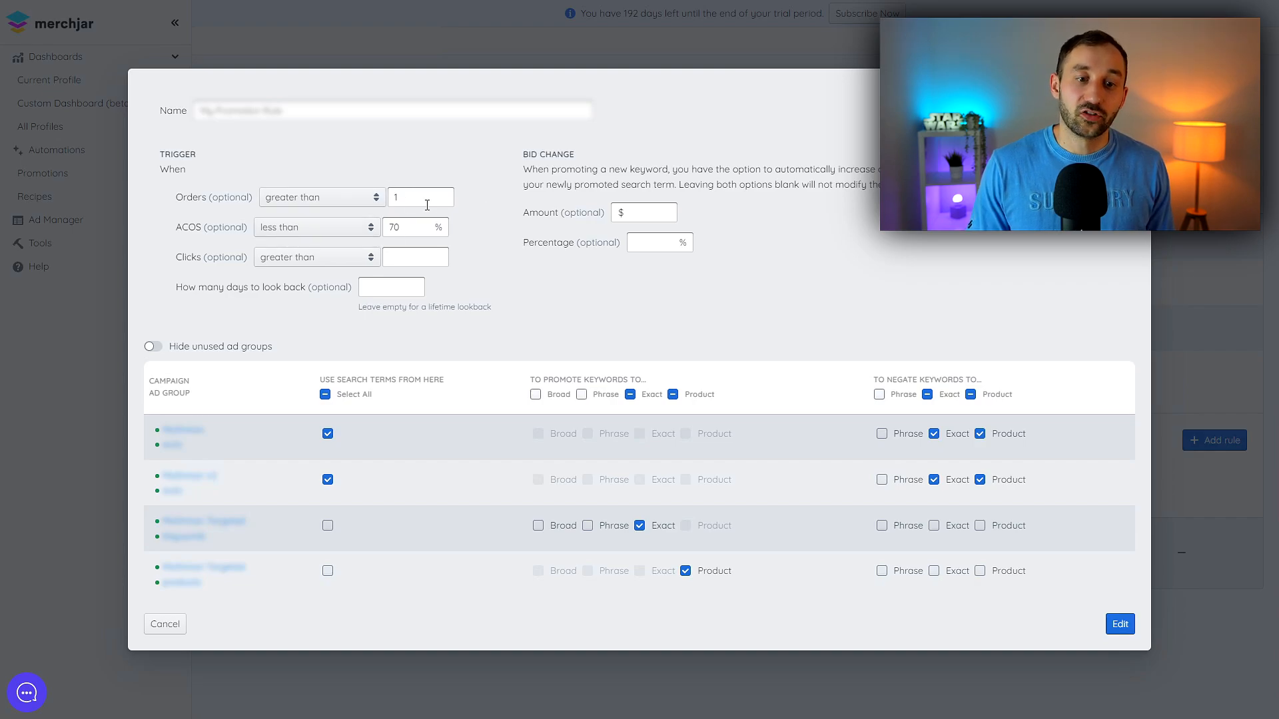
pyautogui.moveTo(426, 220)
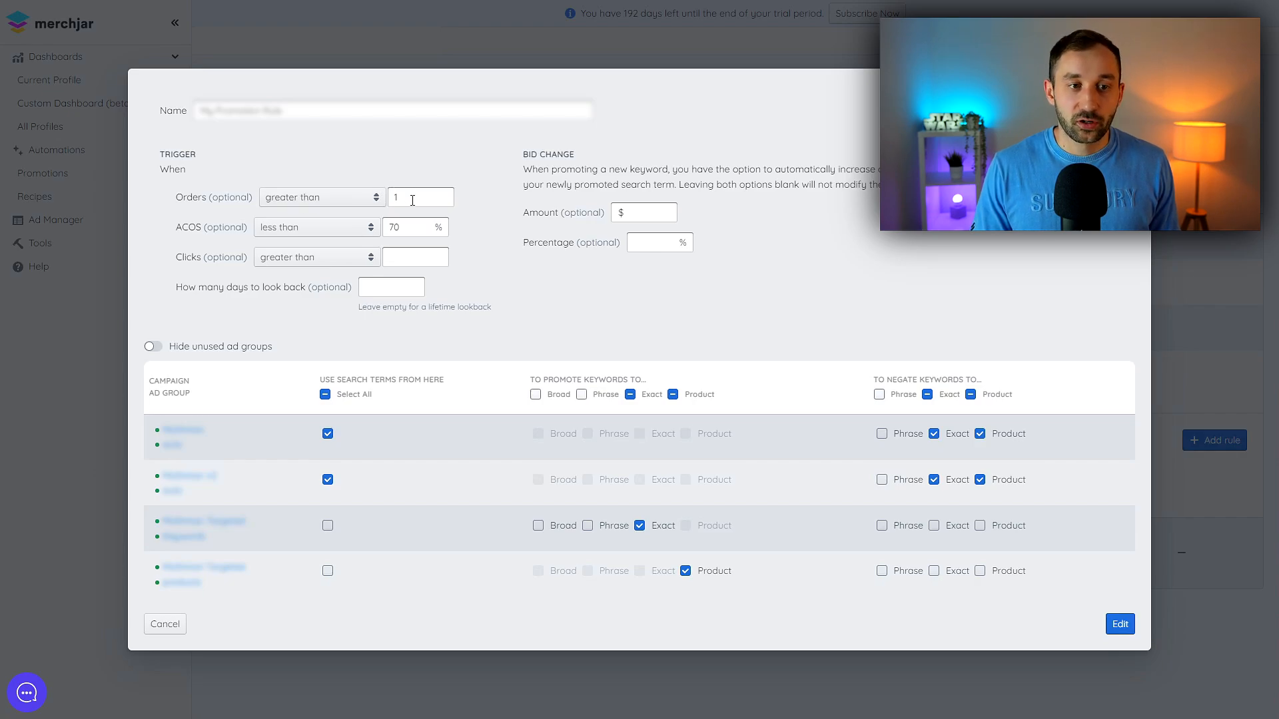
pyautogui.moveTo(502, 228)
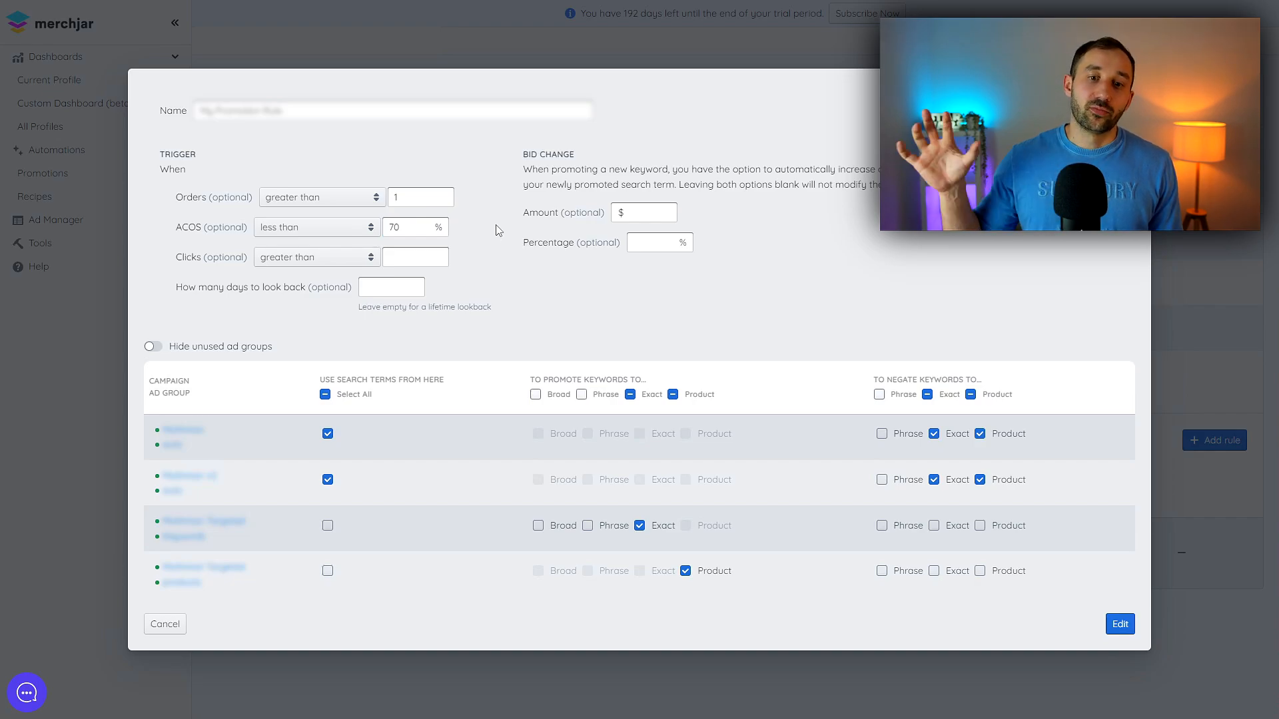
pyautogui.moveTo(428, 207)
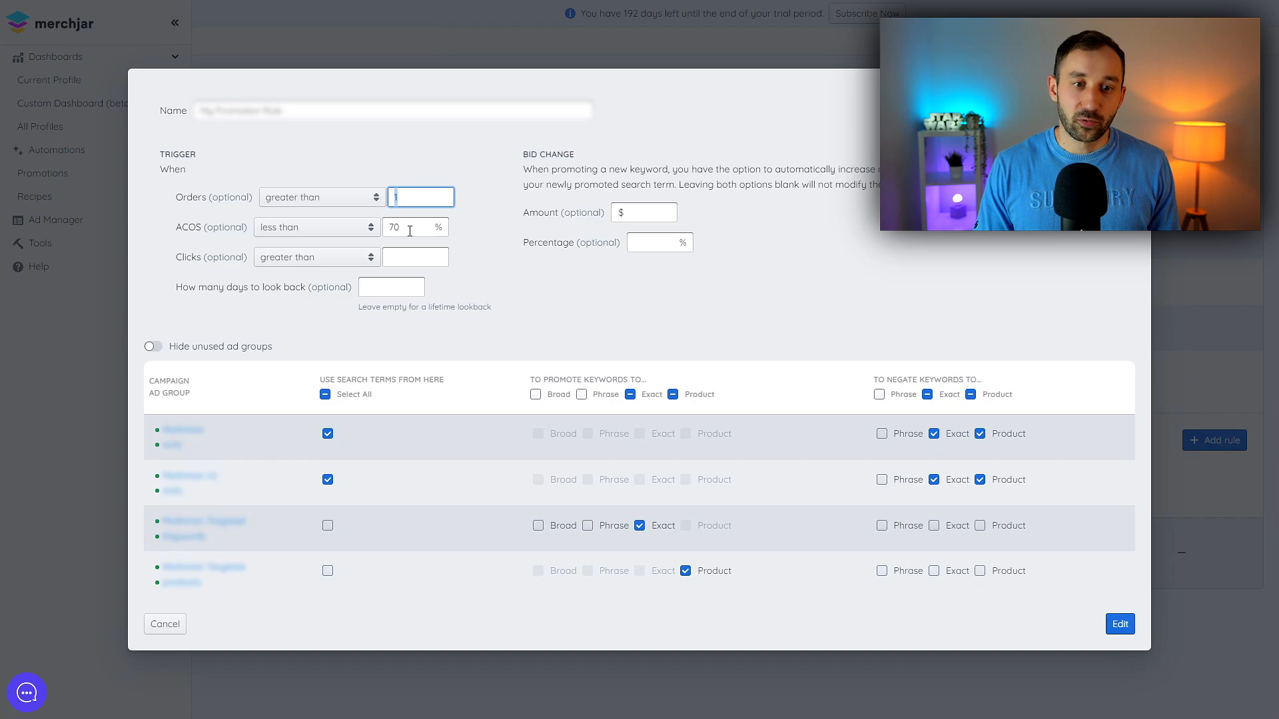
pyautogui.moveTo(620, 199)
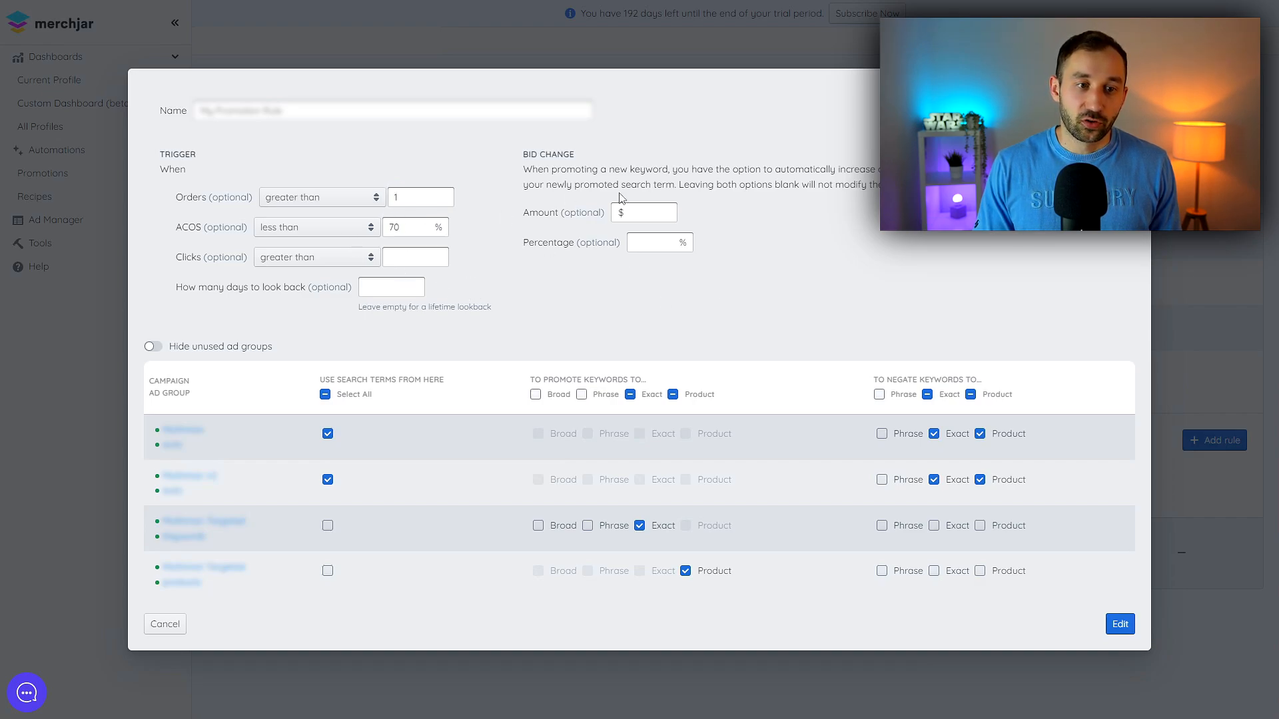
pyautogui.moveTo(849, 384)
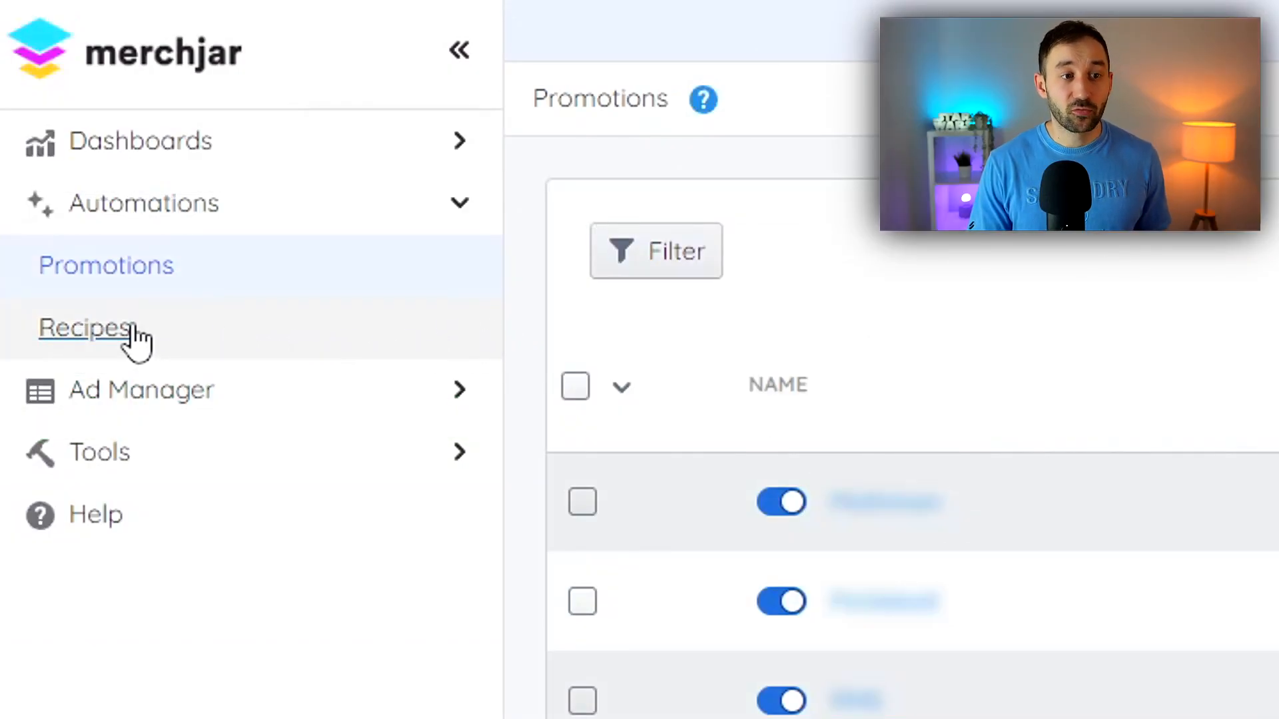
# Step: Go to the Recipes page and reveal the Import Recipe option in the Create Recipe dropdown
pyautogui.click(85, 328)
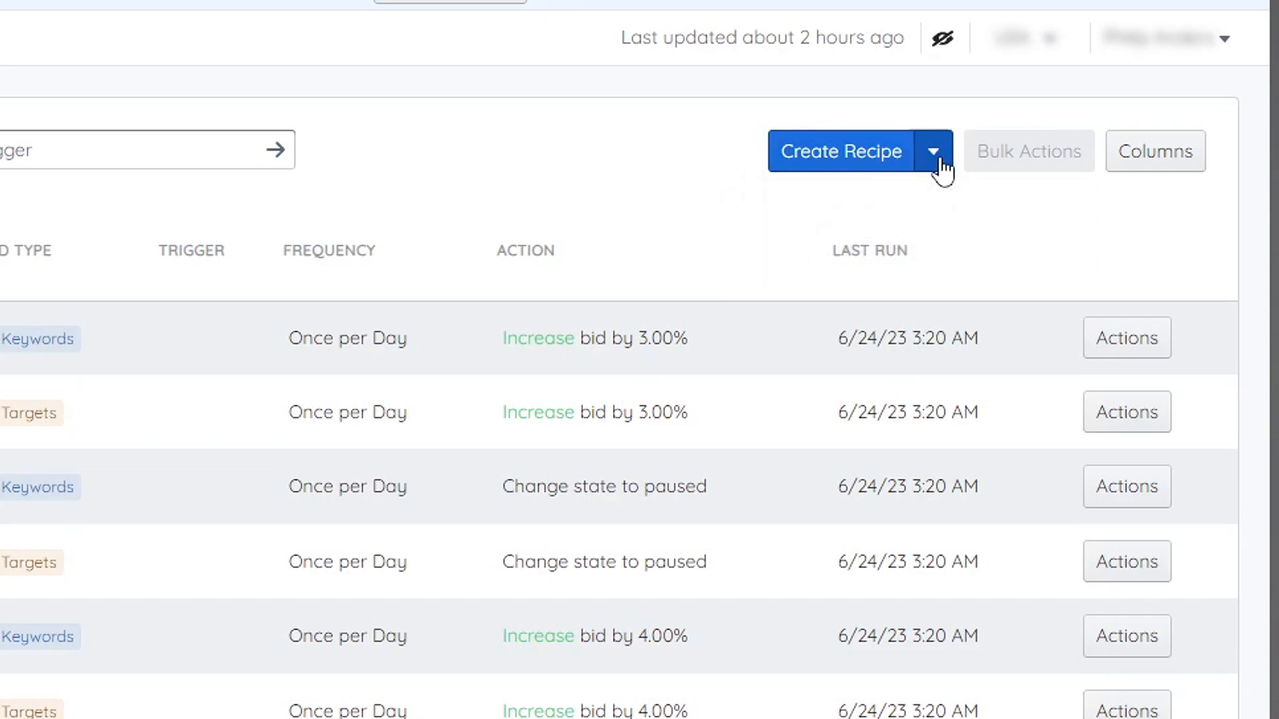
pyautogui.click(933, 150)
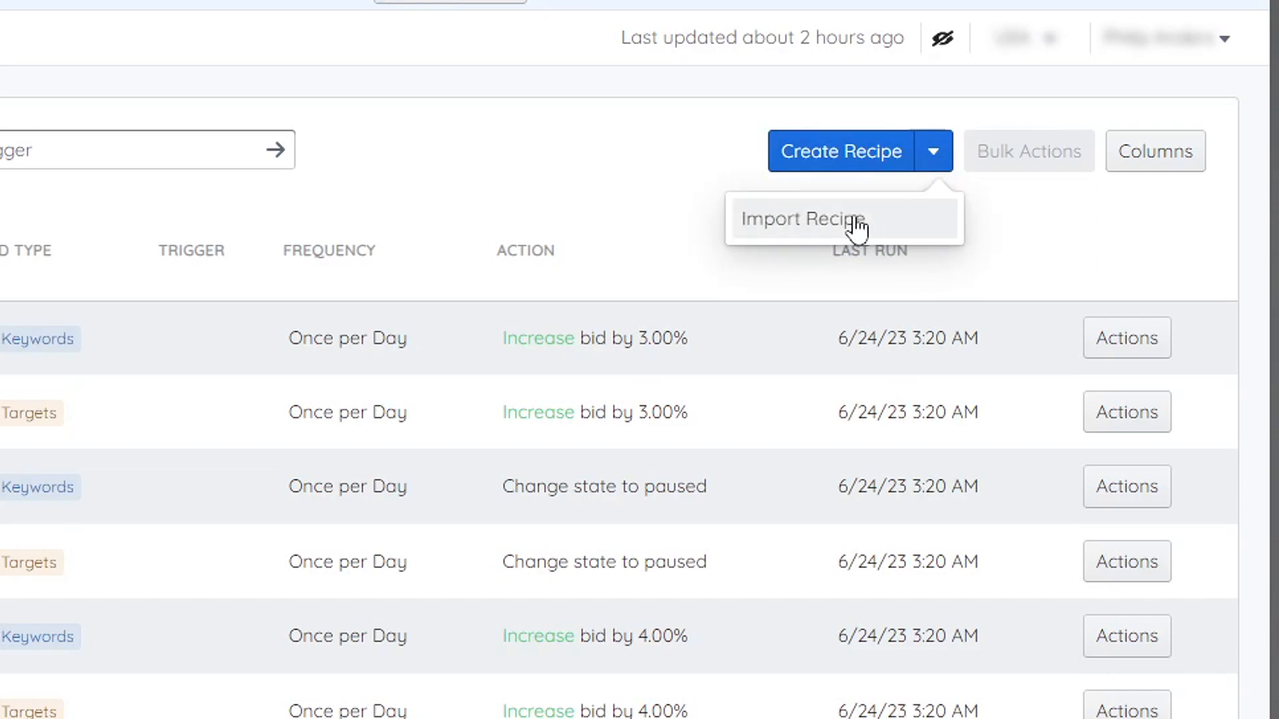
pyautogui.click(418, 227)
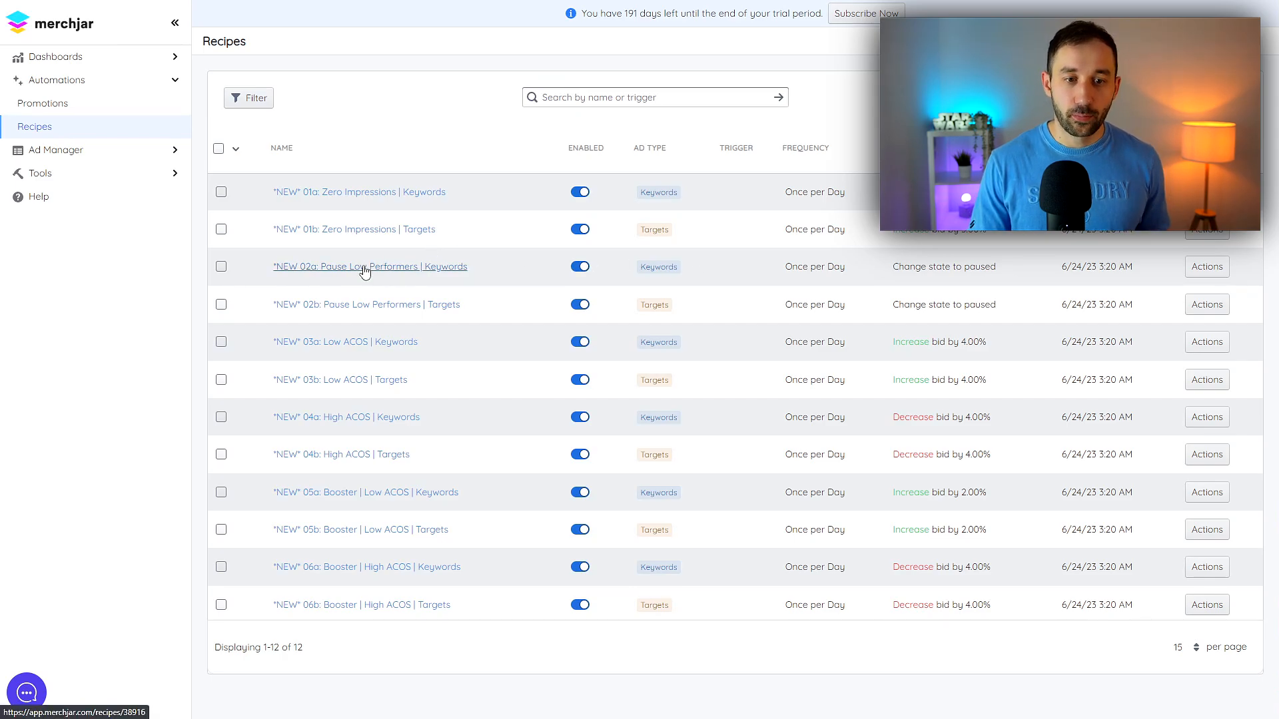
pyautogui.moveTo(407, 269)
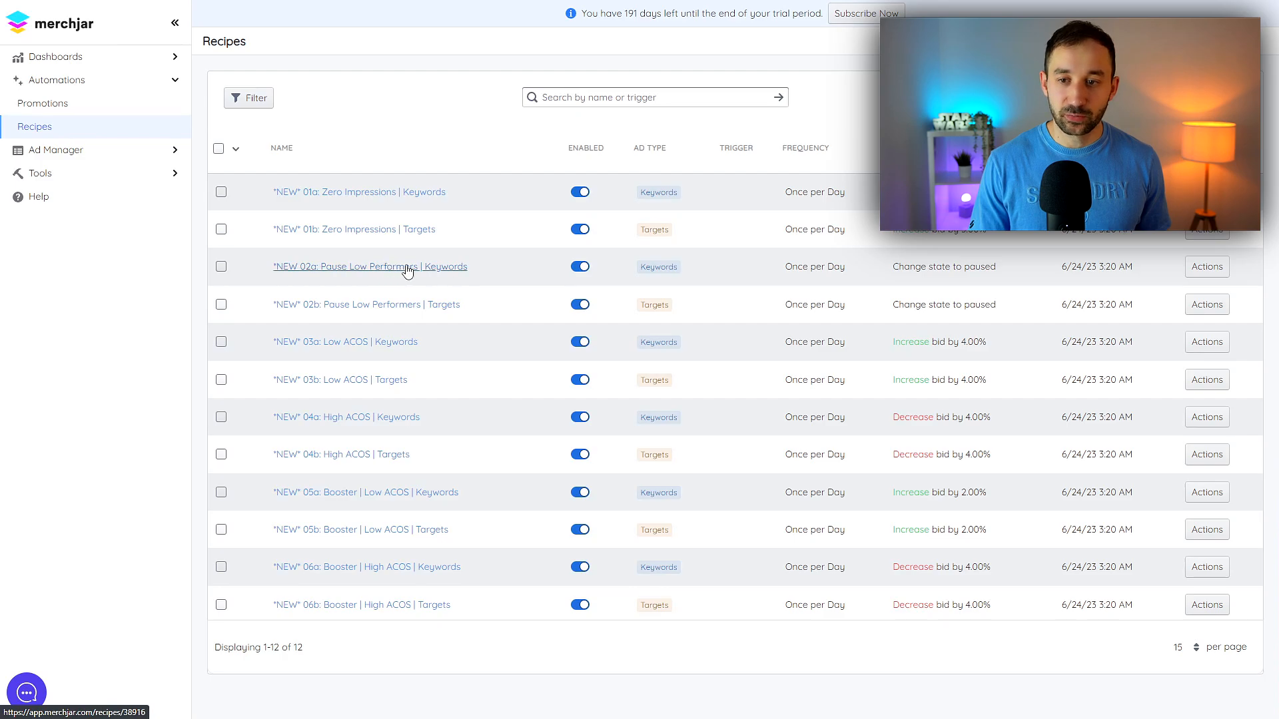
# Step: View the Pause Low Performers | Keywords recipe's zero-orders, 15-clicks trigger and paused action
pyautogui.click(369, 267)
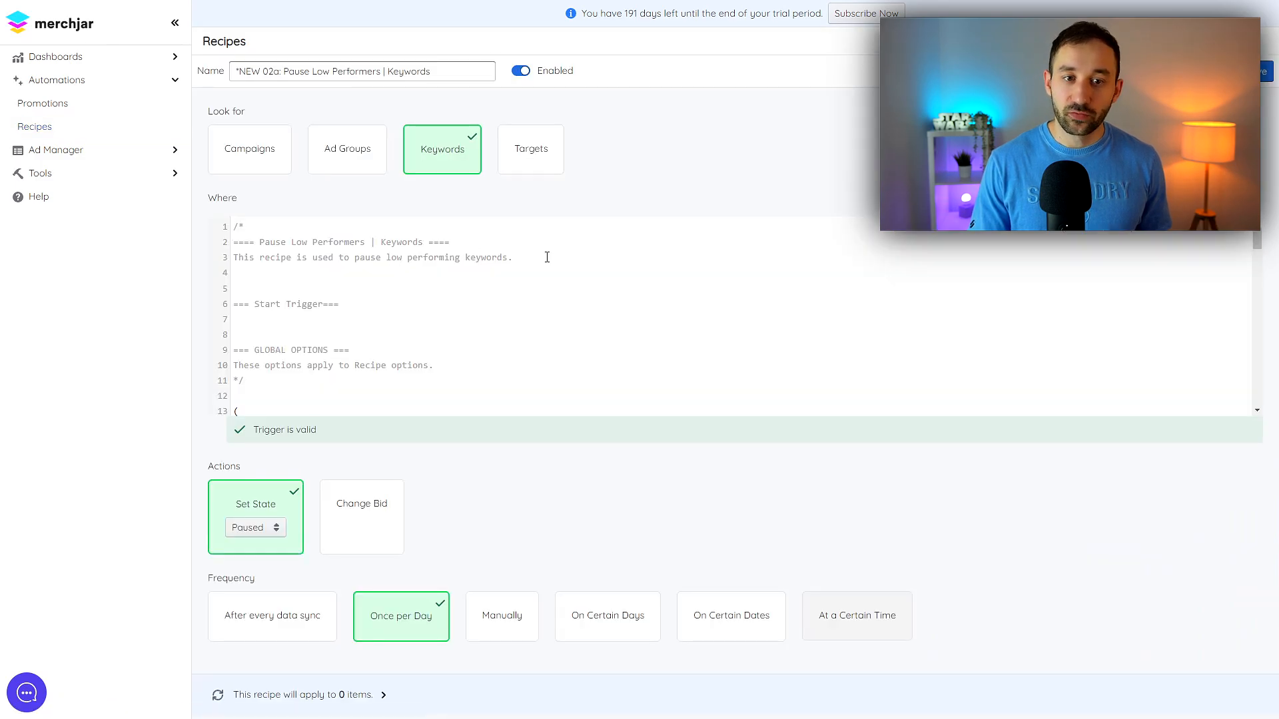
pyautogui.moveTo(434, 617)
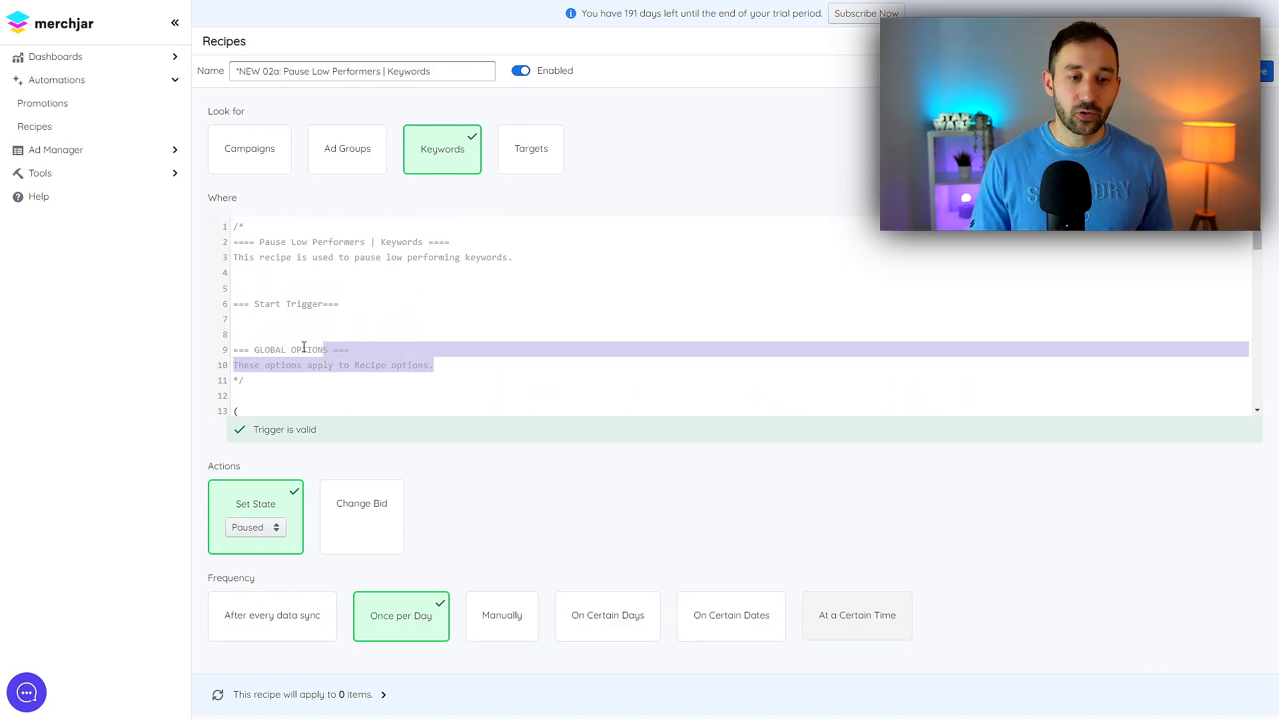
pyautogui.scroll(-3)
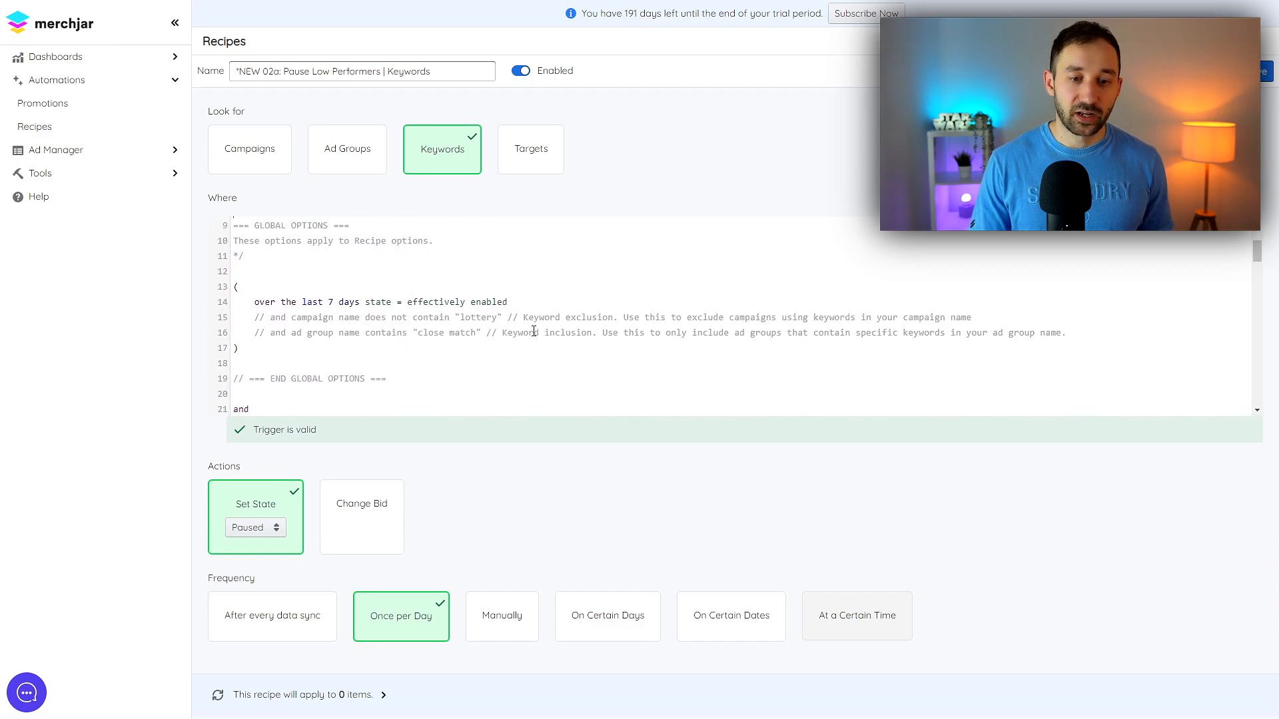
pyautogui.scroll(-3)
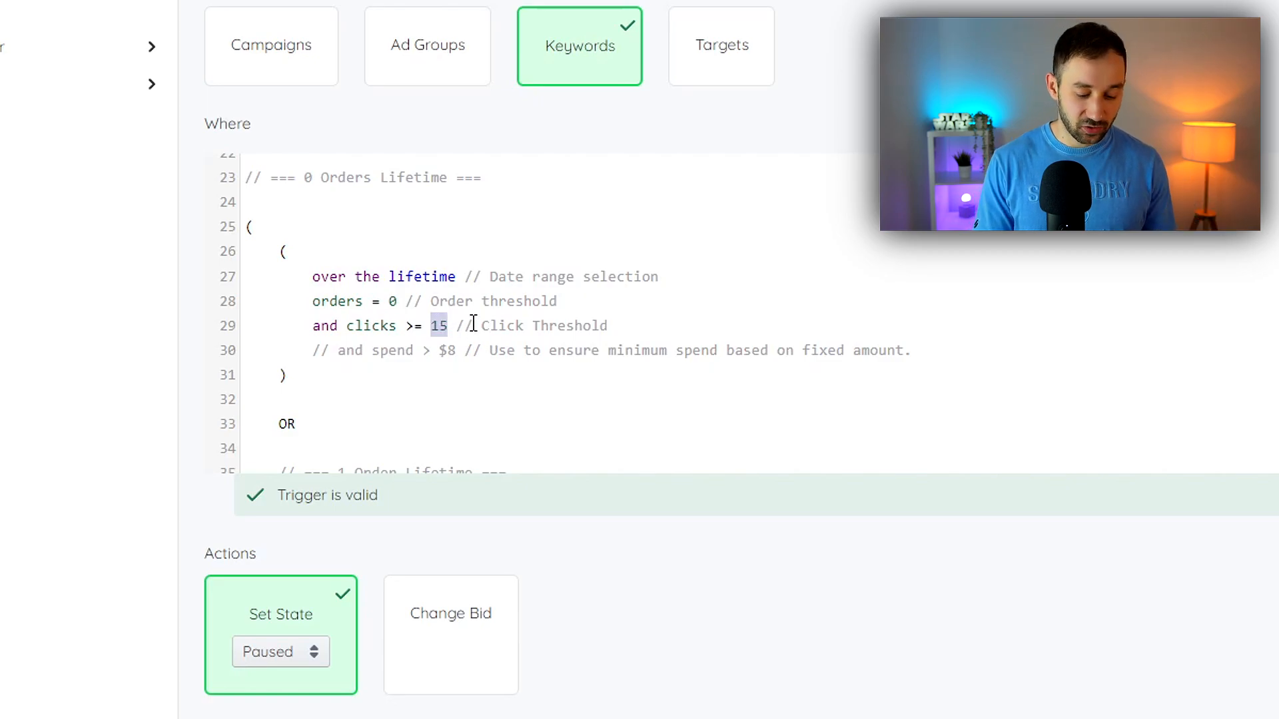
pyautogui.write('20')
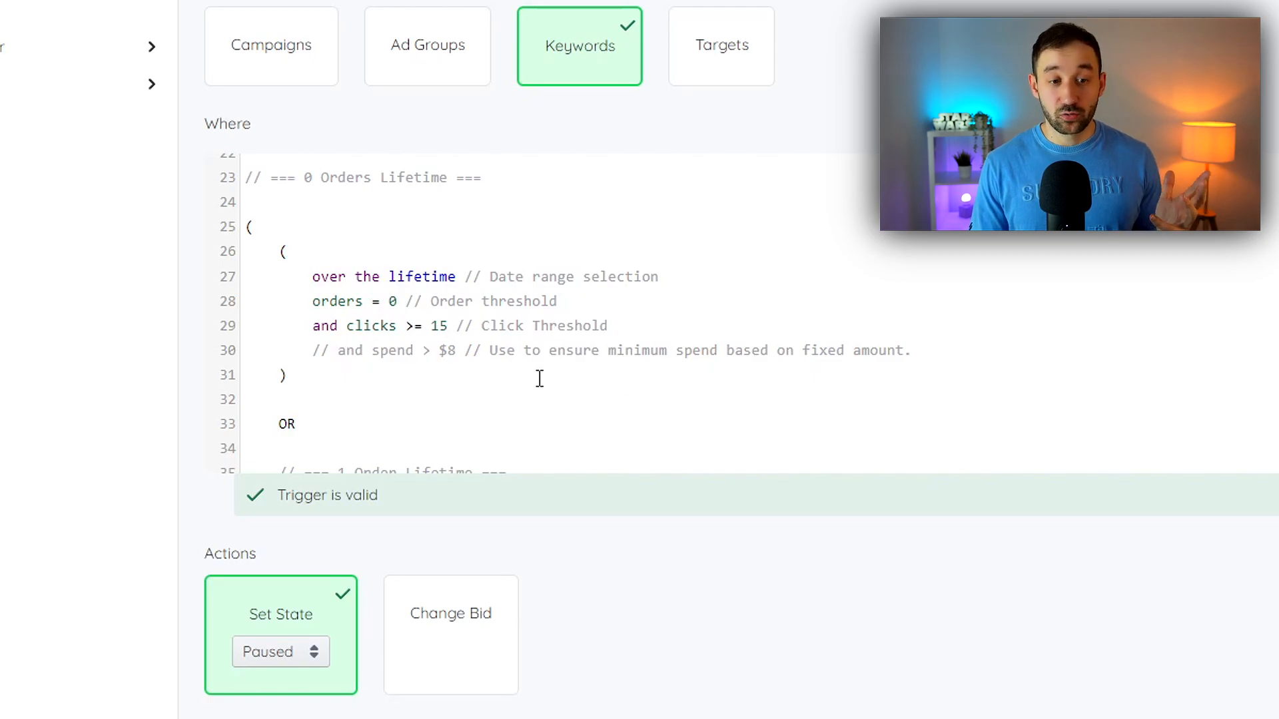
pyautogui.moveTo(303, 657)
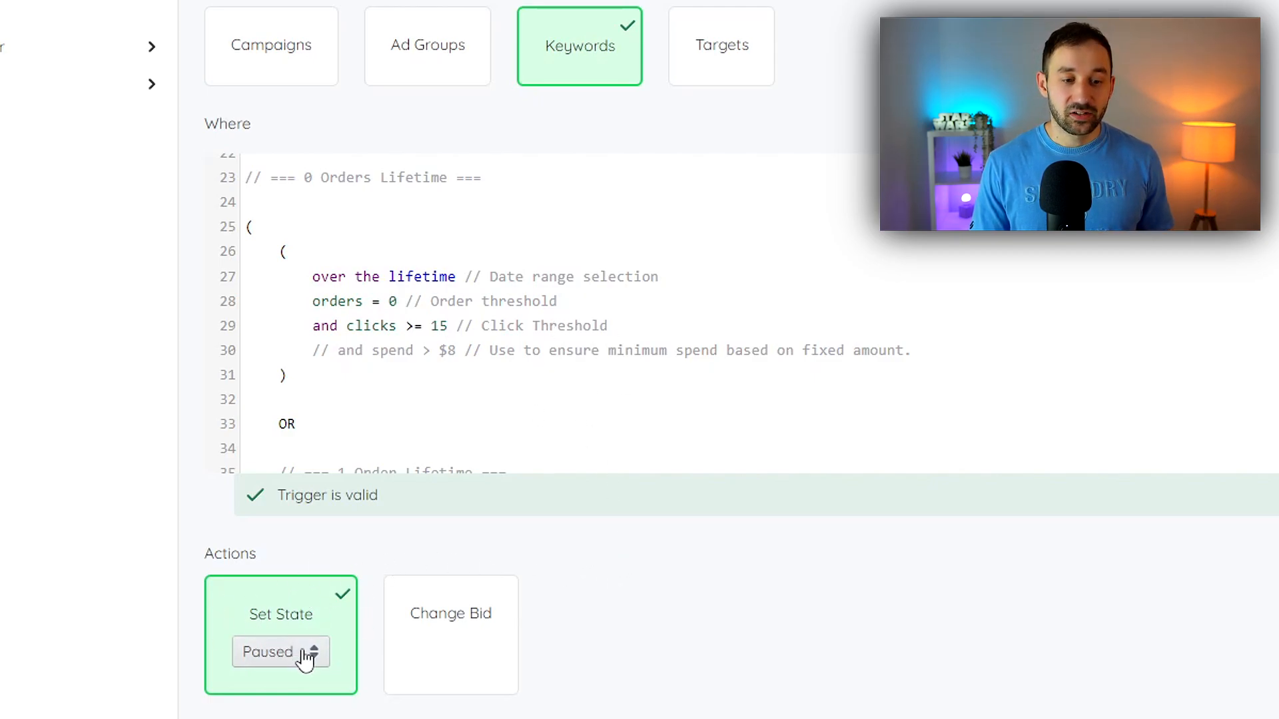
pyautogui.click(280, 651)
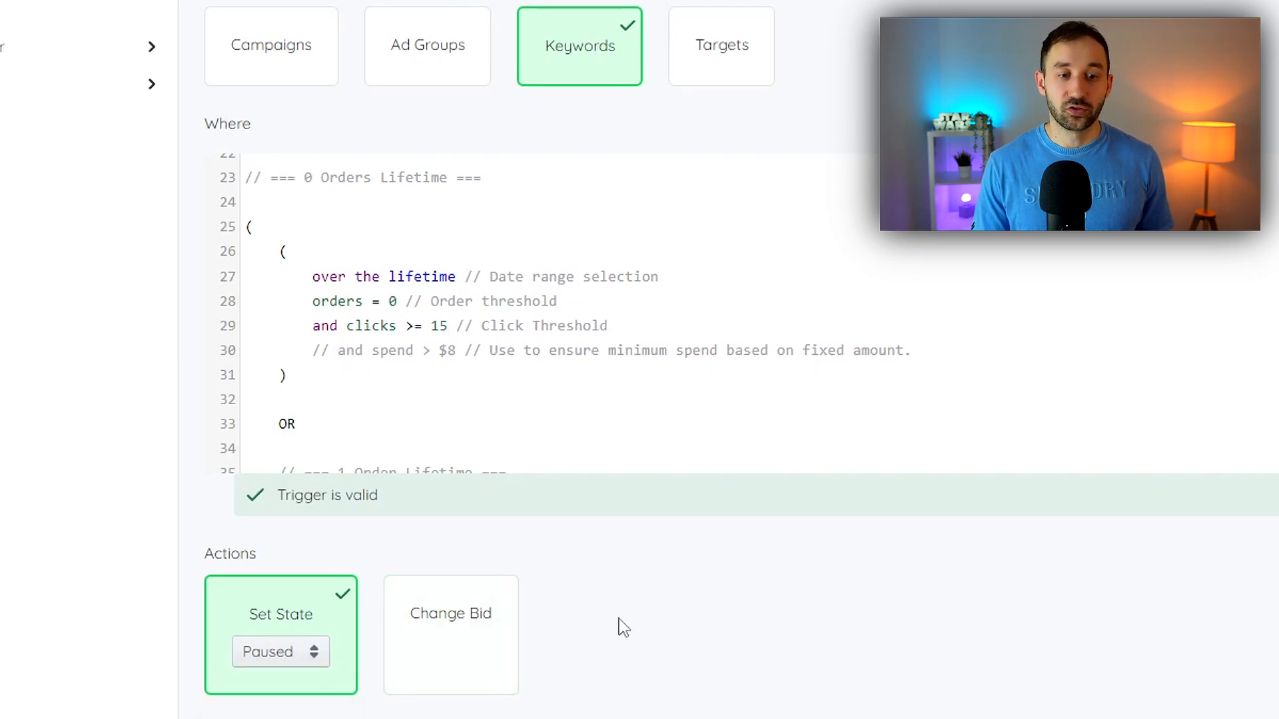
pyautogui.moveTo(657, 565)
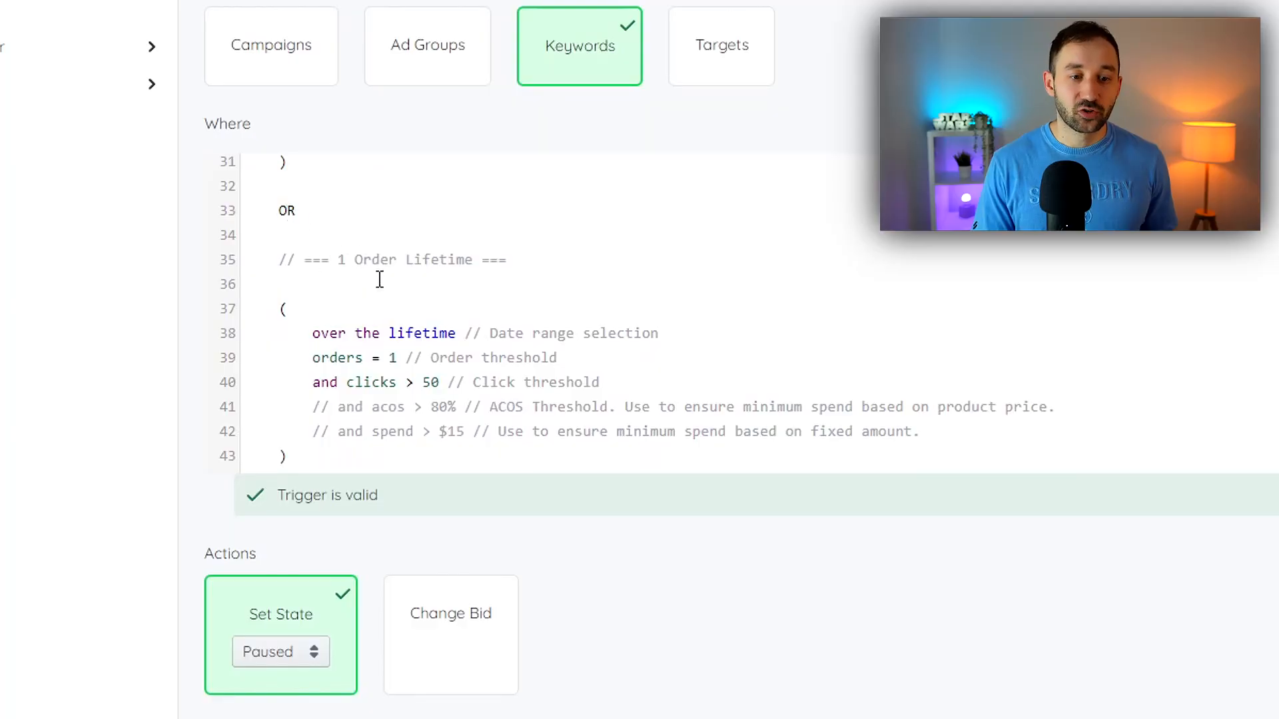
pyautogui.scroll(-3)
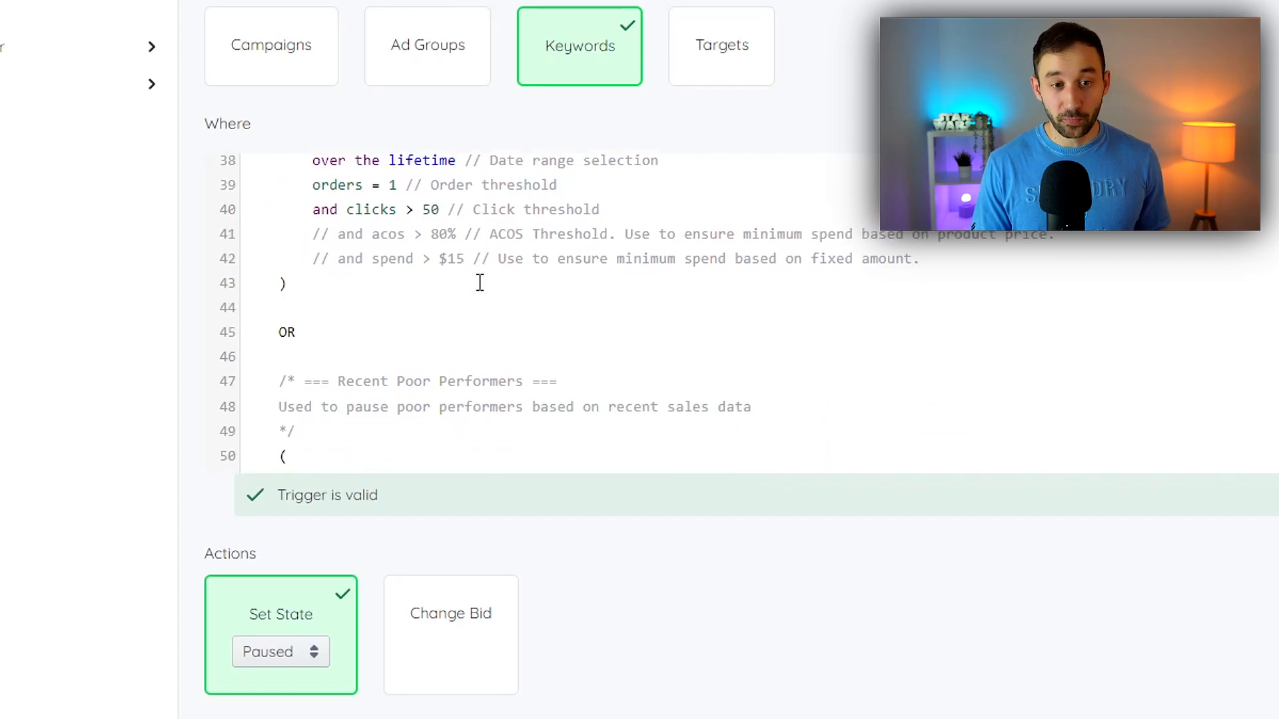
pyautogui.scroll(-3)
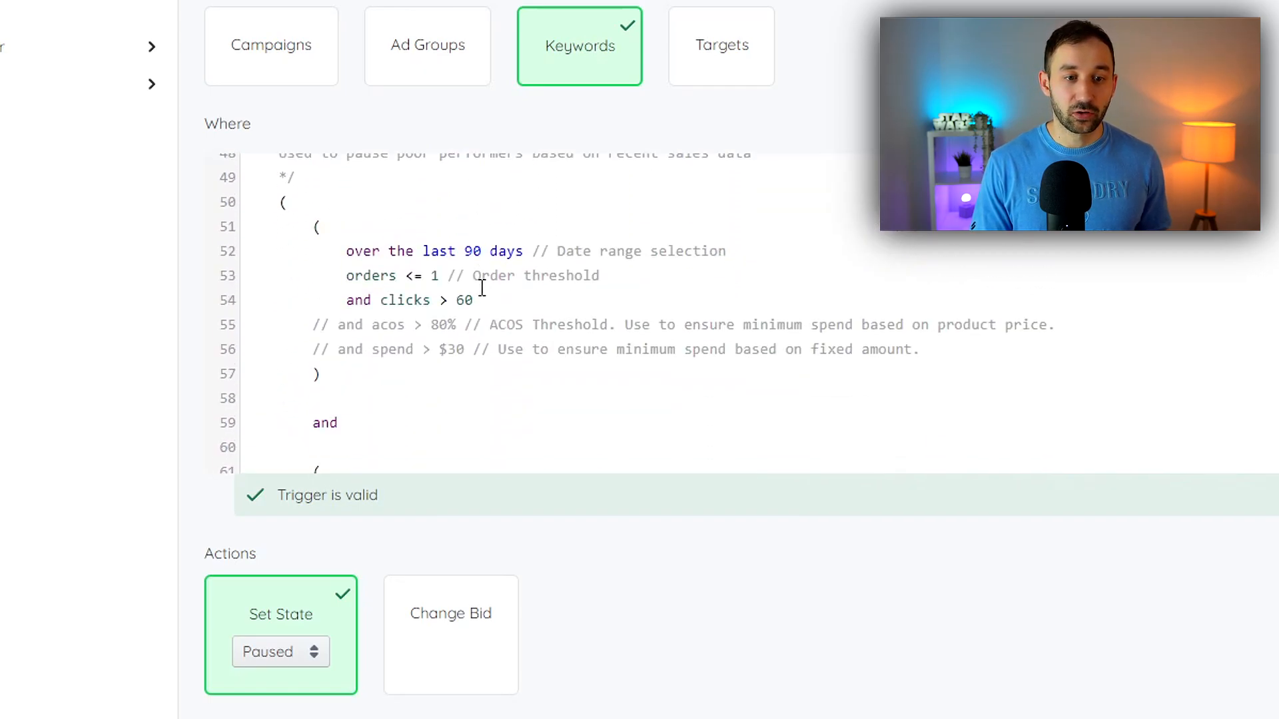
pyautogui.doubleClick(438, 251)
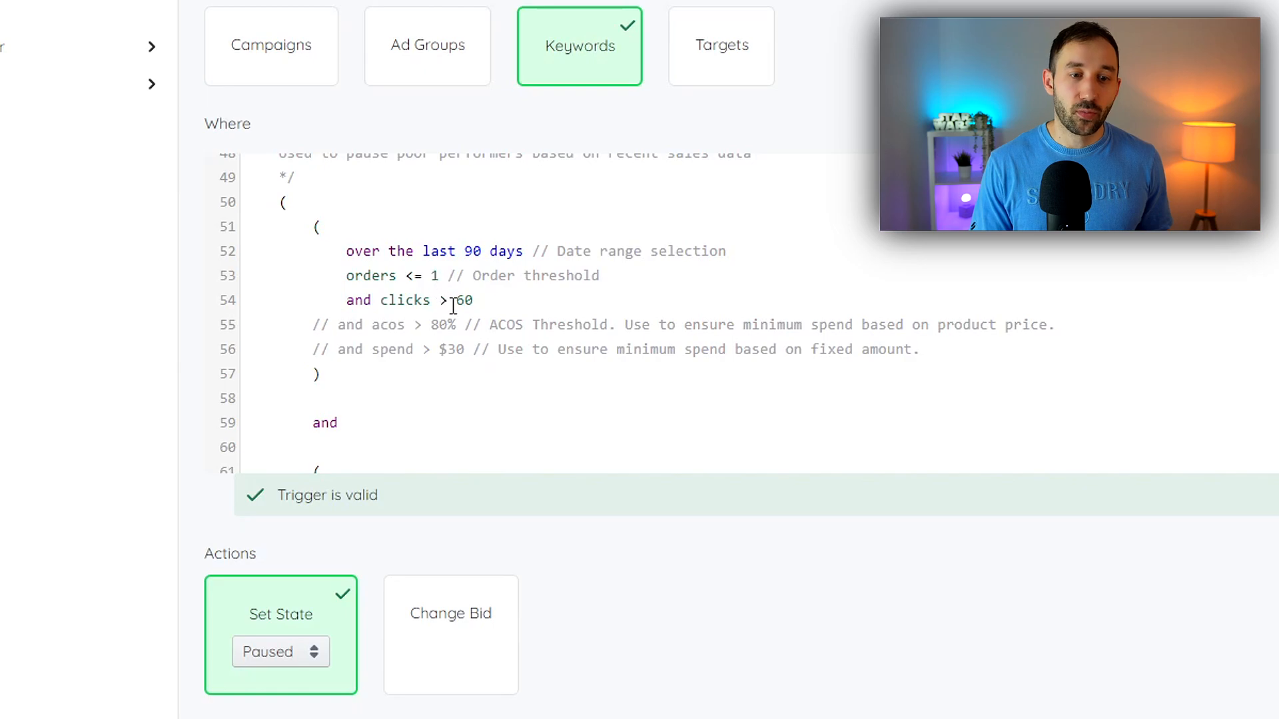
pyautogui.click(473, 299)
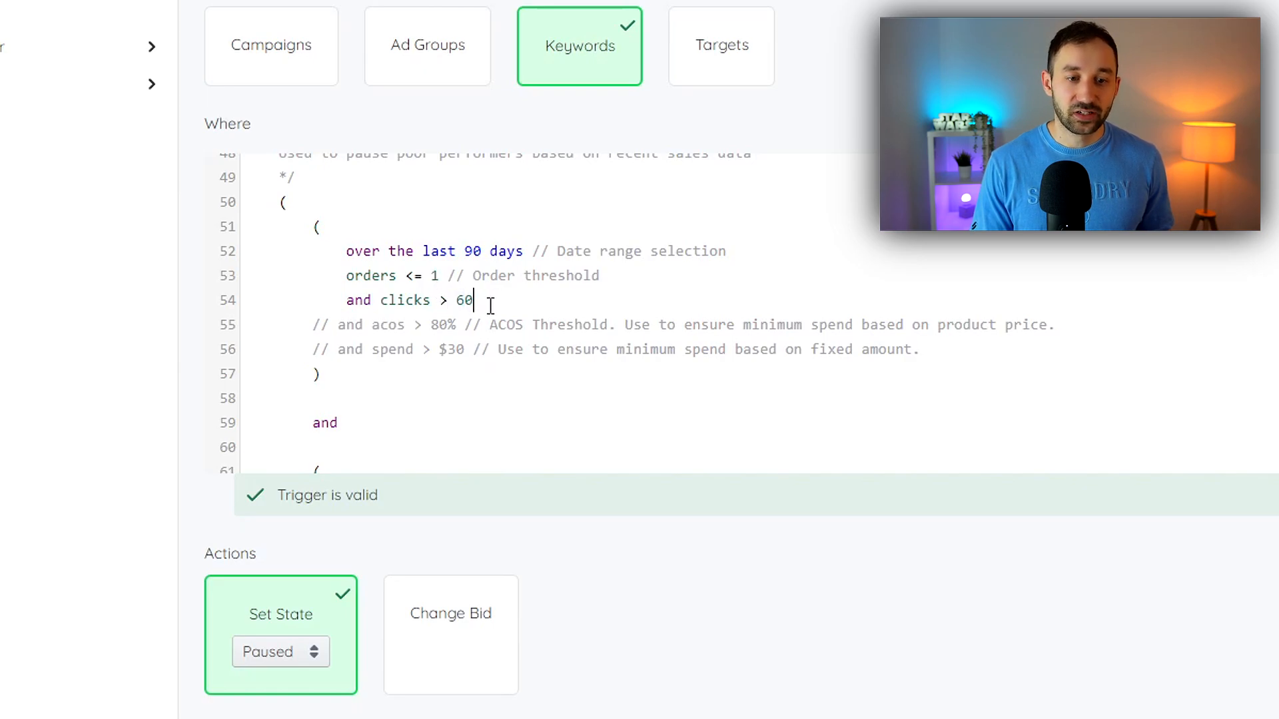
pyautogui.moveTo(497, 285)
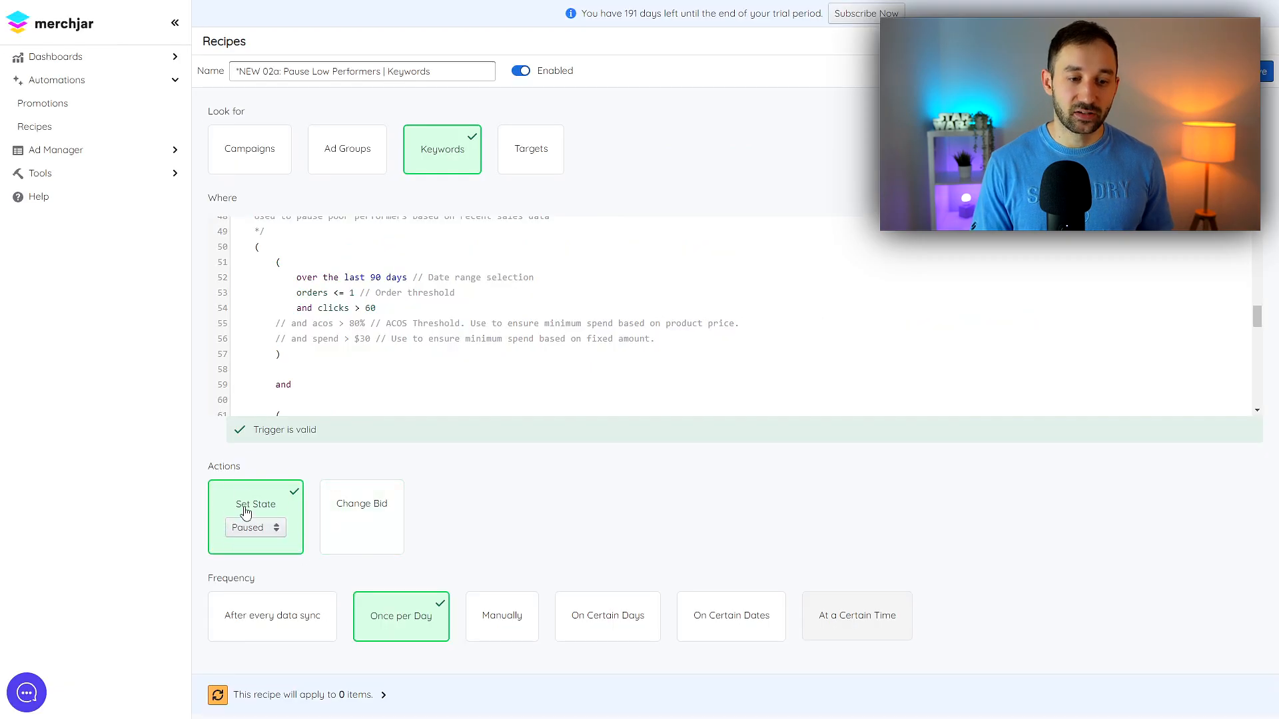
pyautogui.moveTo(622, 503)
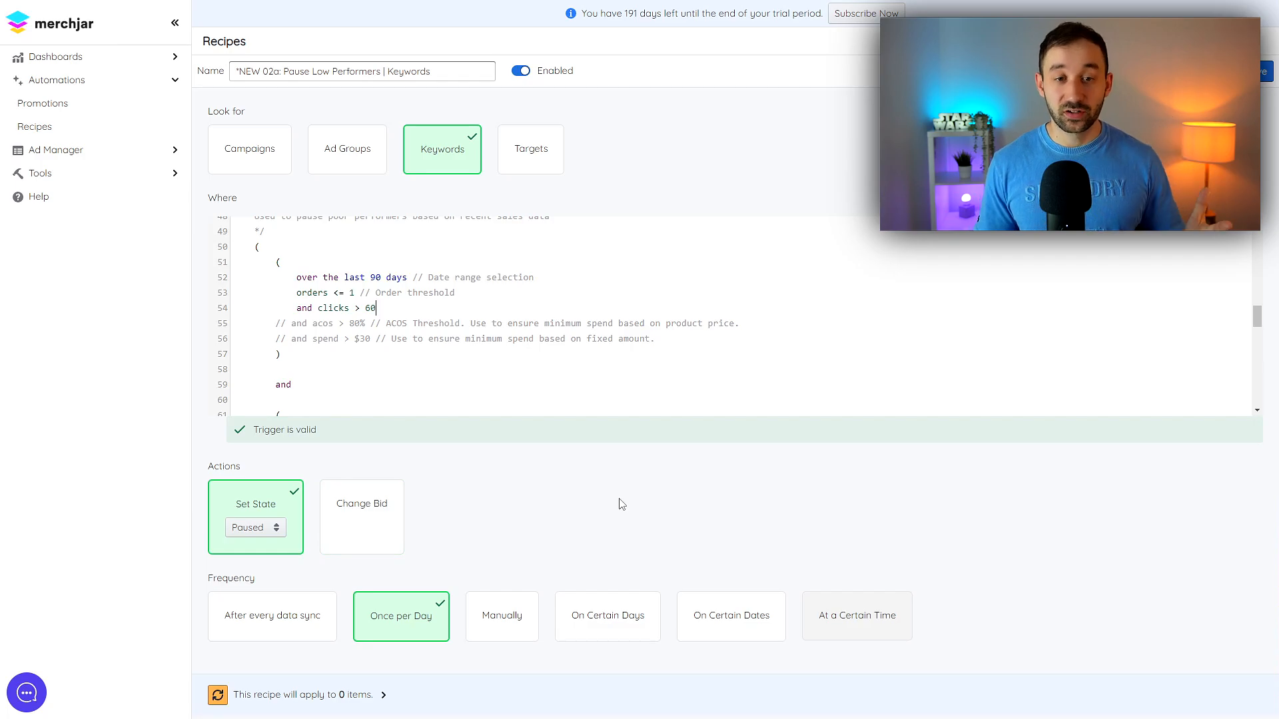
pyautogui.moveTo(359, 131)
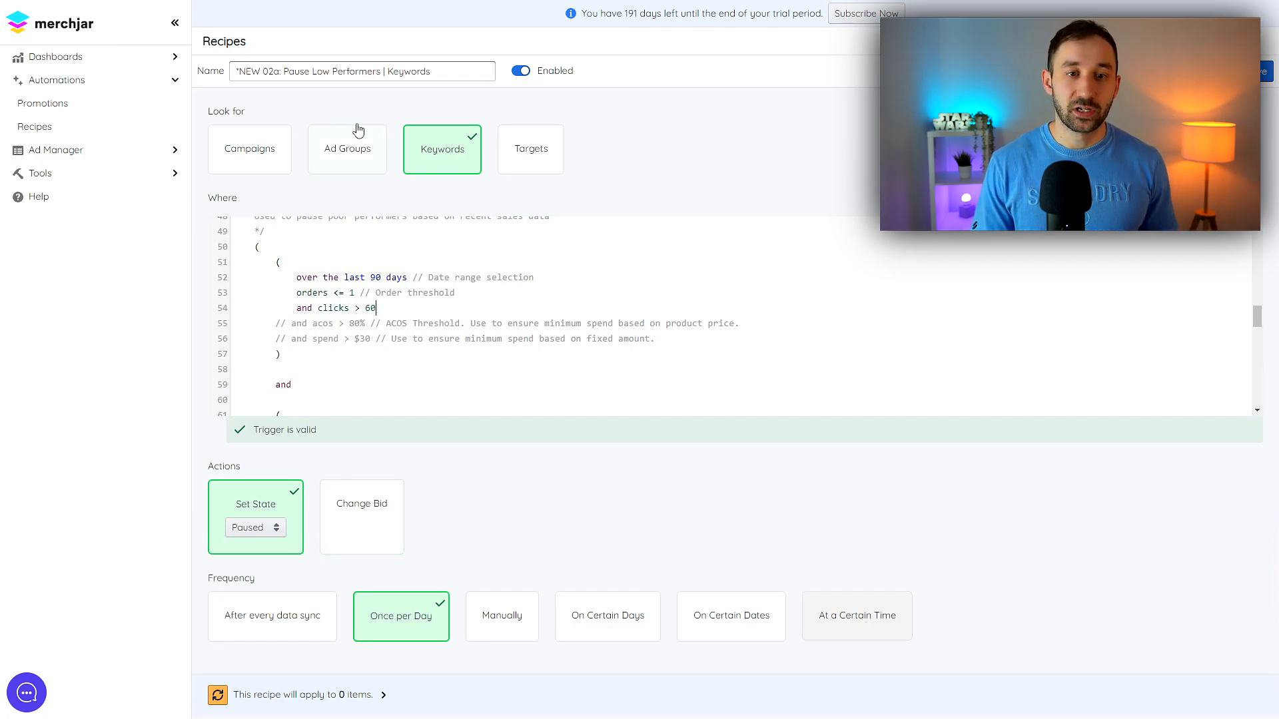
pyautogui.click(35, 127)
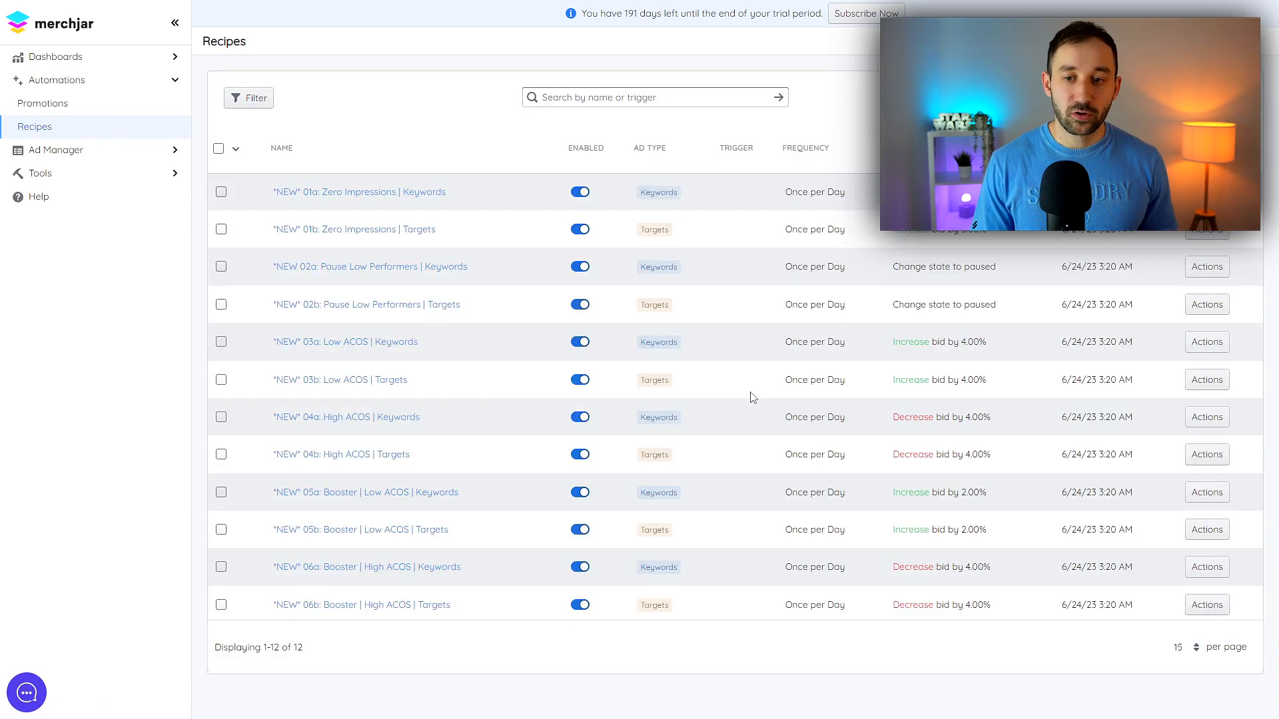
pyautogui.moveTo(729, 400)
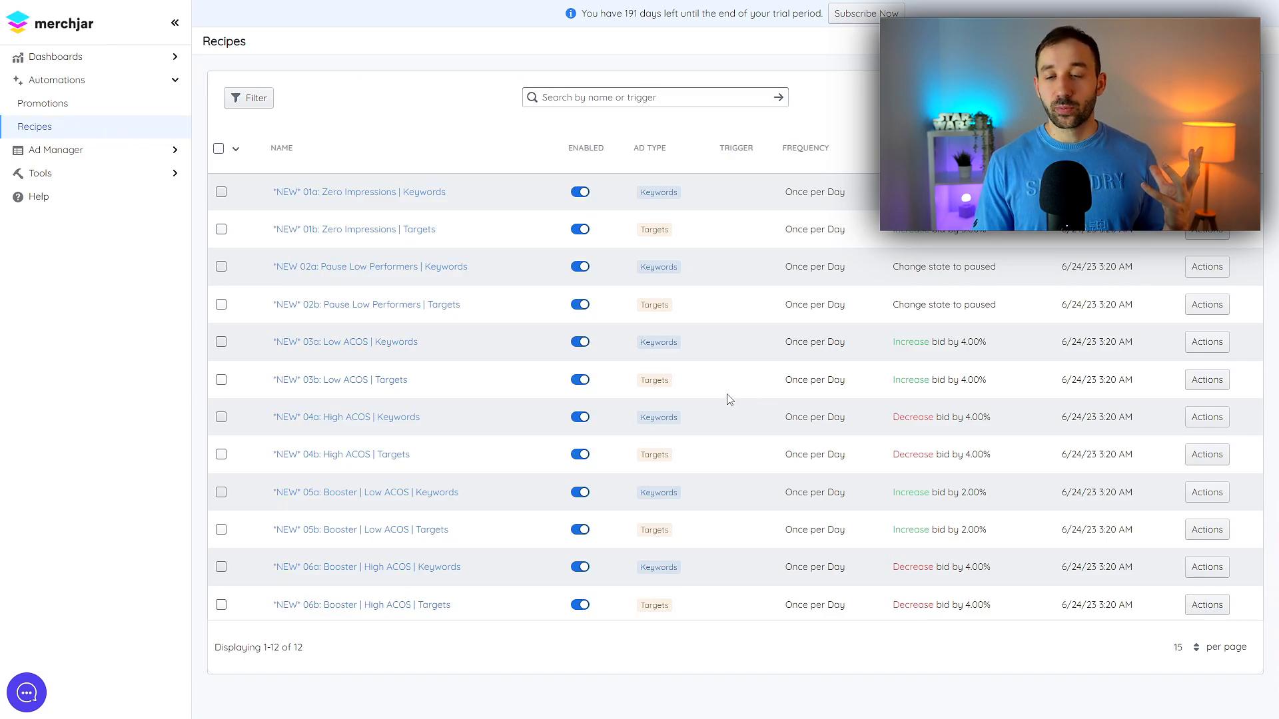
pyautogui.moveTo(725, 399)
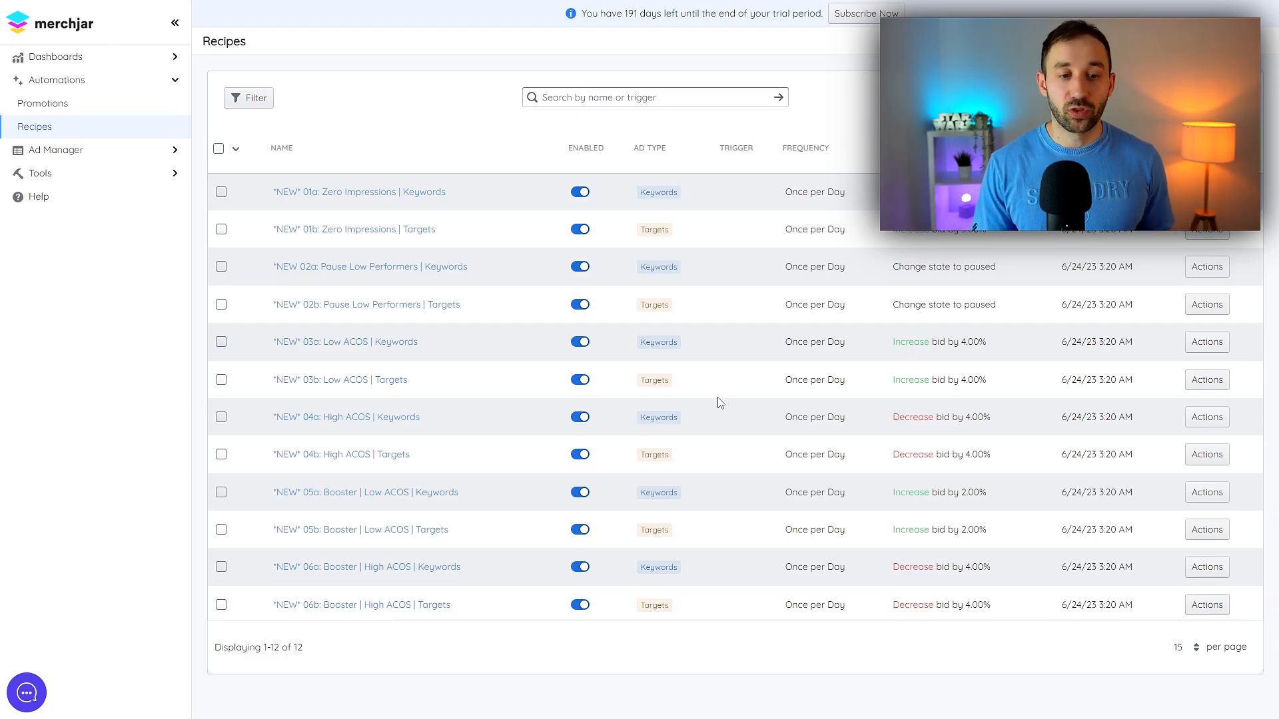
pyautogui.moveTo(704, 401)
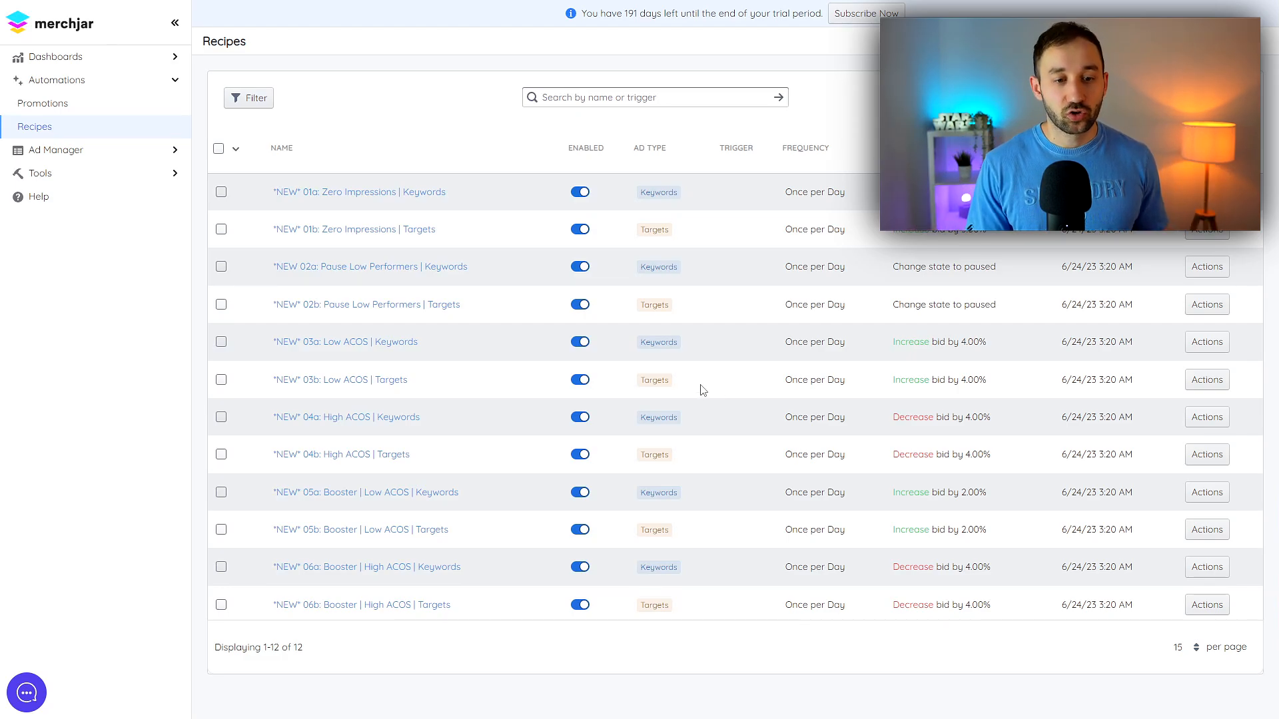
pyautogui.moveTo(285, 434)
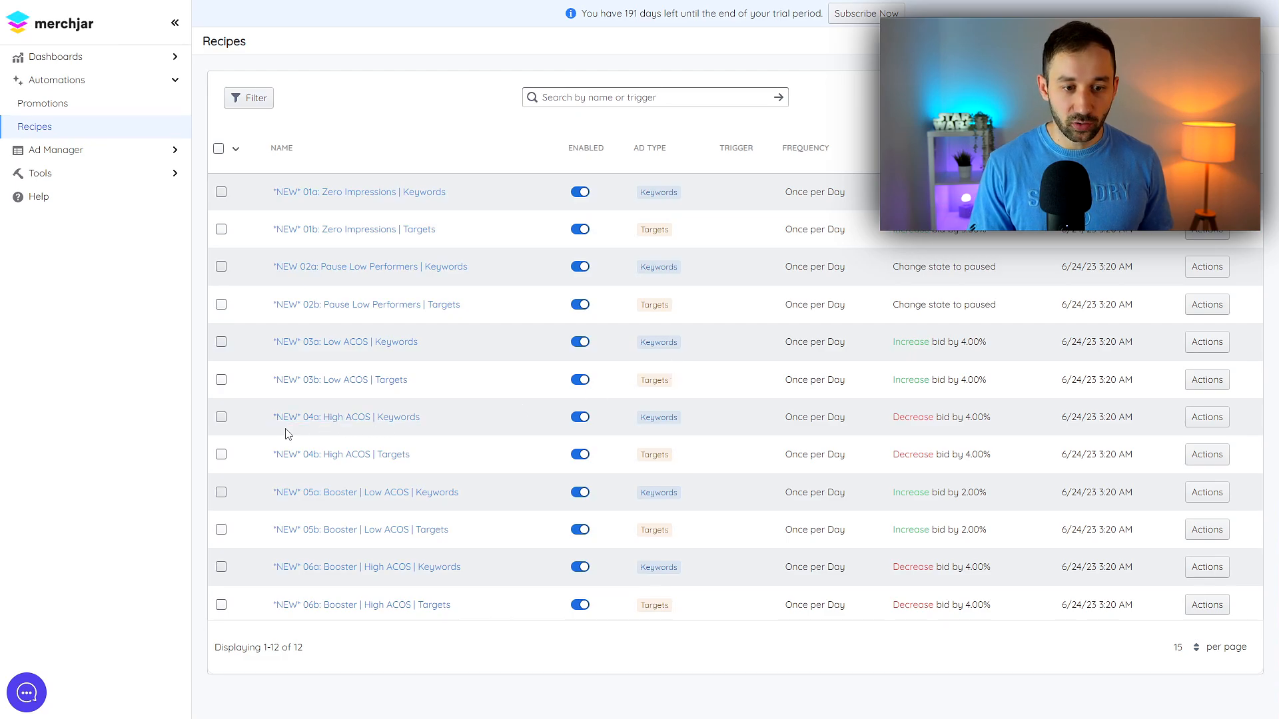
pyautogui.moveTo(341, 455)
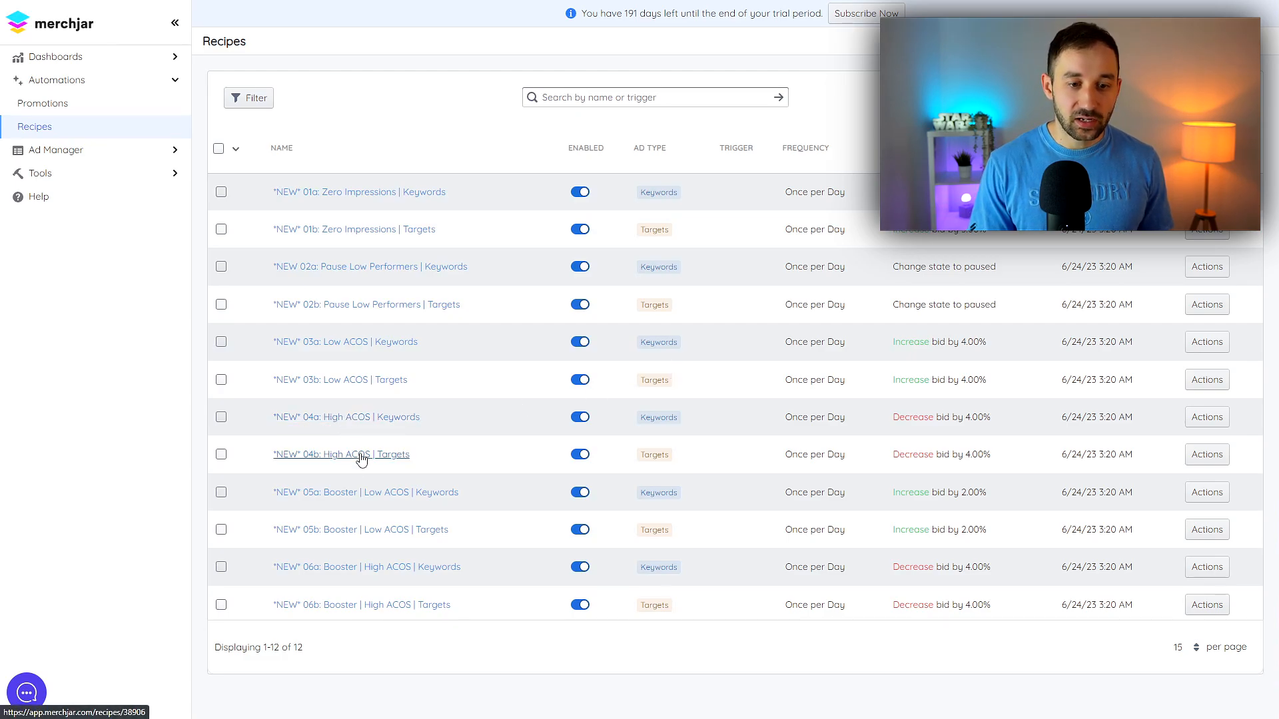
# Step: View the High ACOS | Targets recipe and highlight its description sentence
pyautogui.click(341, 455)
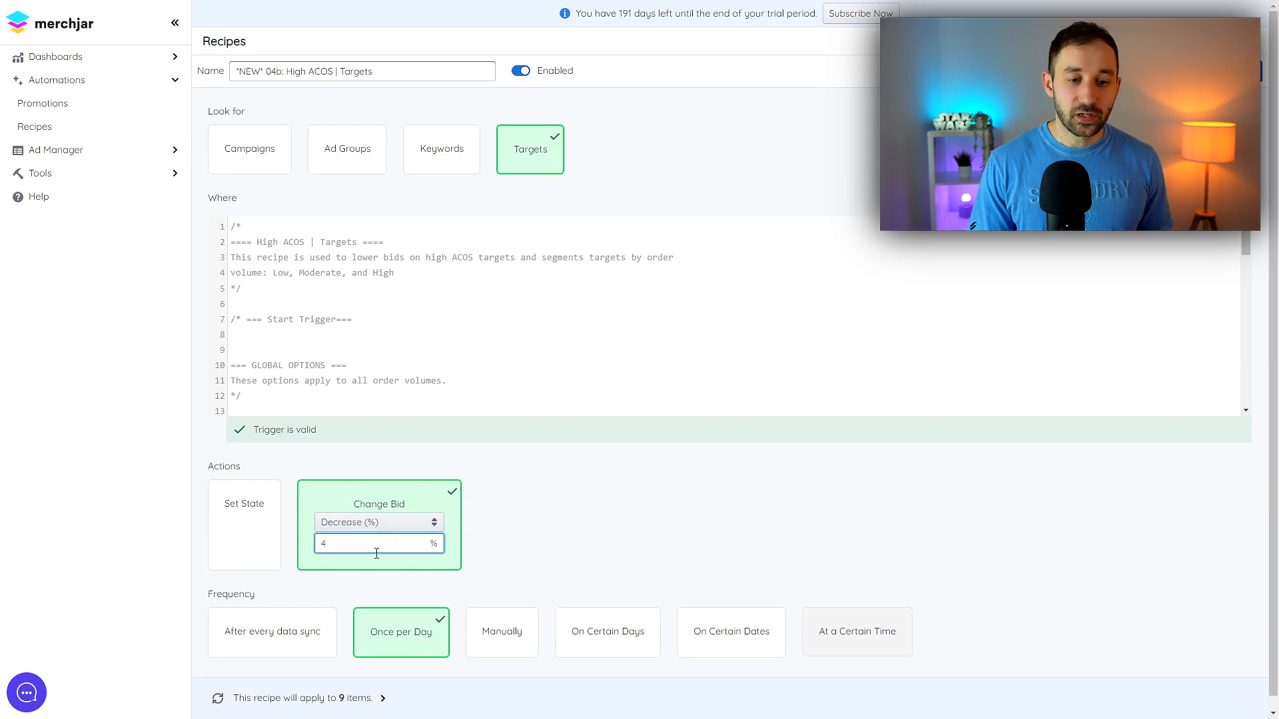
pyautogui.moveTo(472, 613)
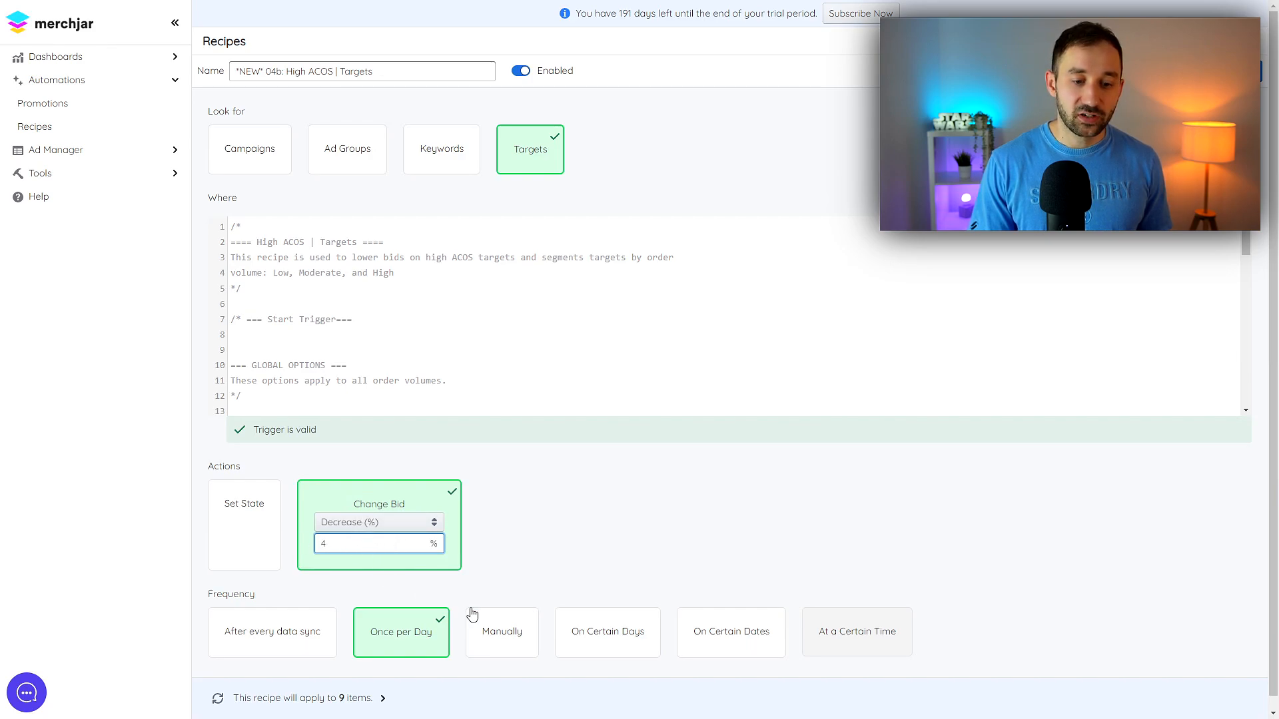
pyautogui.scroll(-3)
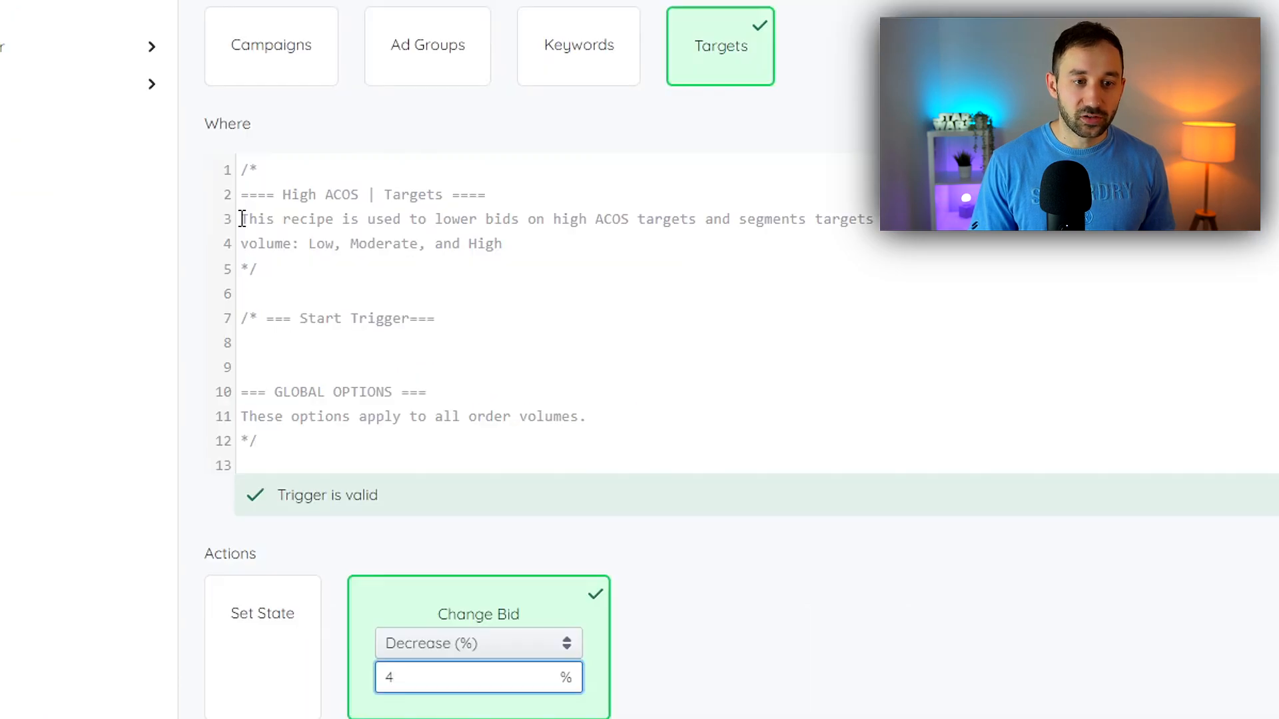
pyautogui.moveTo(241, 218); pyautogui.dragTo(545, 219)
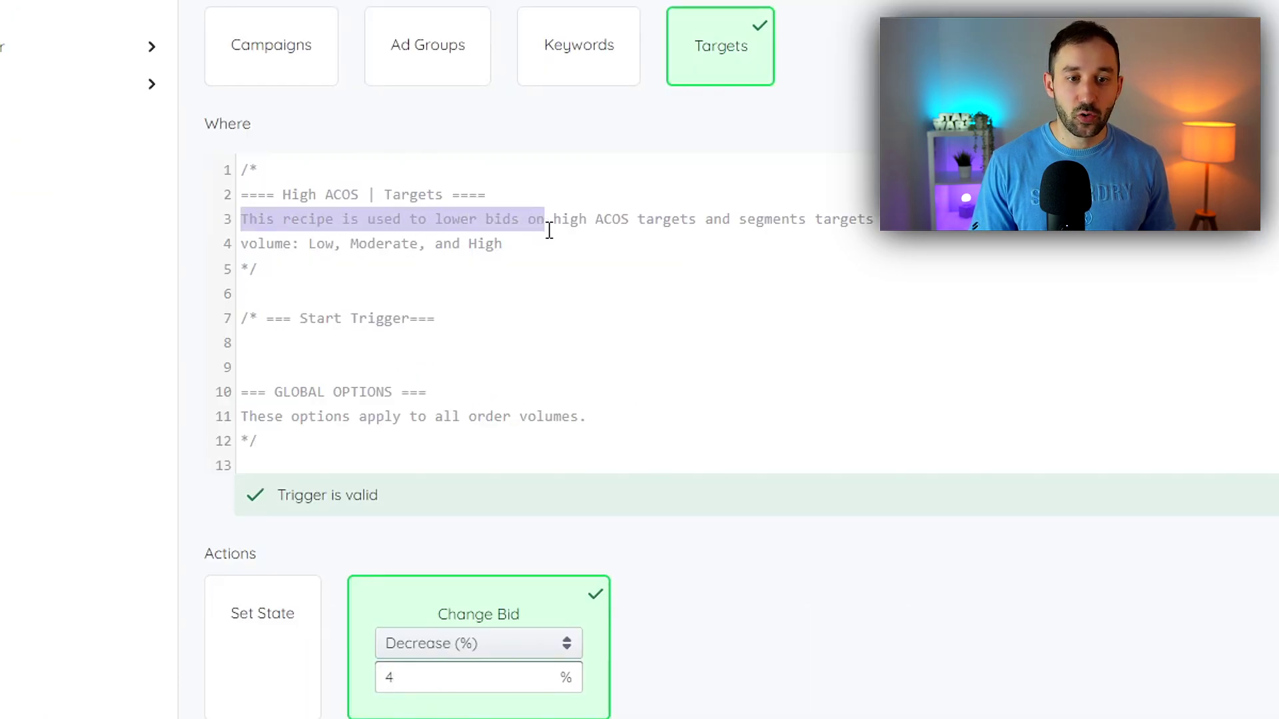
pyautogui.click(702, 219)
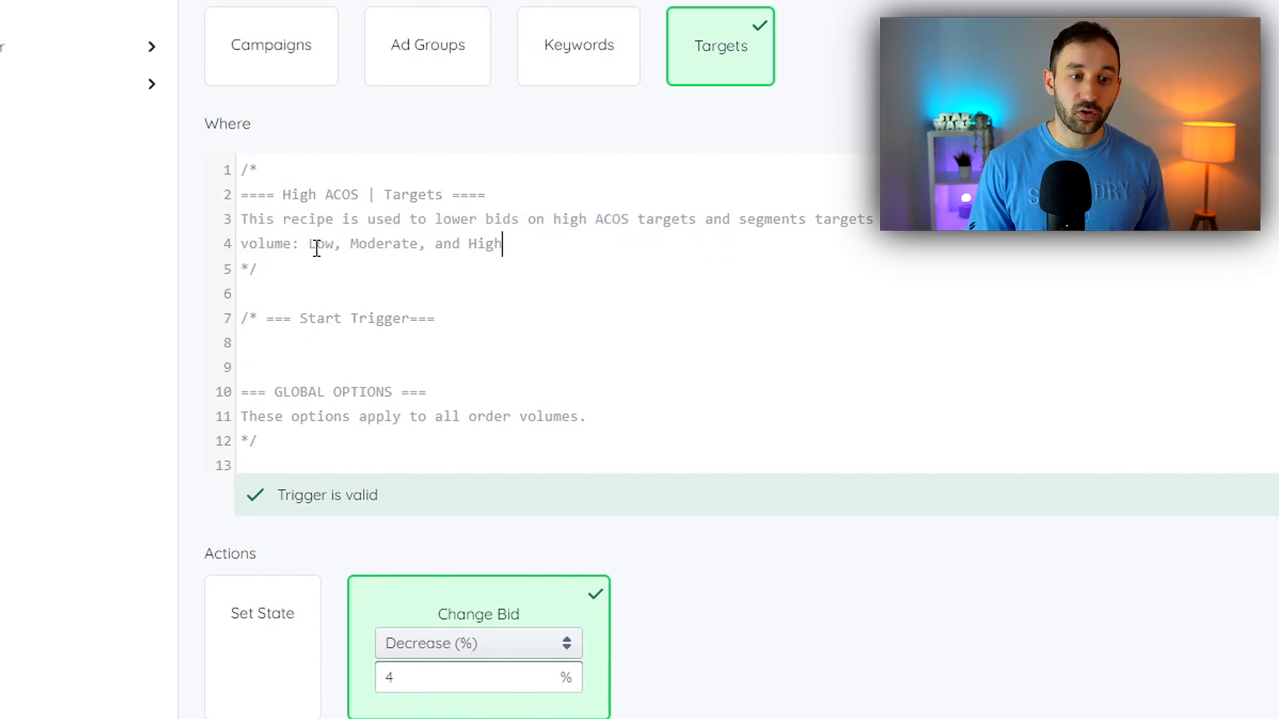
# Step: Scroll through the Where trigger code showing low and moderate order-volume ACoS conditions and 4% daily decrease
pyautogui.scroll(-3)
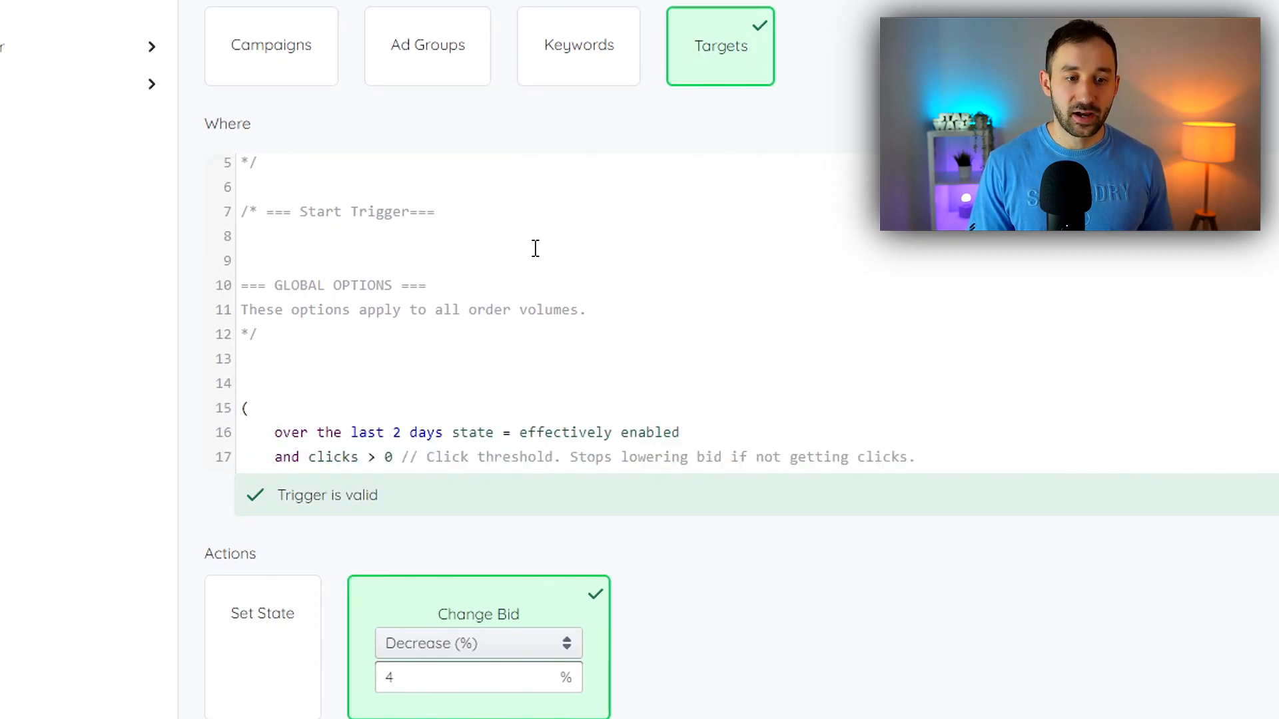
pyautogui.scroll(-3)
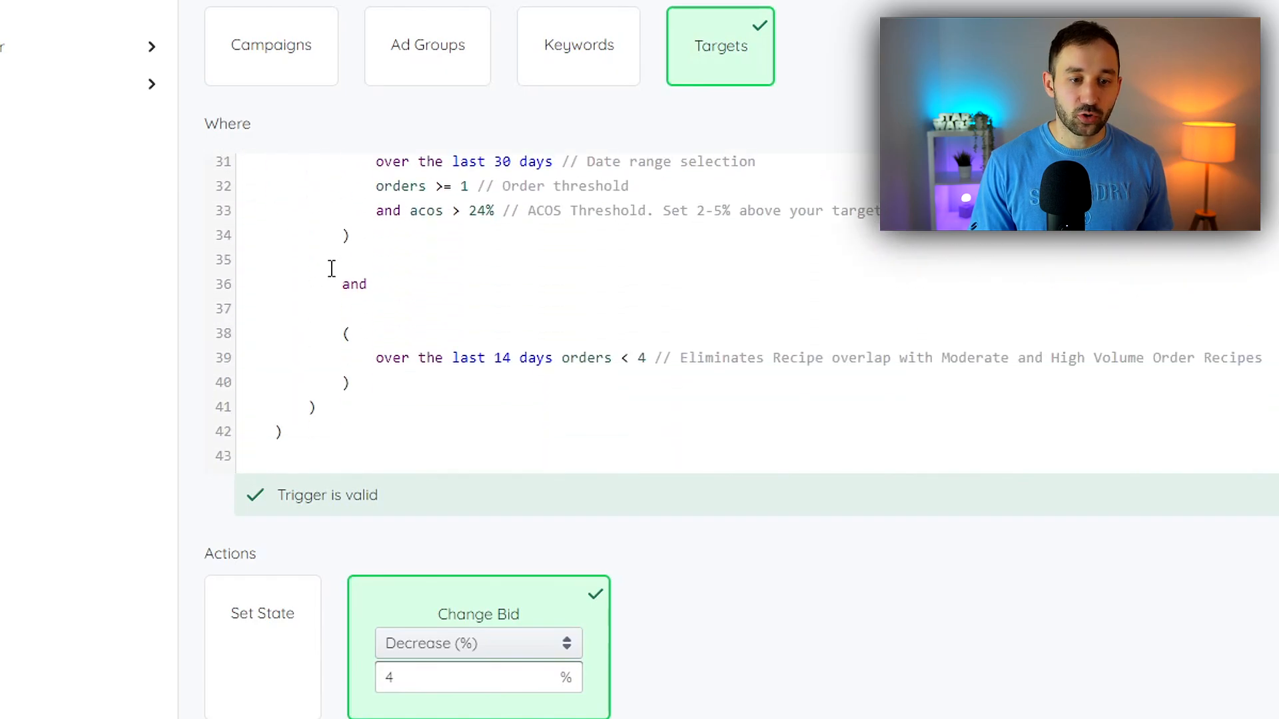
pyautogui.scroll(3)
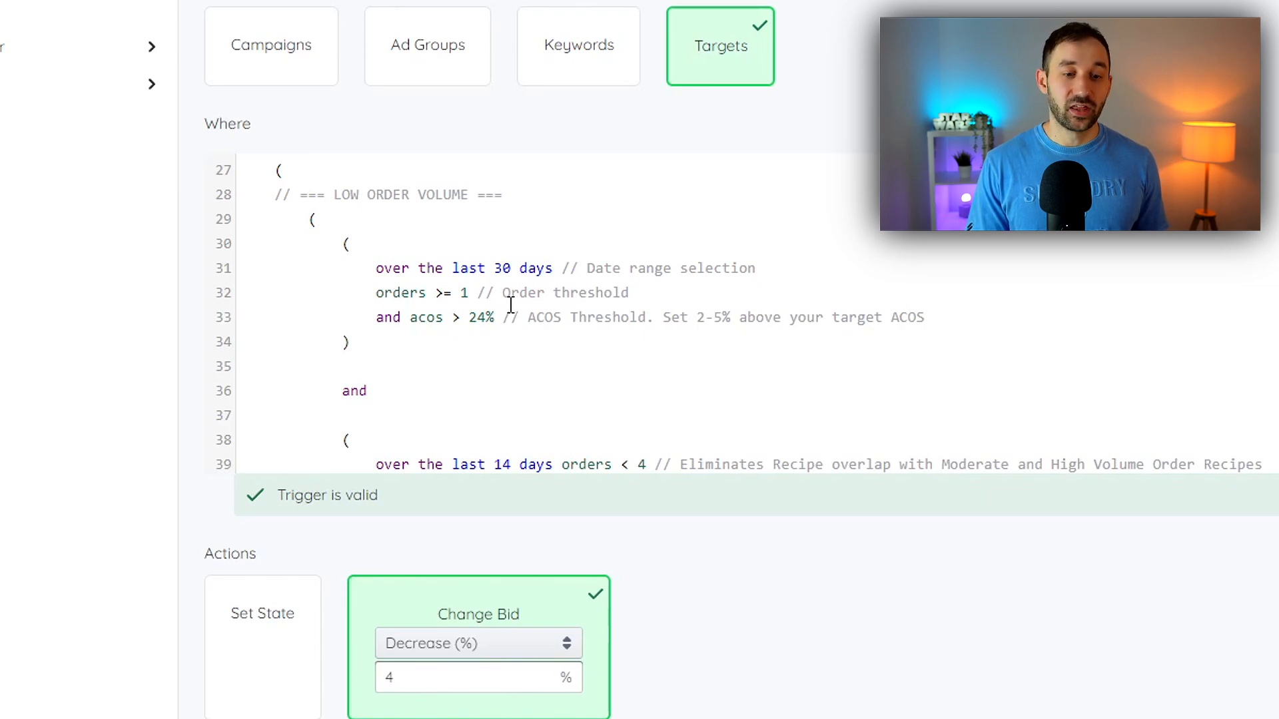
pyautogui.moveTo(691, 650)
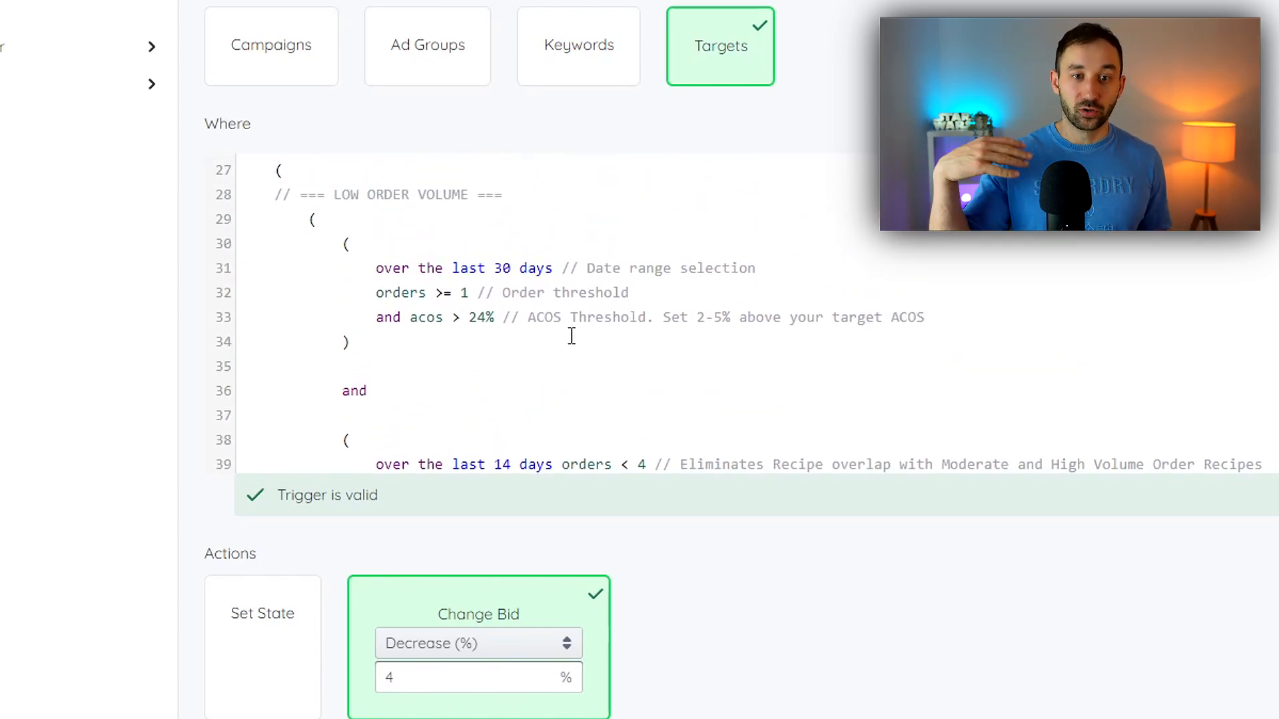
pyautogui.scroll(-3)
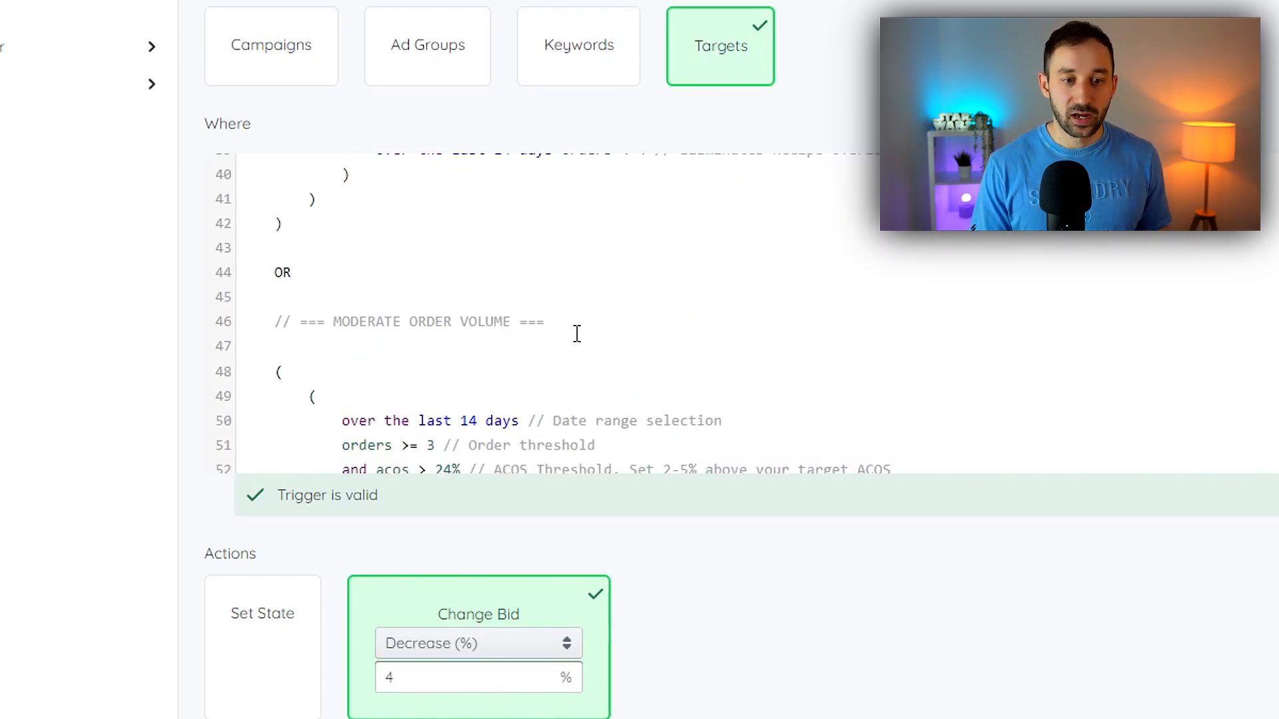
pyautogui.scroll(-3)
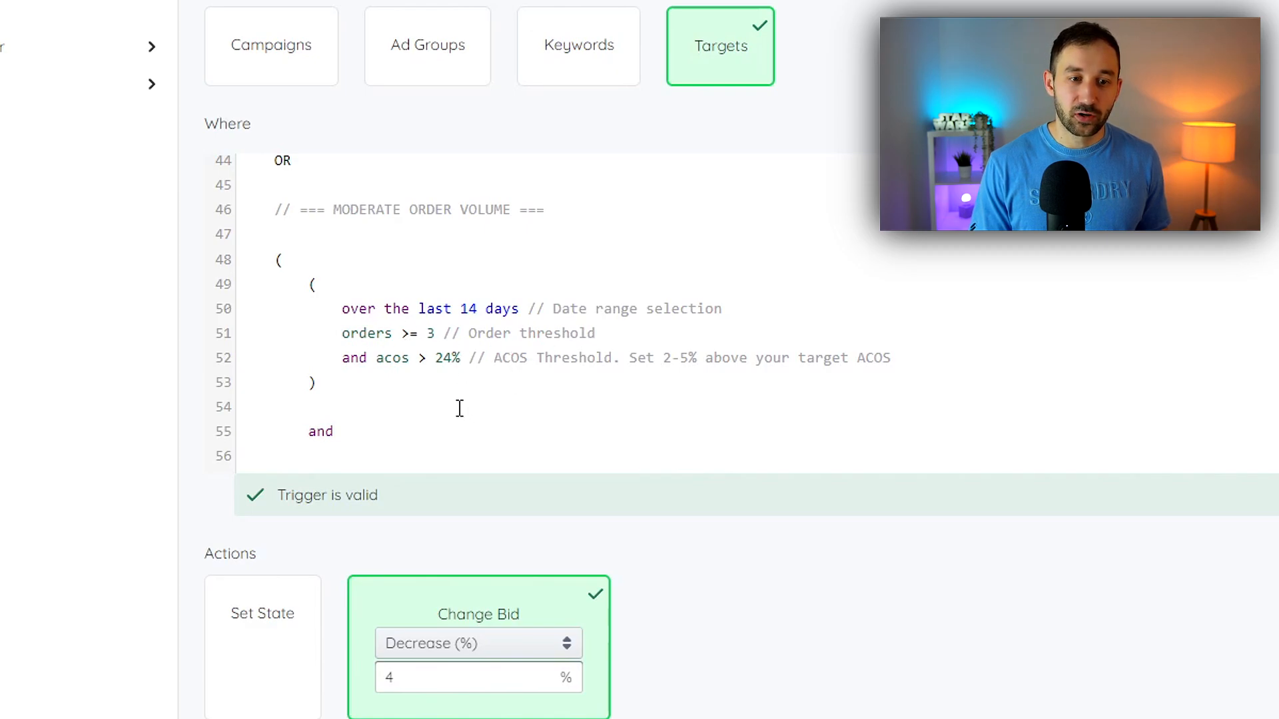
pyautogui.moveTo(697, 282)
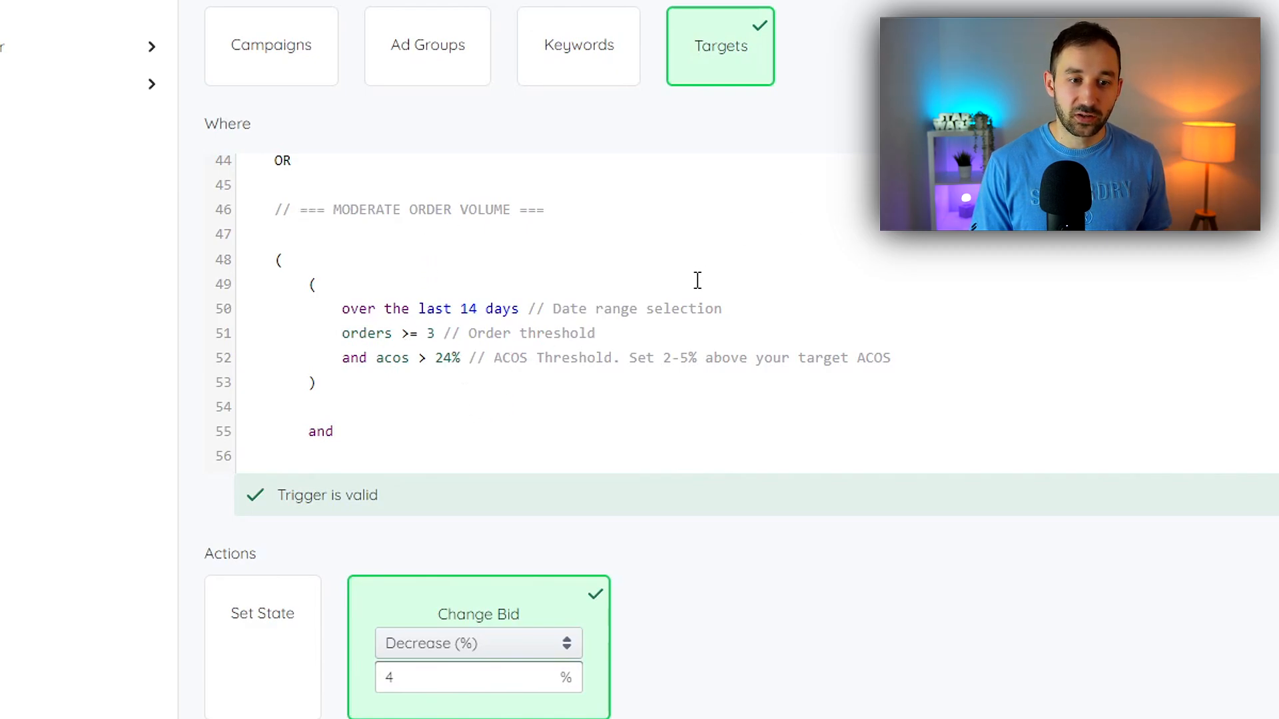
pyautogui.scroll(-3)
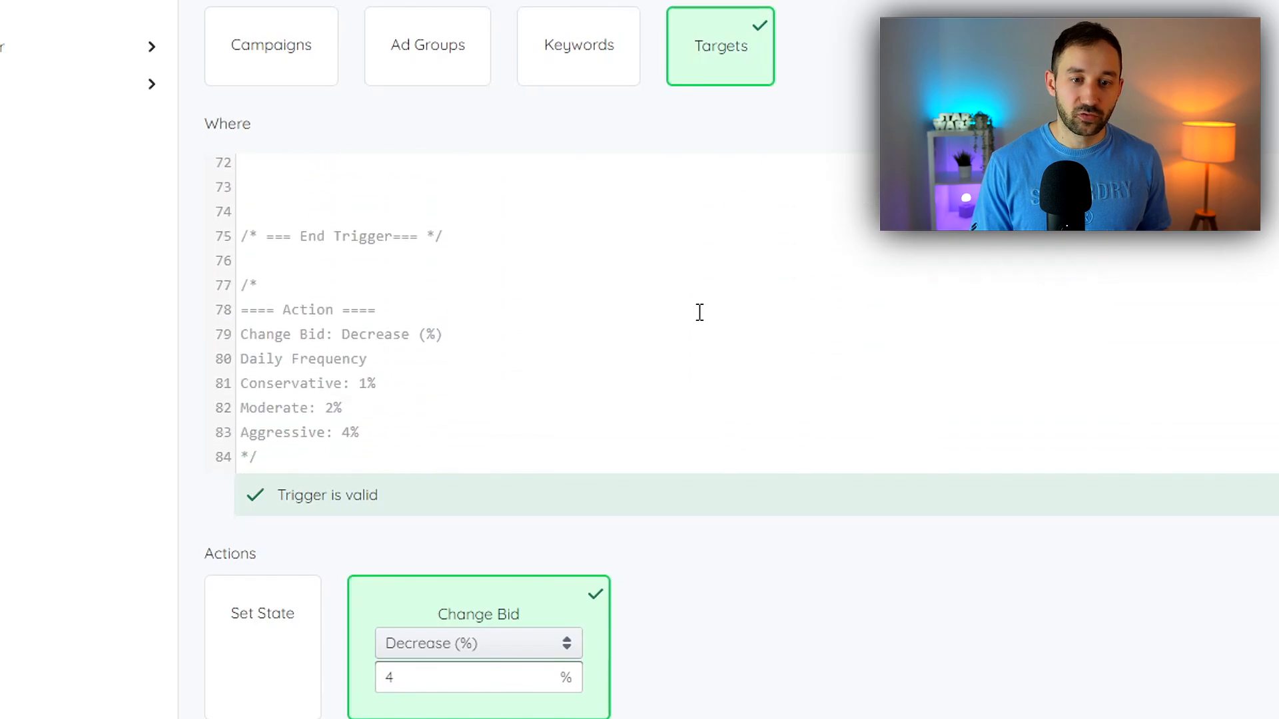
pyautogui.scroll(3)
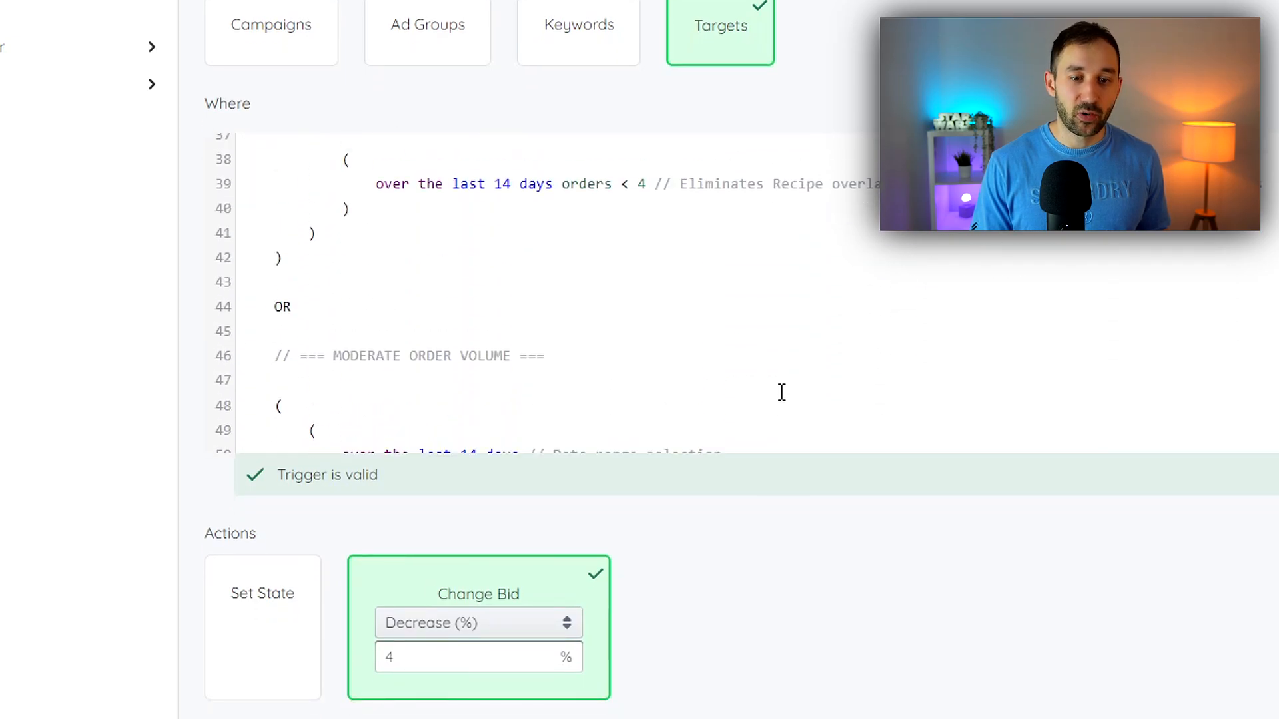
pyautogui.moveTo(834, 328)
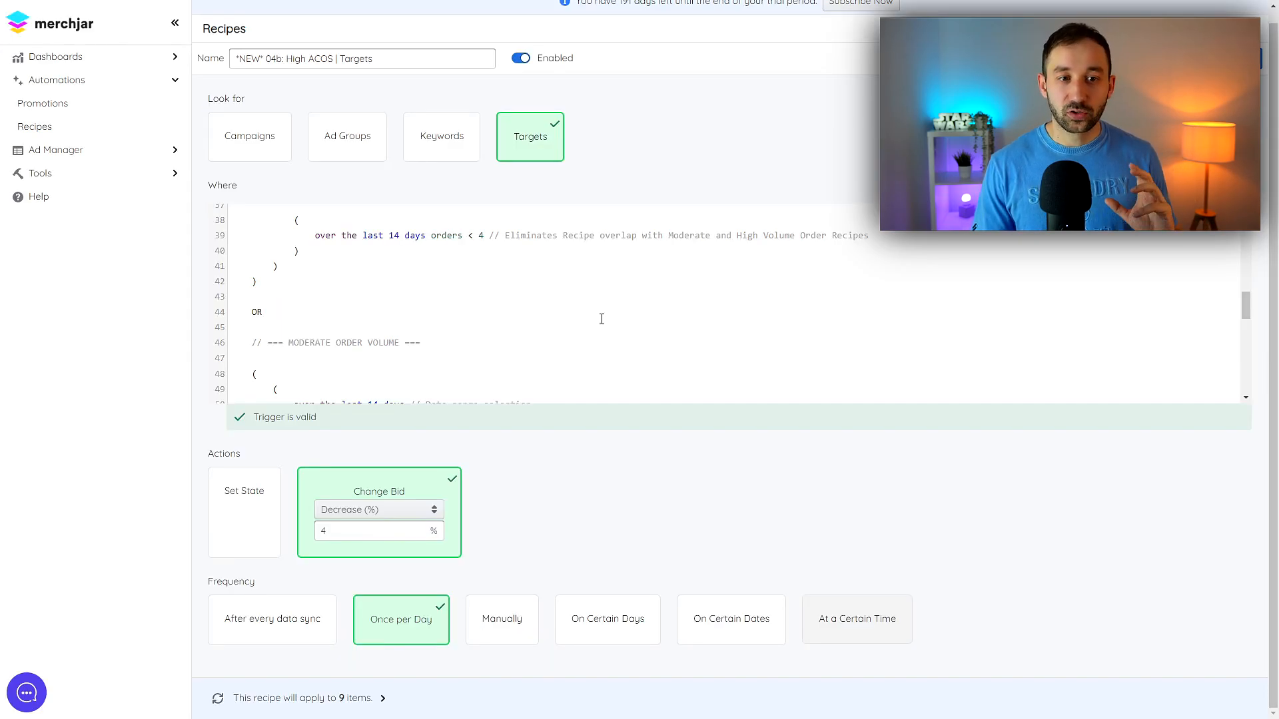
pyautogui.scroll(3)
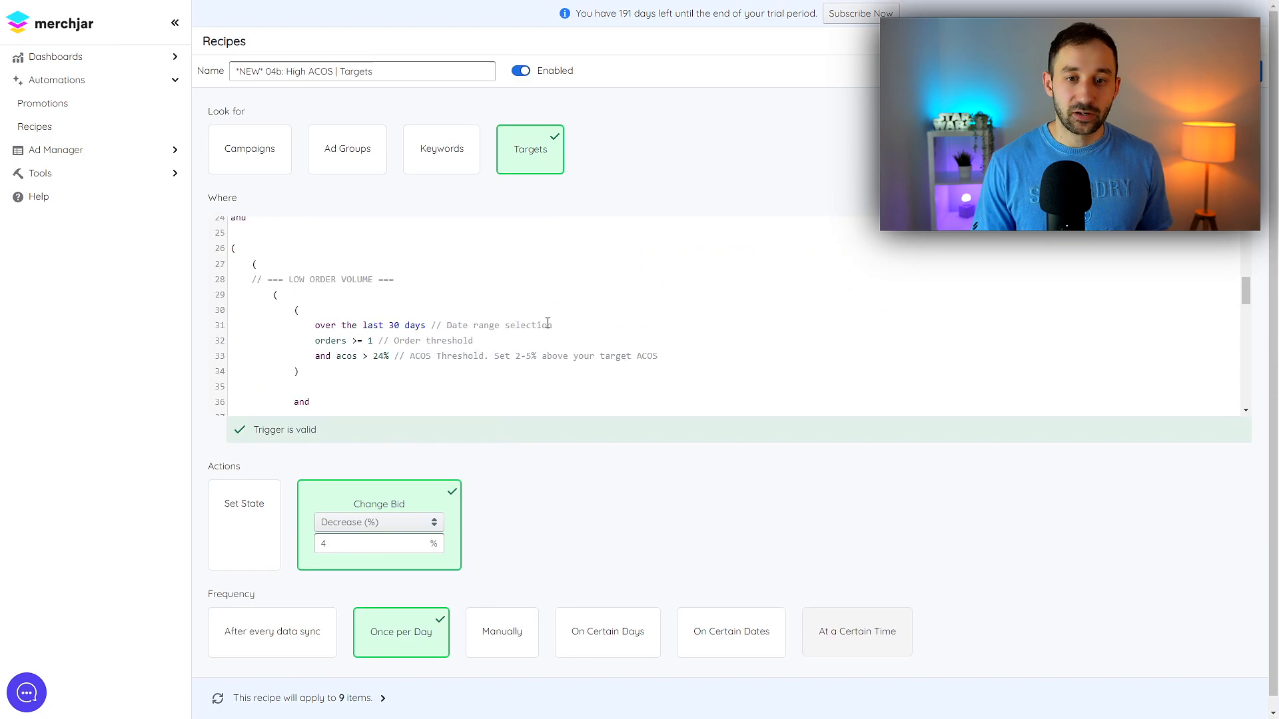
# Step: Return from the recipe editor to the list of twelve recipes
pyautogui.click(173, 22)
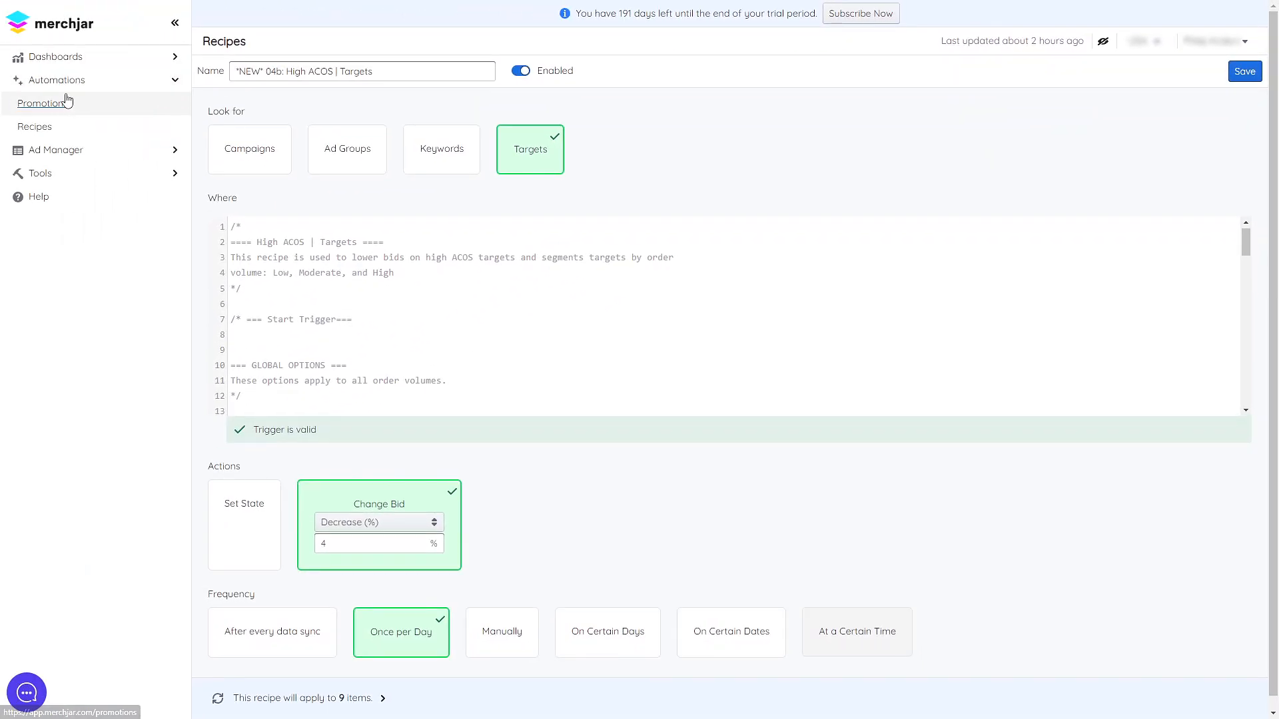
pyautogui.click(35, 127)
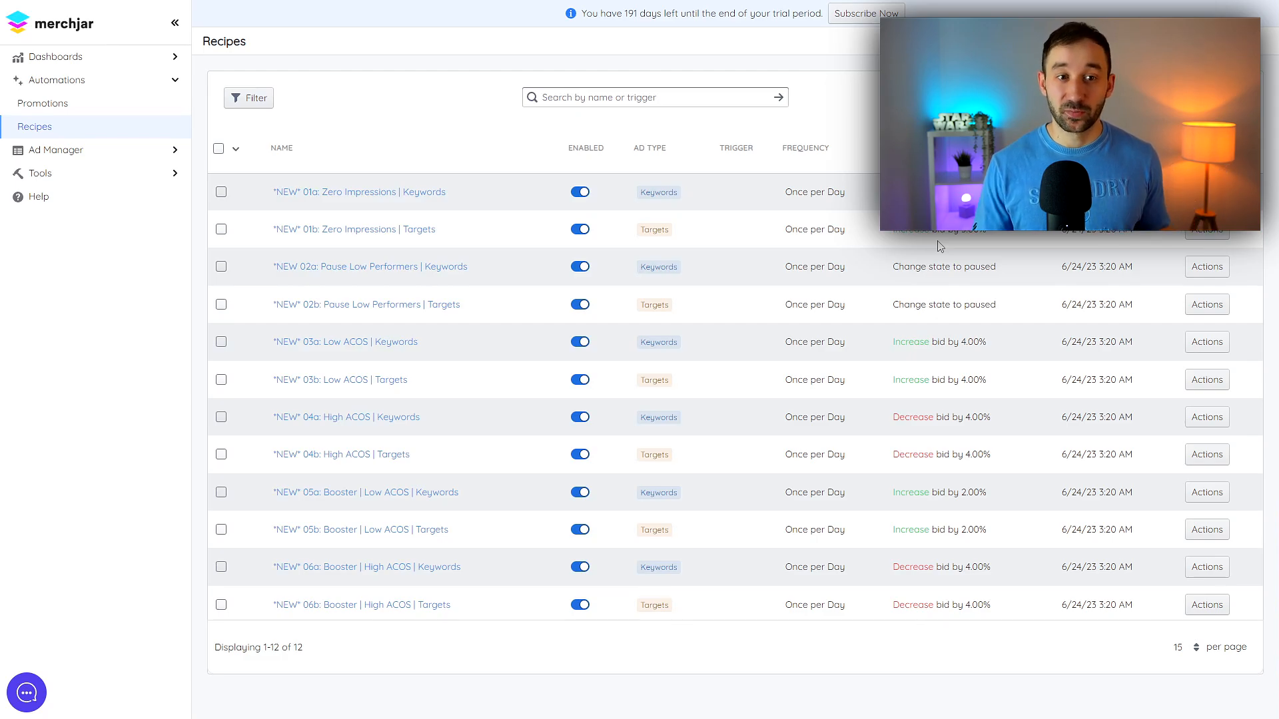
pyautogui.moveTo(827, 224)
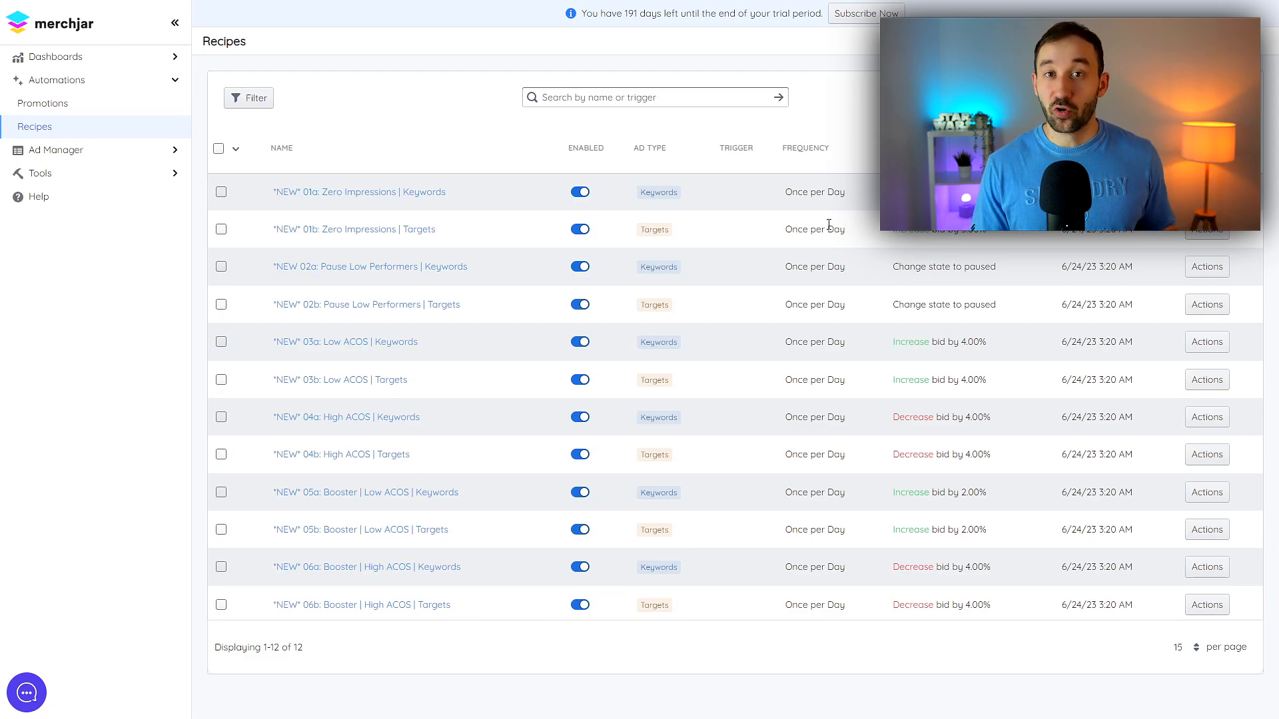
pyautogui.moveTo(498, 288)
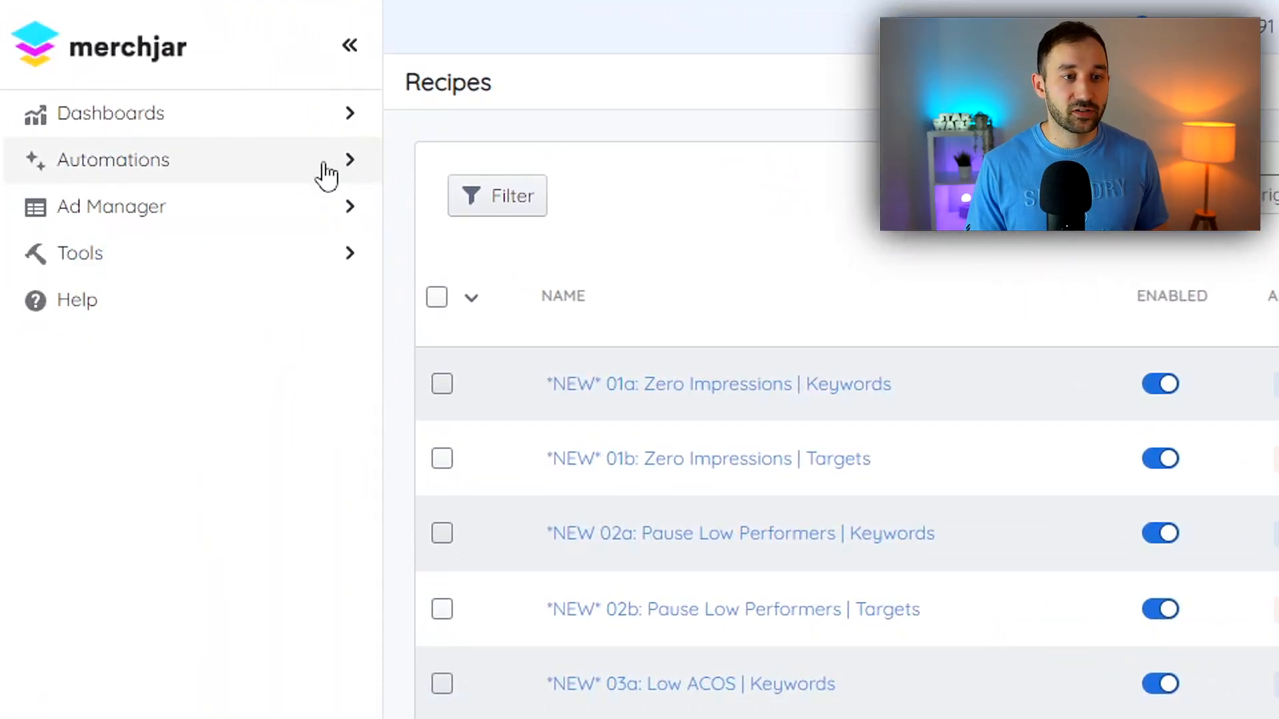
pyautogui.moveTo(358, 224)
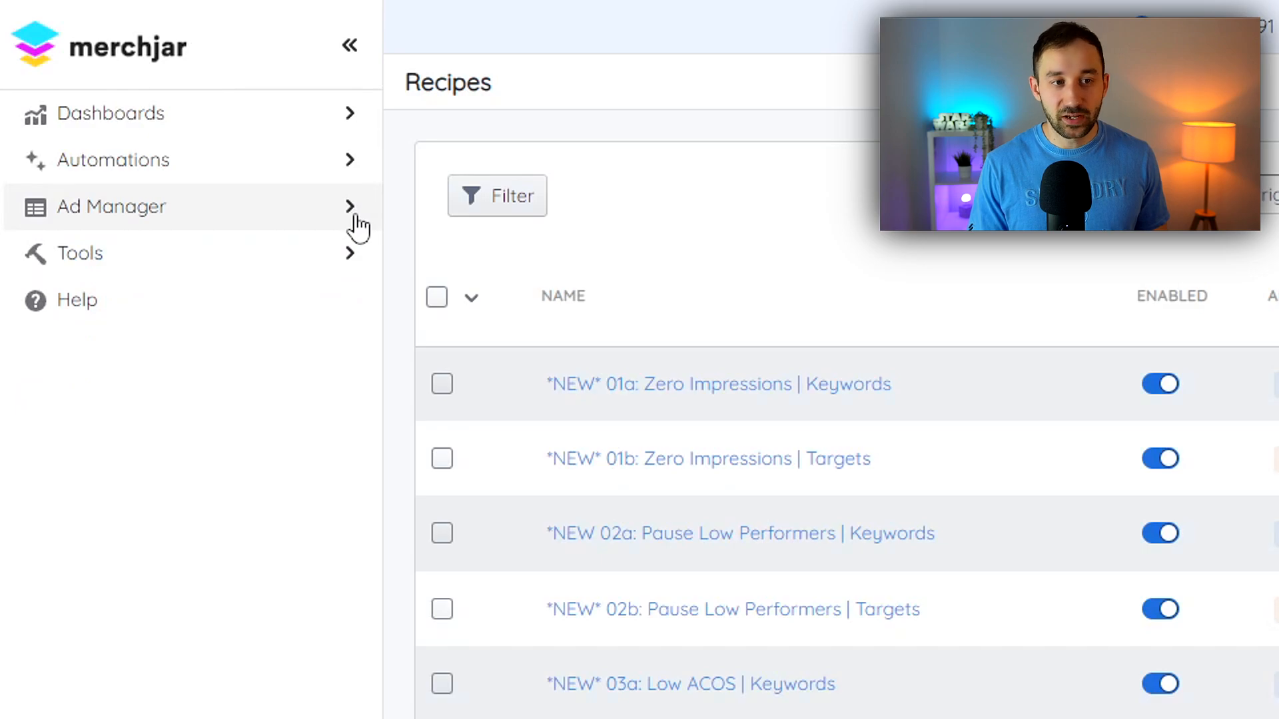
# Step: Go to the Campaigns page under Ad Manager, listing 38 enabled campaigns
pyautogui.click(111, 207)
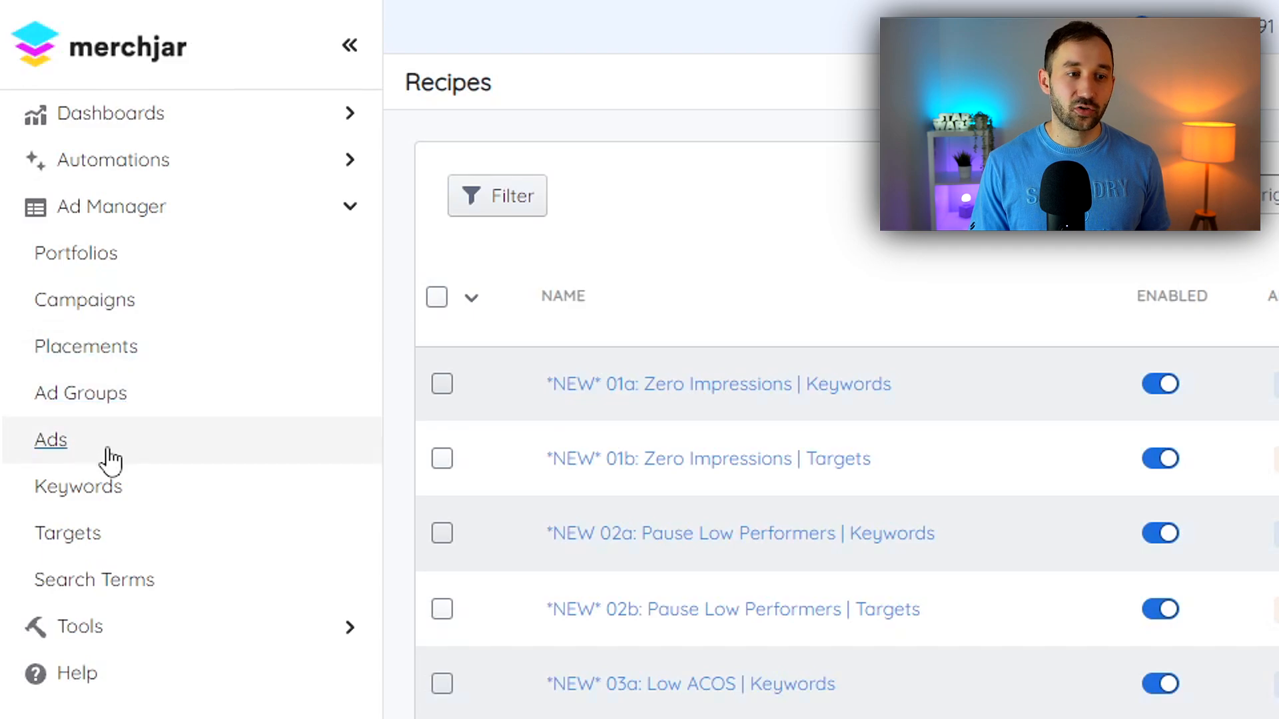
pyautogui.moveTo(249, 461)
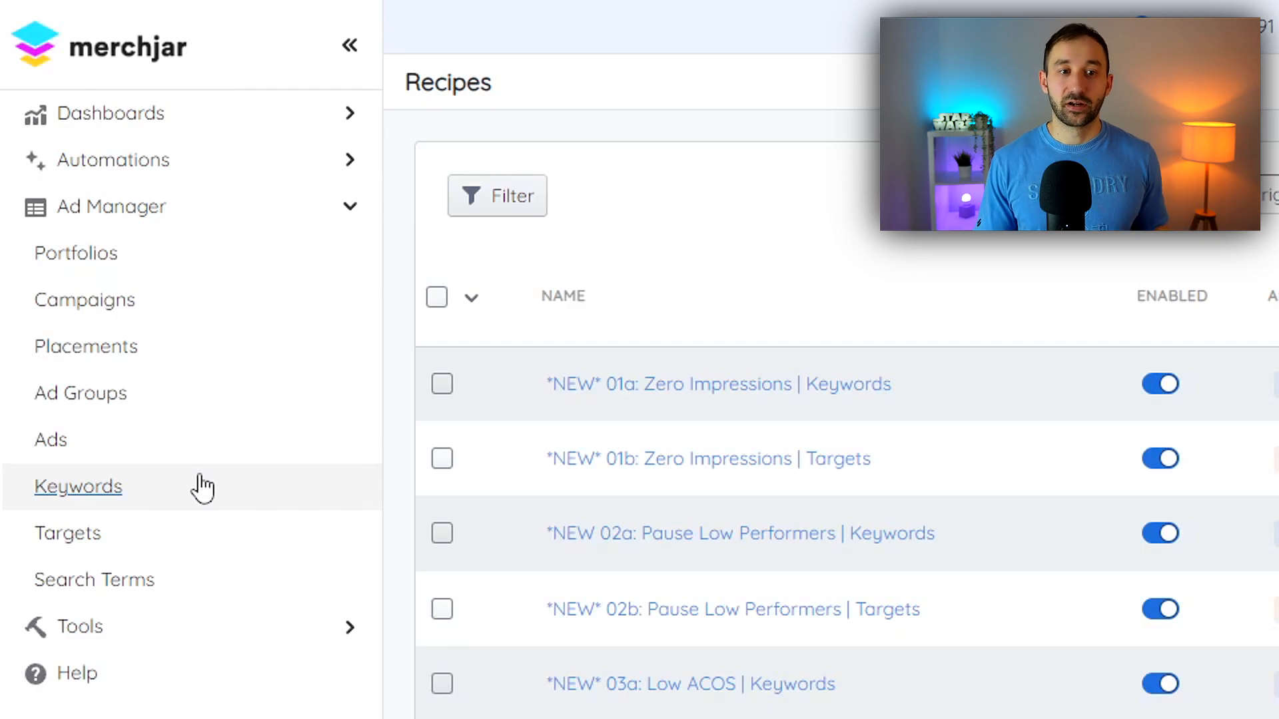
pyautogui.click(85, 299)
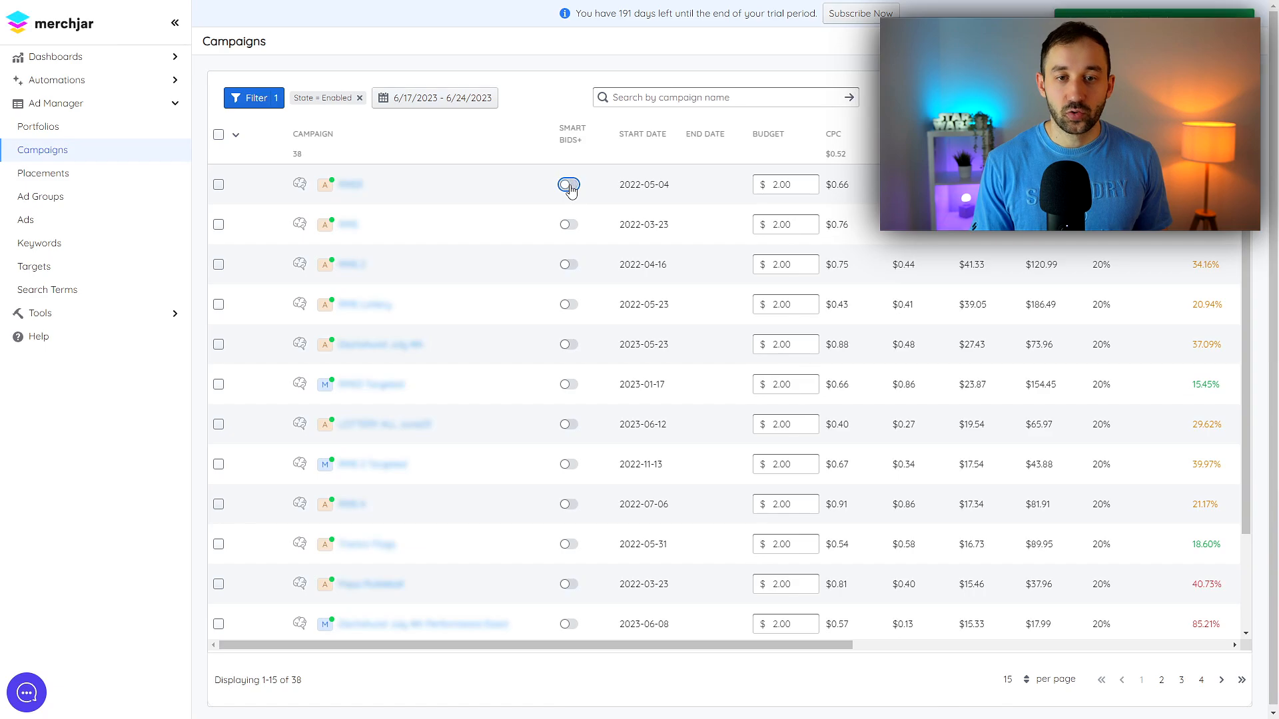
pyautogui.click(568, 184)
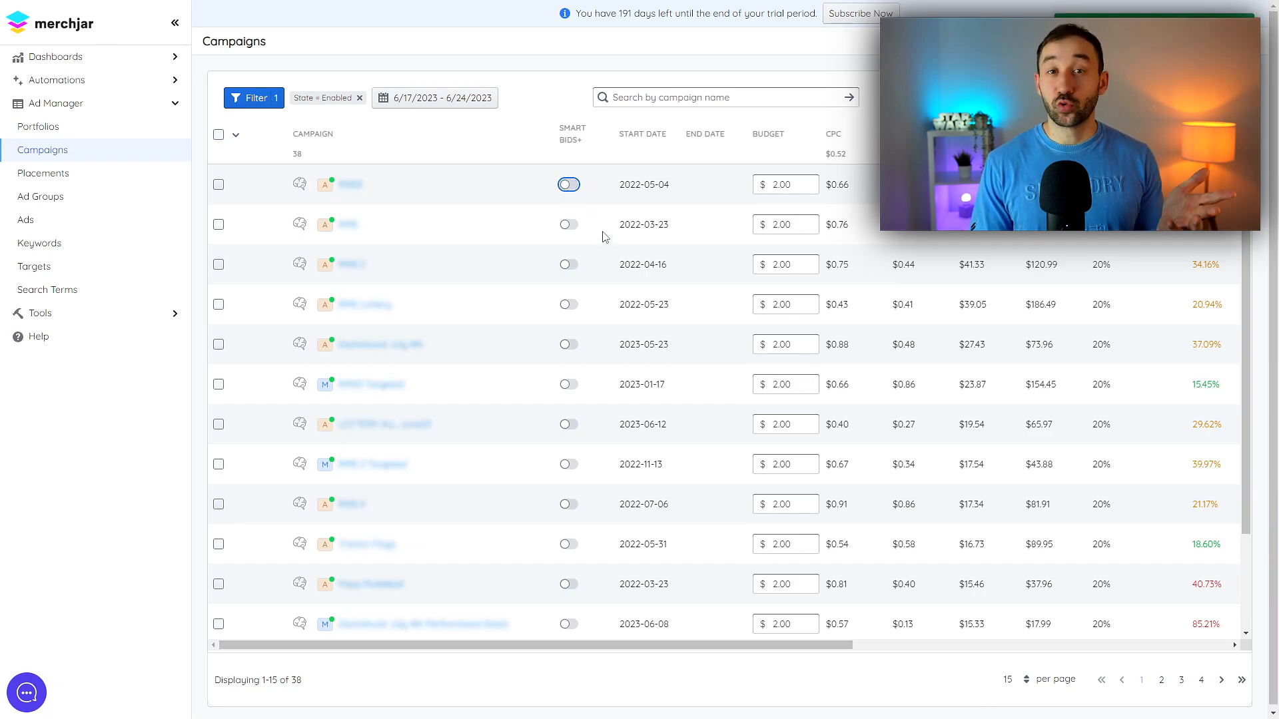
pyautogui.moveTo(610, 238)
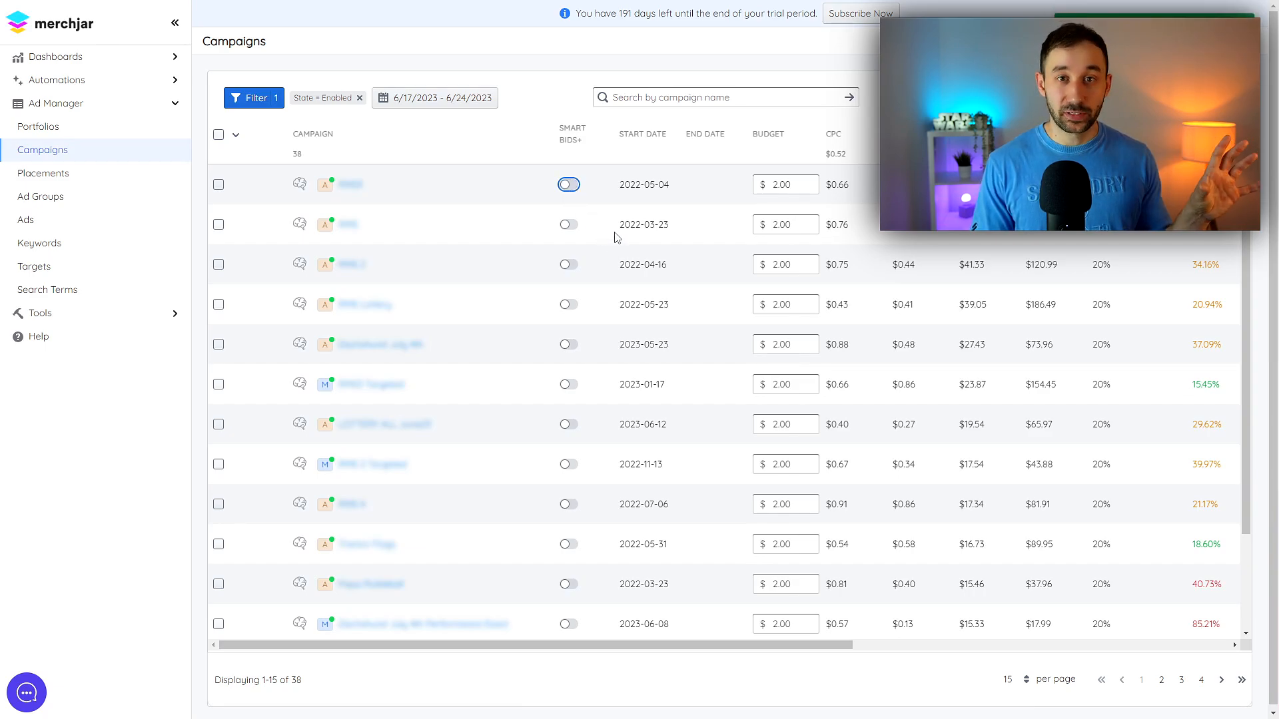
pyautogui.moveTo(583, 247)
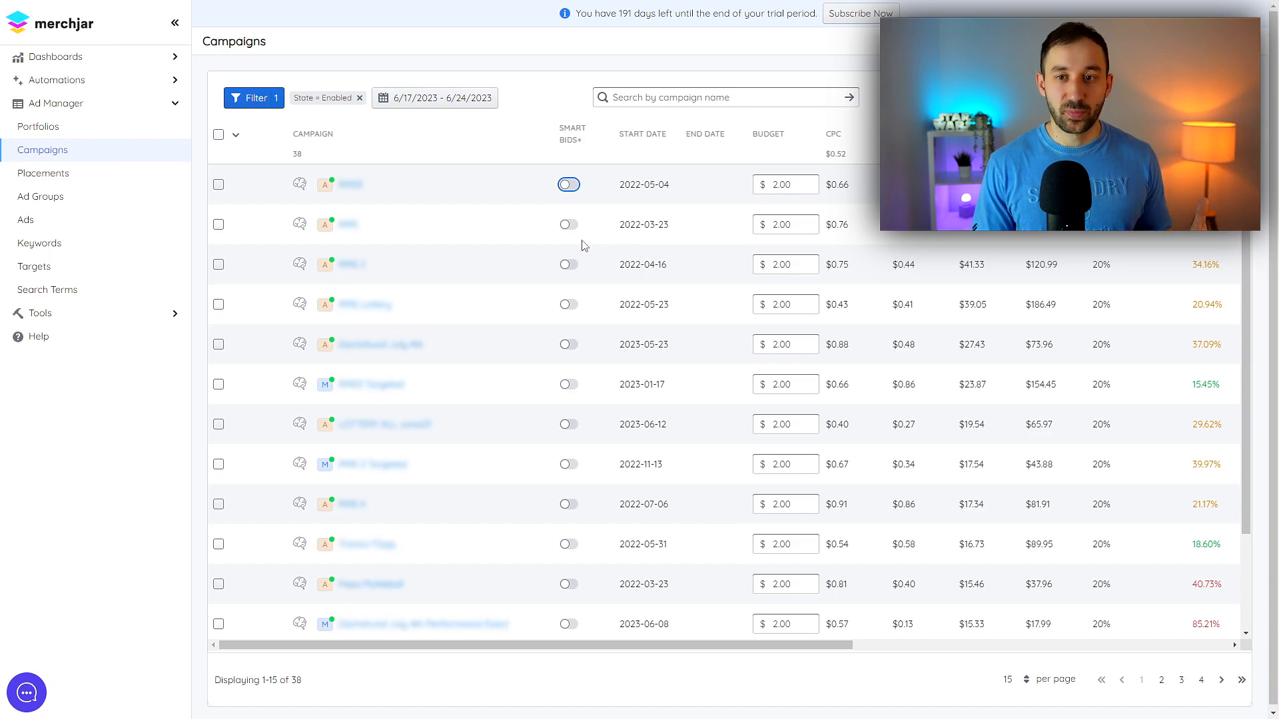
pyautogui.moveTo(579, 253)
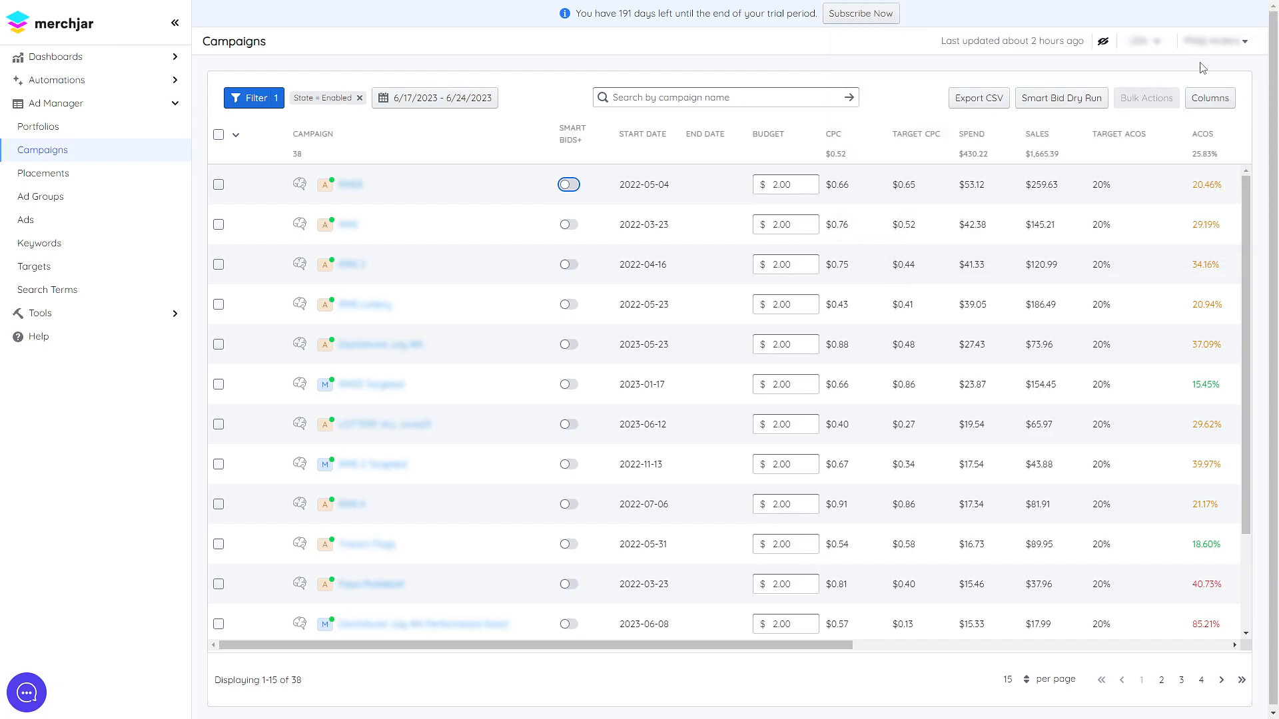
pyautogui.click(1212, 41)
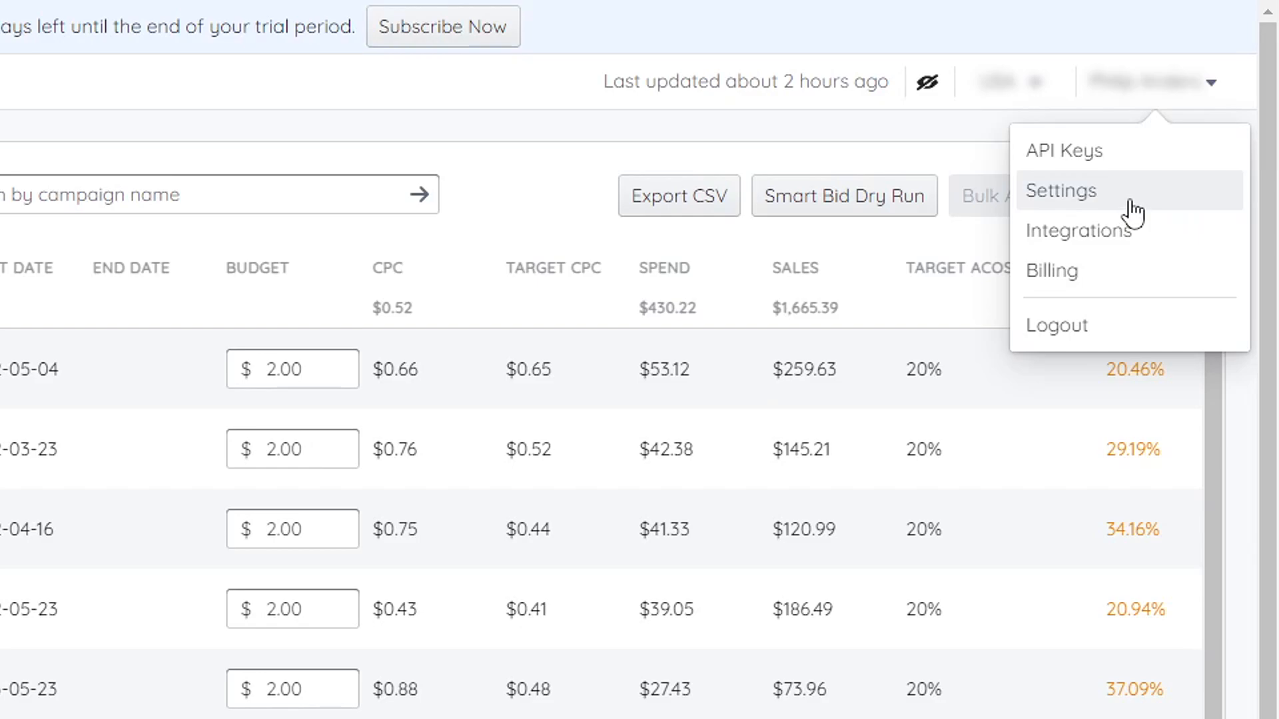
pyautogui.click(554, 204)
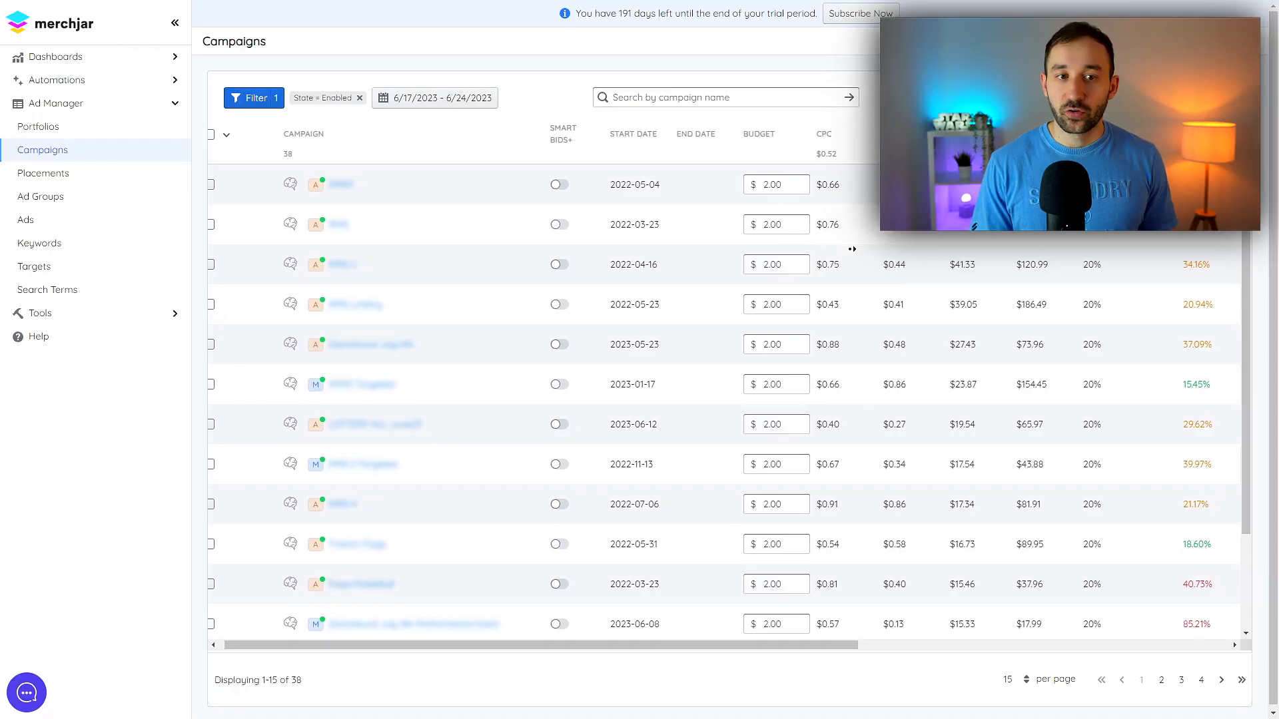
# Step: Select all 38 campaigns across every page and review the Bulk Actions list
pyautogui.click(234, 134)
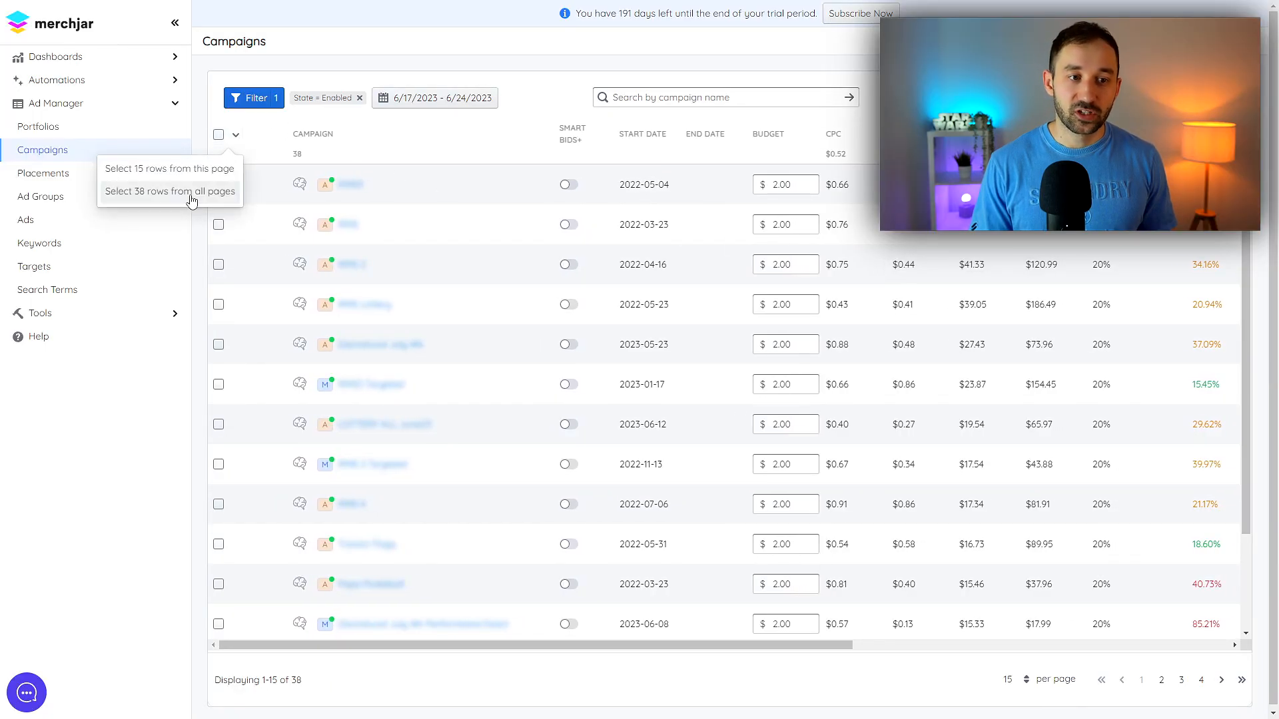
pyautogui.click(1146, 97)
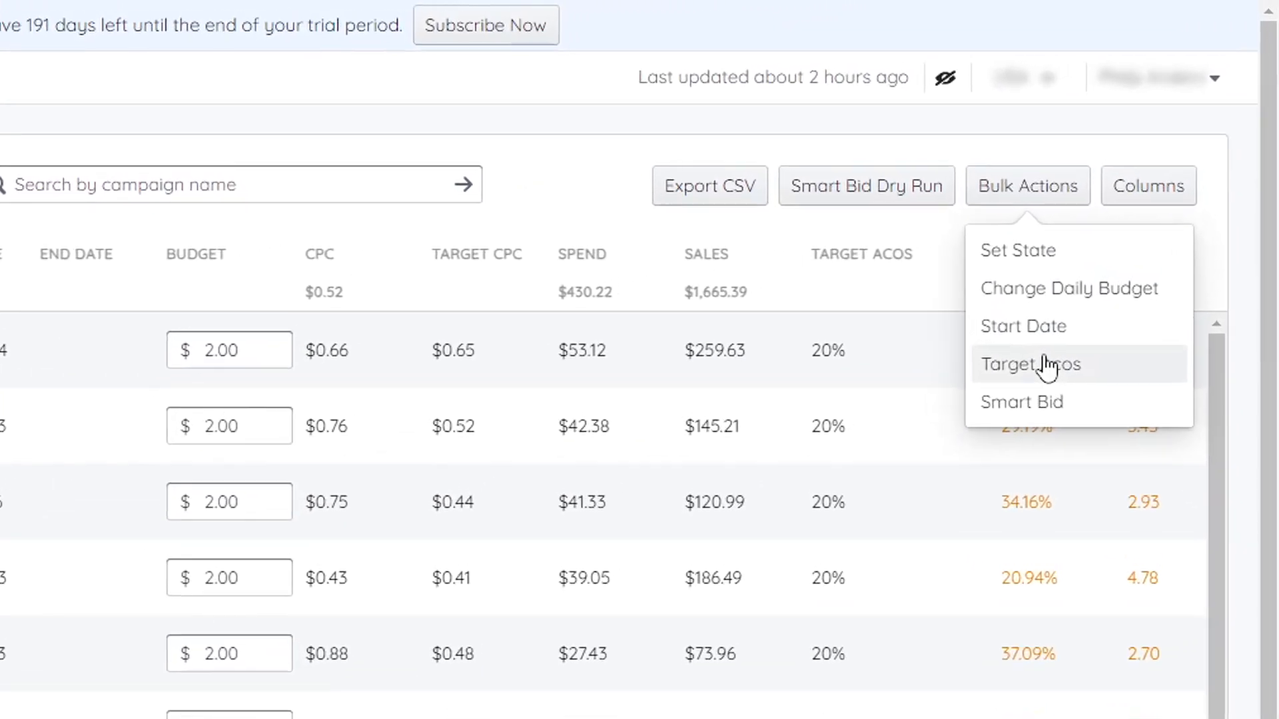
pyautogui.click(1030, 365)
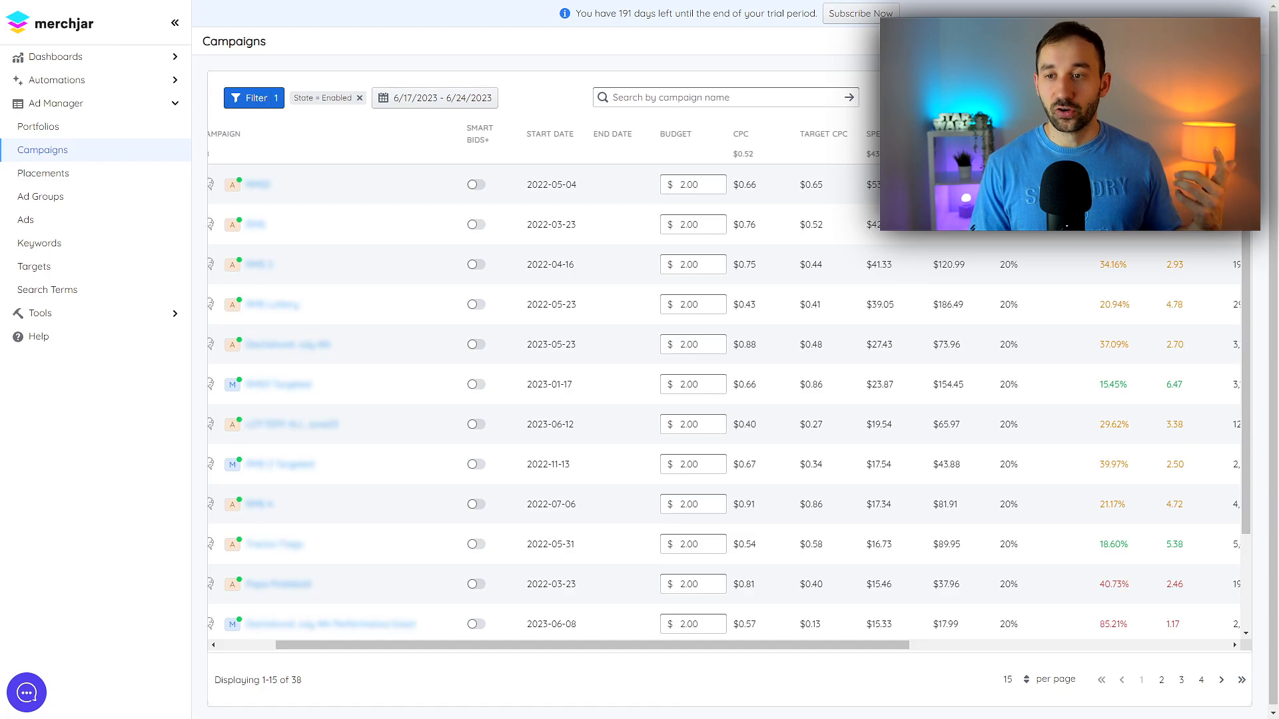
pyautogui.moveTo(1137, 293)
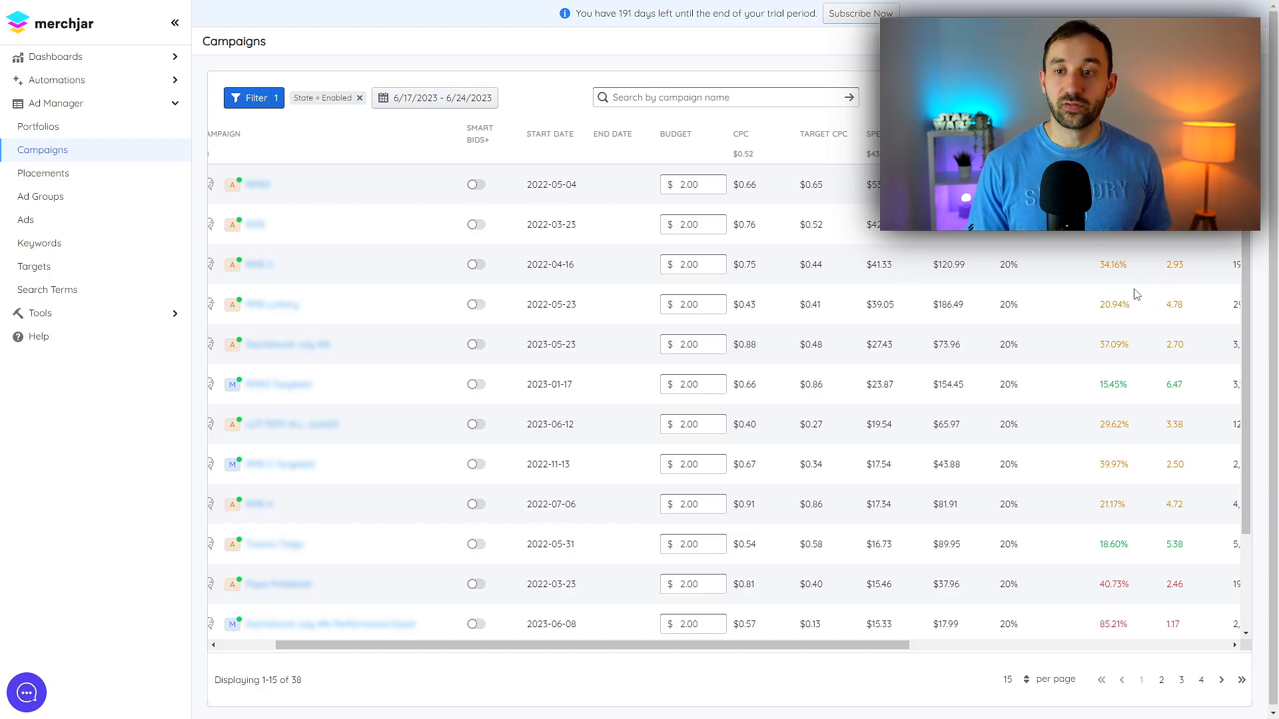
pyautogui.moveTo(1125, 389)
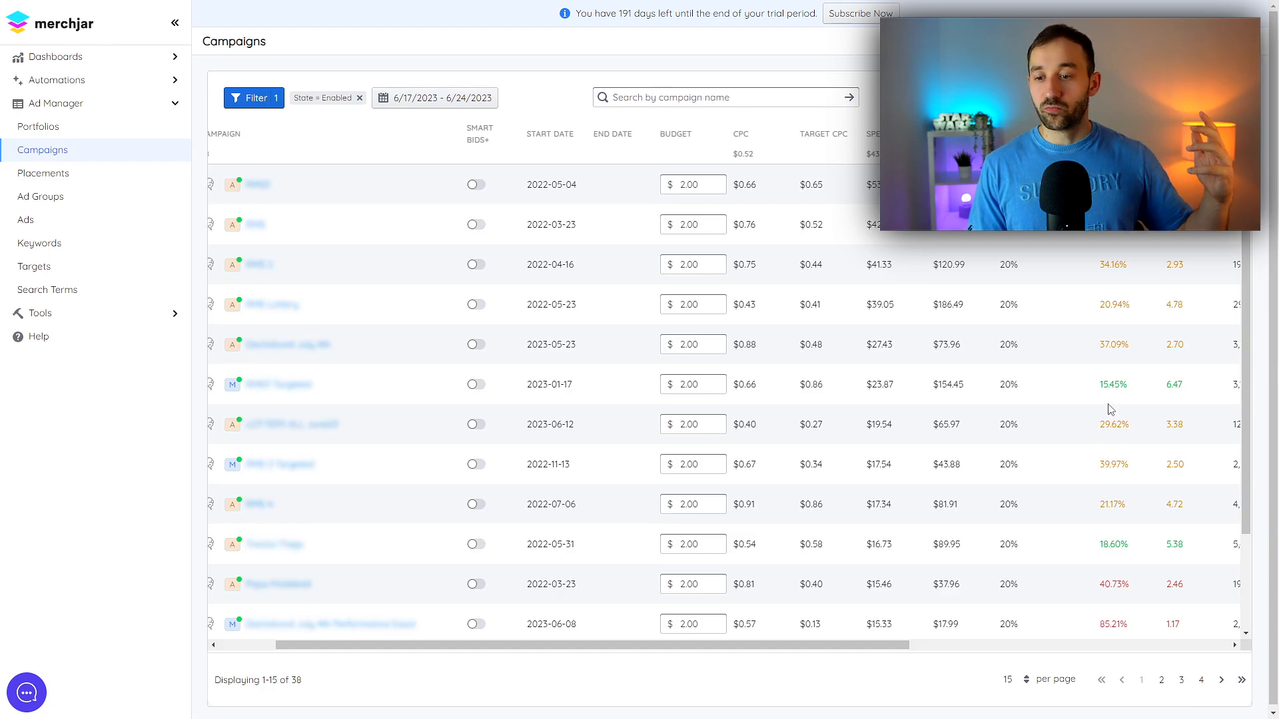
pyautogui.scroll(-3)
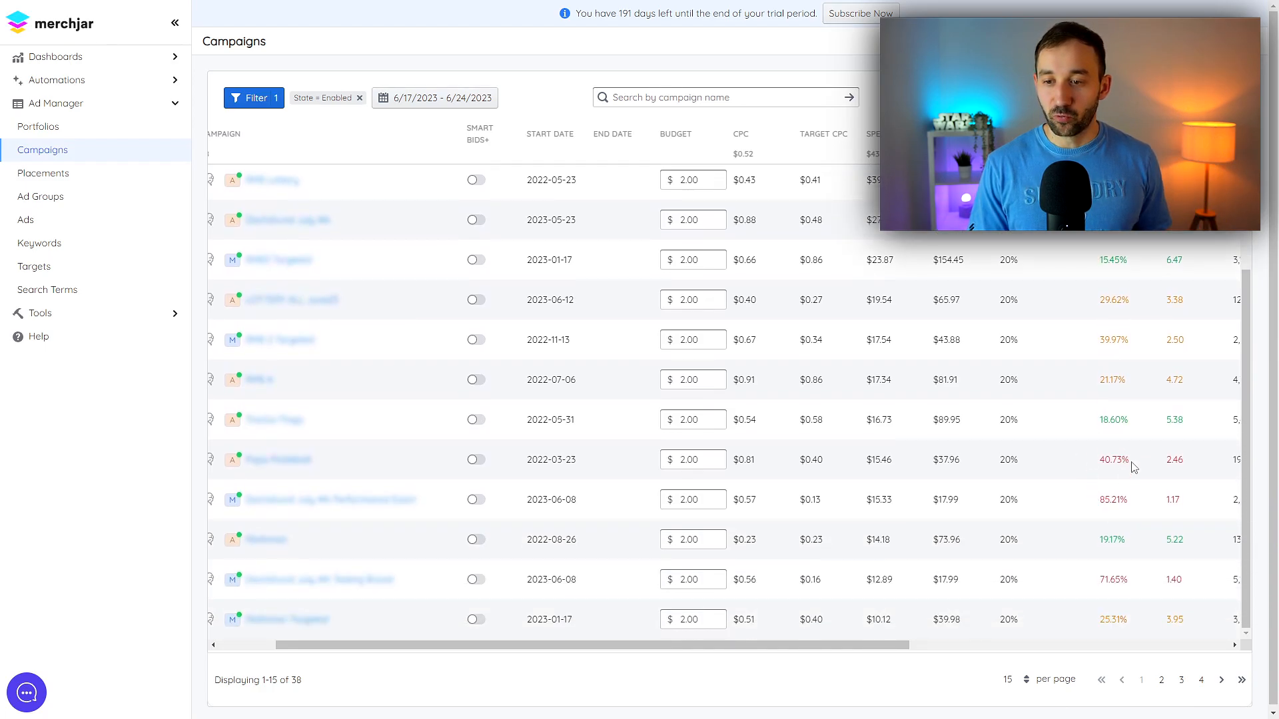
pyautogui.scroll(3)
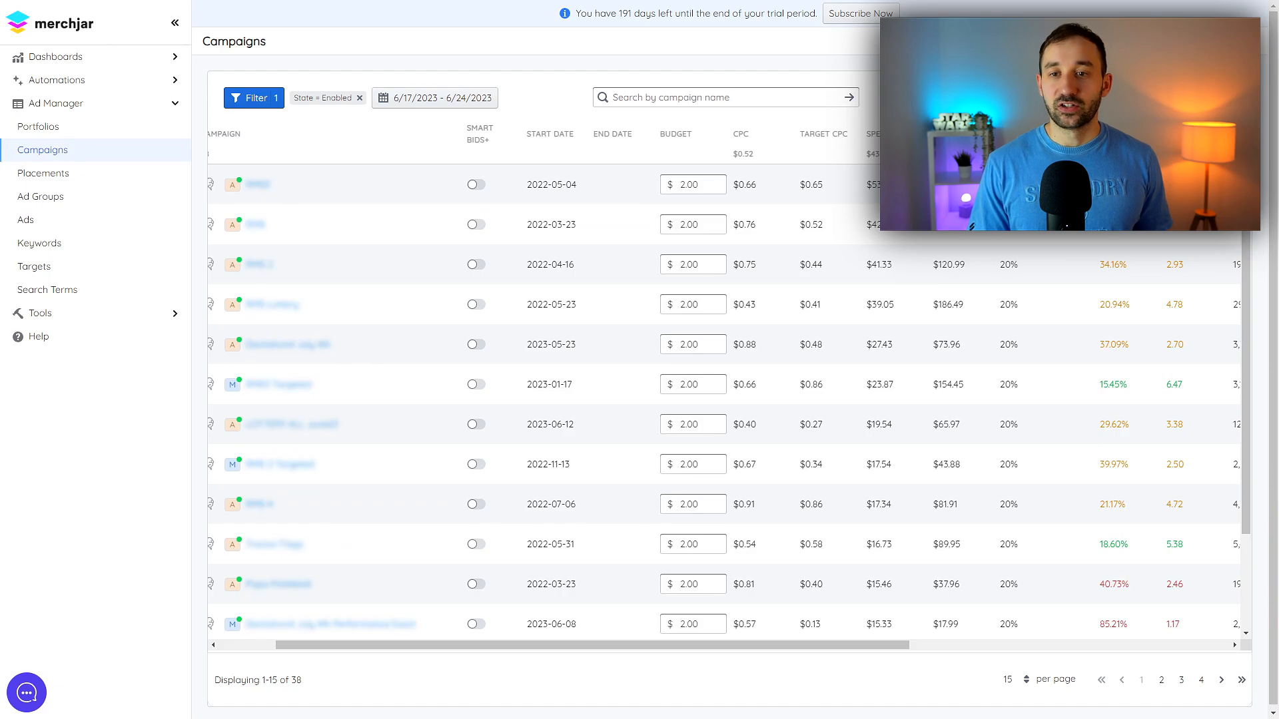
pyautogui.moveTo(834, 161)
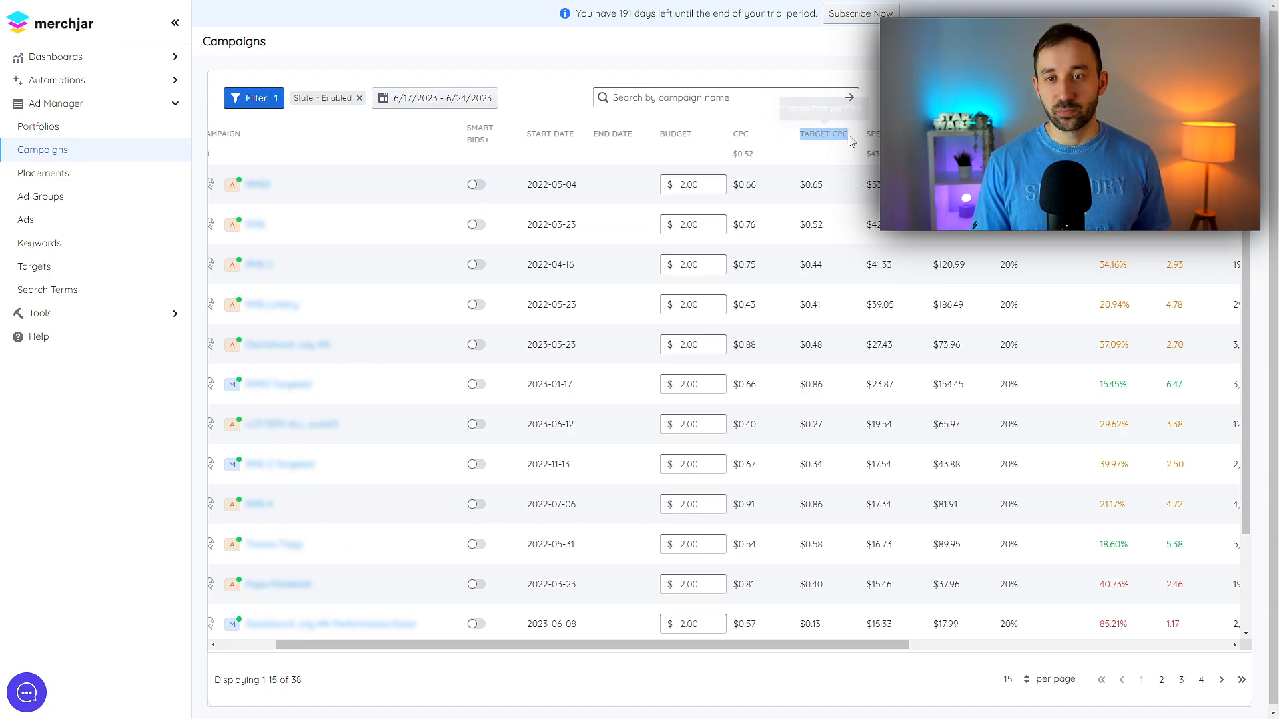
# Step: Sort campaigns by target CPC, highest first, then go to the Ad Groups list
pyautogui.click(824, 133)
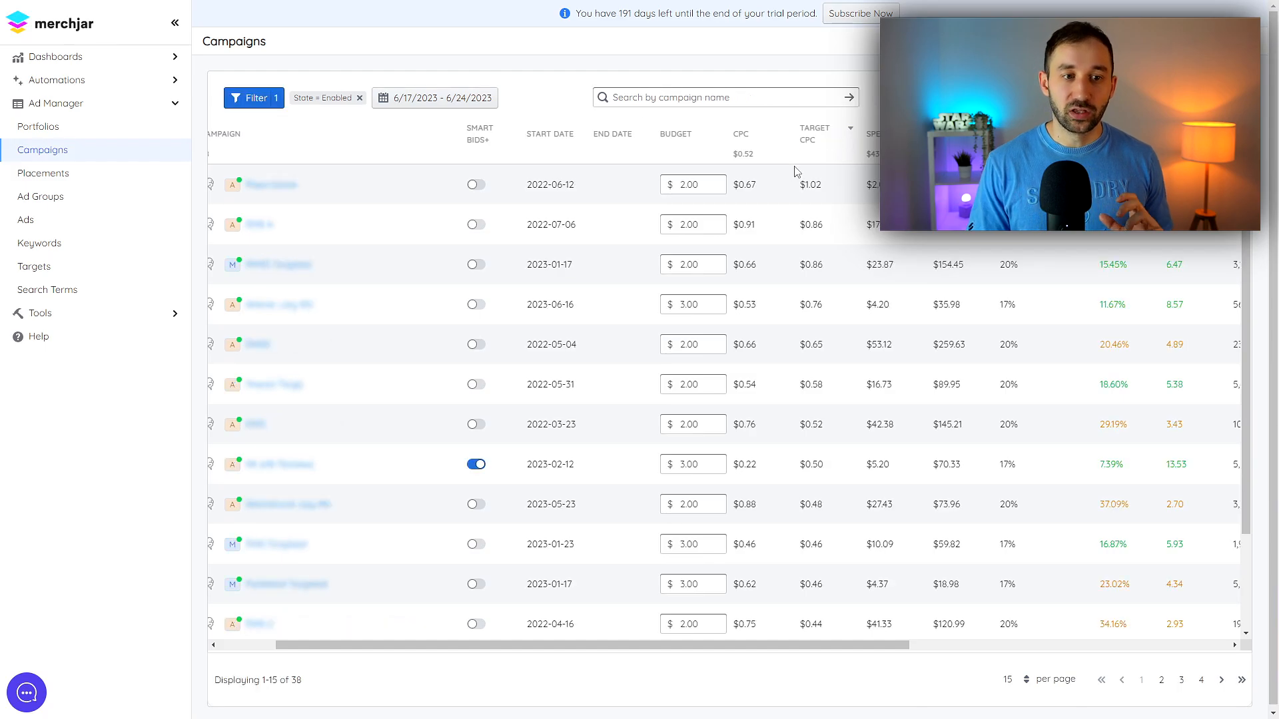
pyautogui.moveTo(809, 214)
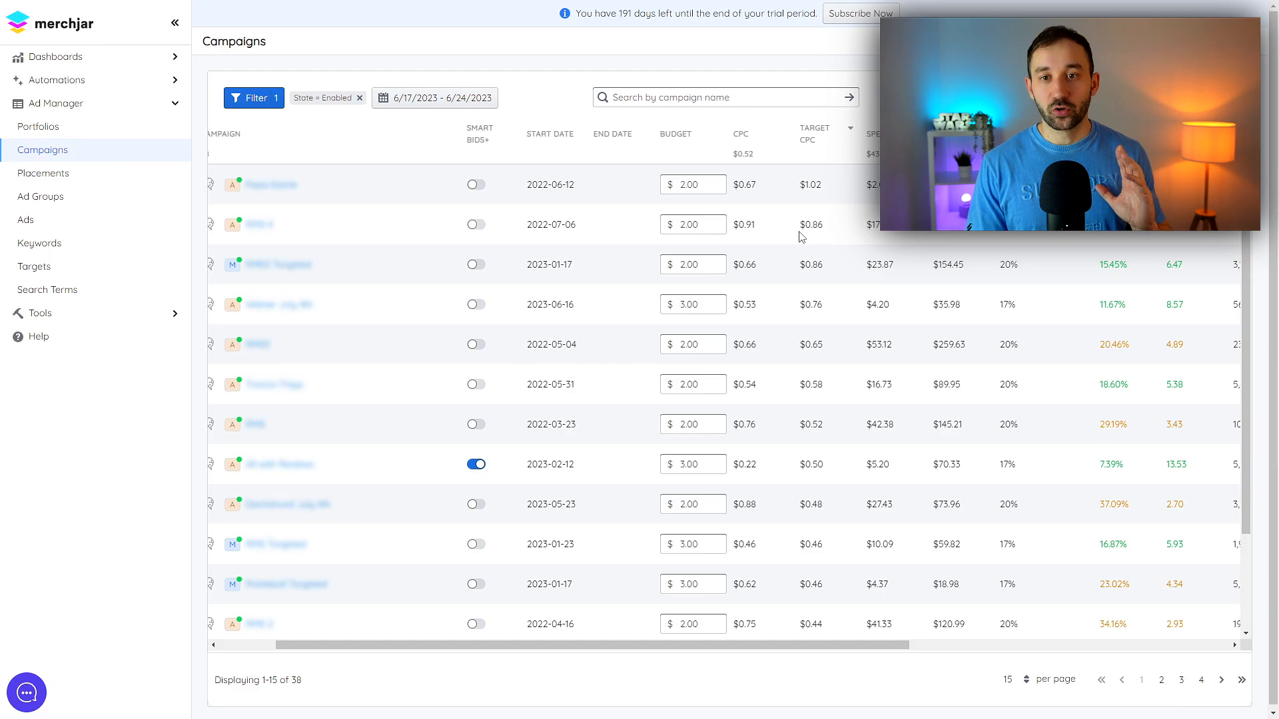
pyautogui.moveTo(795, 246)
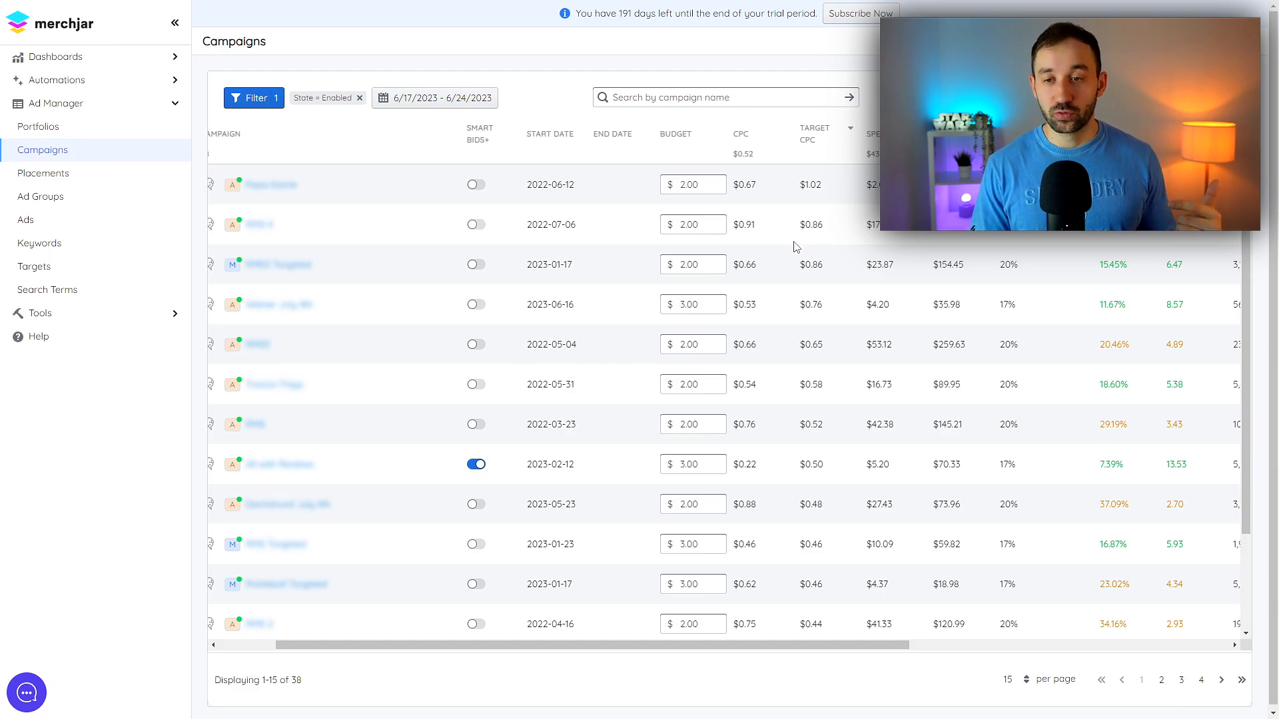
pyautogui.moveTo(817, 183)
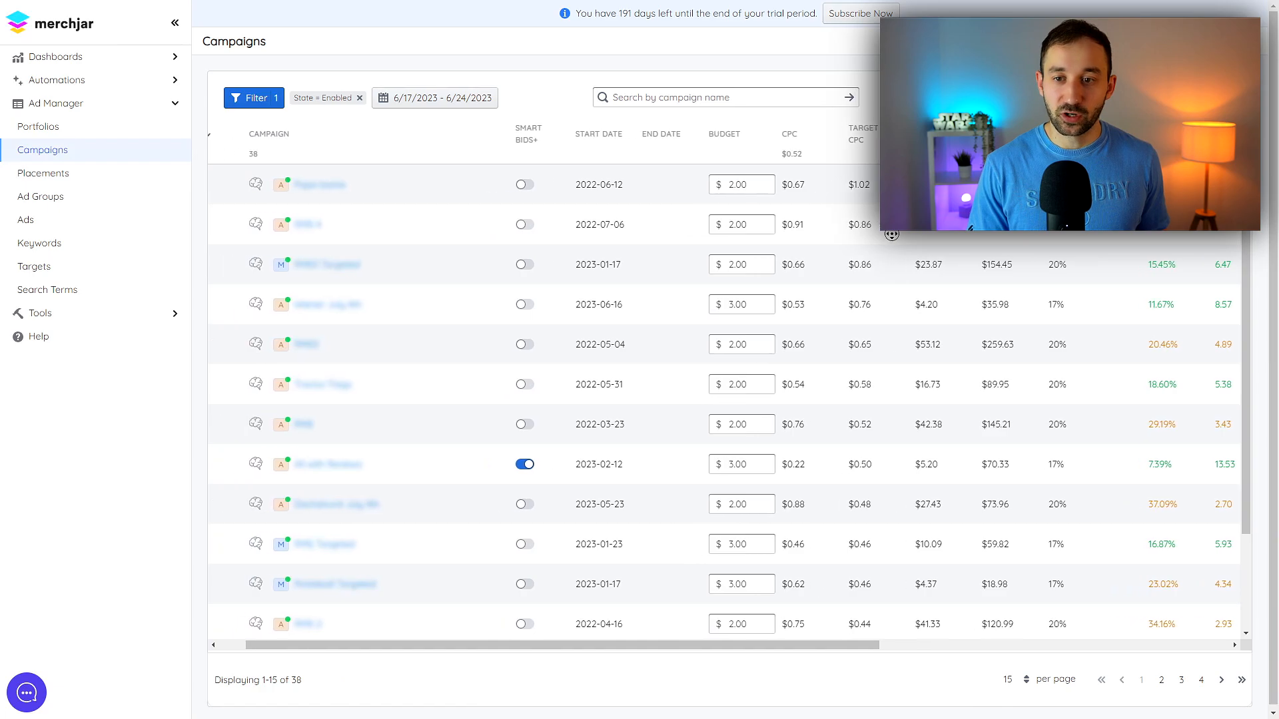
pyautogui.click(217, 133)
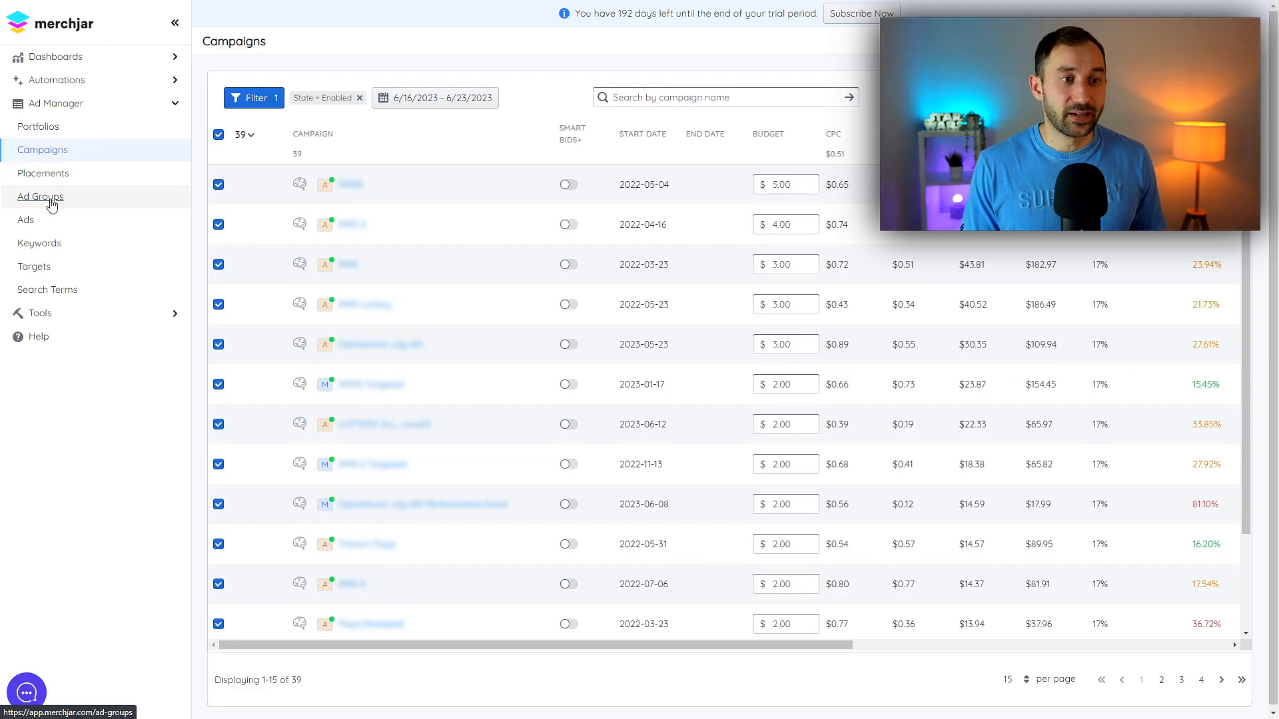
pyautogui.click(39, 197)
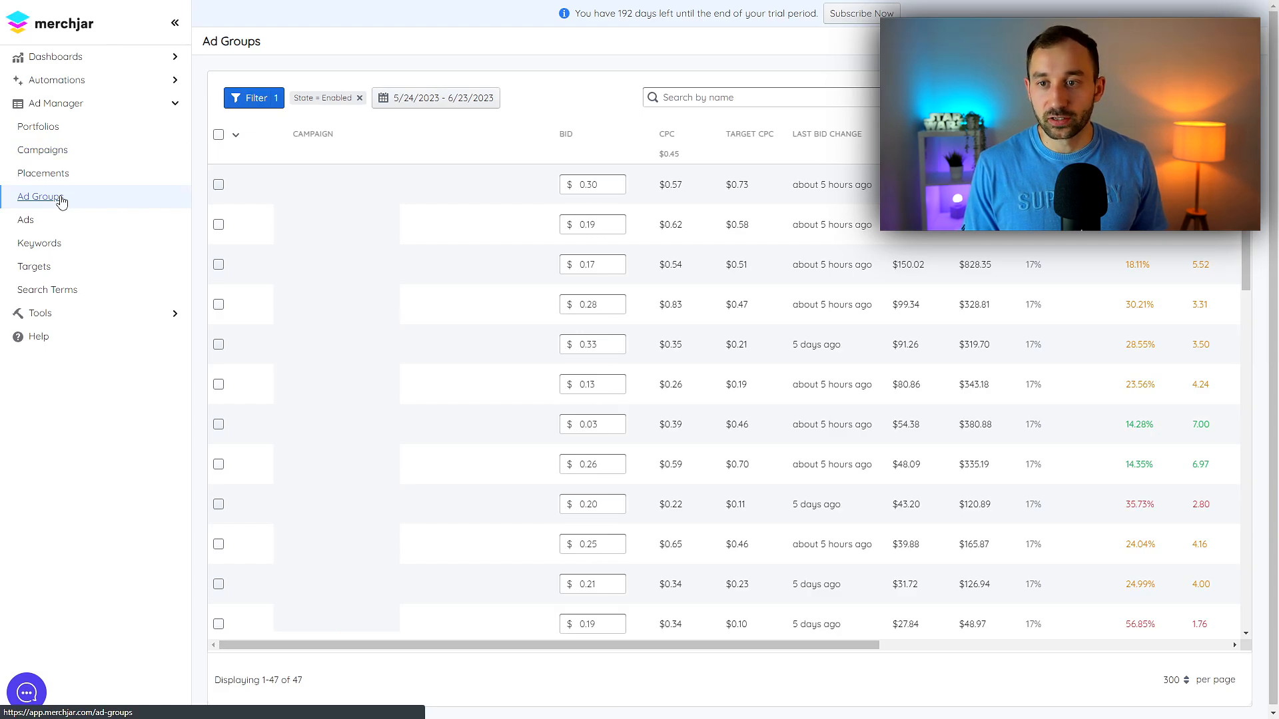
pyautogui.moveTo(552, 149)
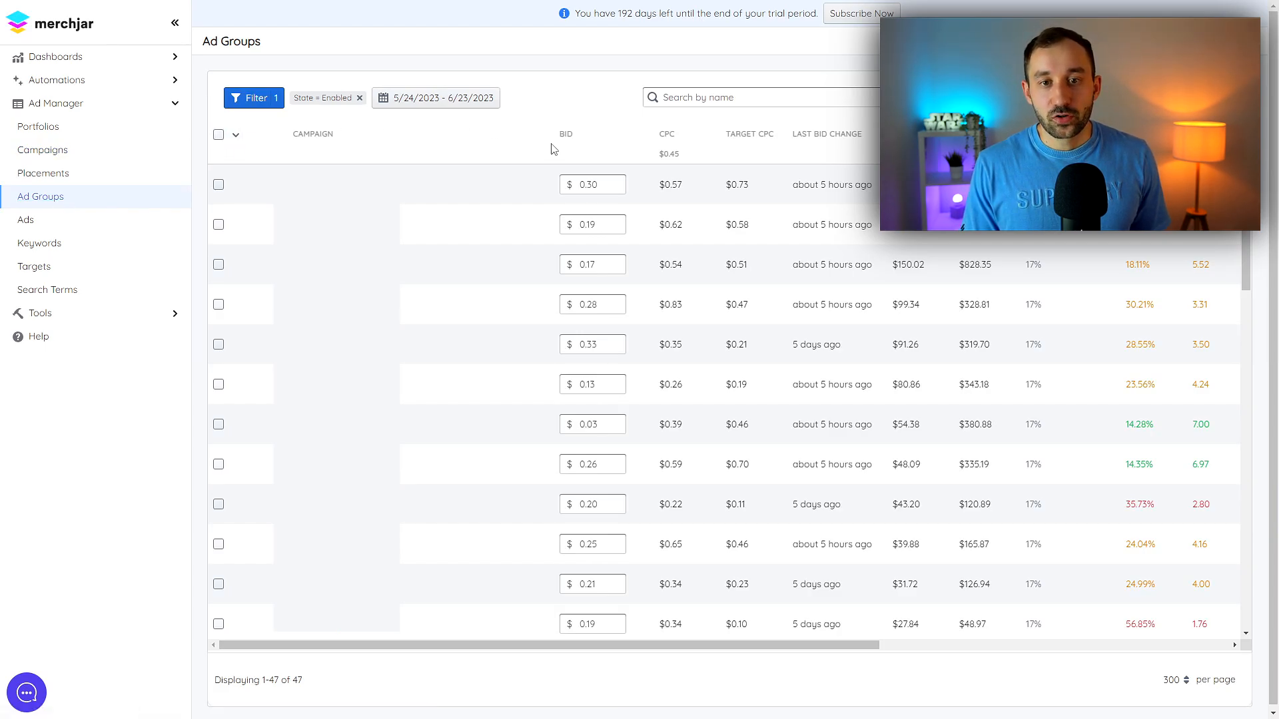
# Step: Select all 47 ad groups and decrease their default bids by 20 percent via Bulk Actions
pyautogui.click(218, 133)
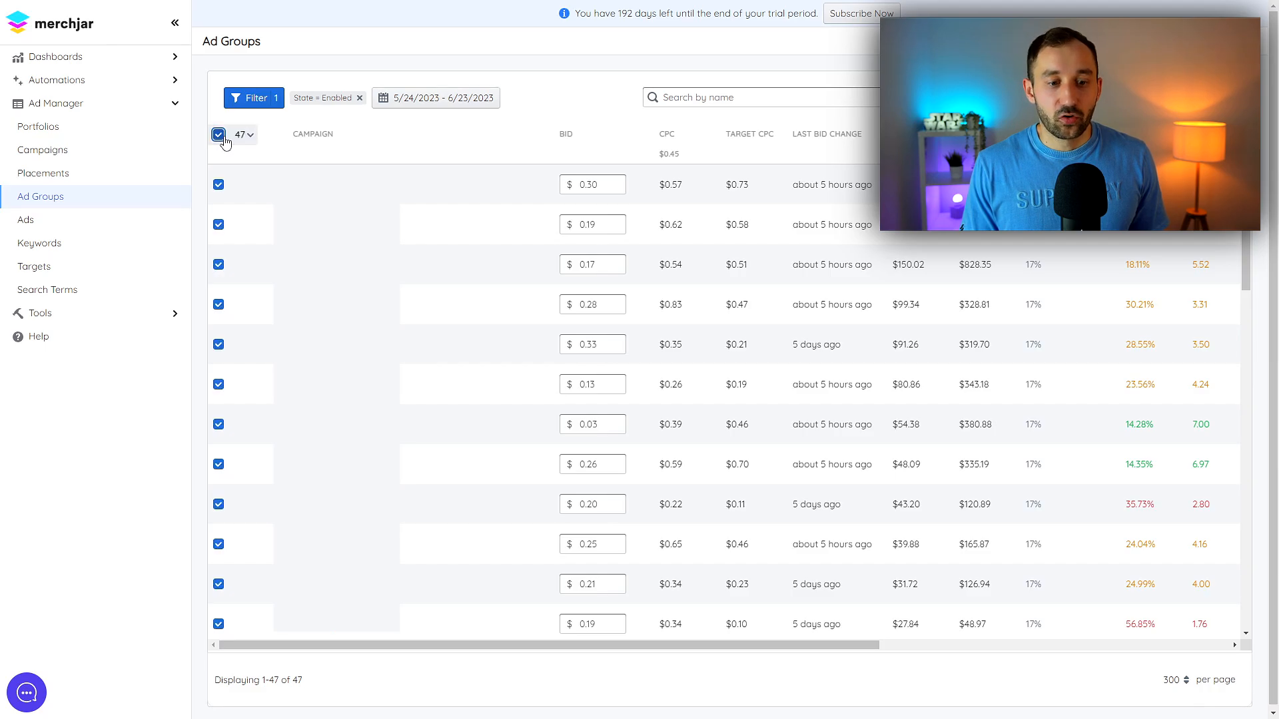
pyautogui.moveTo(487, 194)
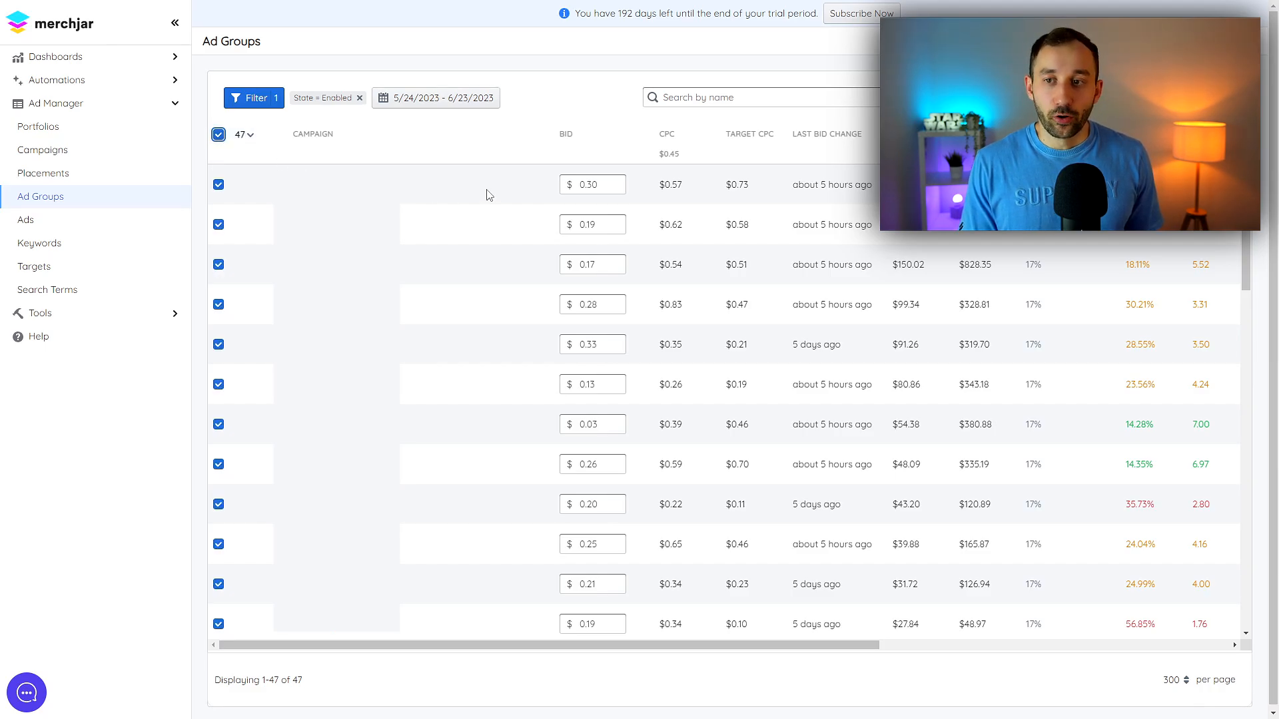
pyautogui.moveTo(703, 163)
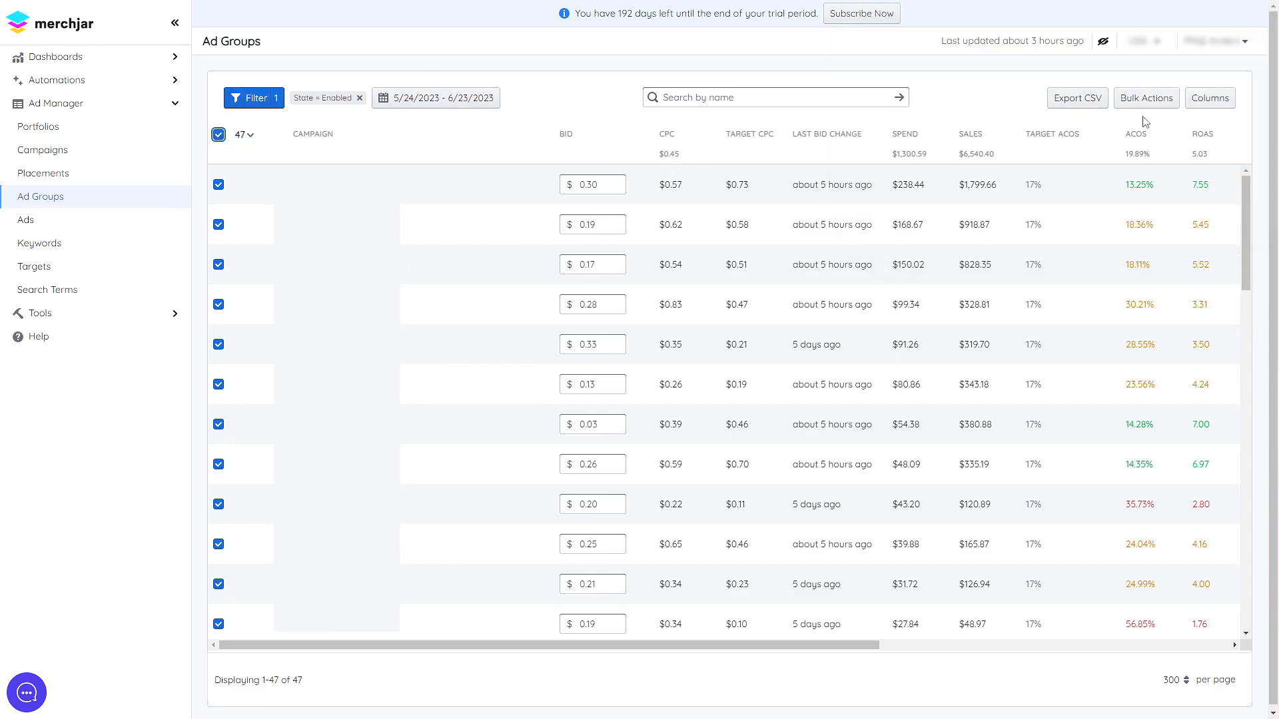
pyautogui.click(1145, 97)
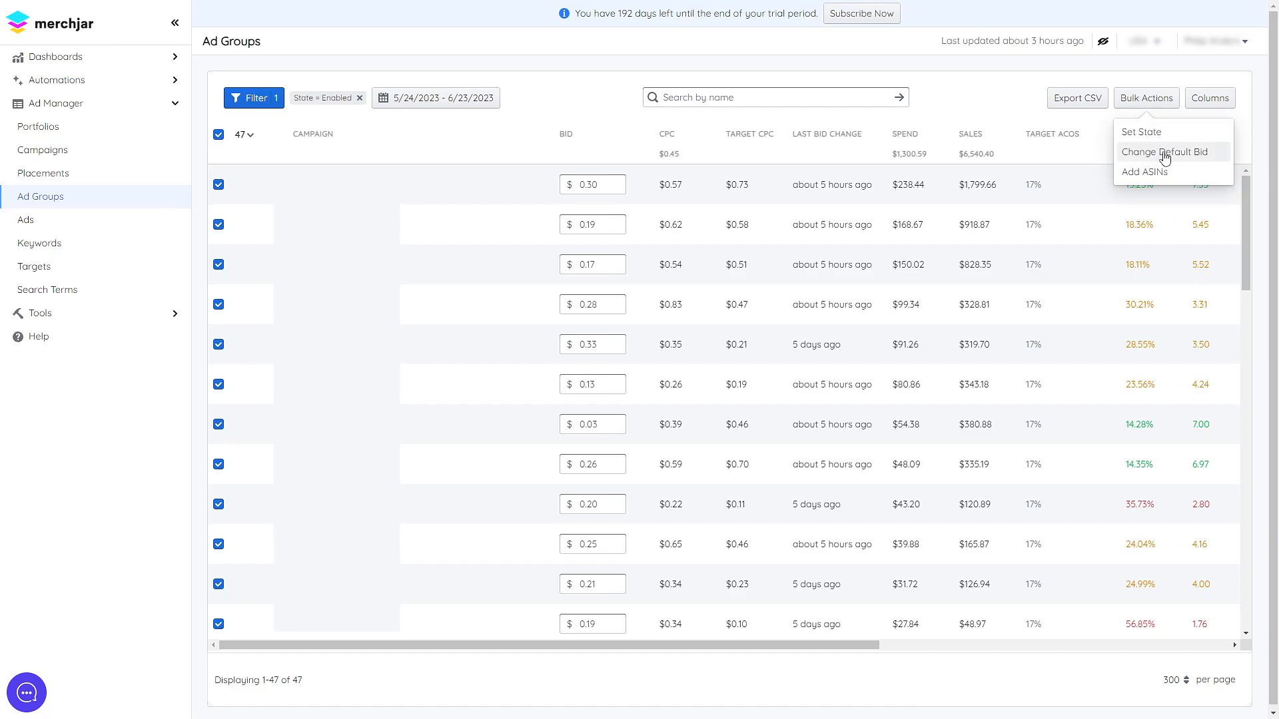
pyautogui.click(1164, 152)
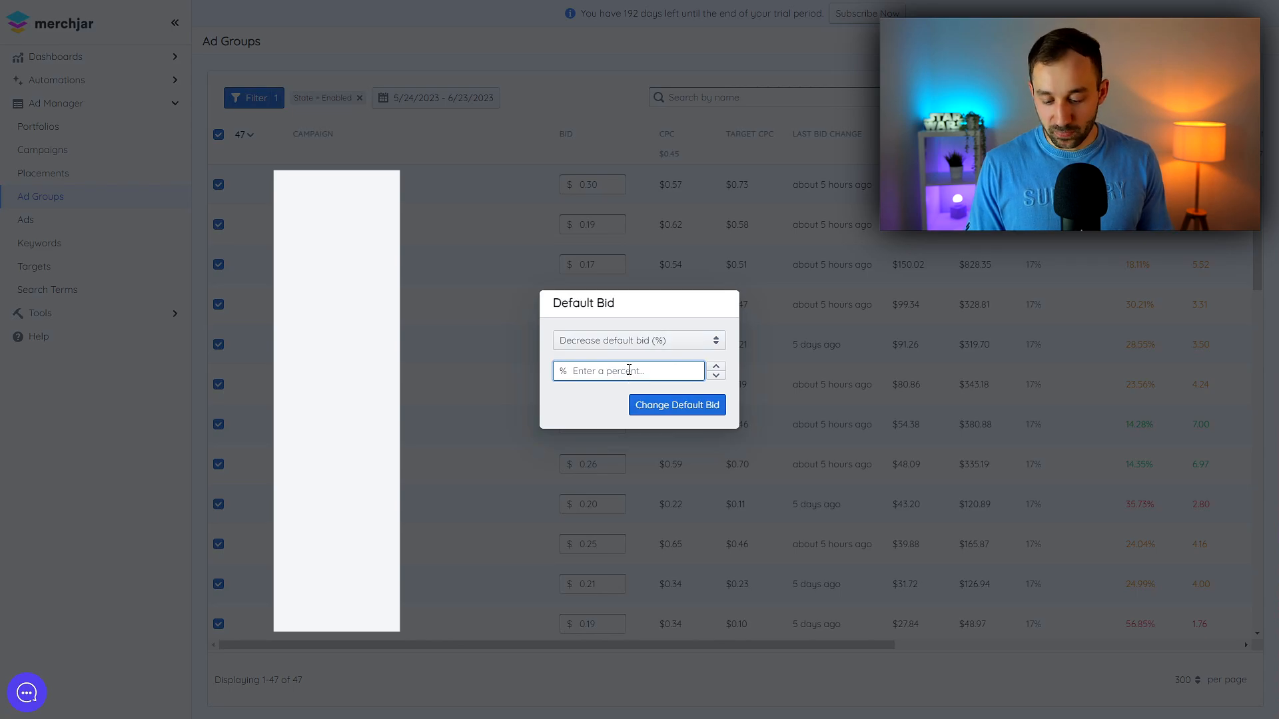
pyautogui.write('20')
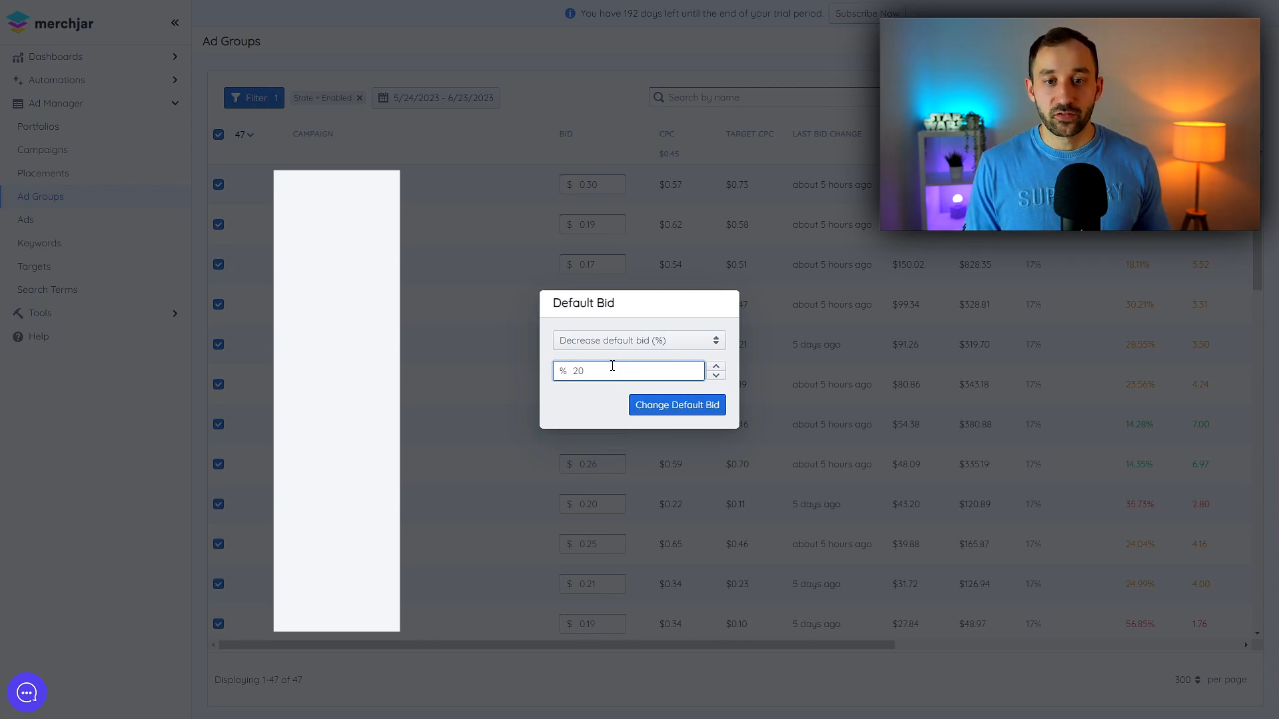
pyautogui.click(677, 405)
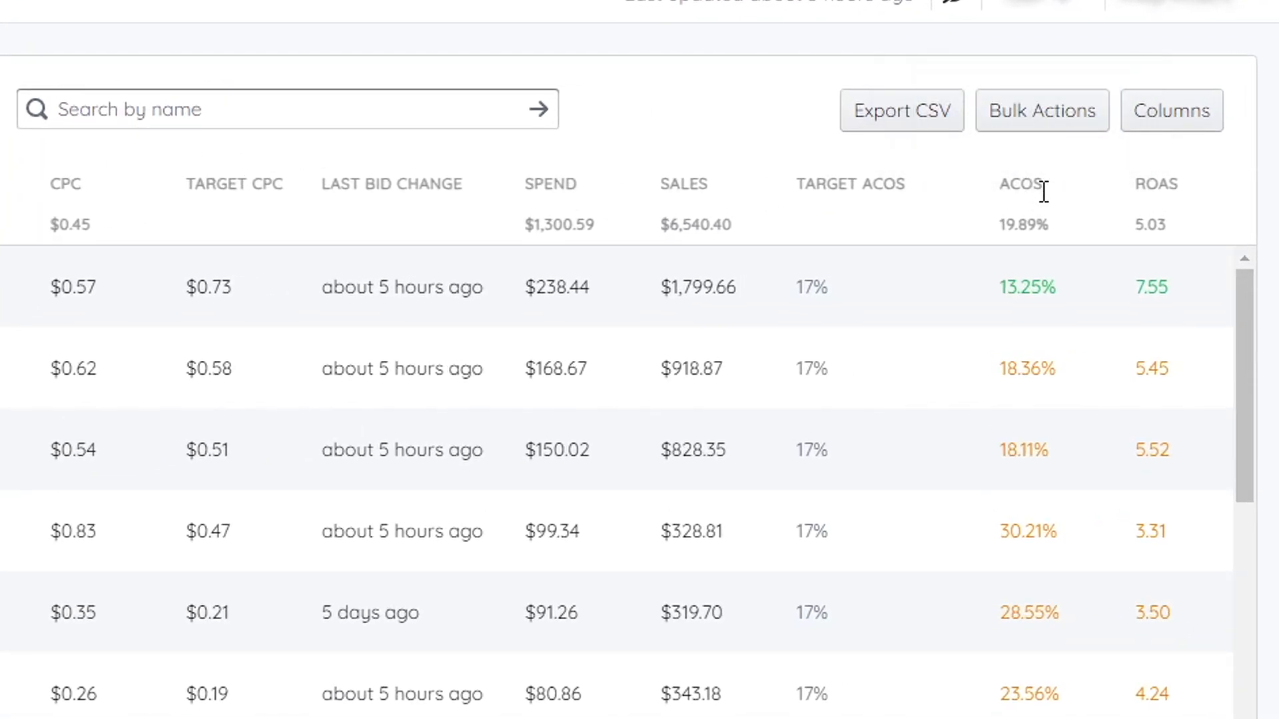
# Step: Sort ad groups by ACoS and show the column chooser with Ad Group and Products unchecked
pyautogui.click(1019, 184)
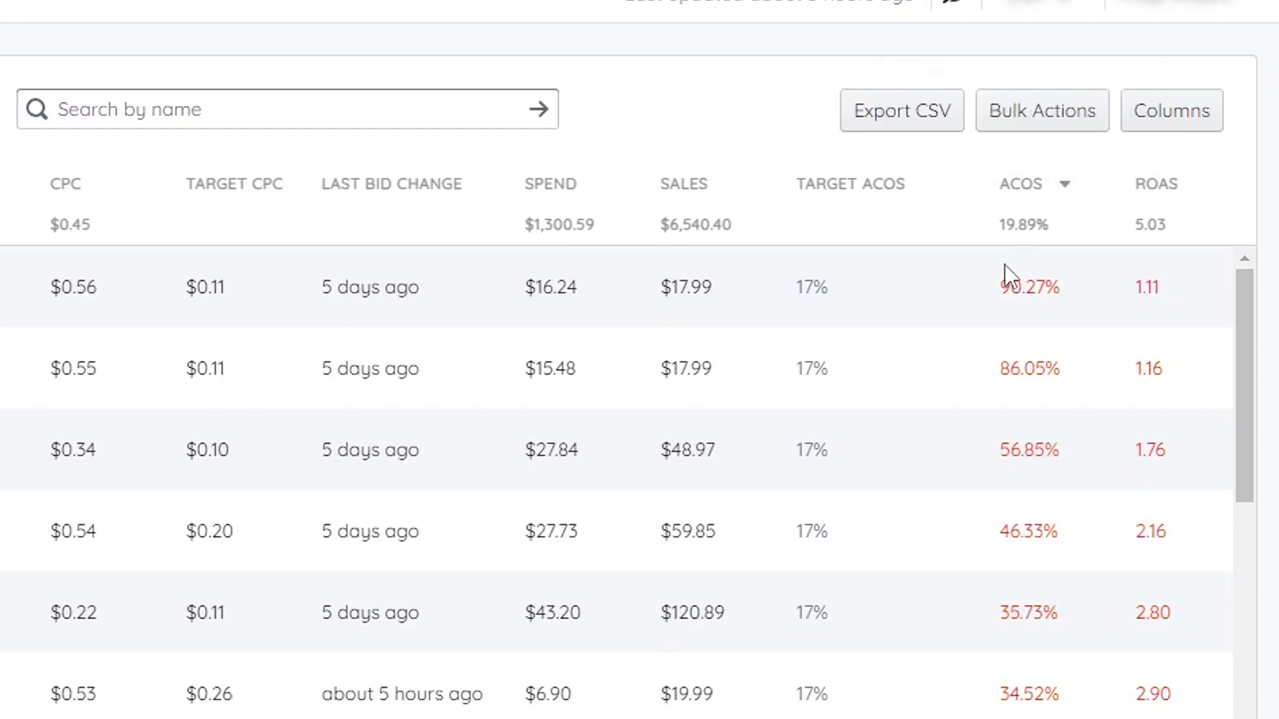
pyautogui.moveTo(1049, 296)
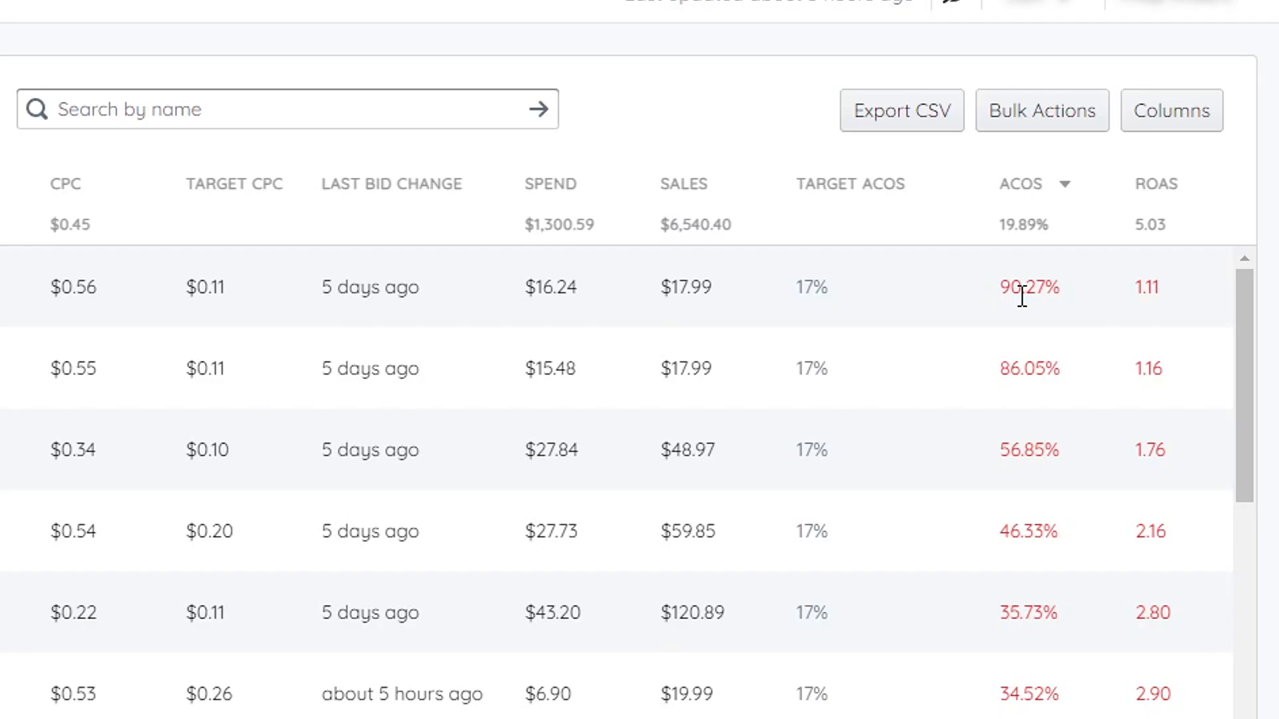
pyautogui.click(1171, 110)
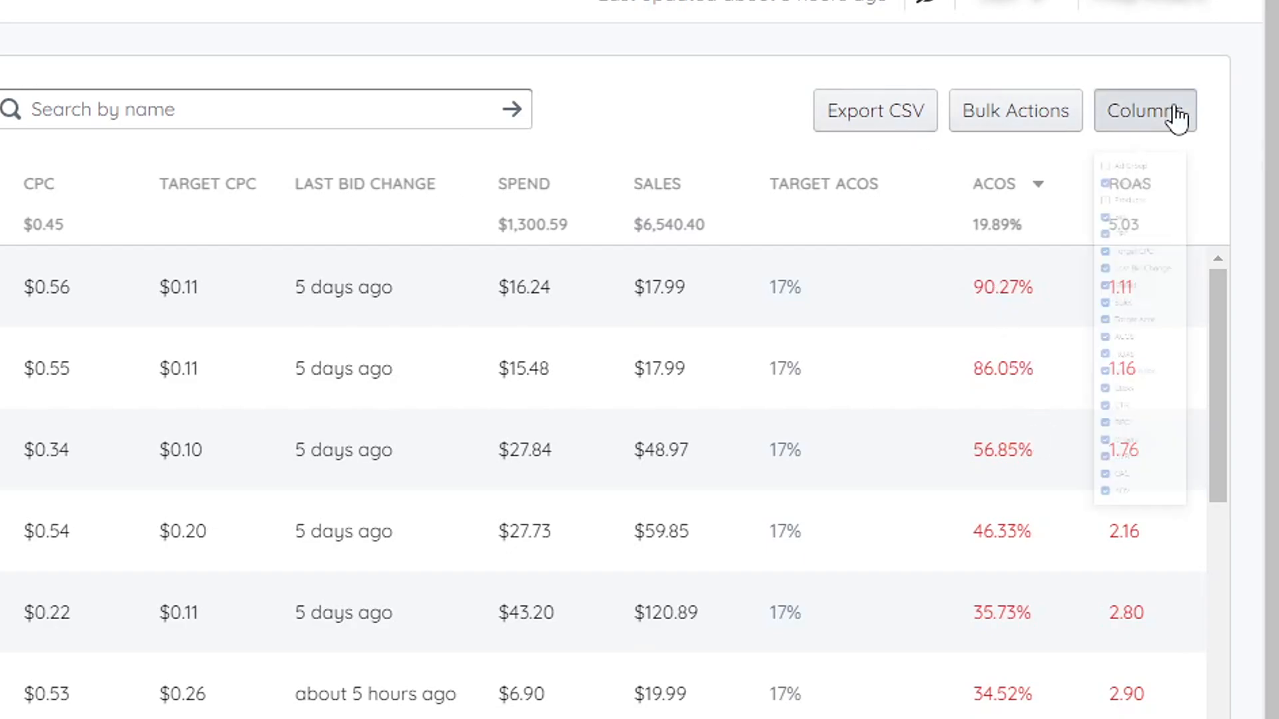
pyautogui.click(1145, 111)
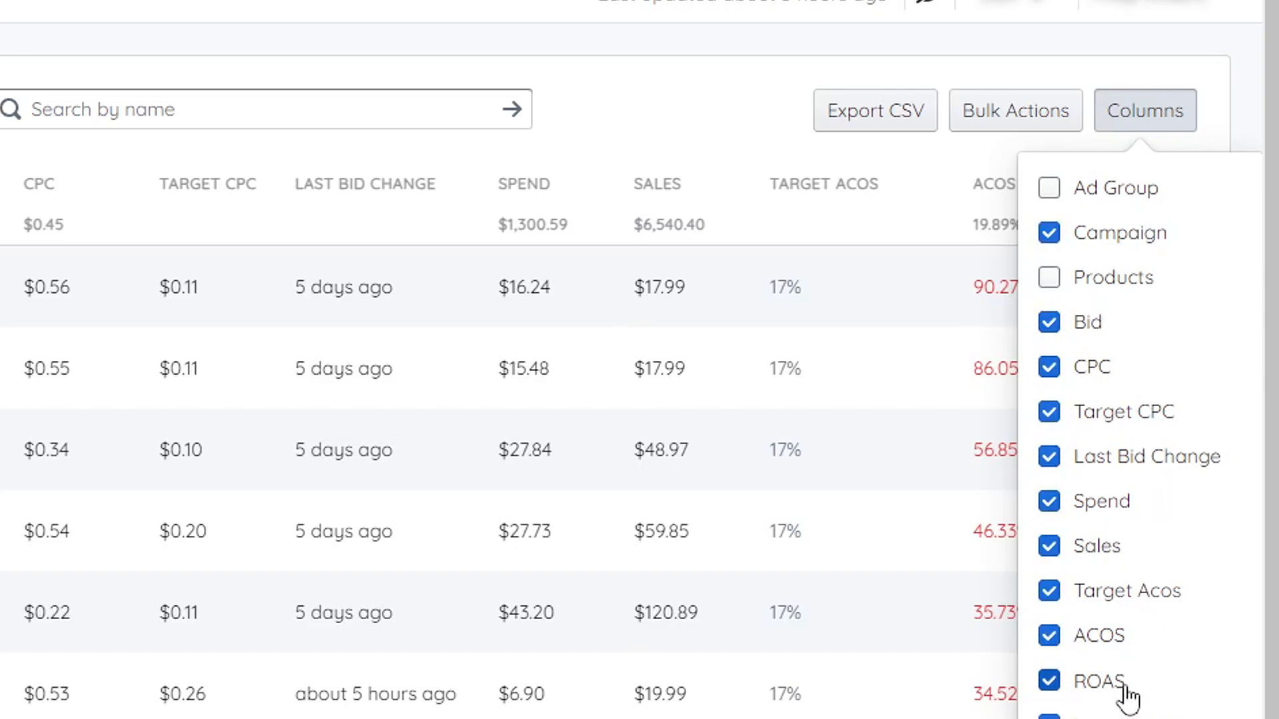
pyautogui.moveTo(1124, 545)
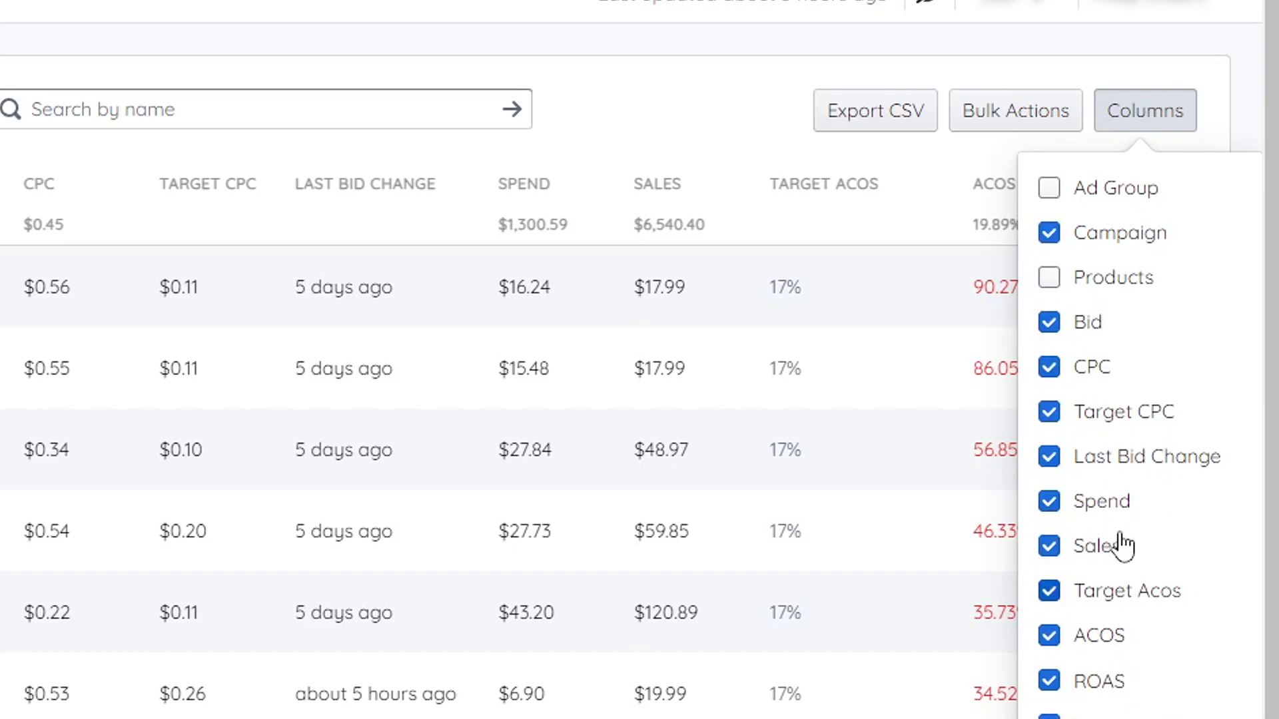
pyautogui.moveTo(1071, 343)
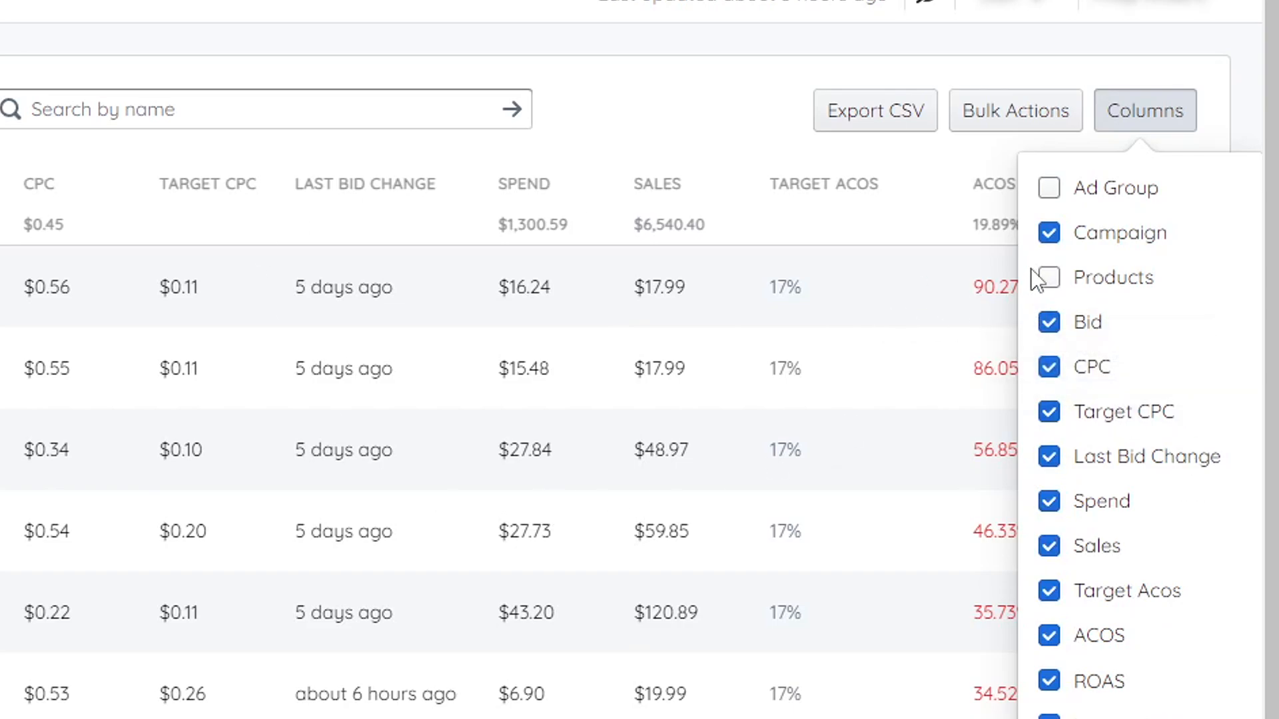
pyautogui.click(1048, 277)
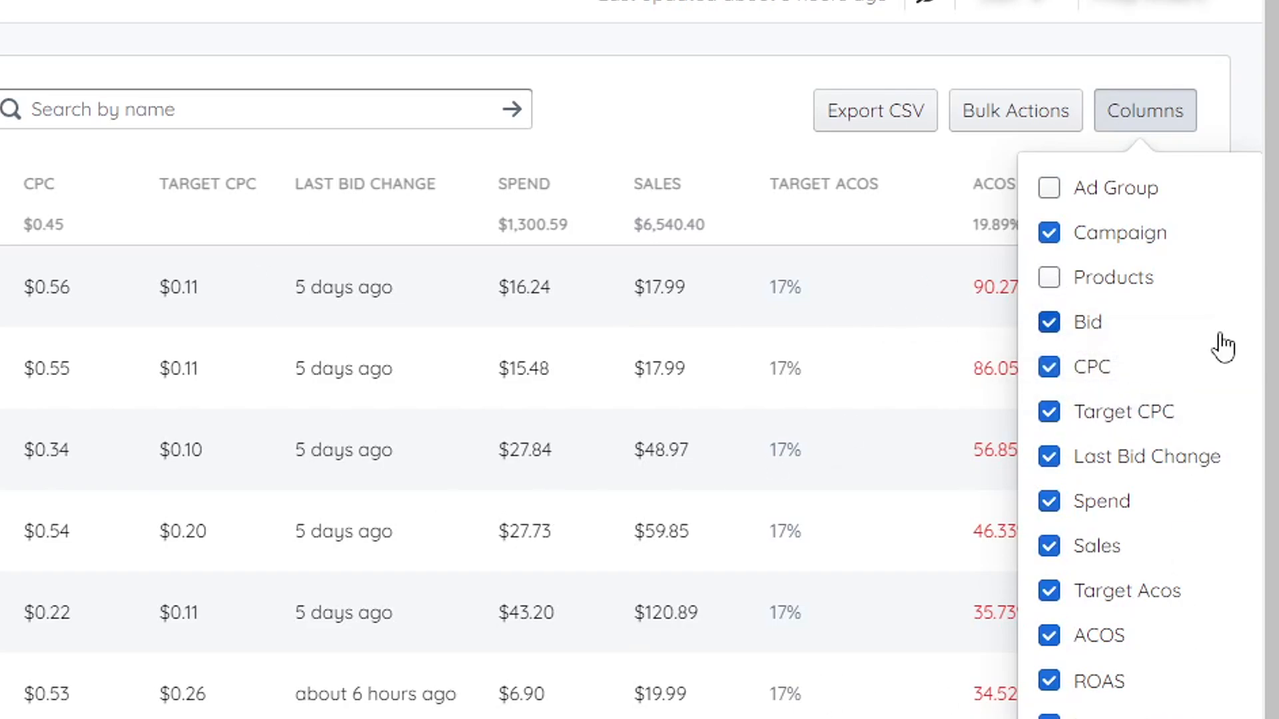
pyautogui.click(1015, 110)
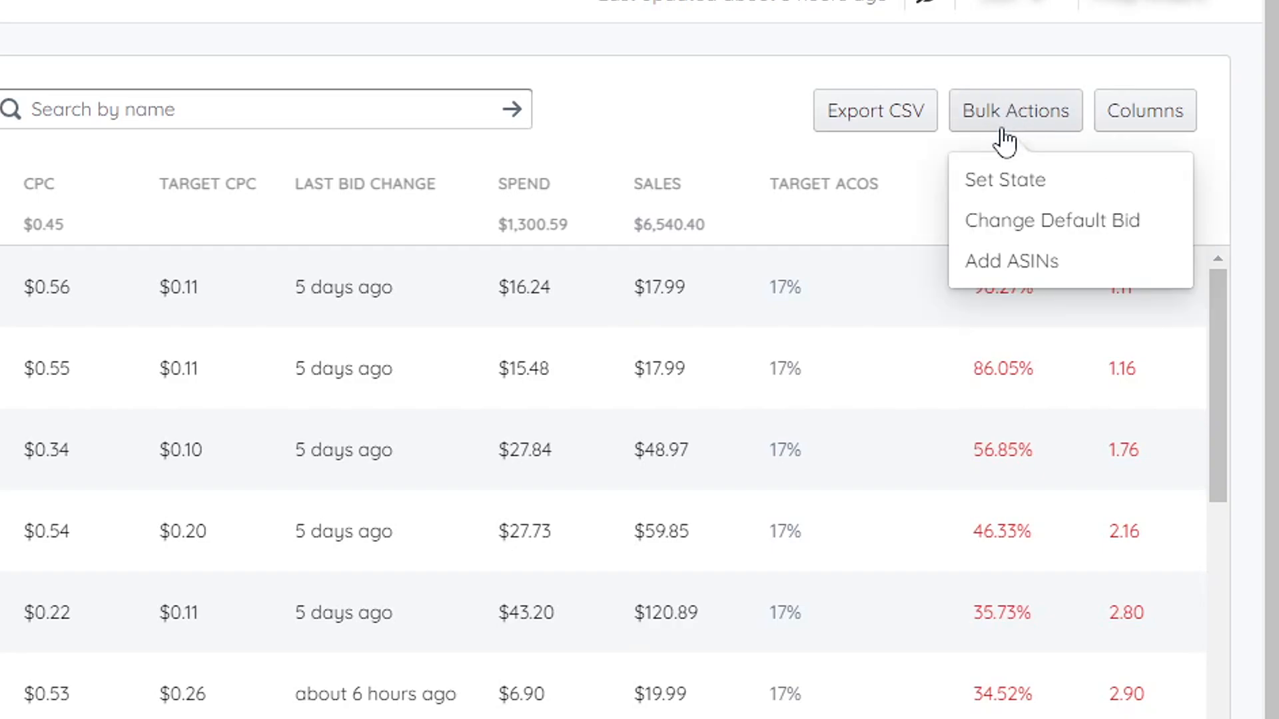
pyautogui.moveTo(1010, 261)
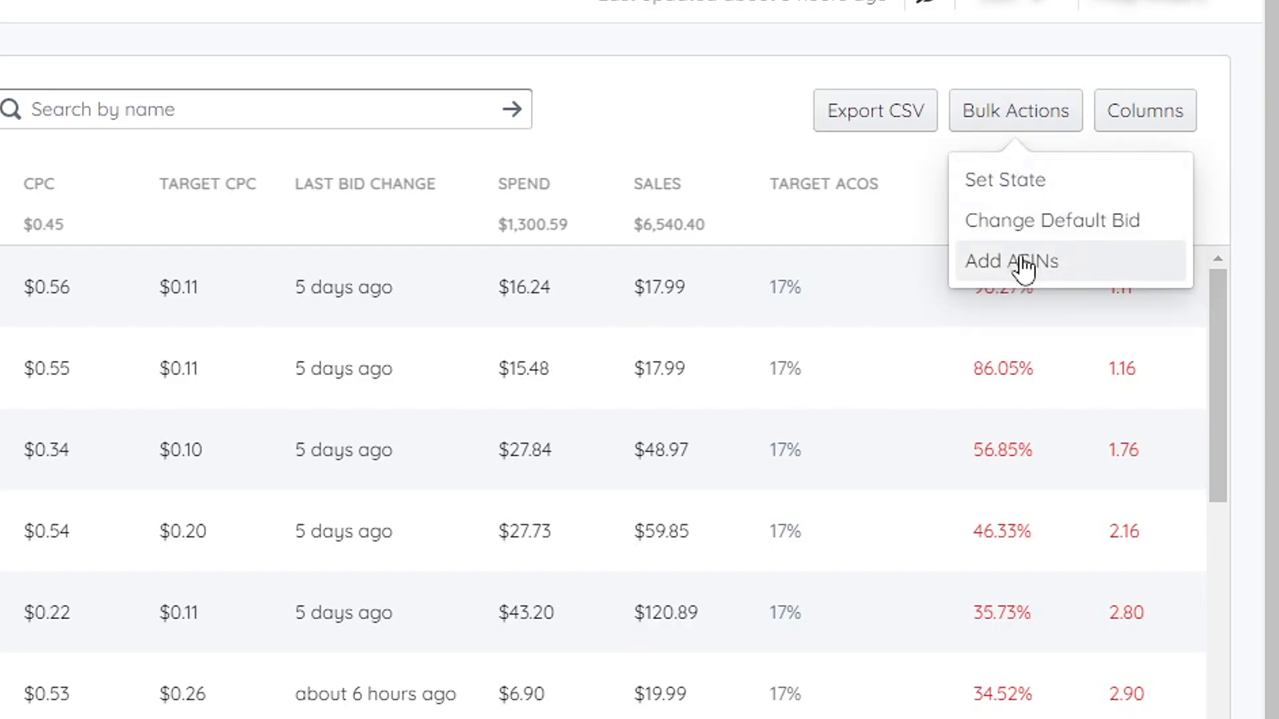
pyautogui.moveTo(1033, 273)
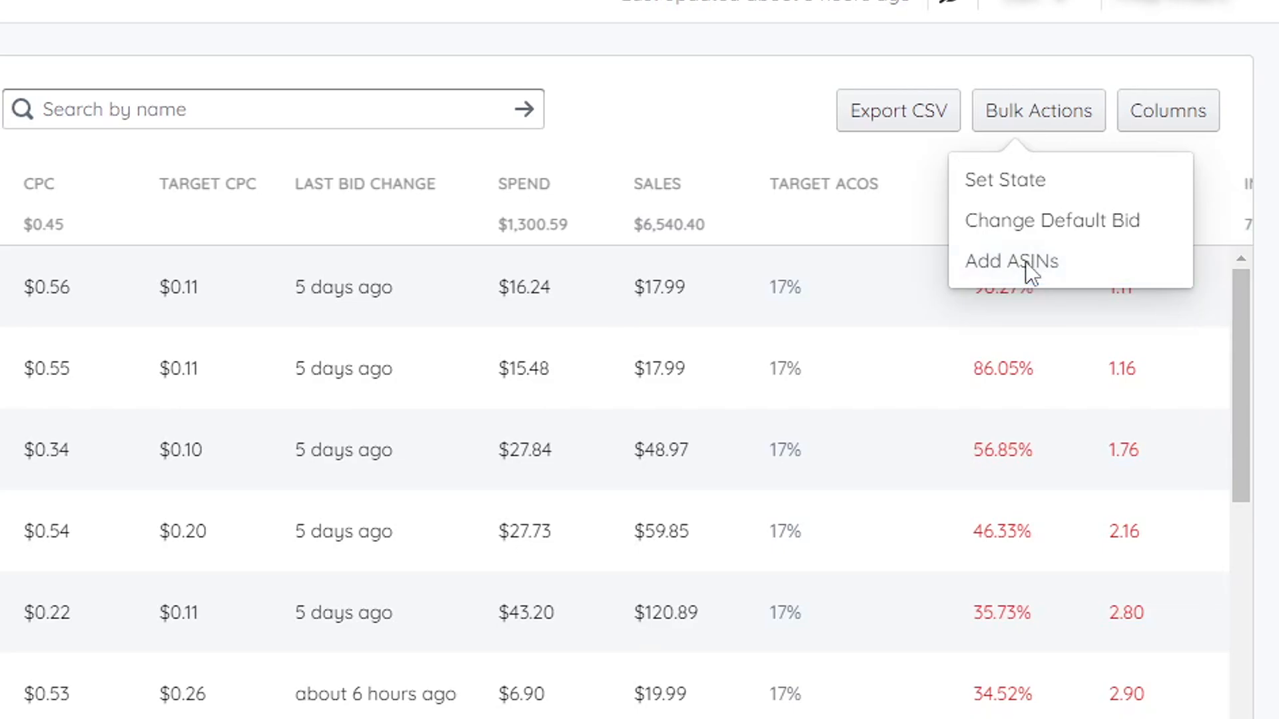
pyautogui.click(1010, 261)
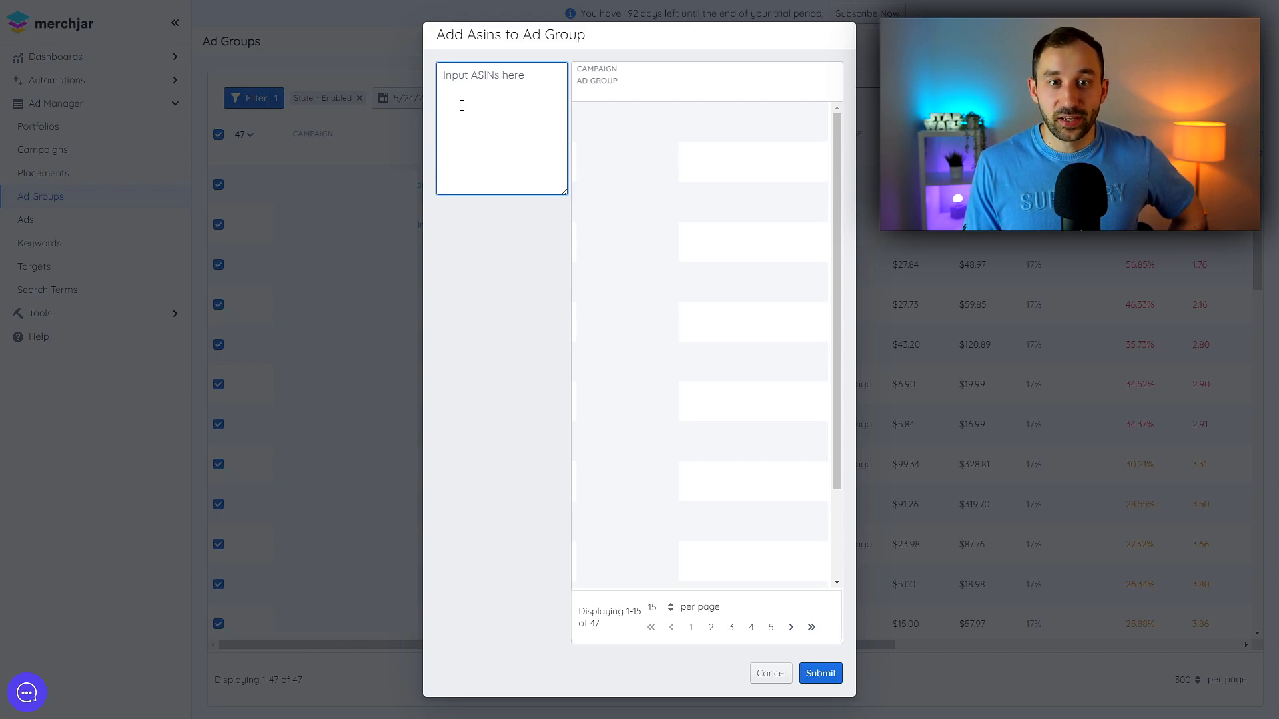
pyautogui.moveTo(819, 673)
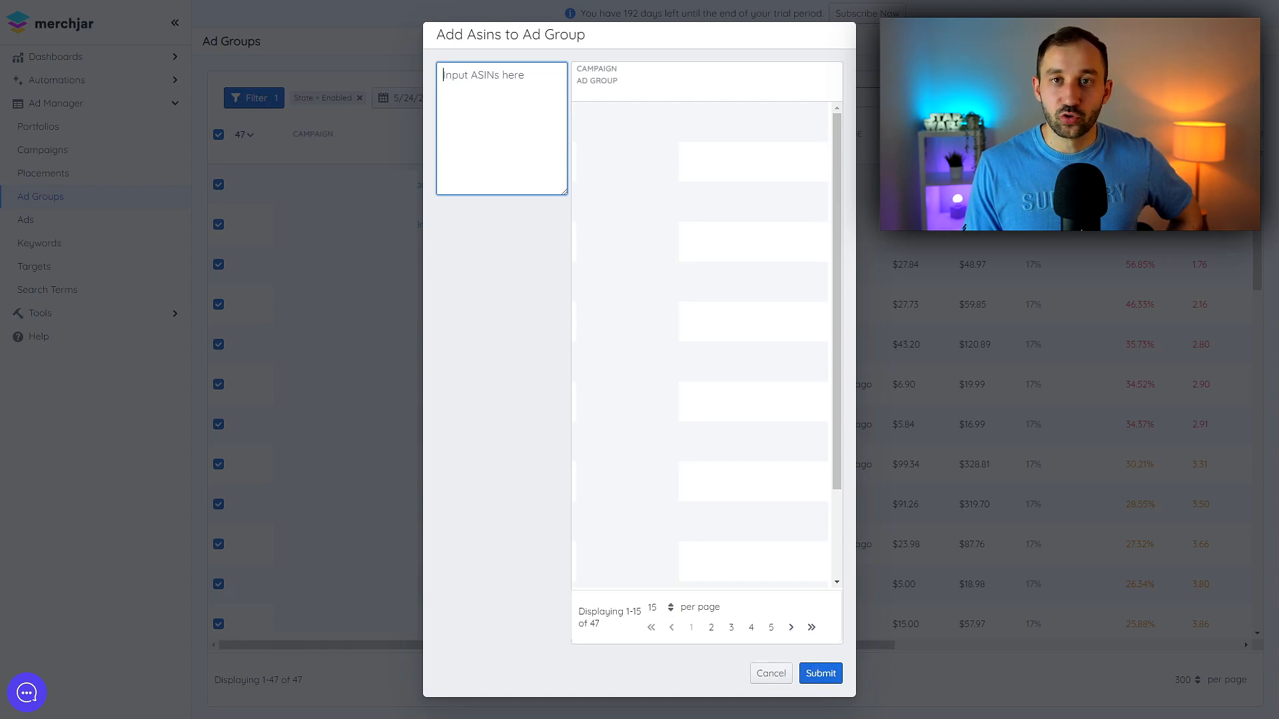
pyautogui.moveTo(770, 672)
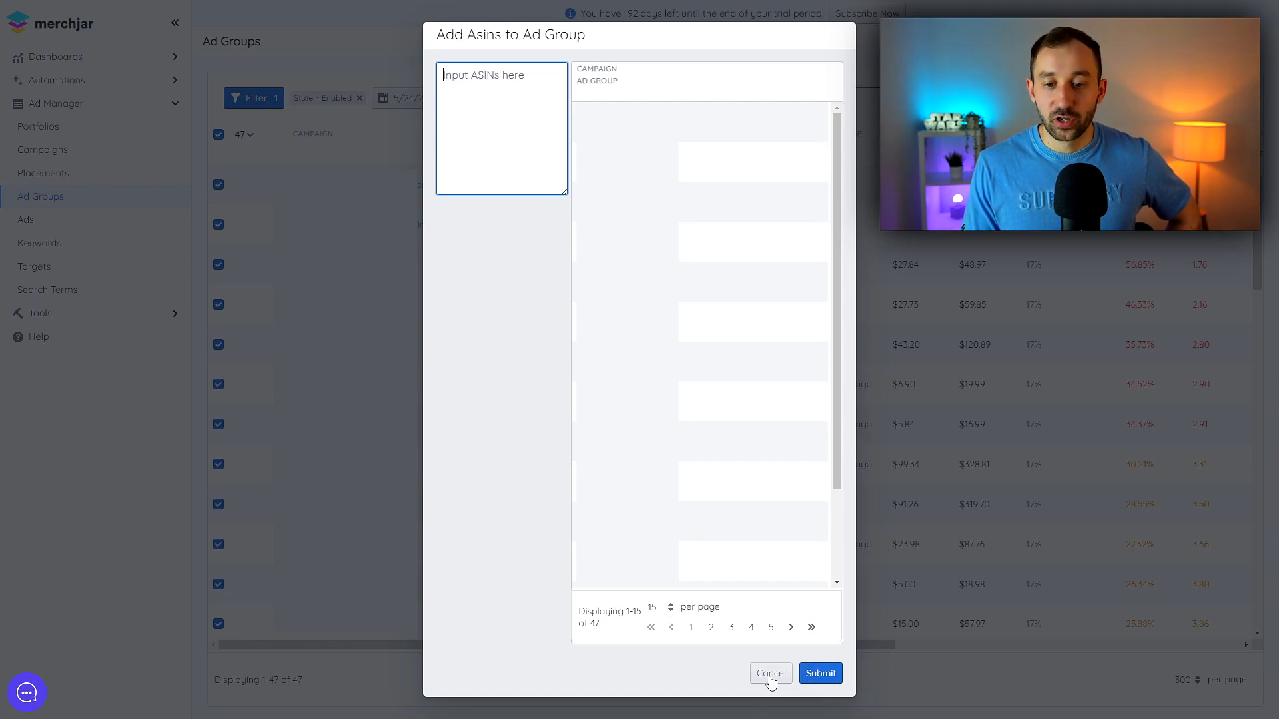
pyautogui.click(769, 675)
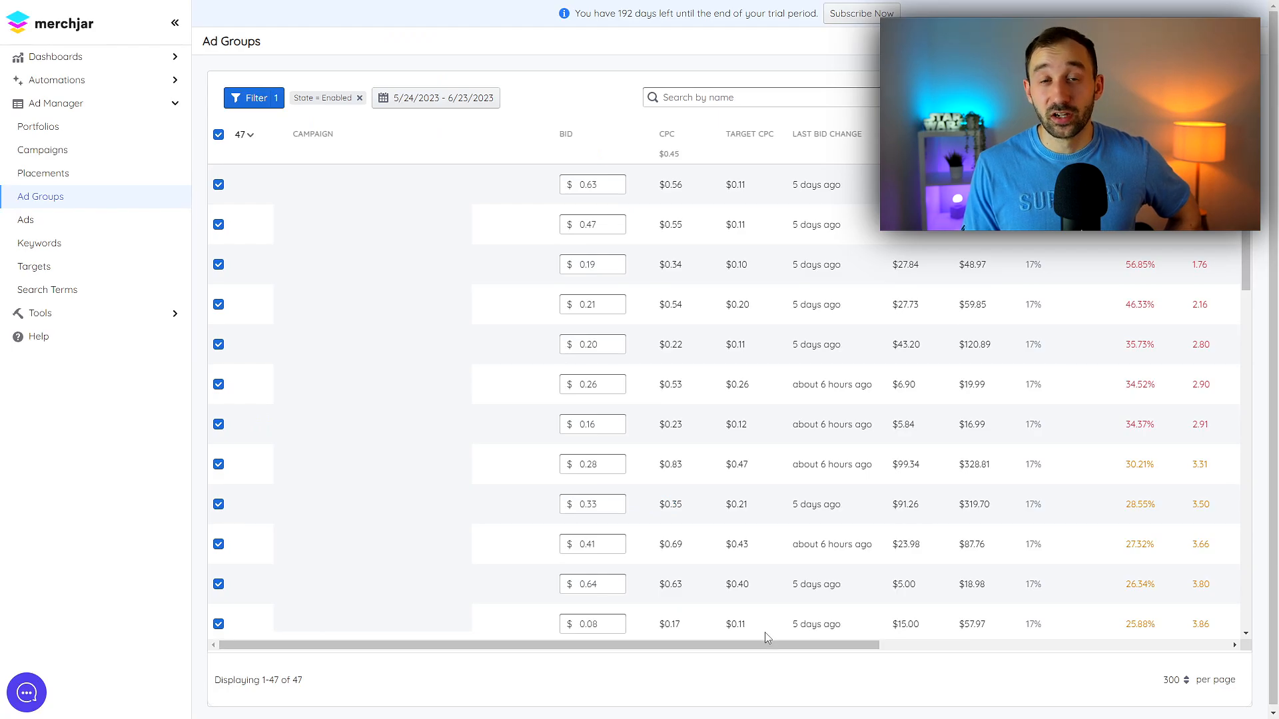
pyautogui.moveTo(760, 554)
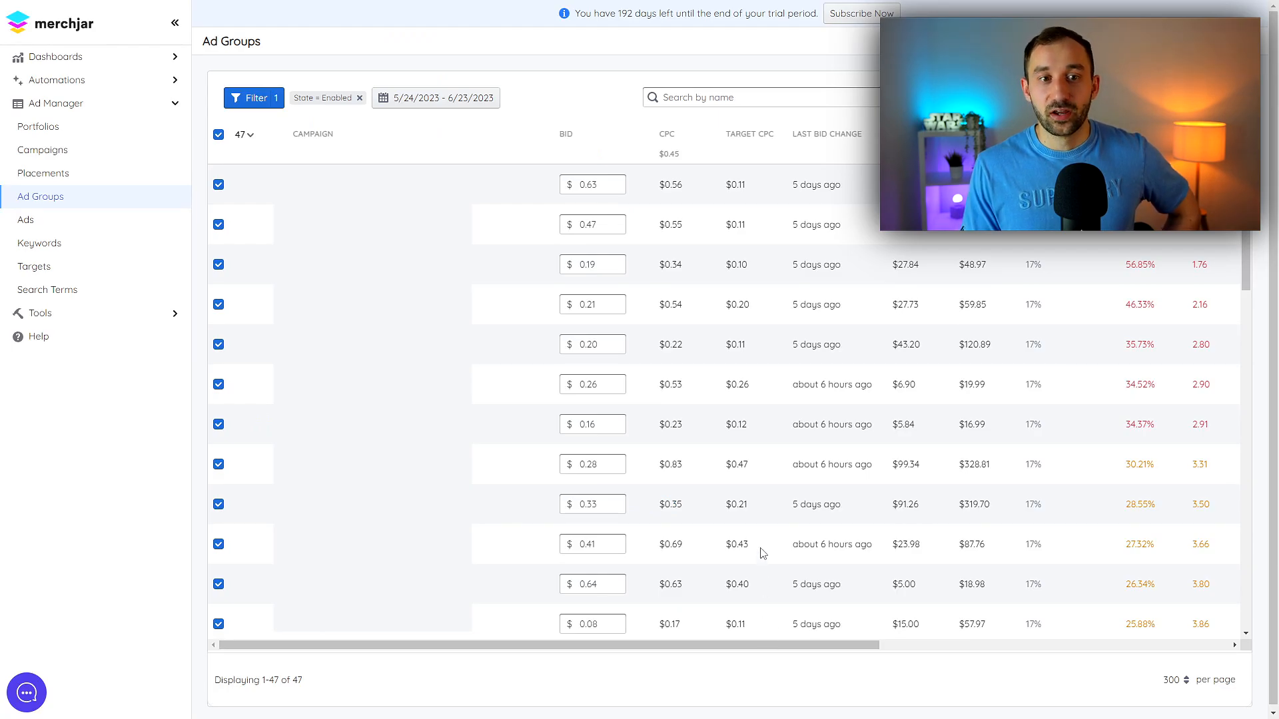
pyautogui.moveTo(731, 561)
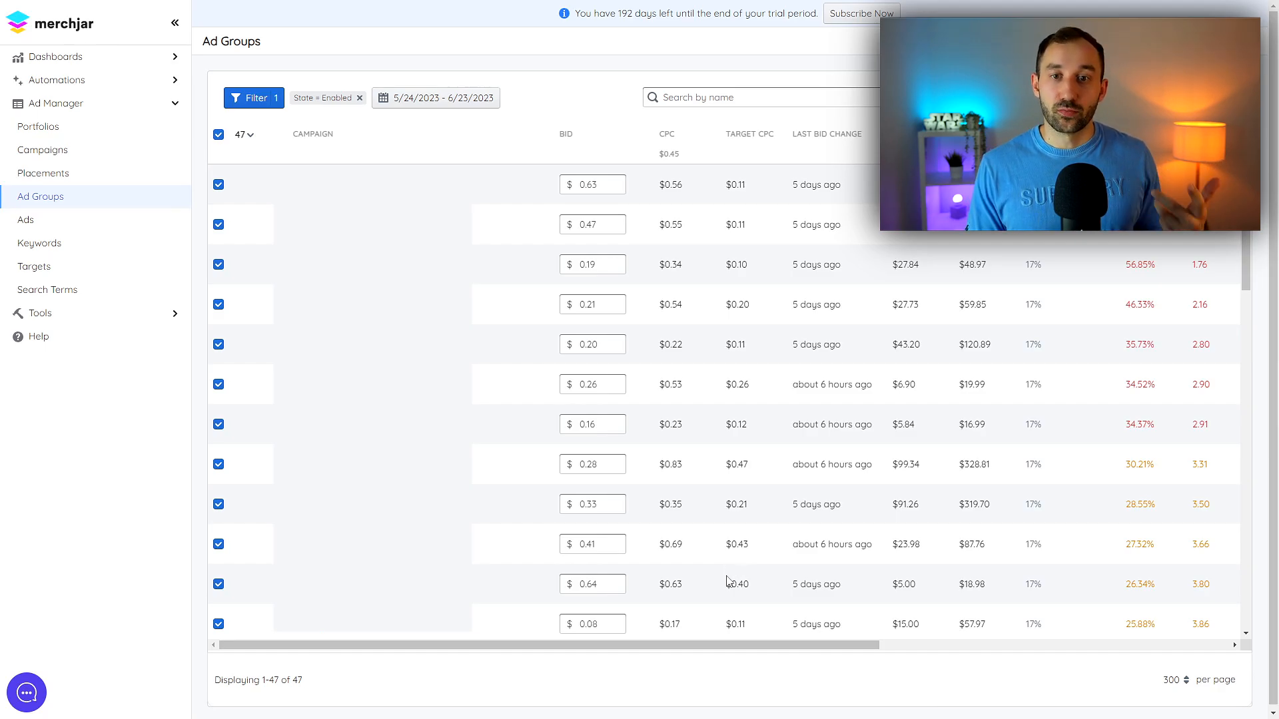
pyautogui.moveTo(710, 607)
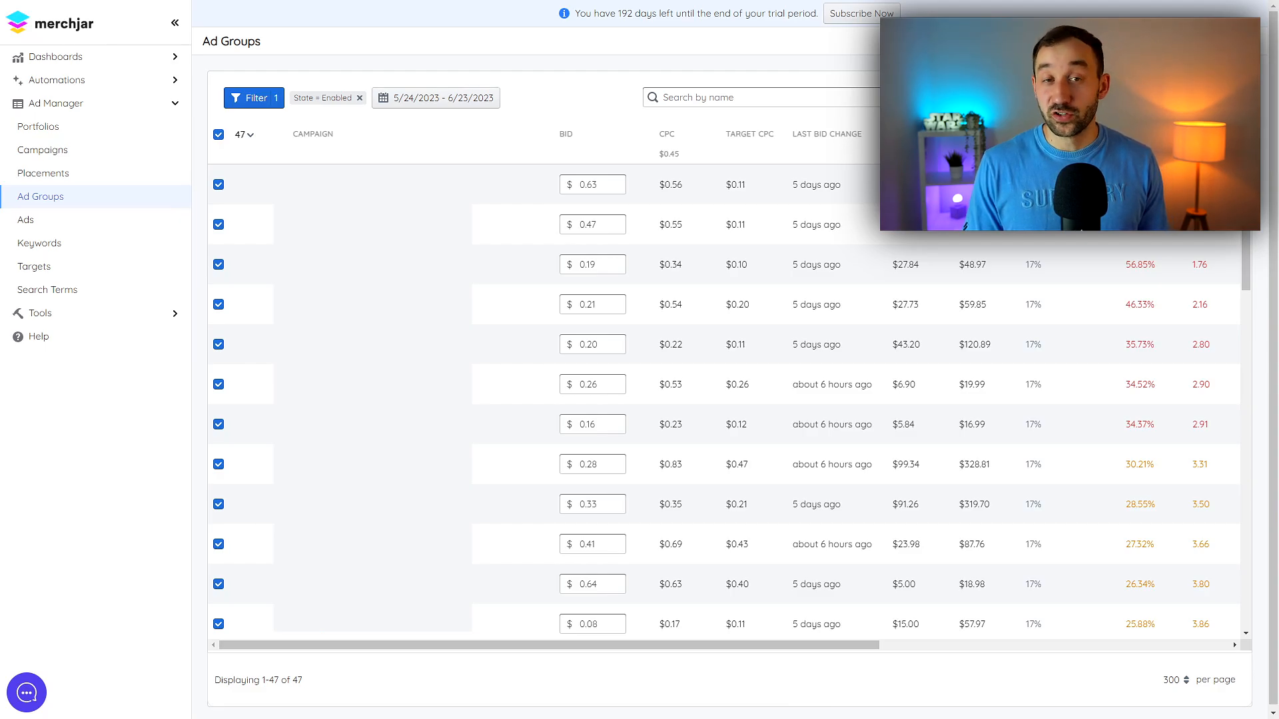
pyautogui.moveTo(612, 132)
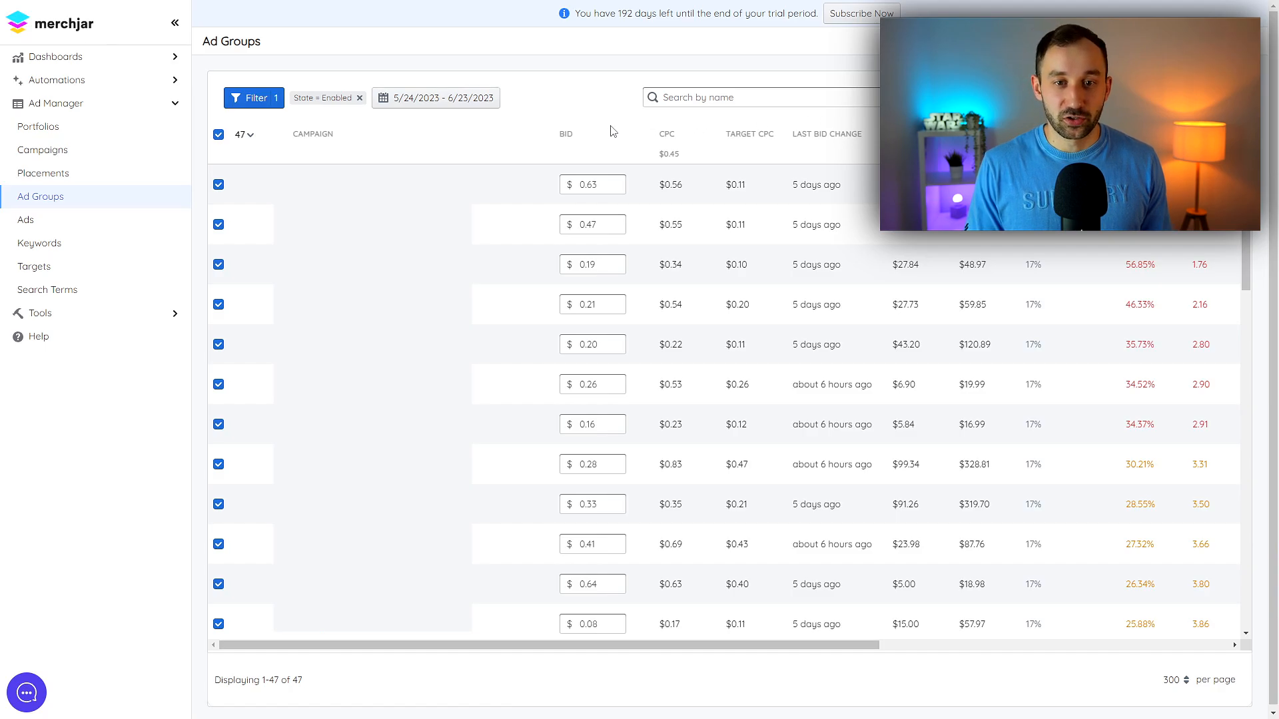
pyautogui.moveTo(26, 220)
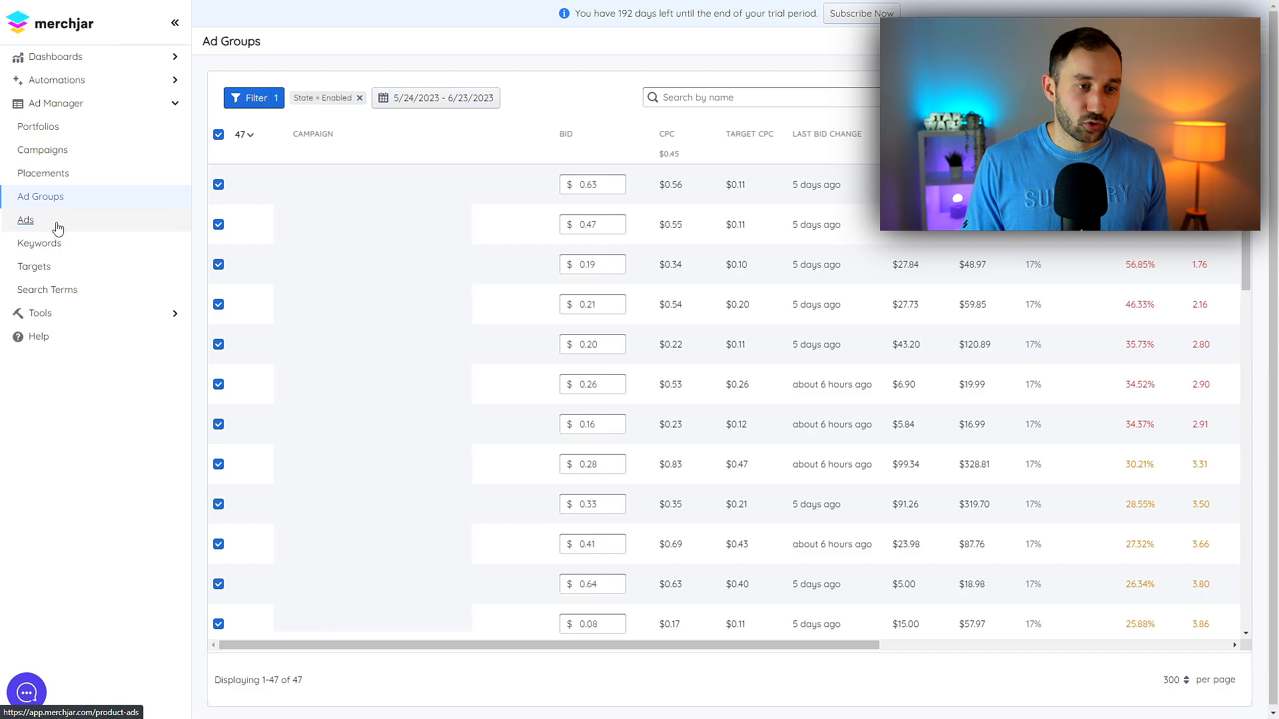
# Step: Go to Product Ads and select all 50 ads on the first page
pyautogui.click(25, 219)
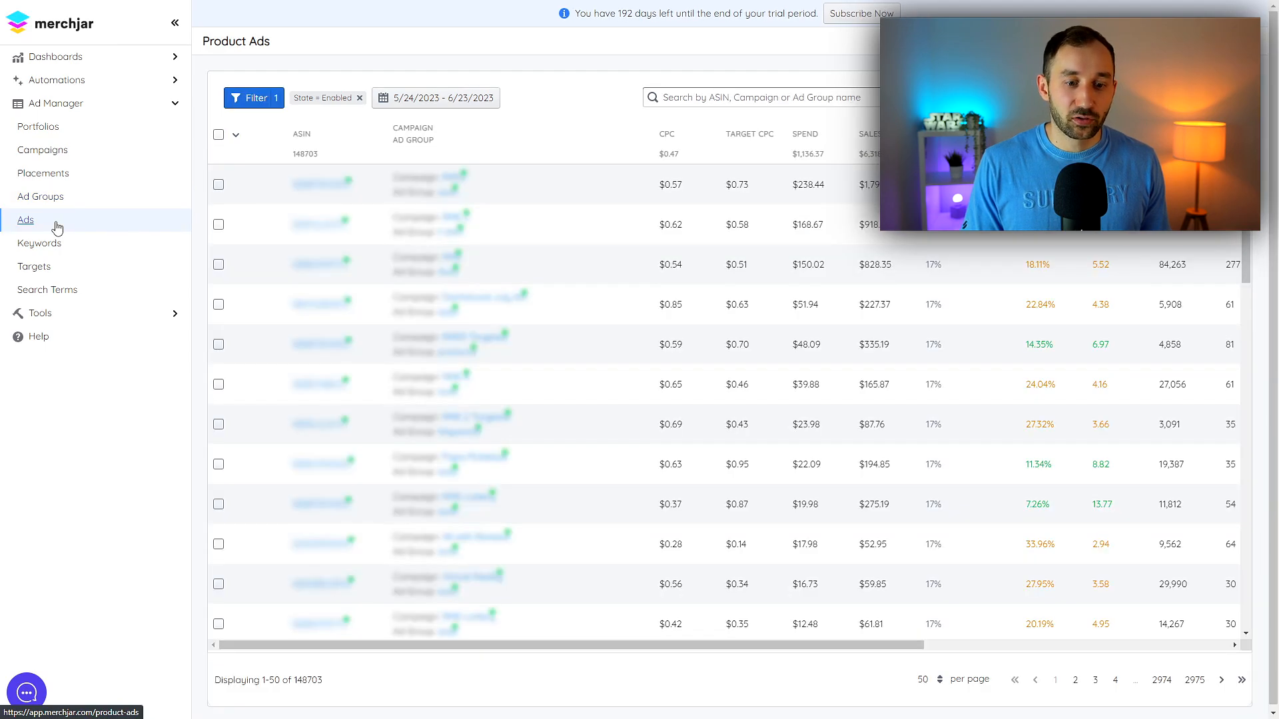
pyautogui.moveTo(292, 684)
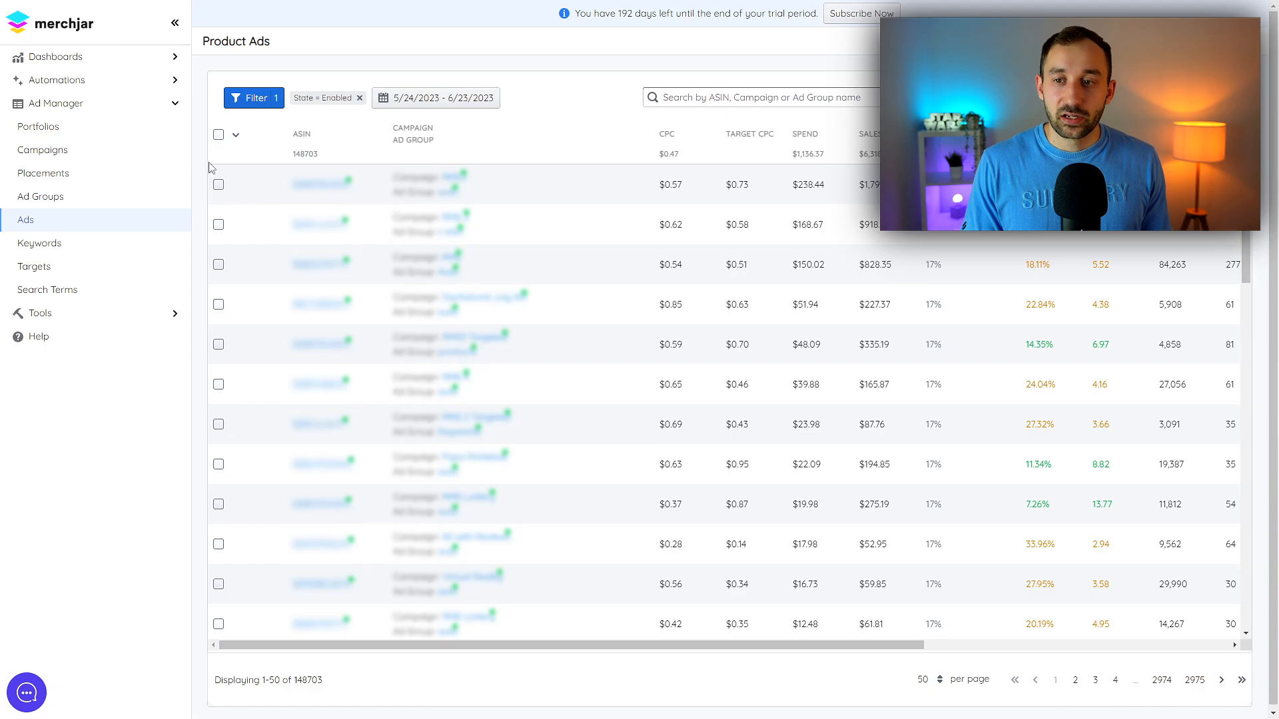
pyautogui.click(217, 135)
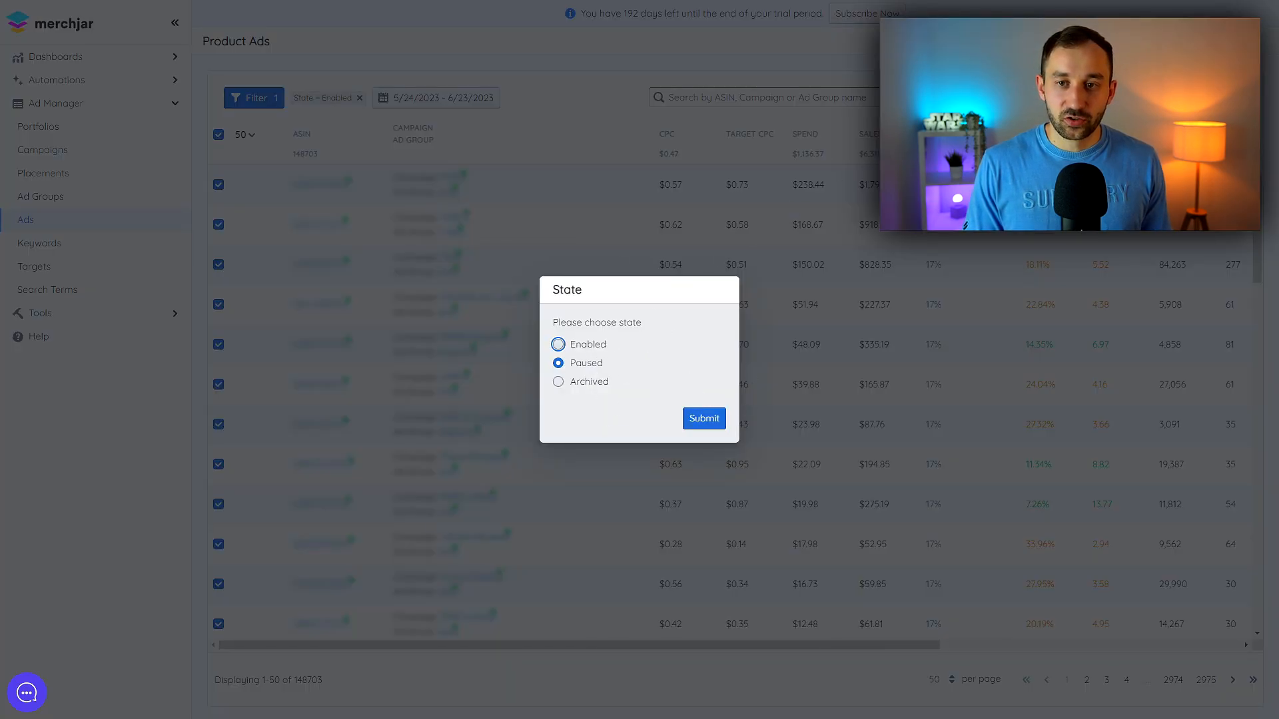
pyautogui.click(703, 418)
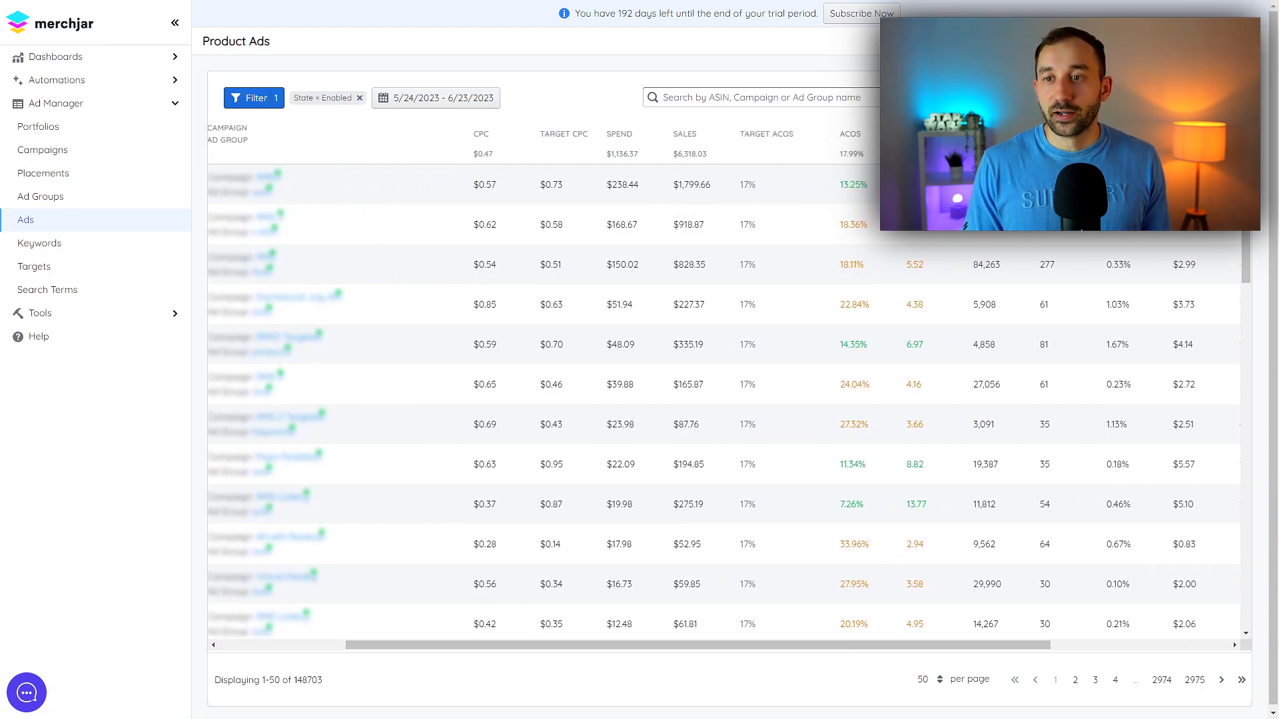
pyautogui.moveTo(649, 277)
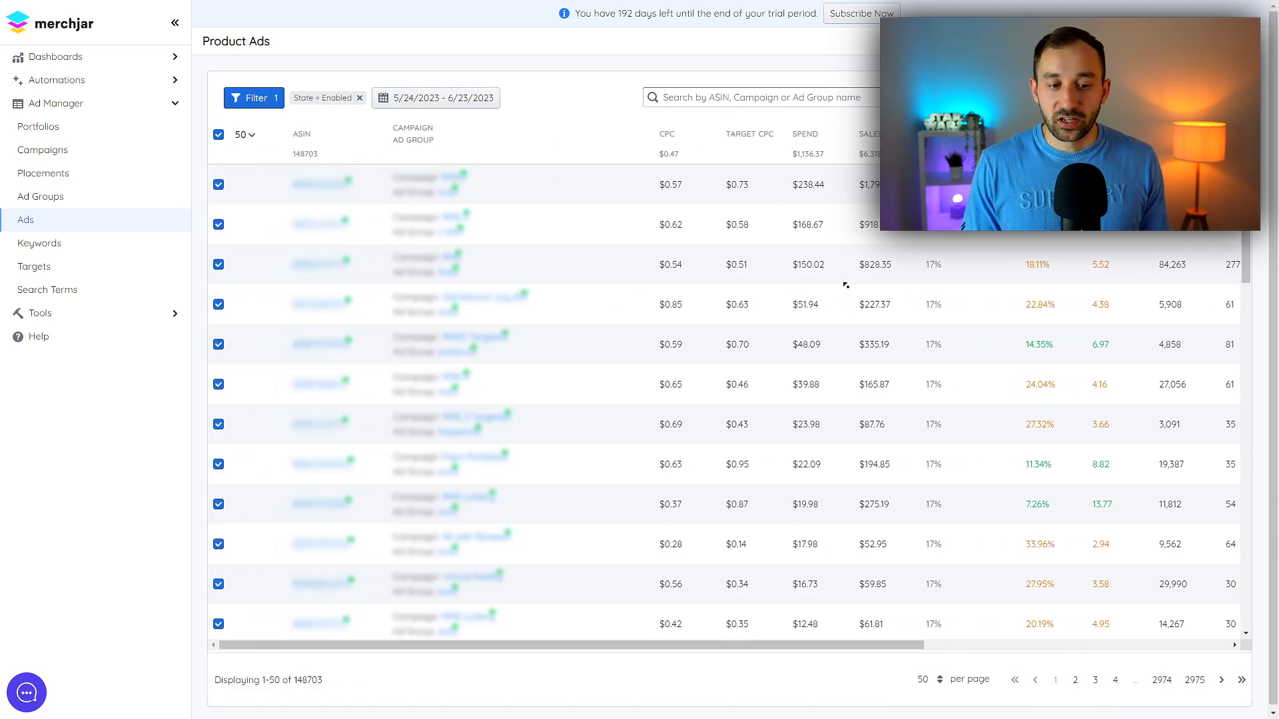
pyautogui.moveTo(960, 242)
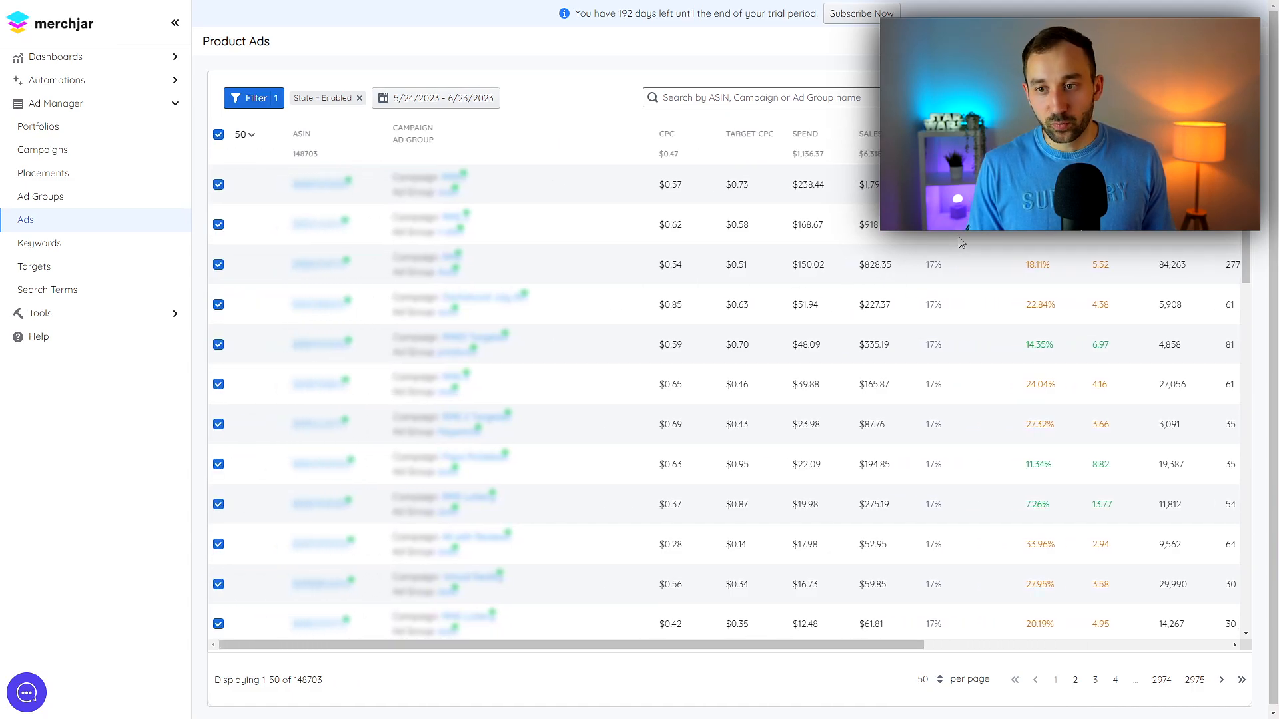